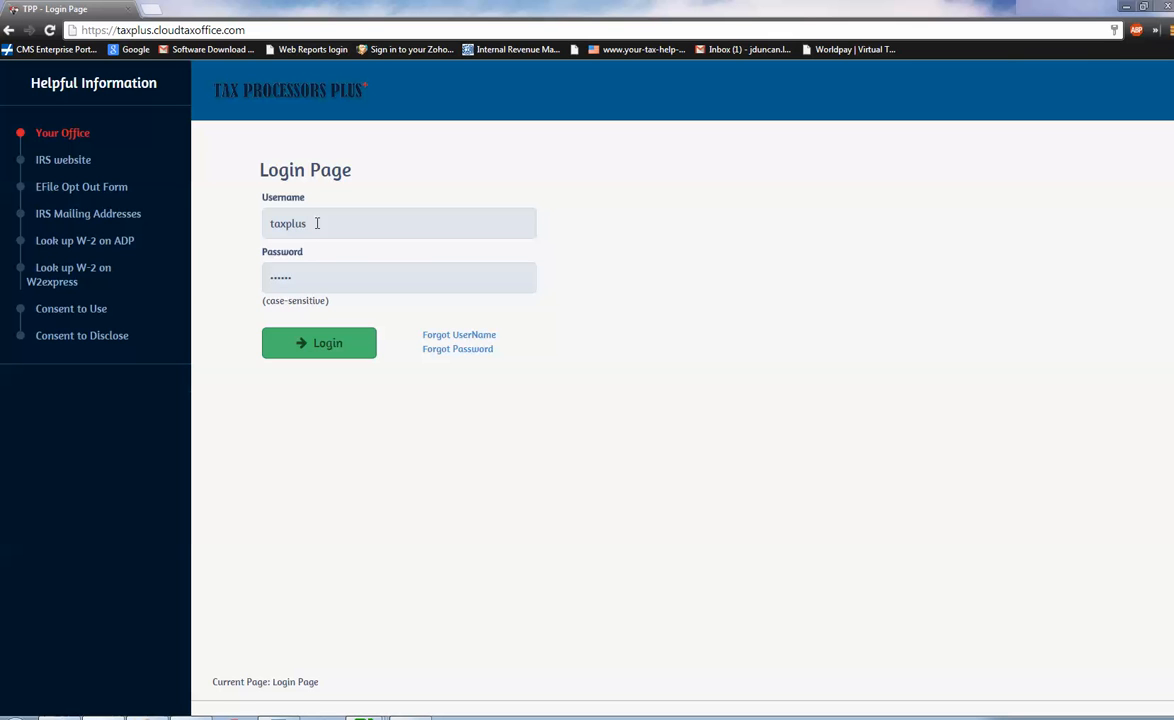
mouse_move(265, 237)
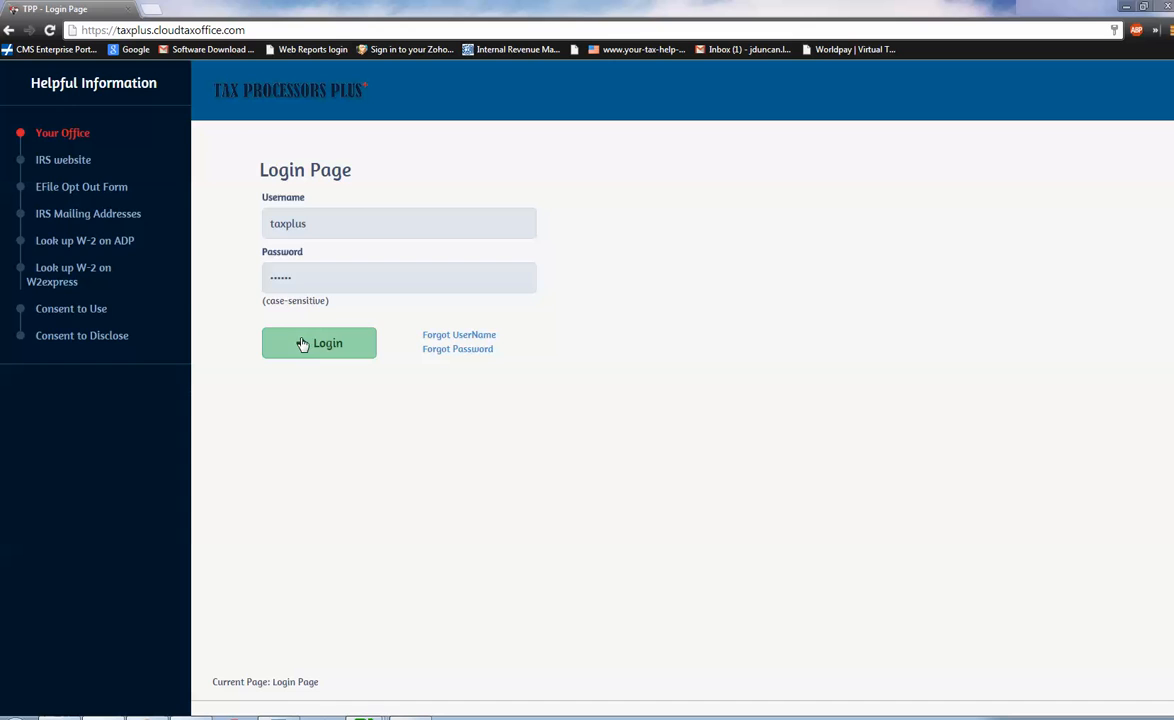
- Log in to the tax office account from the Login Page
click(319, 343)
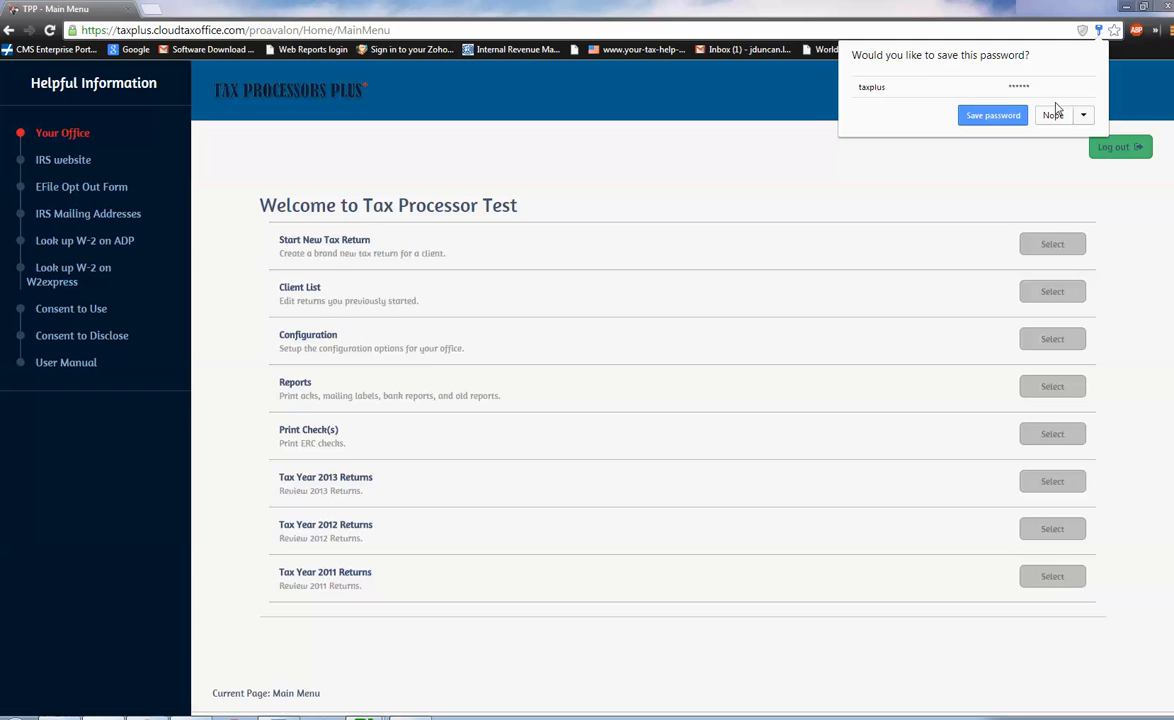
- Decline the browser's offer to save the login password
click(1053, 114)
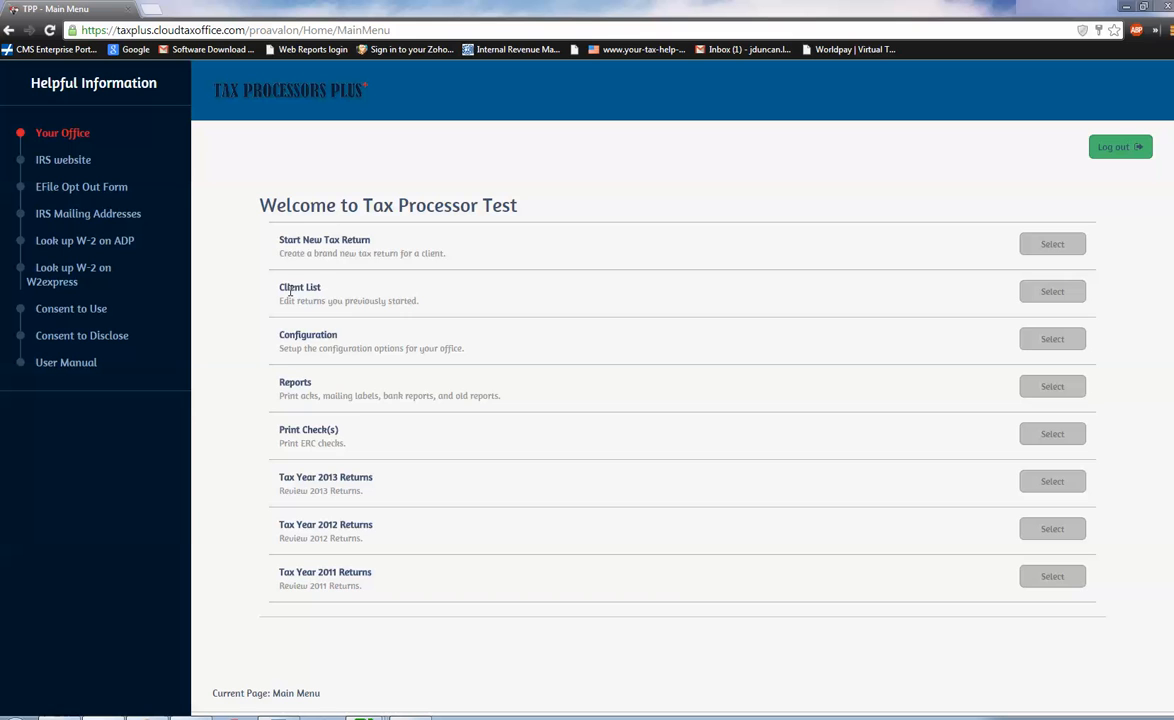
mouse_move(350, 239)
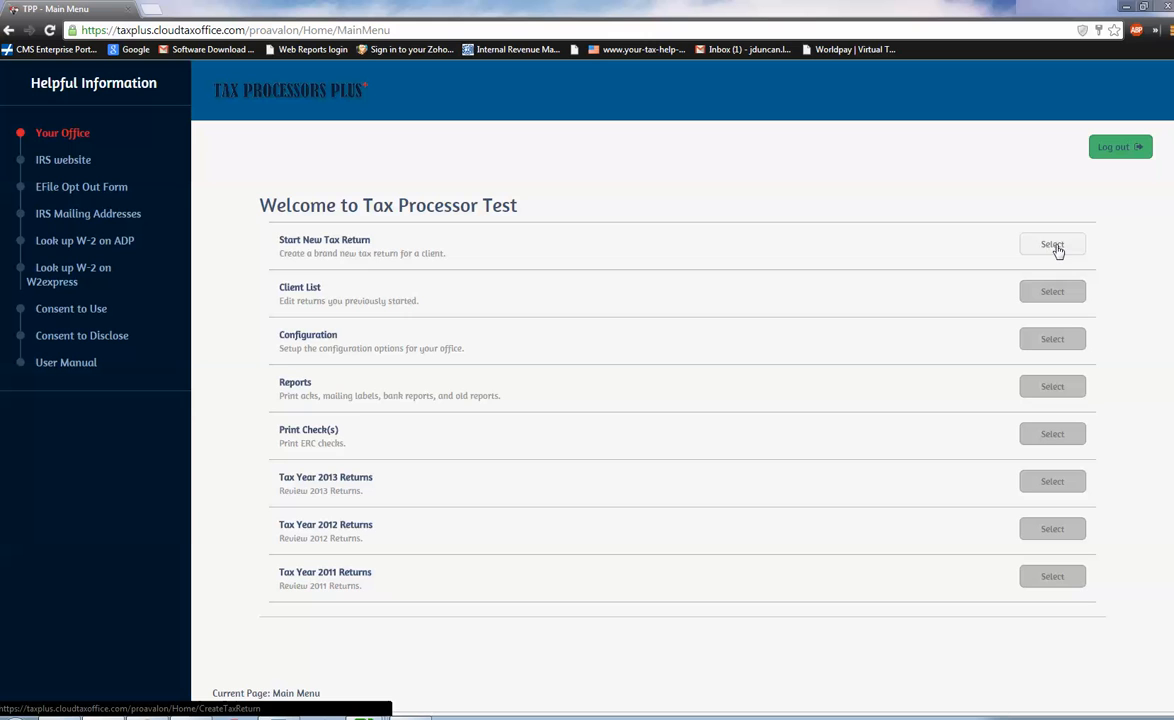
mouse_move(996, 258)
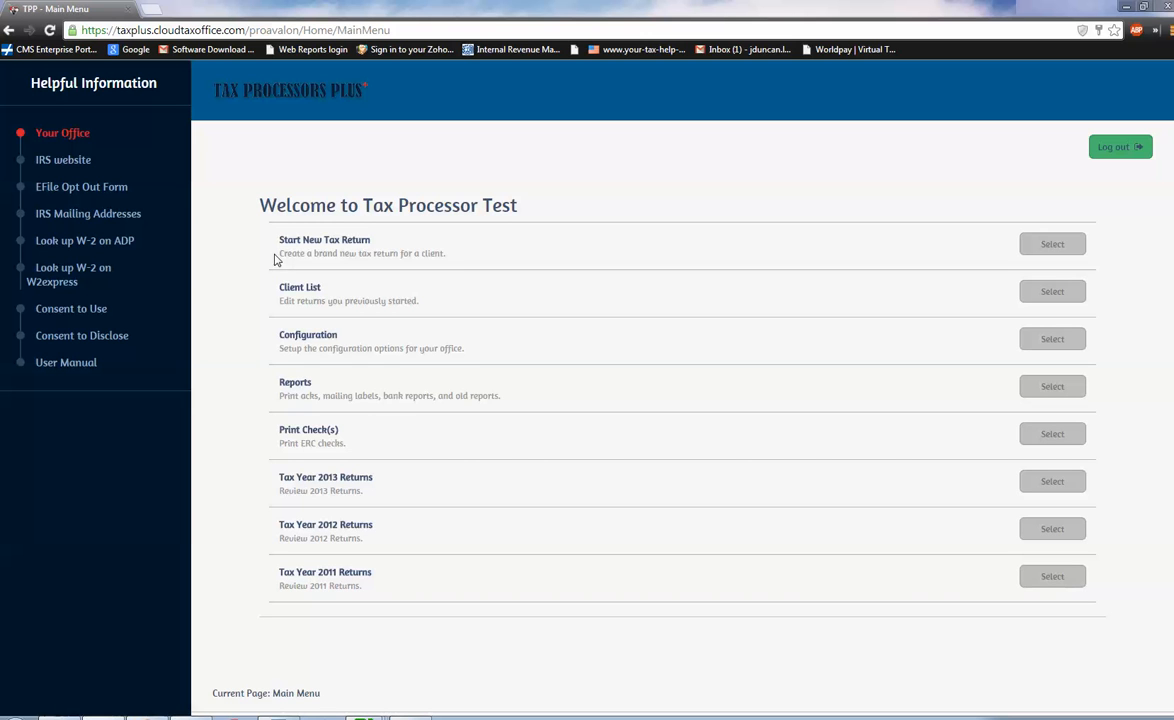
mouse_move(299, 317)
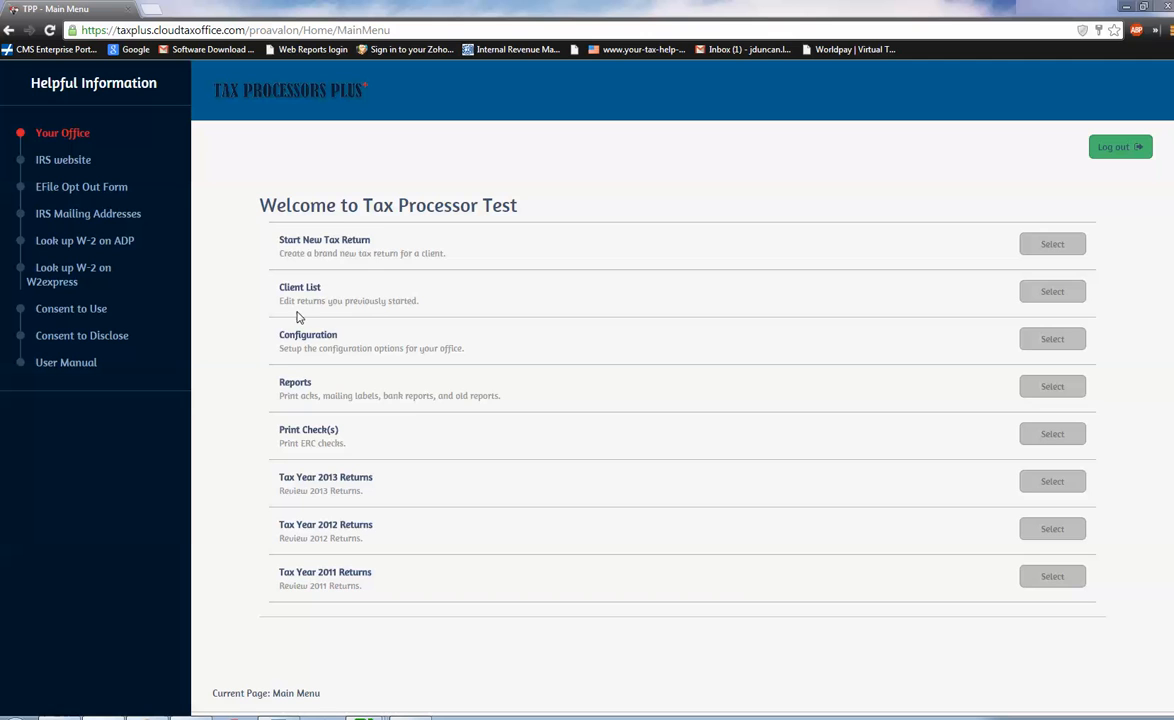
mouse_move(265, 318)
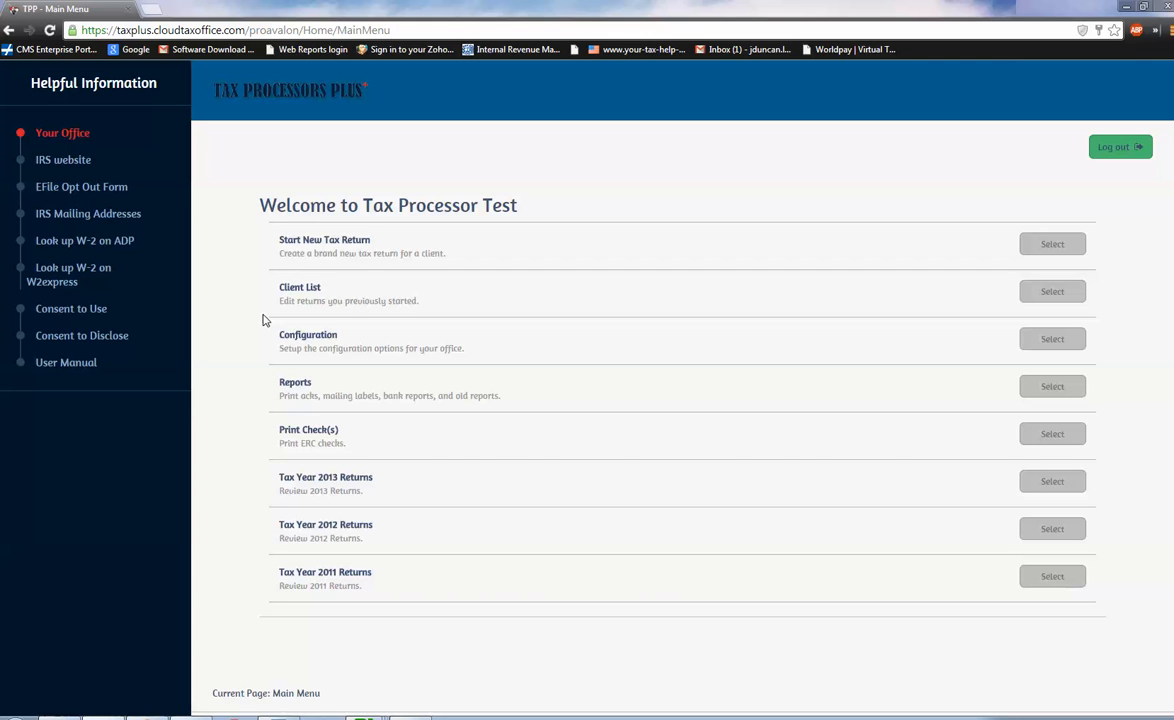
mouse_move(281, 334)
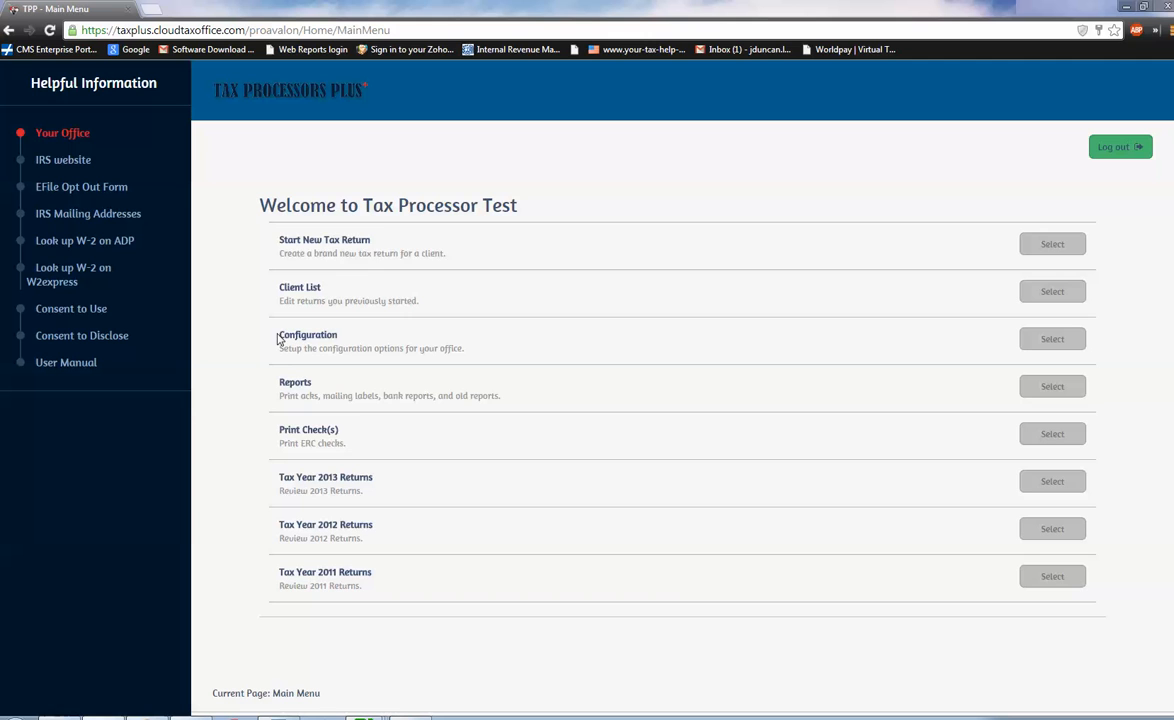
mouse_move(277, 340)
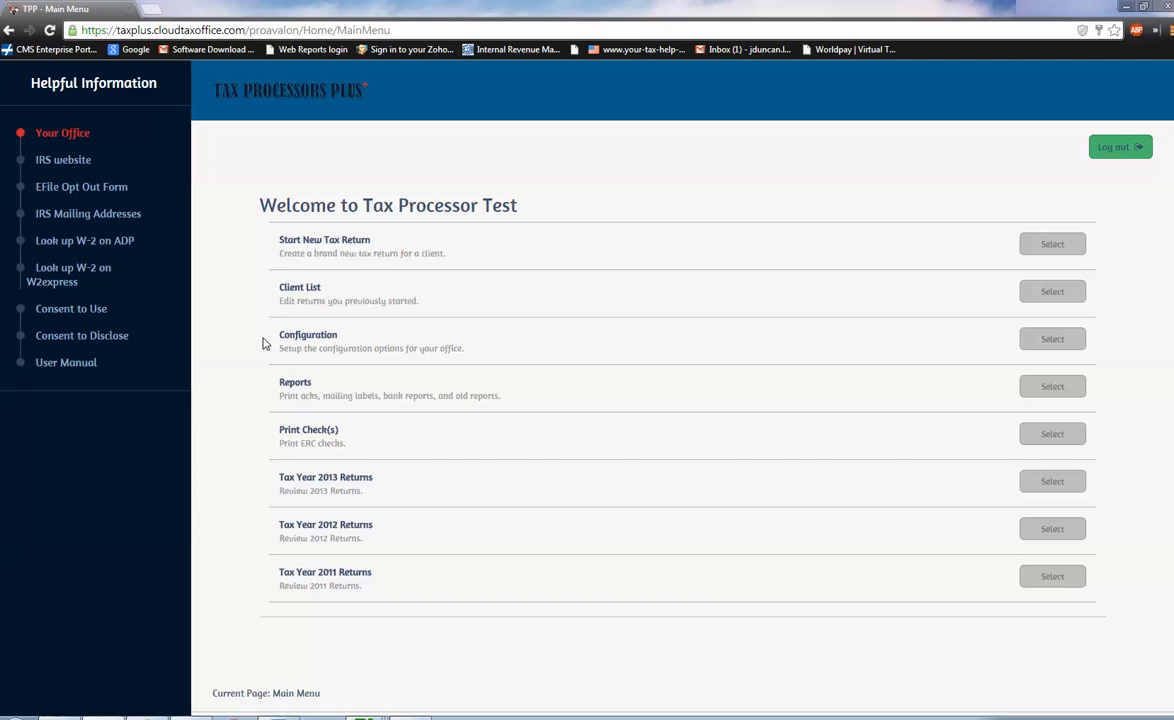
mouse_move(303, 360)
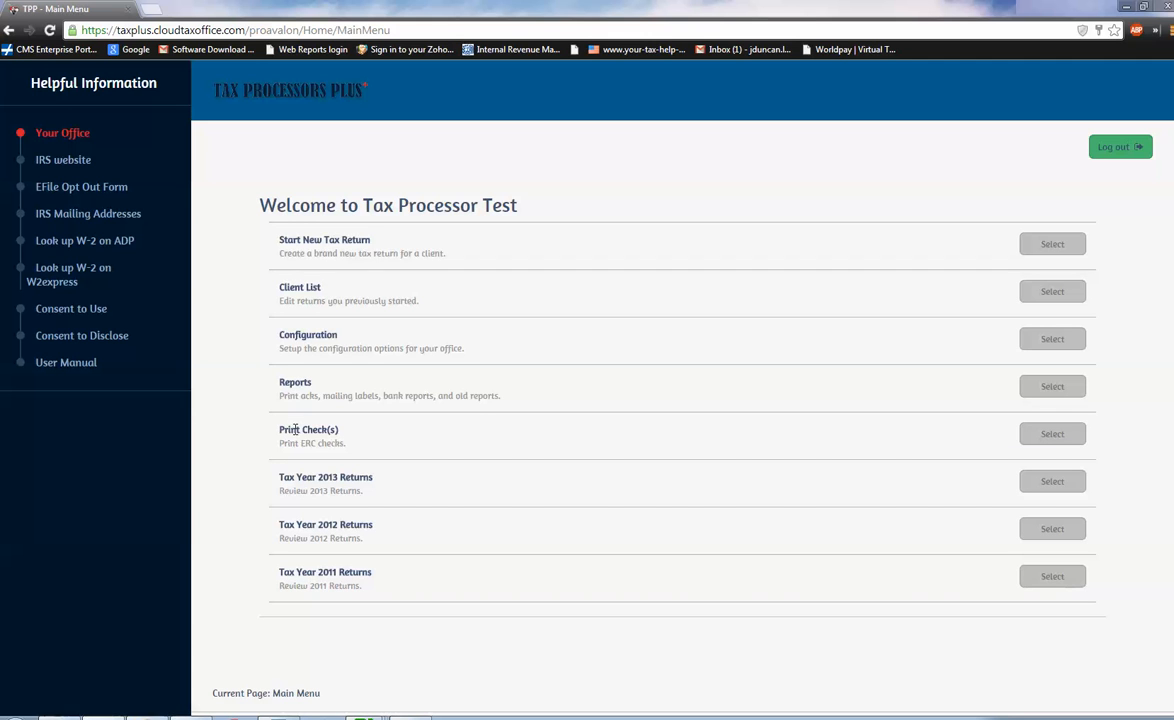
mouse_move(305, 570)
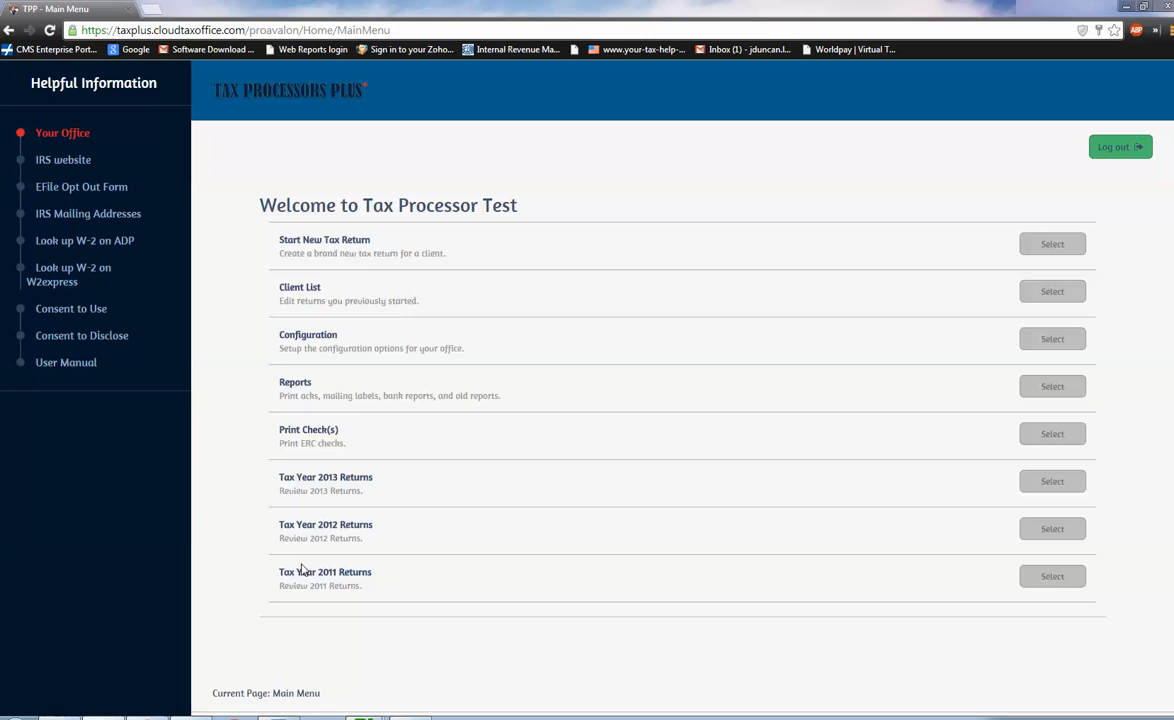
mouse_move(333, 520)
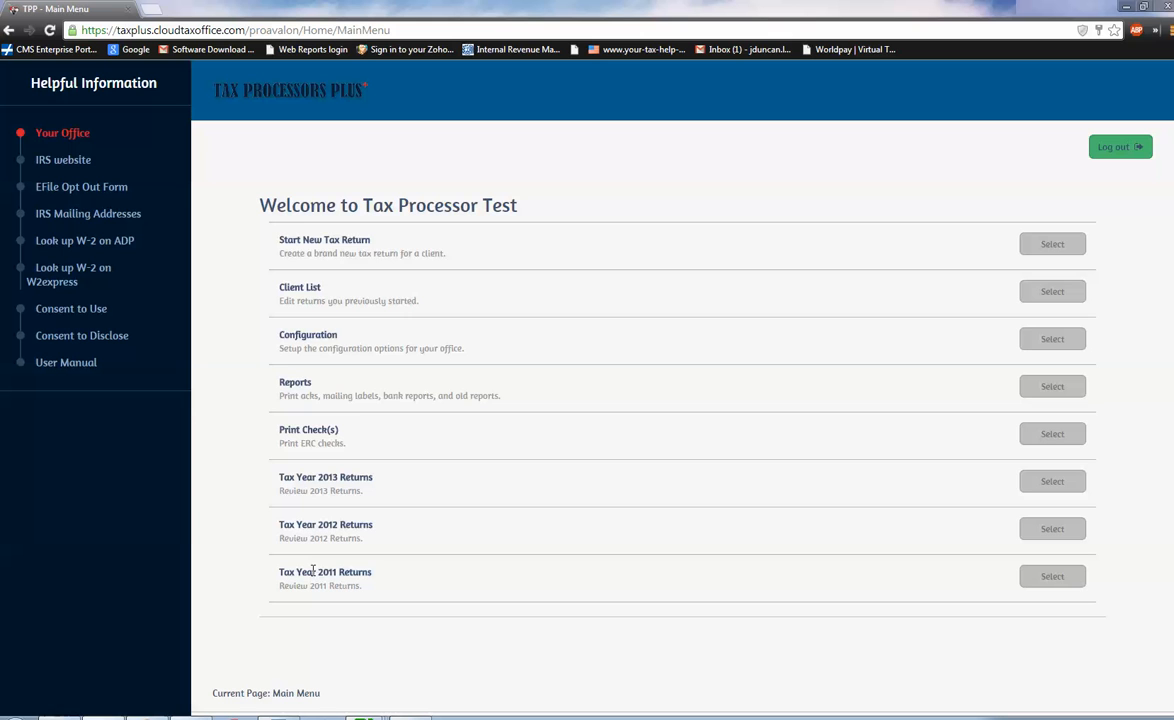
mouse_move(312, 569)
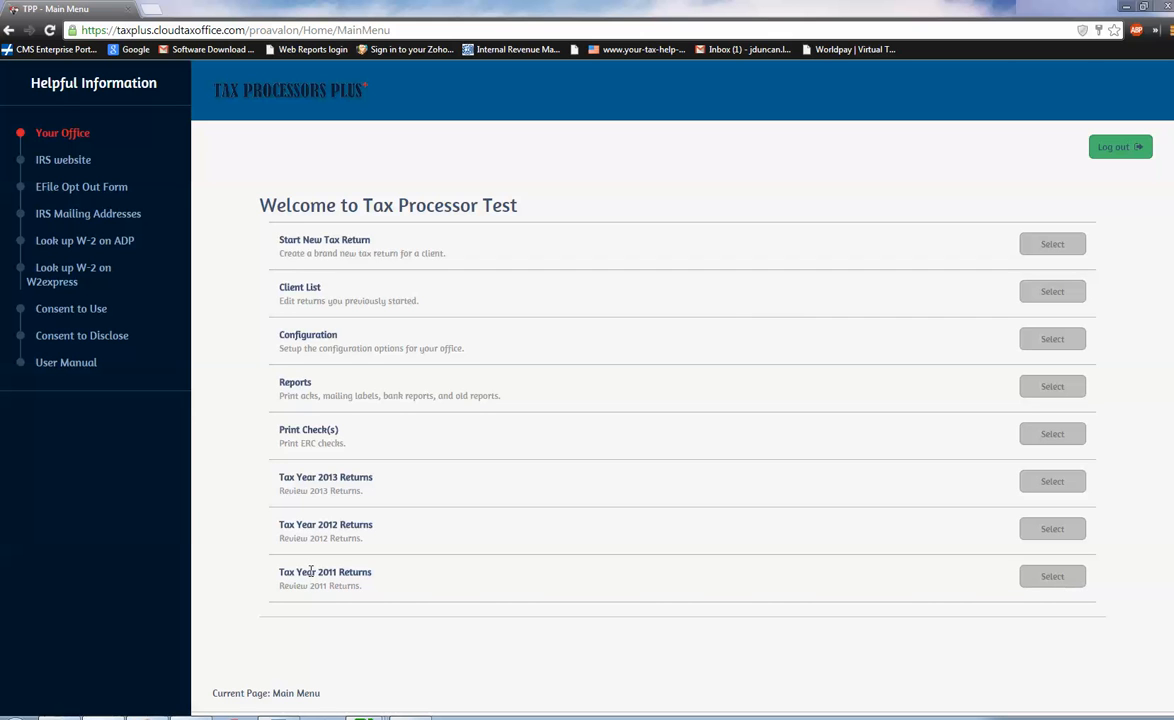
mouse_move(1052, 244)
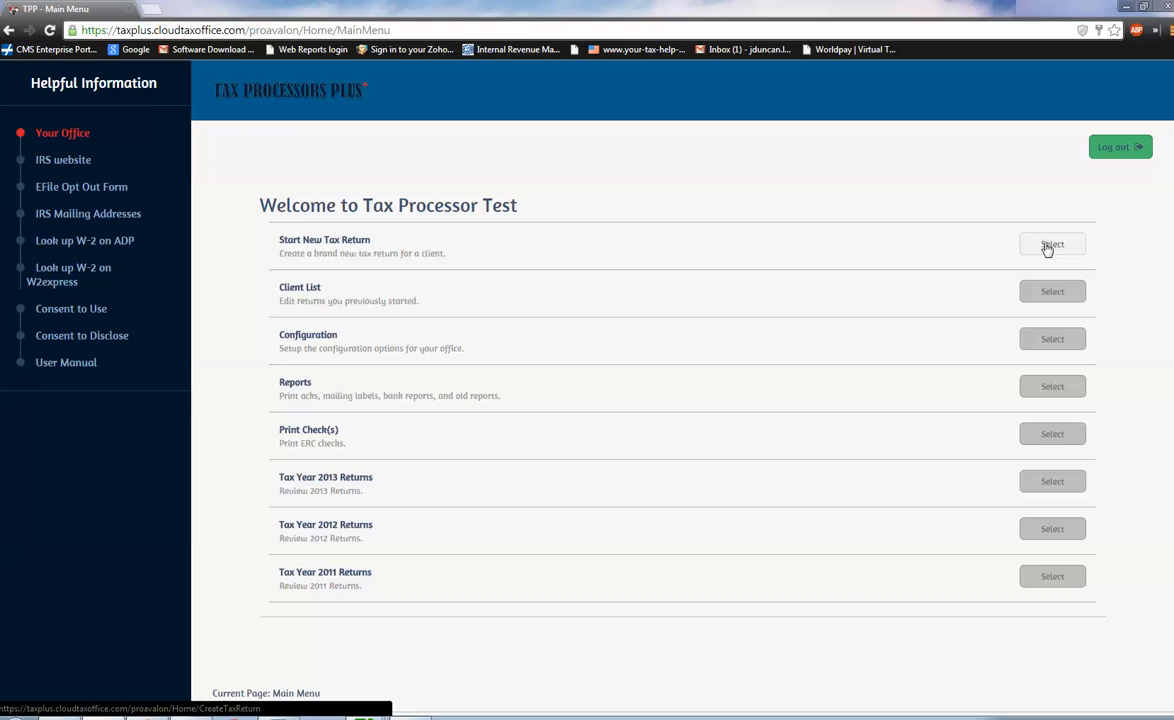
- Start a new return, acknowledge the consent reminder, and submit the SSN entered twice
click(1052, 244)
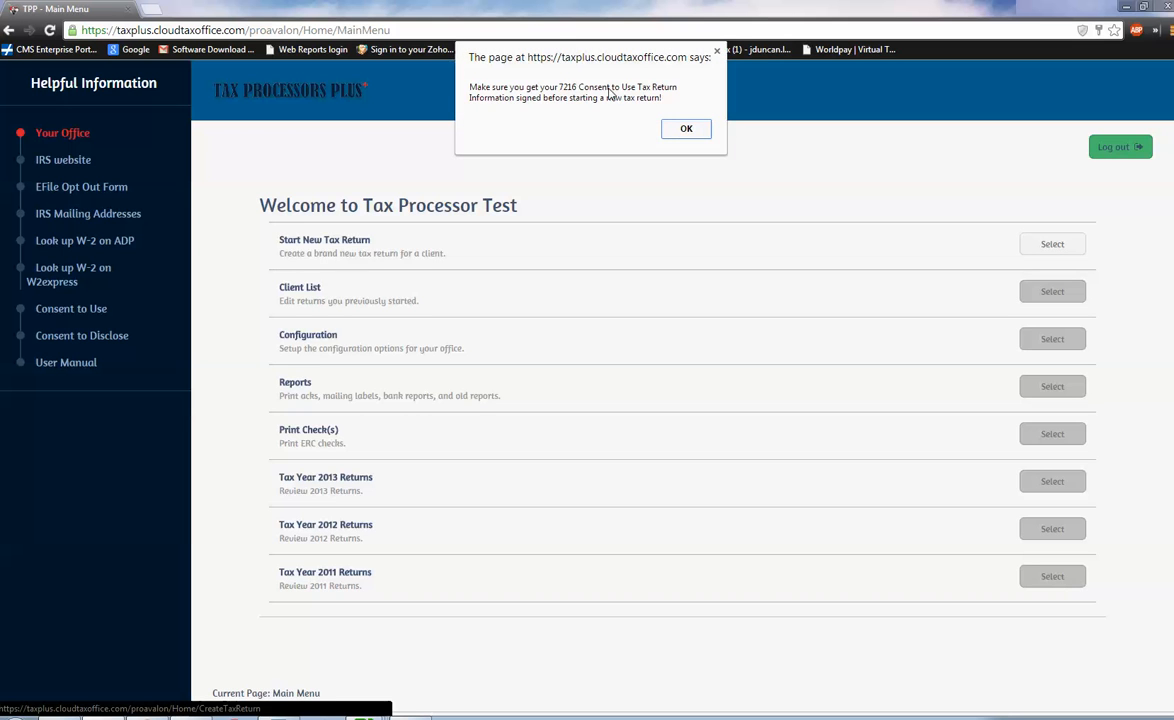
click(686, 128)
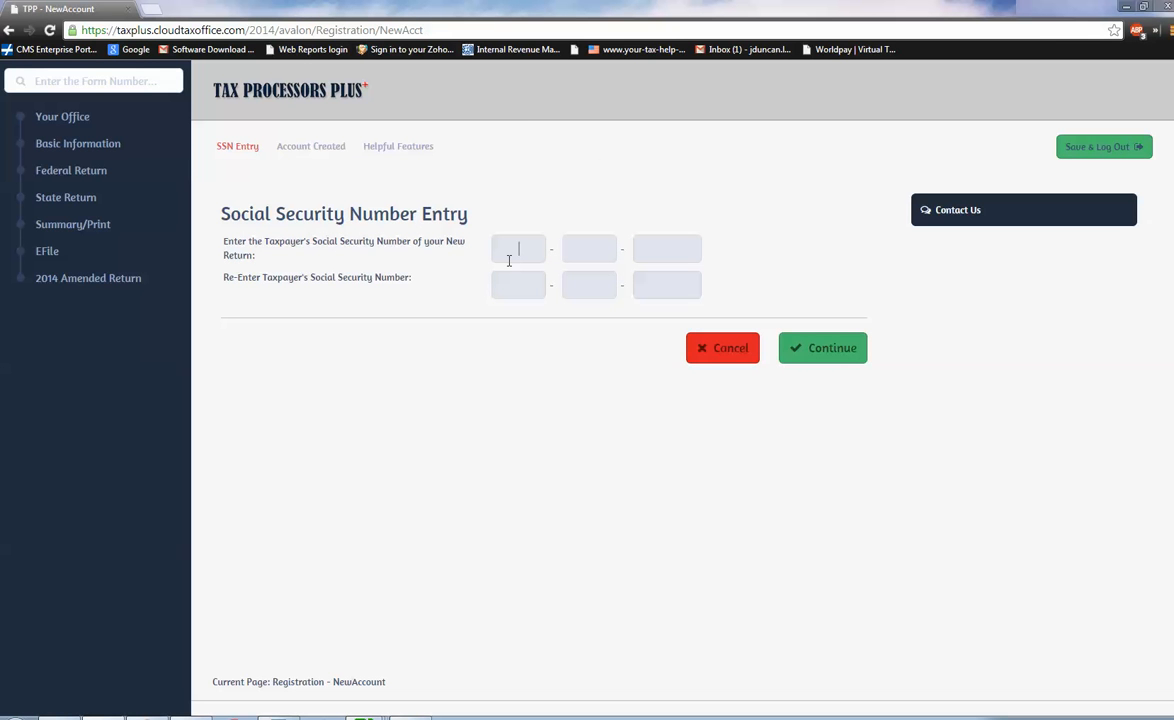
text(1111)
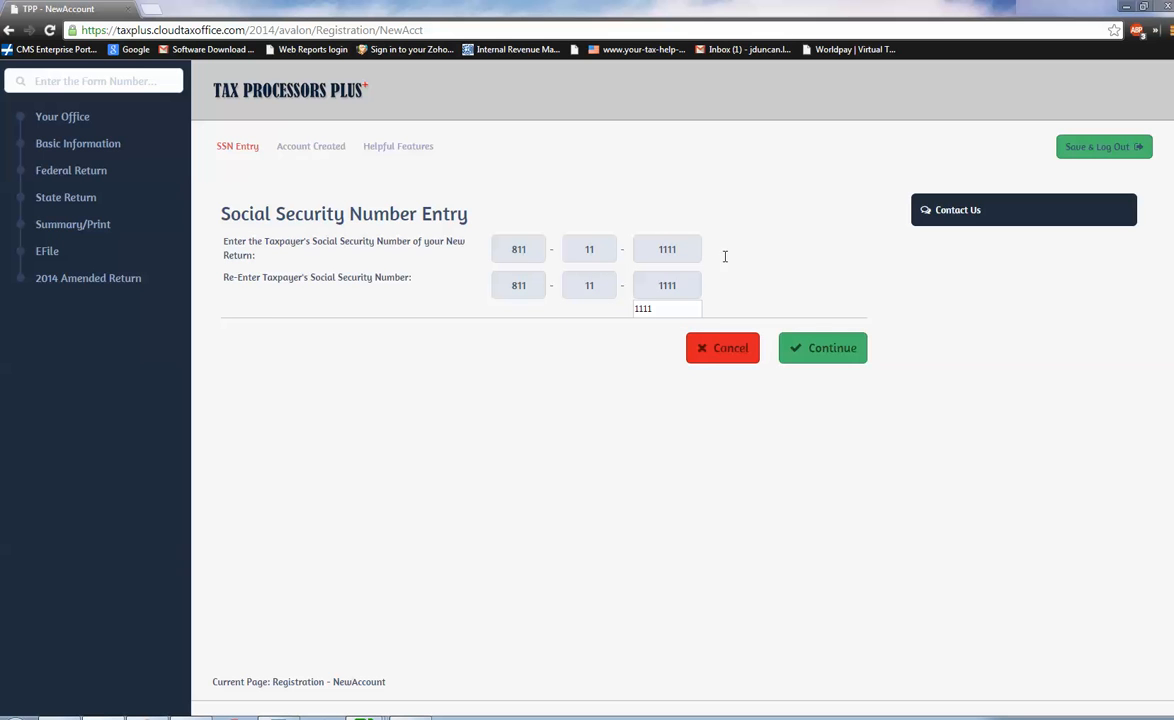
click(822, 348)
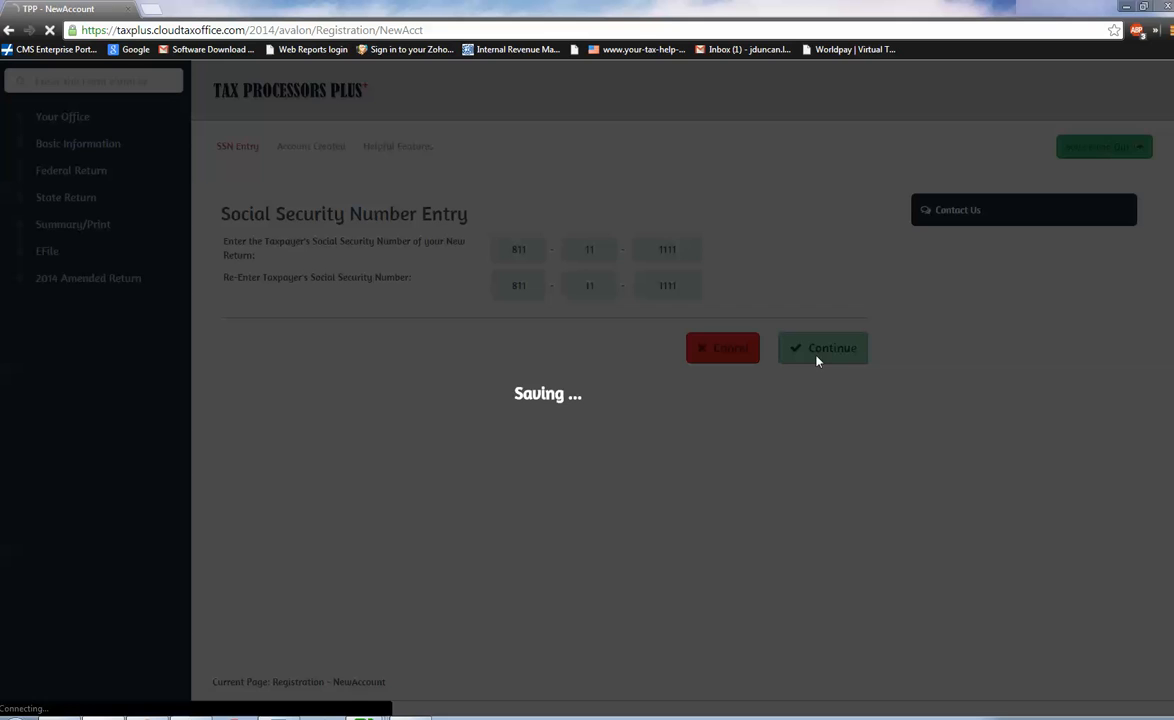
- Continue past the tax-law changes notice and the no-prior-year-data message
click(822, 347)
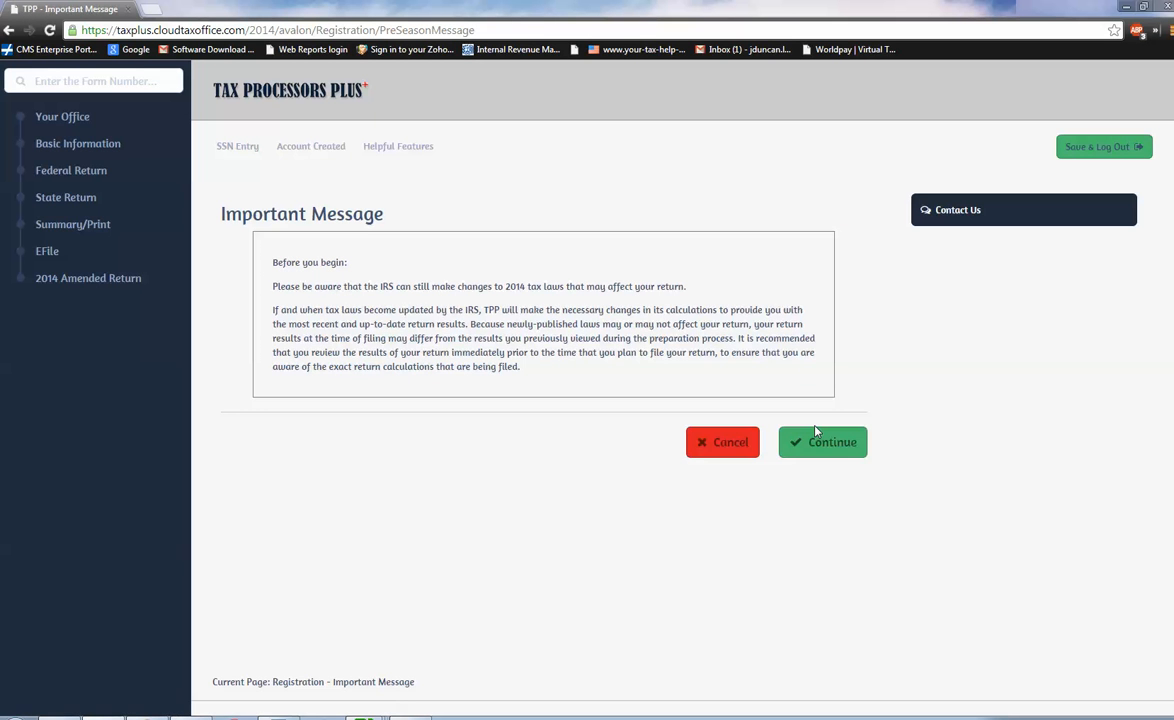
click(822, 442)
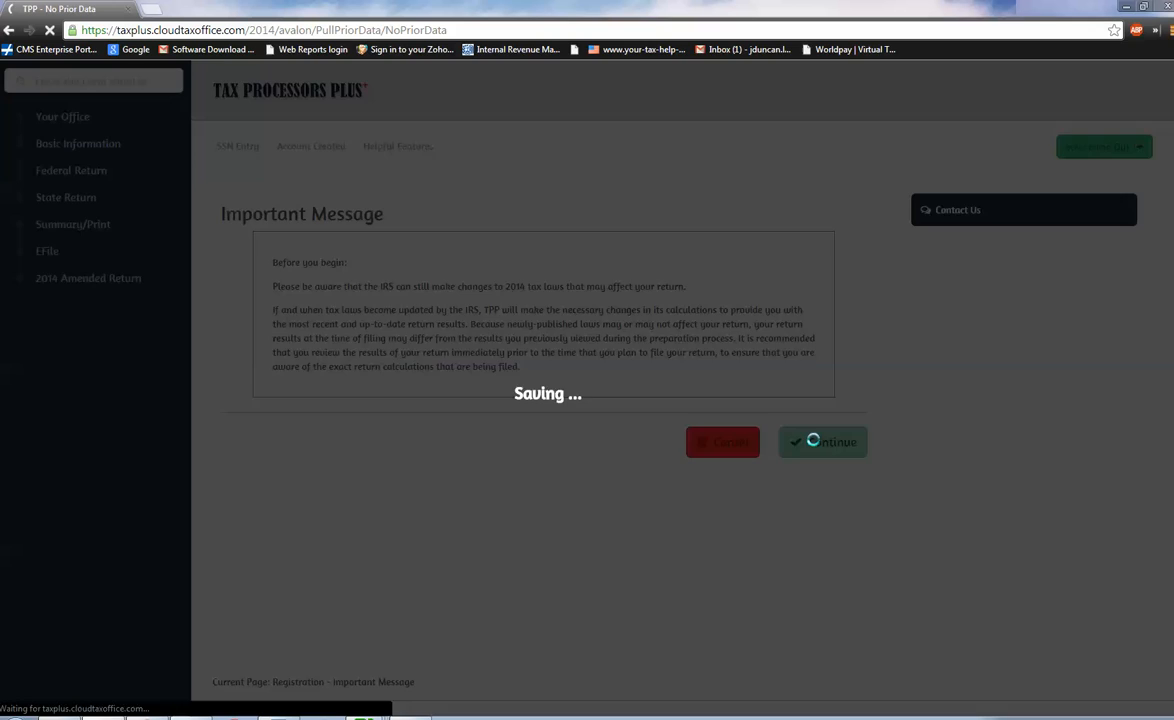
click(822, 441)
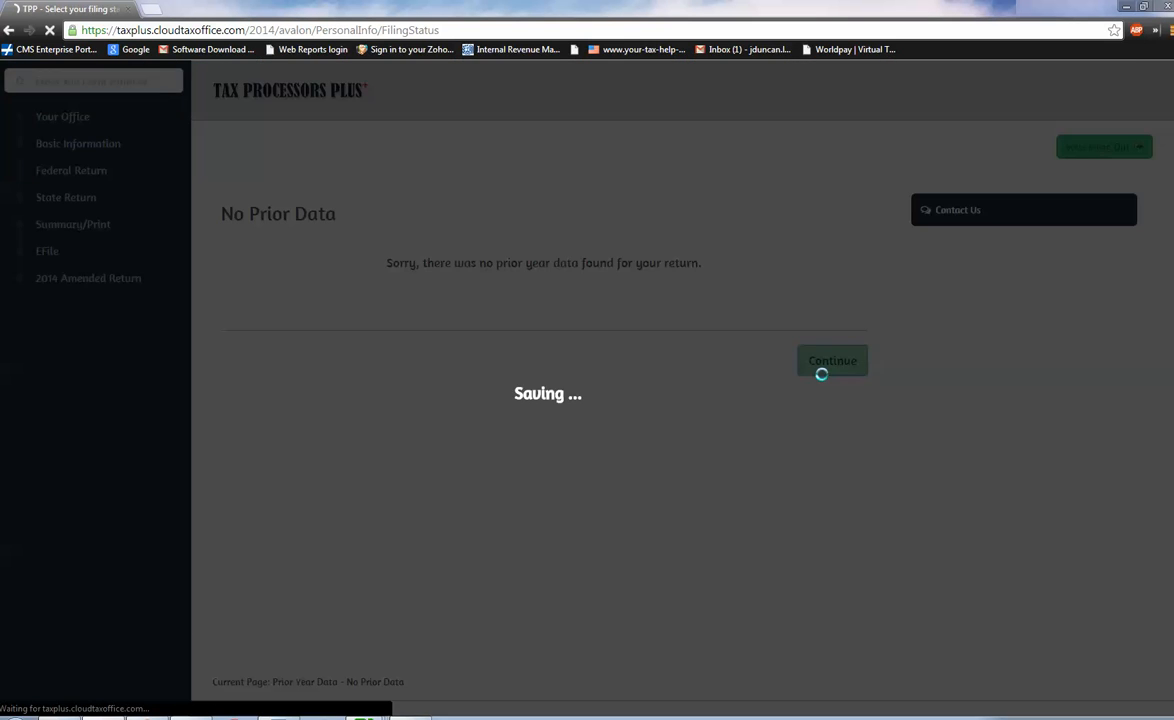
- Set the filing status to Head of Household and save it
click(832, 361)
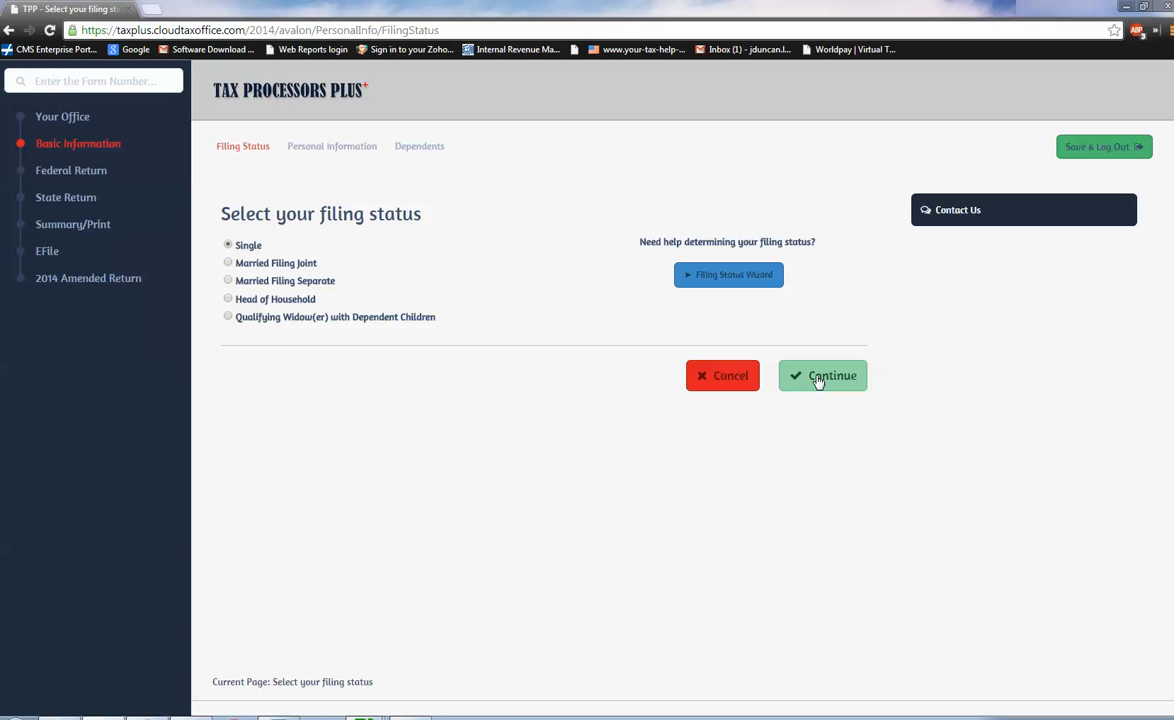
mouse_move(810, 378)
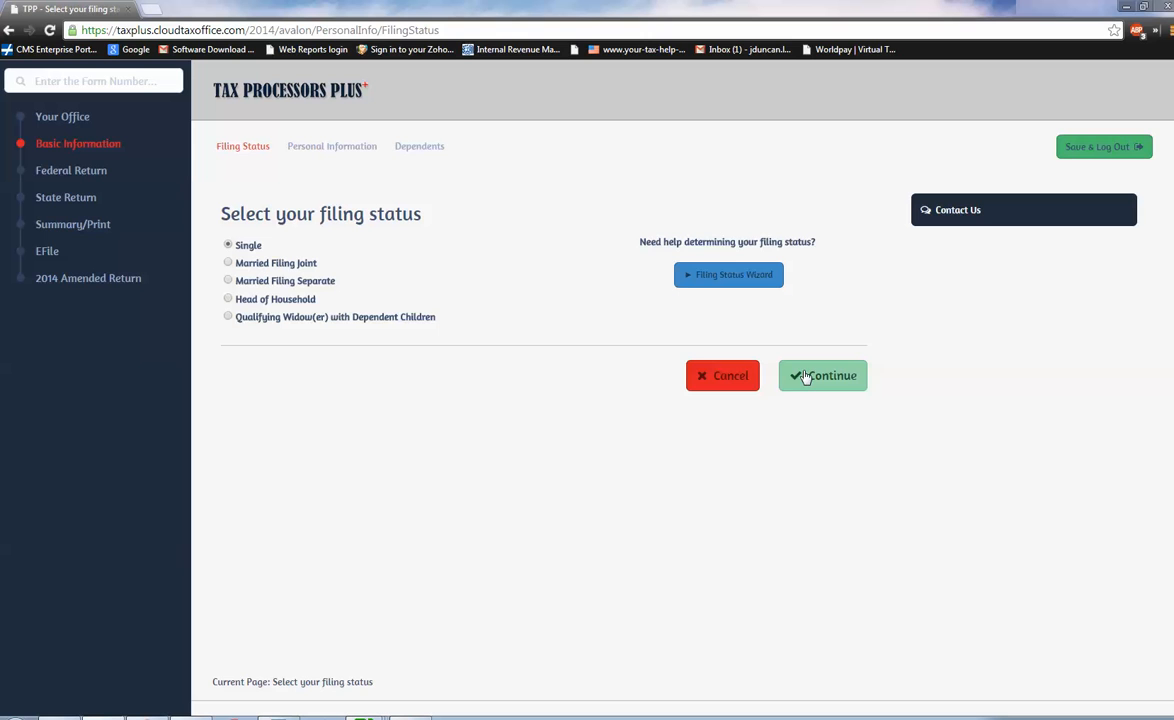
mouse_move(759, 335)
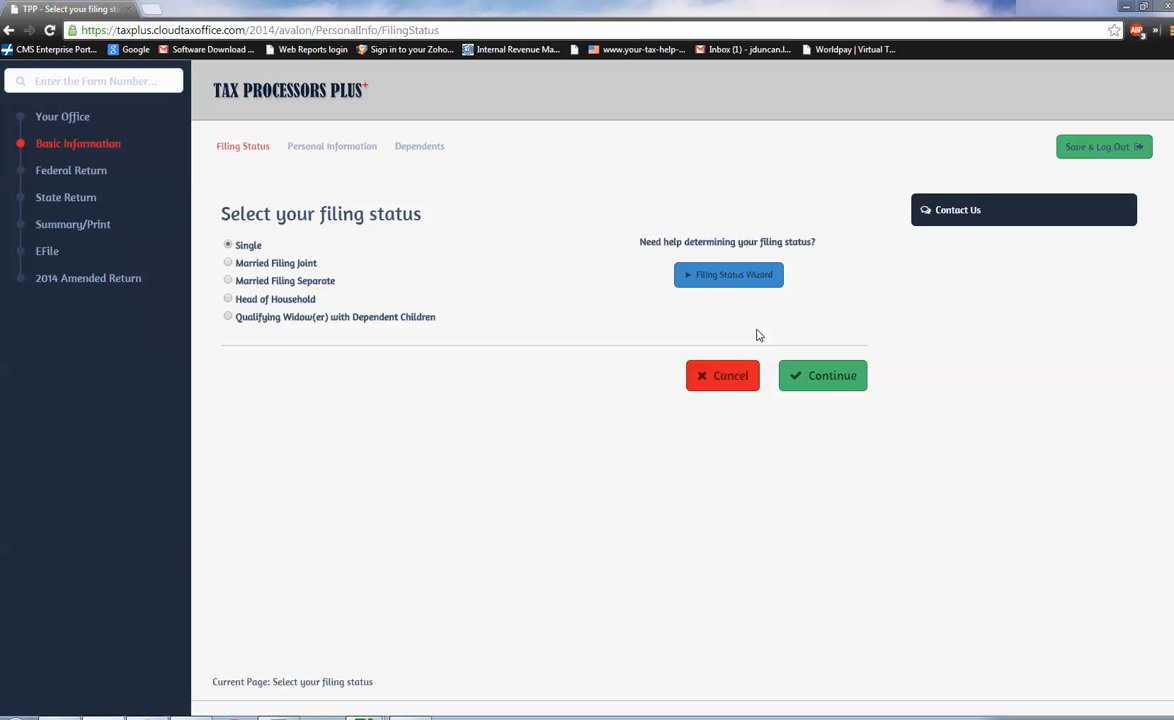
mouse_move(258, 310)
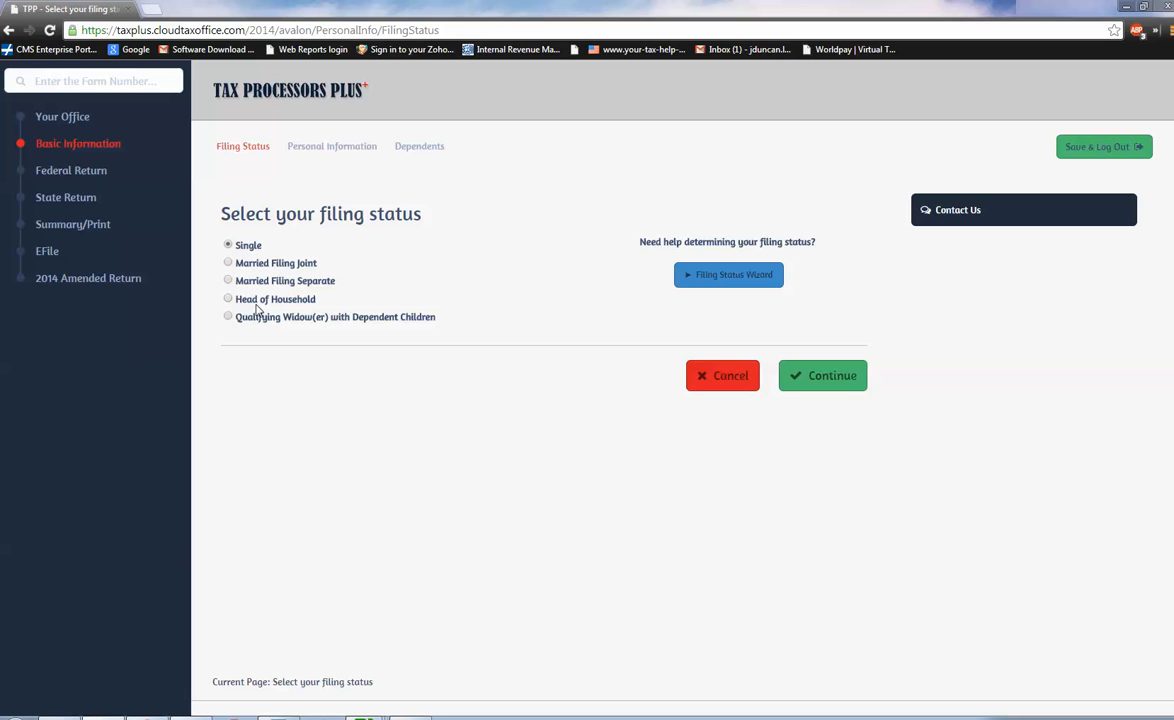
mouse_move(78, 143)
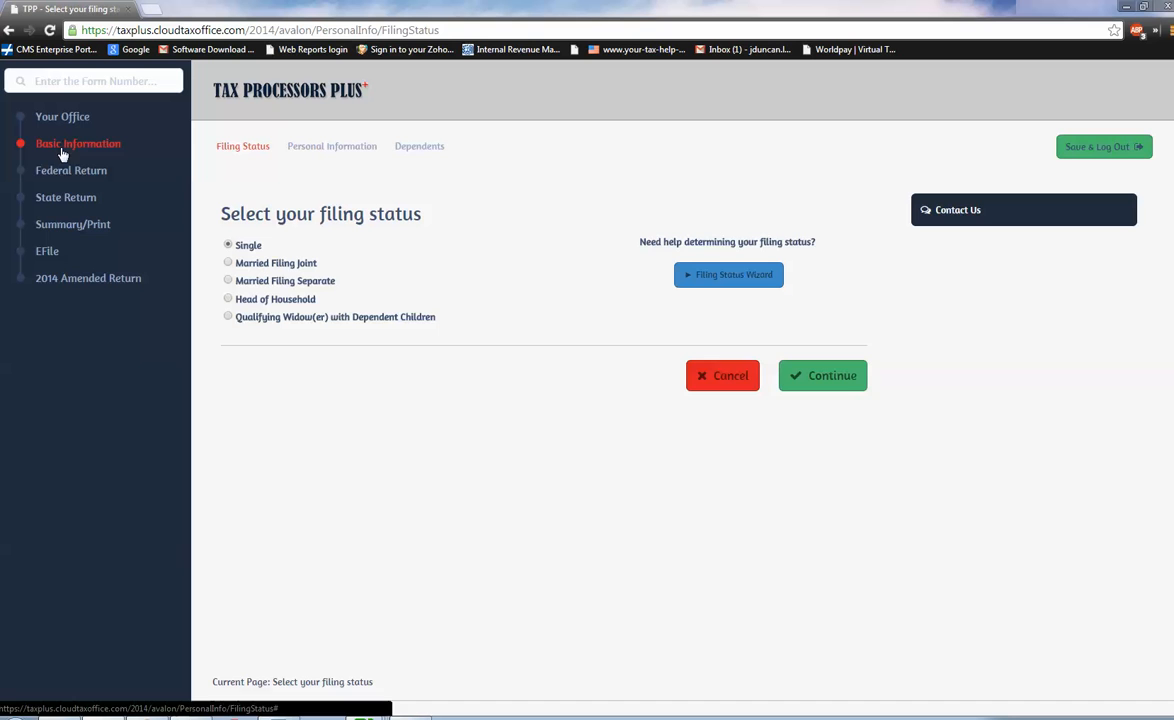
mouse_move(480, 150)
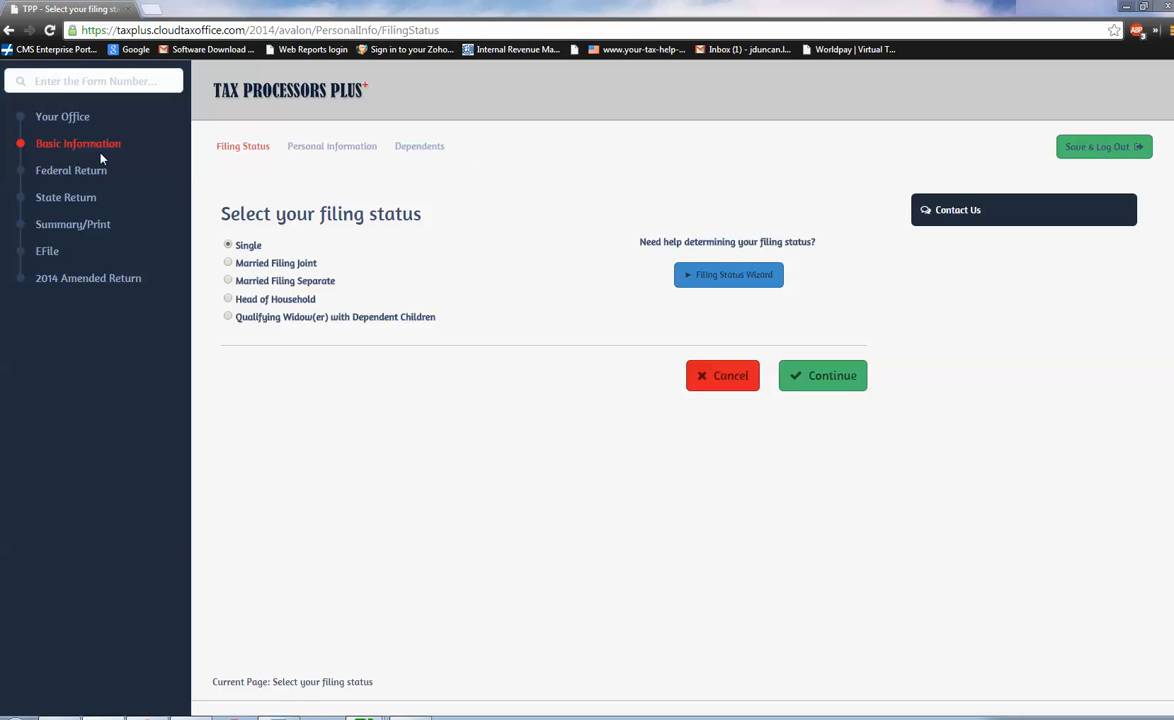
mouse_move(93, 153)
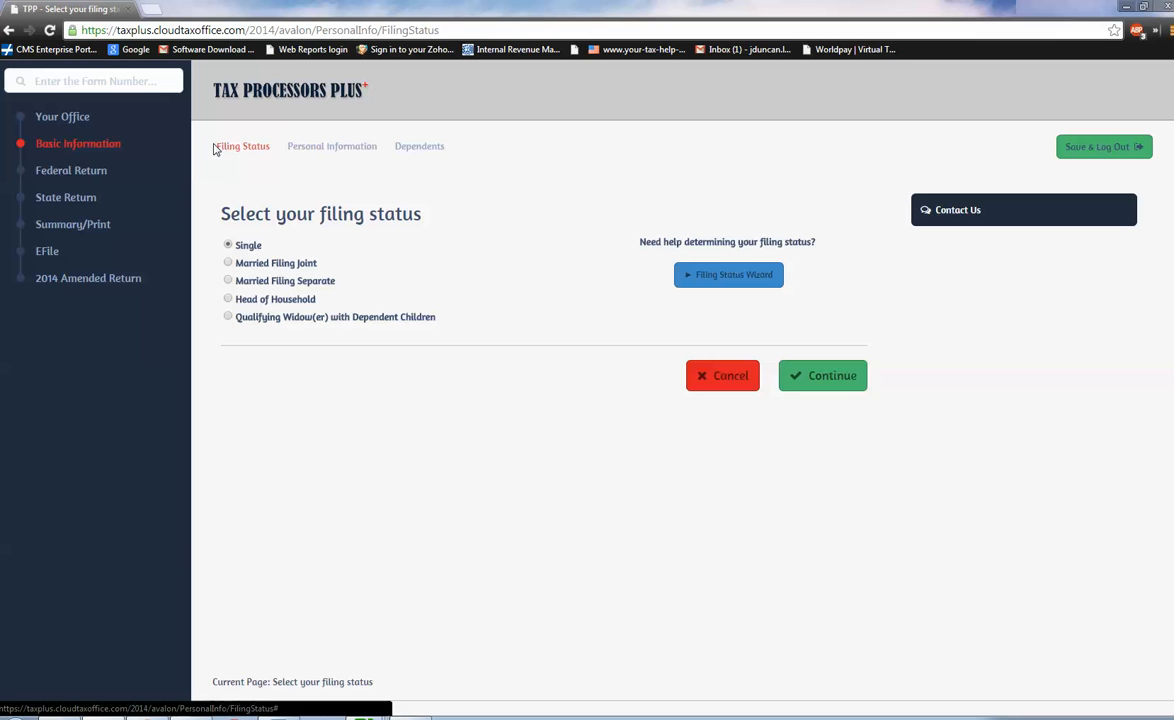
mouse_move(412, 157)
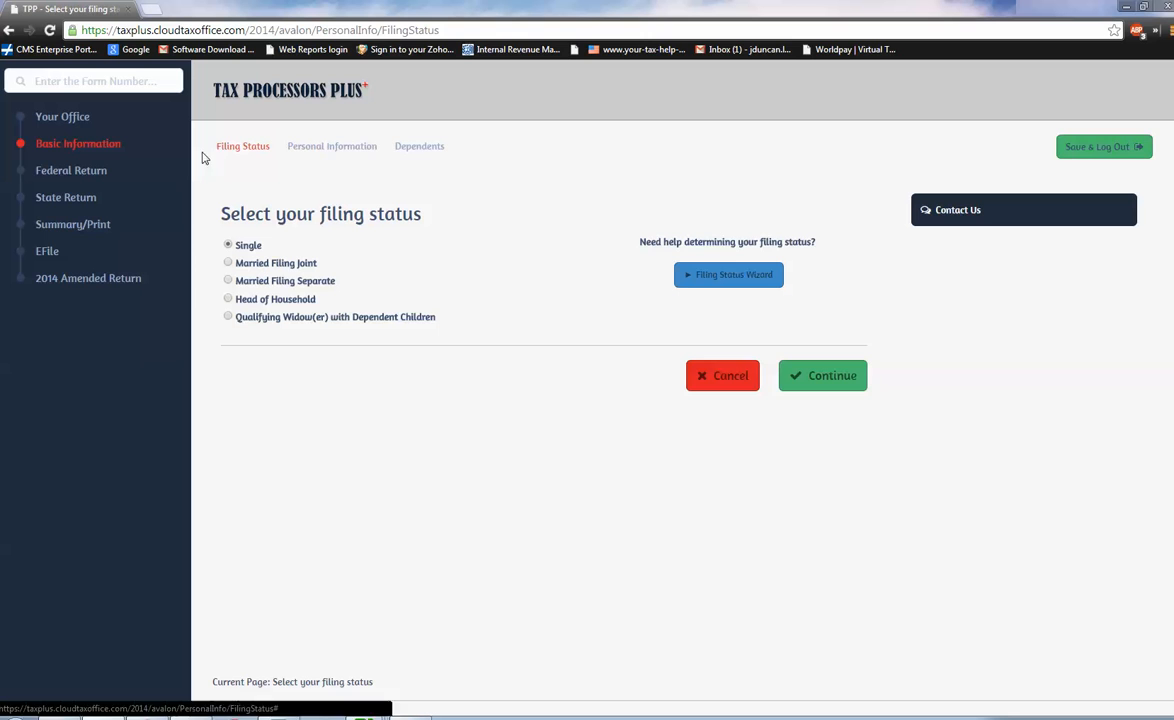
mouse_move(586, 158)
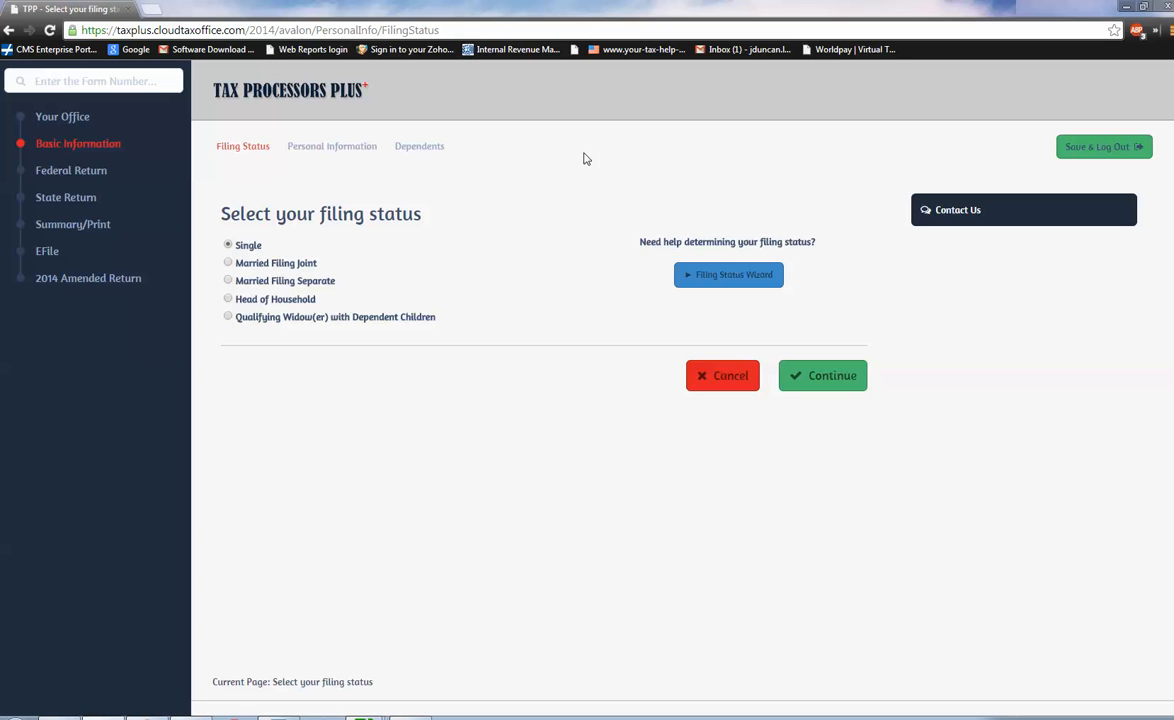
mouse_move(393, 207)
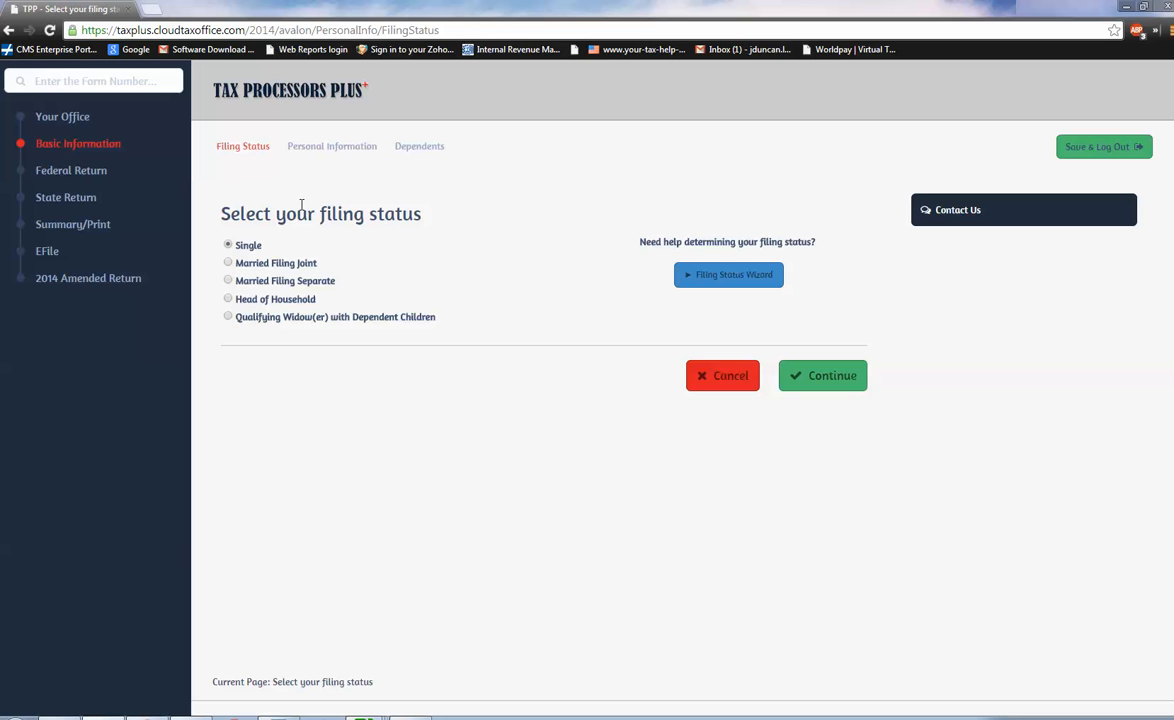
mouse_move(303, 176)
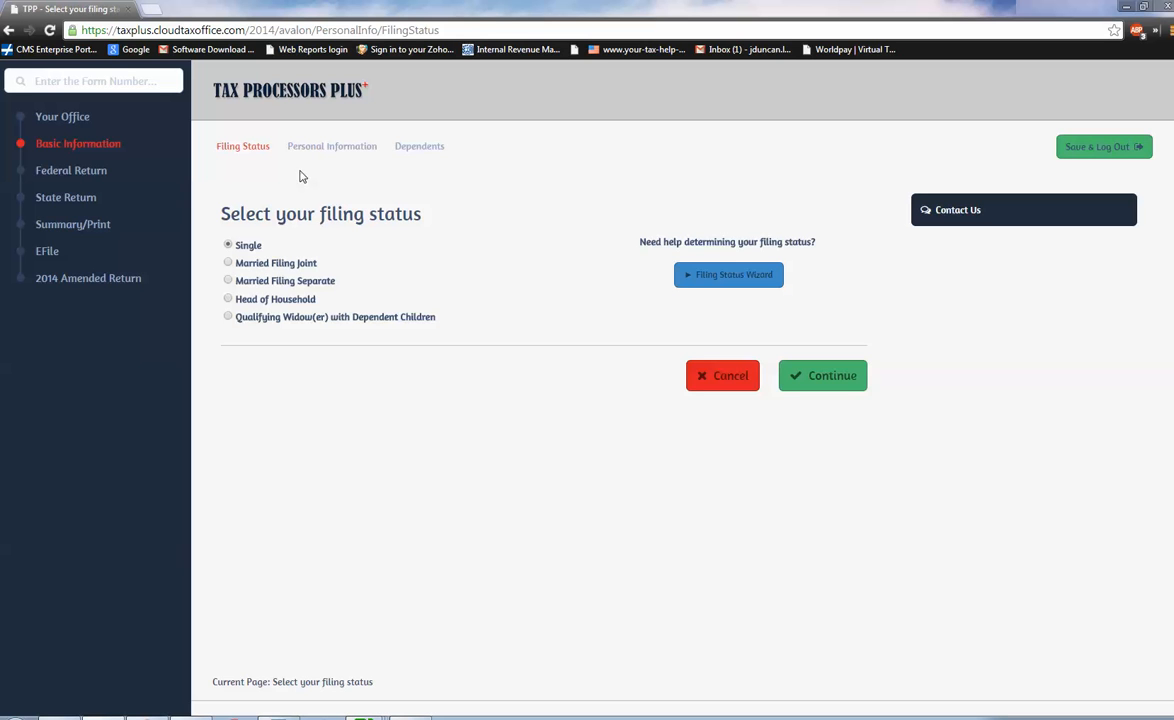
mouse_move(238, 308)
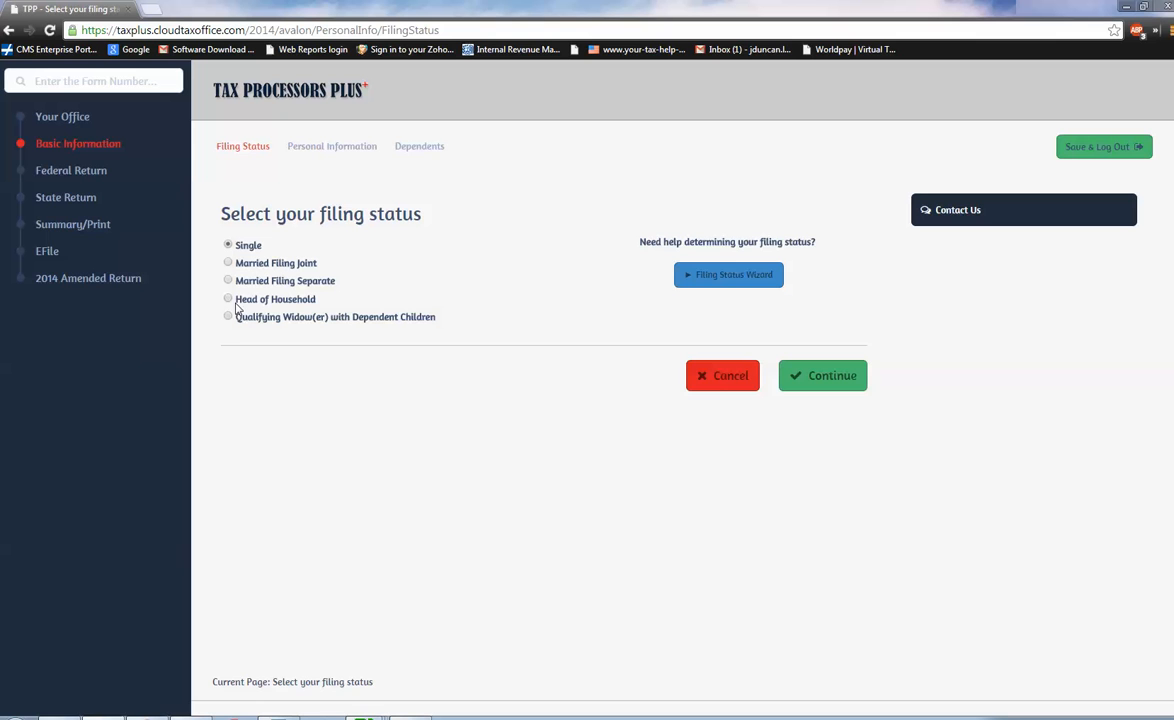
click(228, 299)
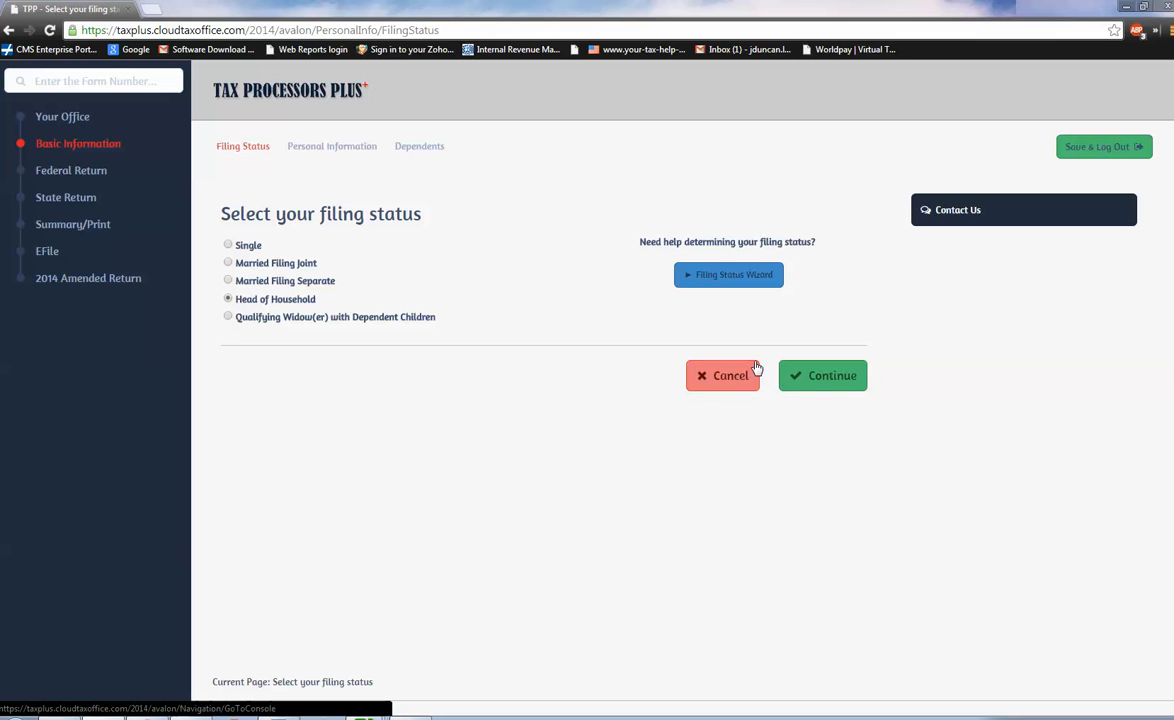
mouse_move(729, 275)
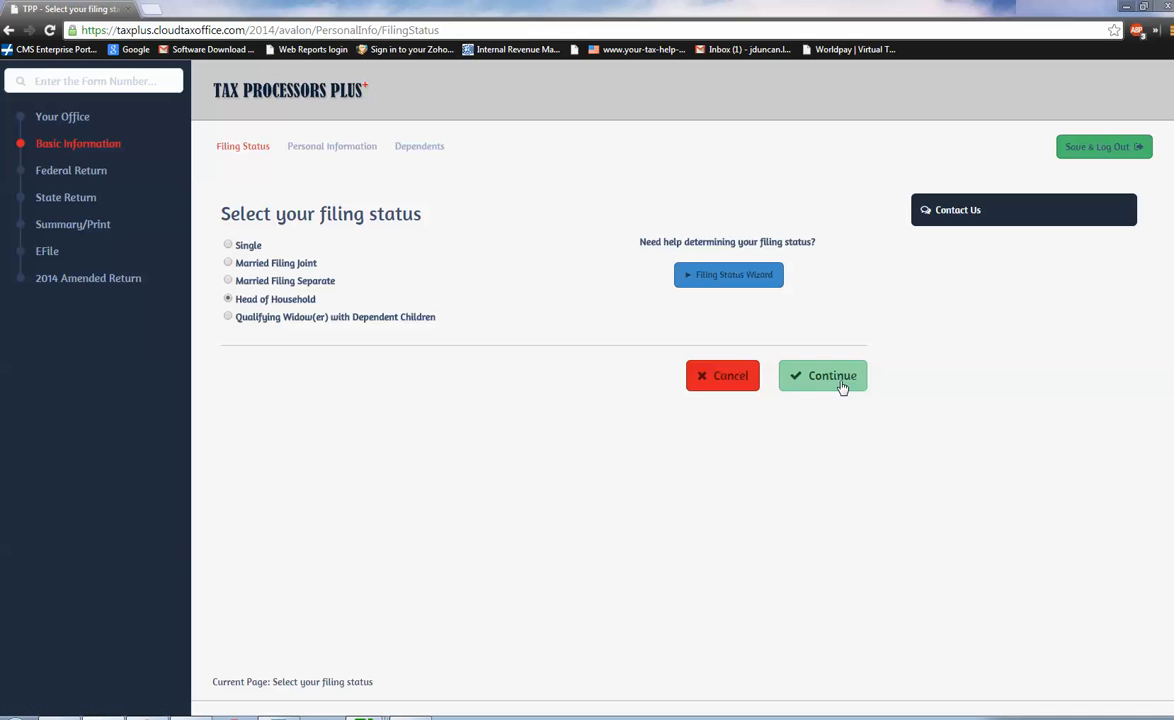
click(822, 375)
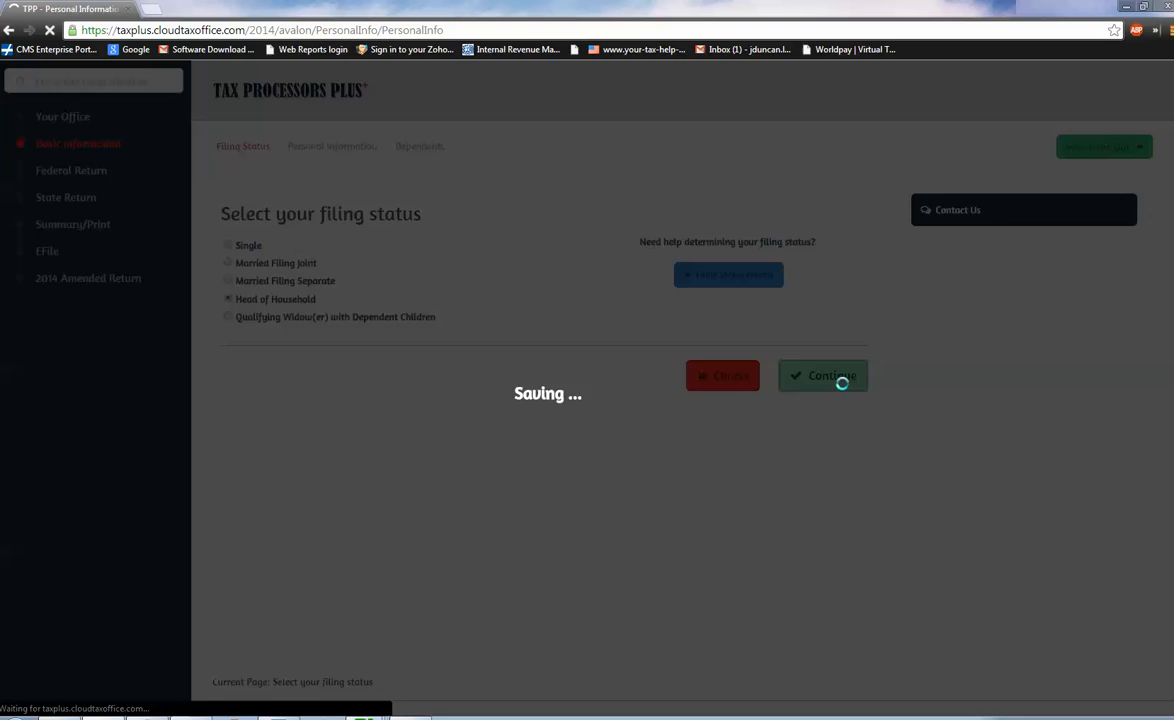
- Enter name tax plus, birth date 10/10/1978, and occupation tax prep
click(823, 375)
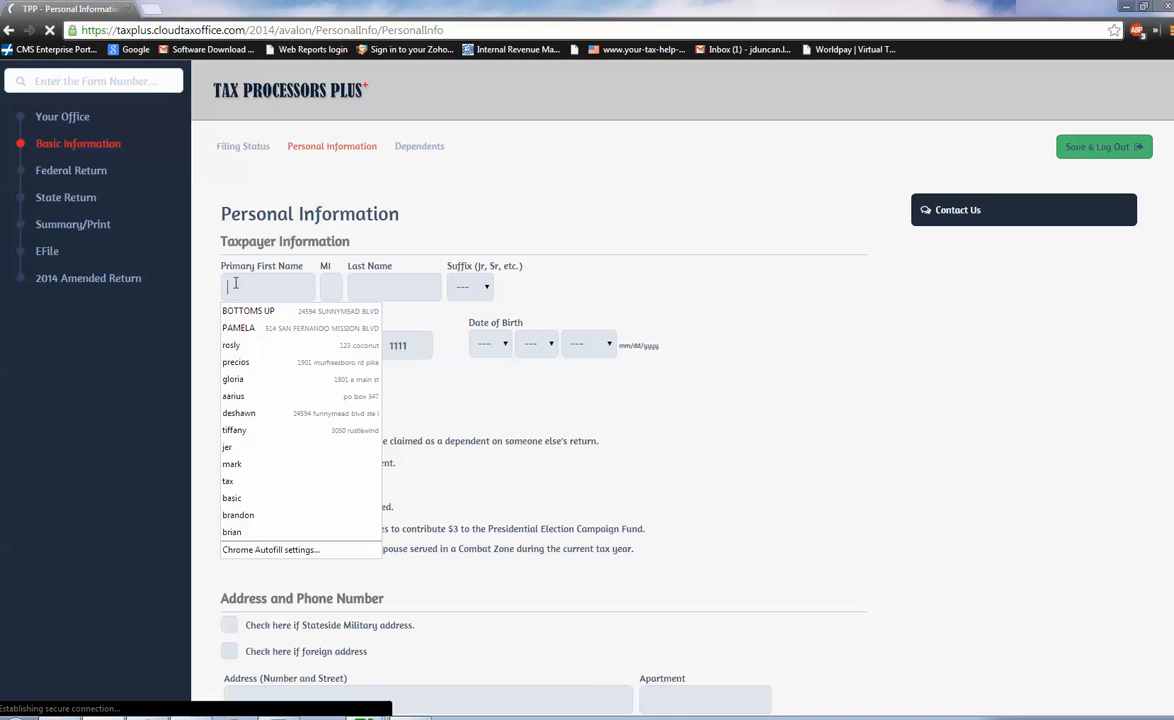
text(tax)
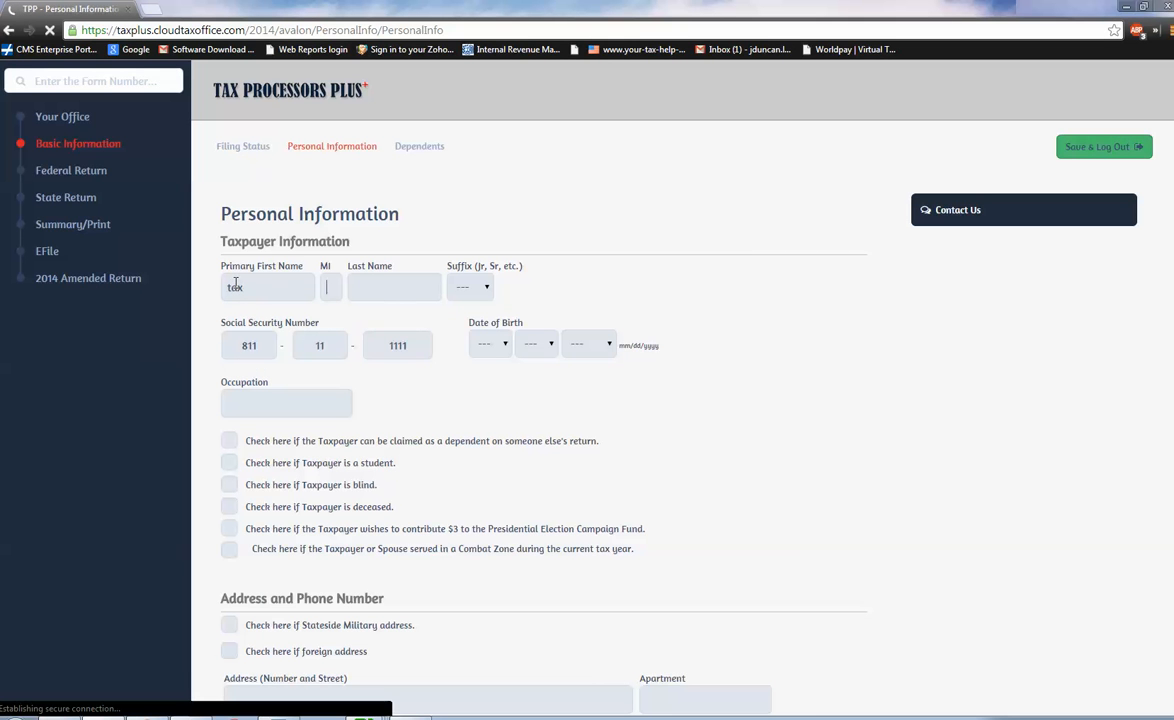
text(plus)
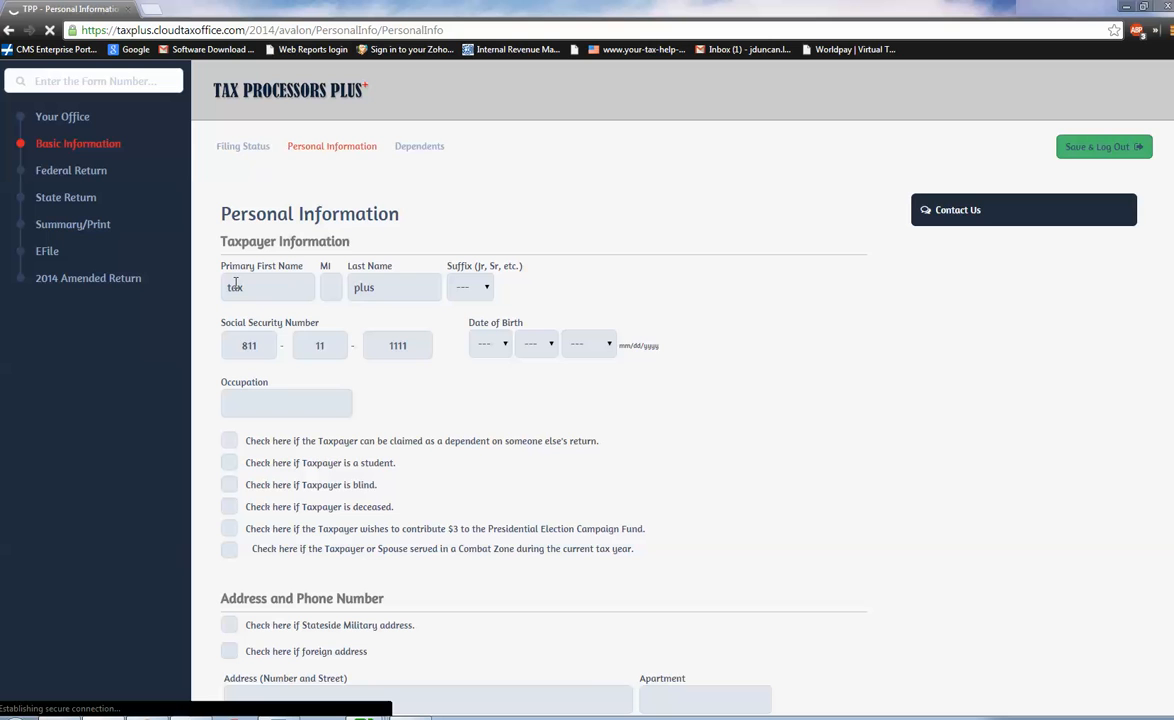
click(489, 344)
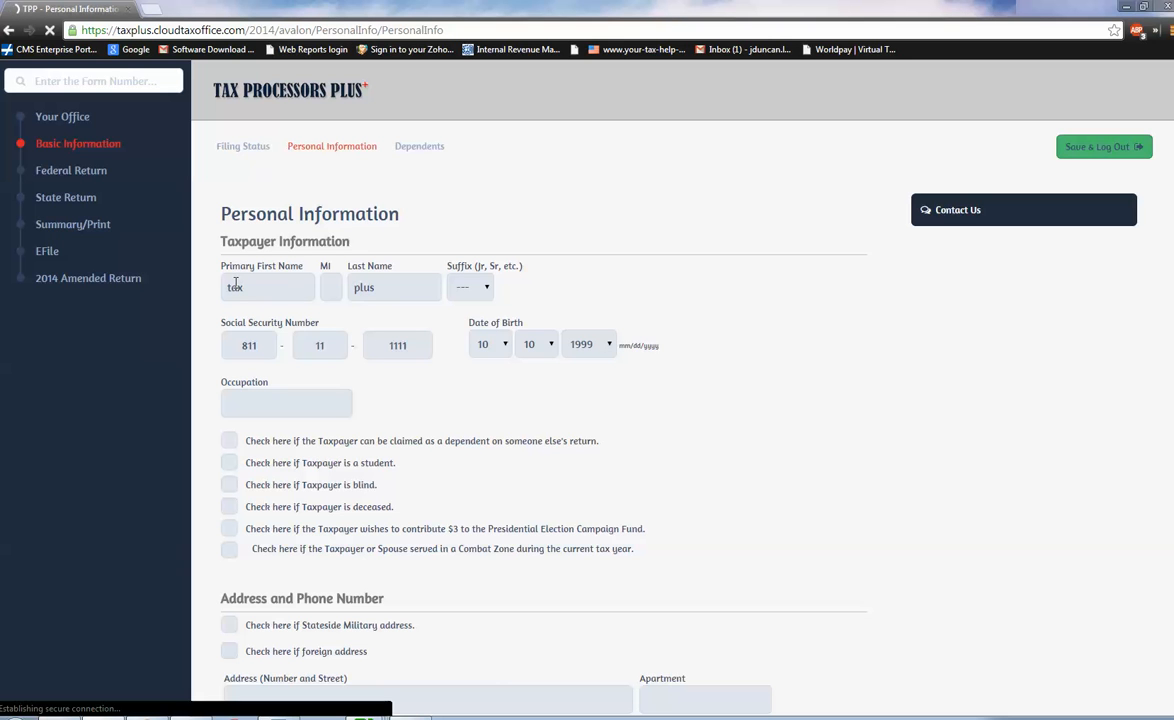
click(588, 344)
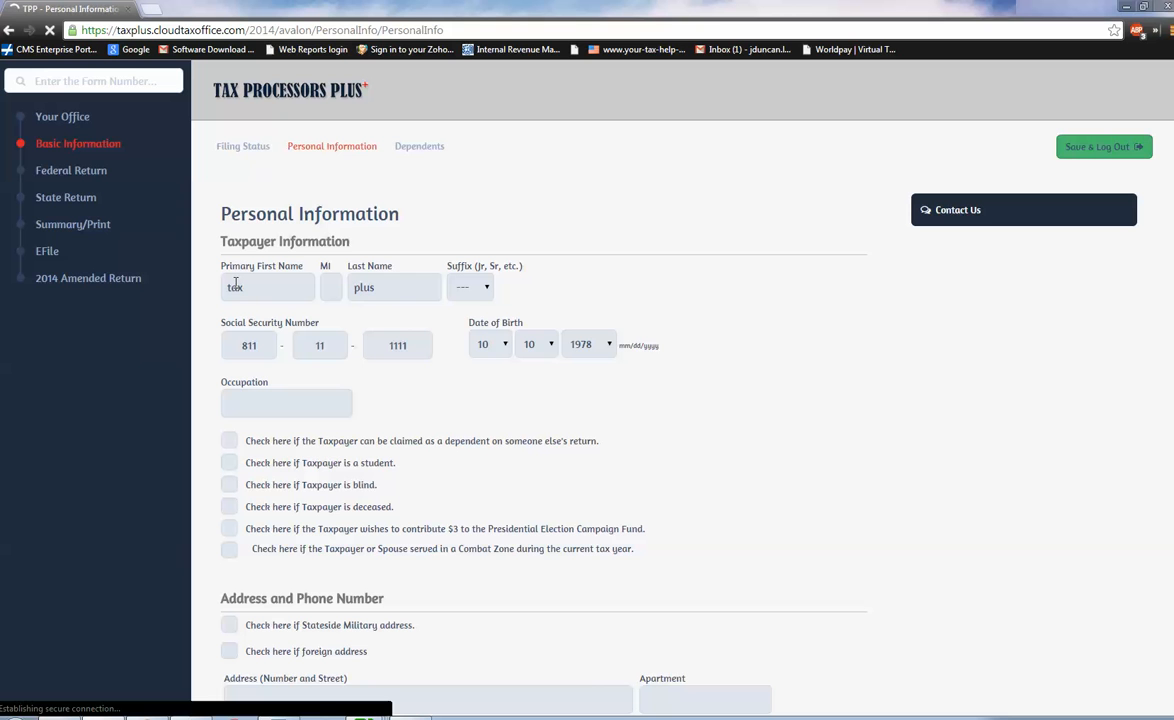
text(ta)
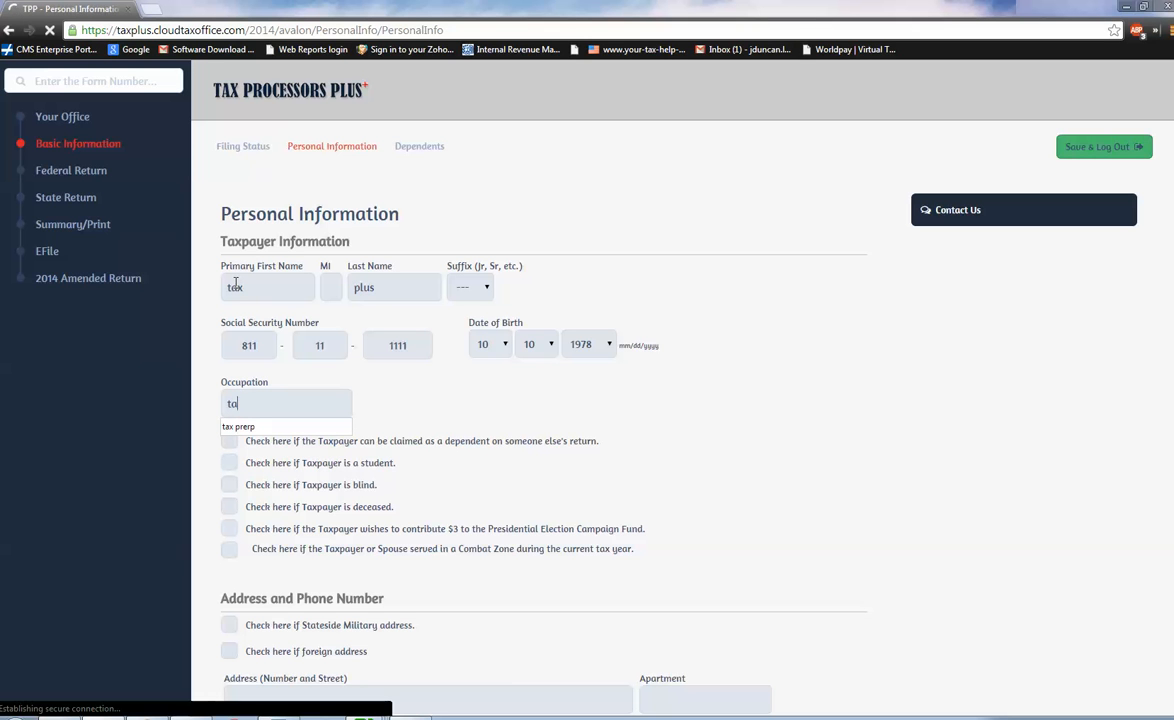
click(238, 426)
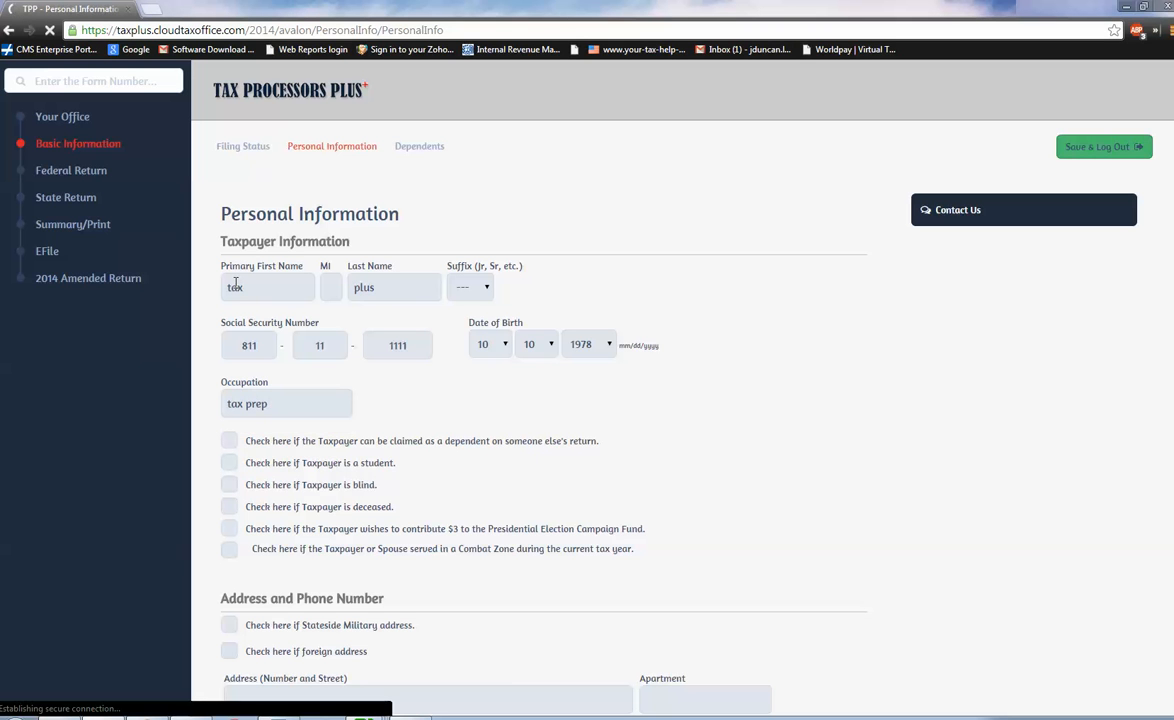
scroll(down, 3)
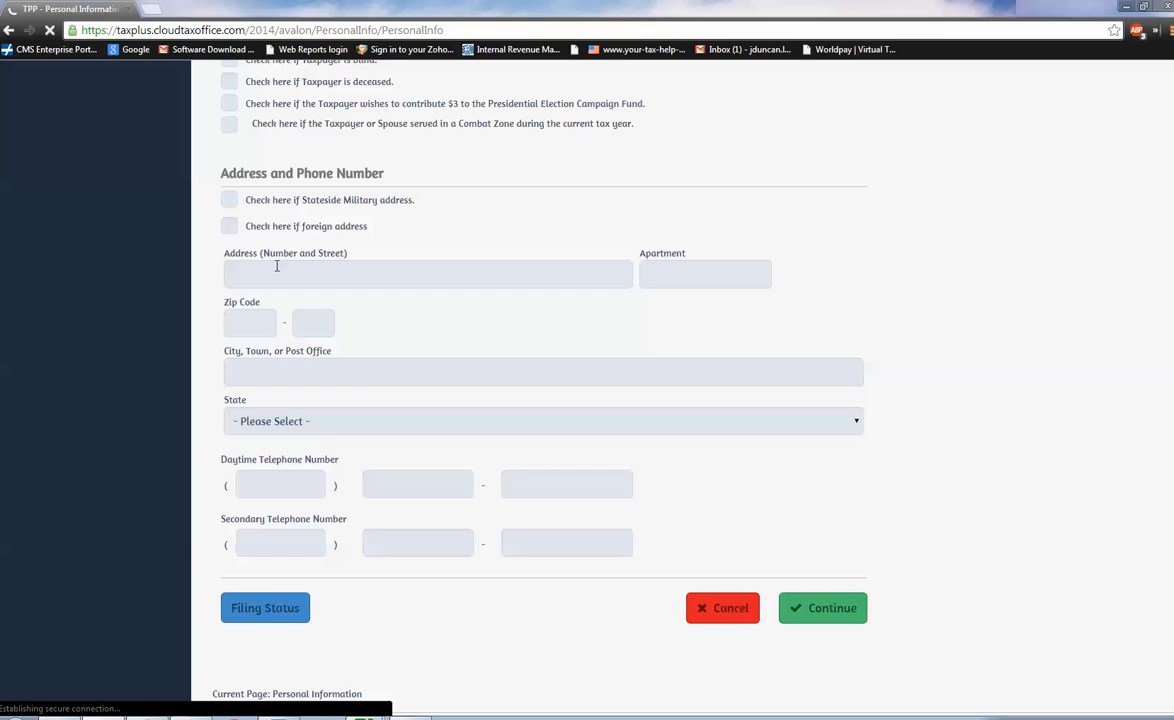
text(255 west)
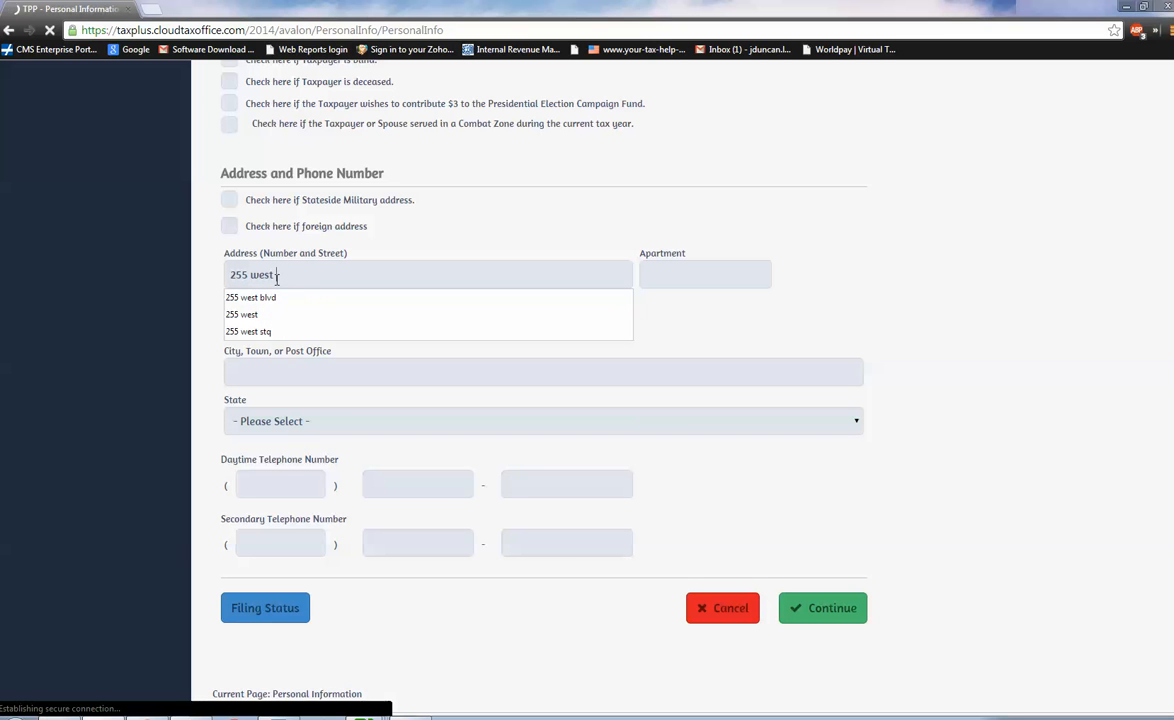
click(250, 297)
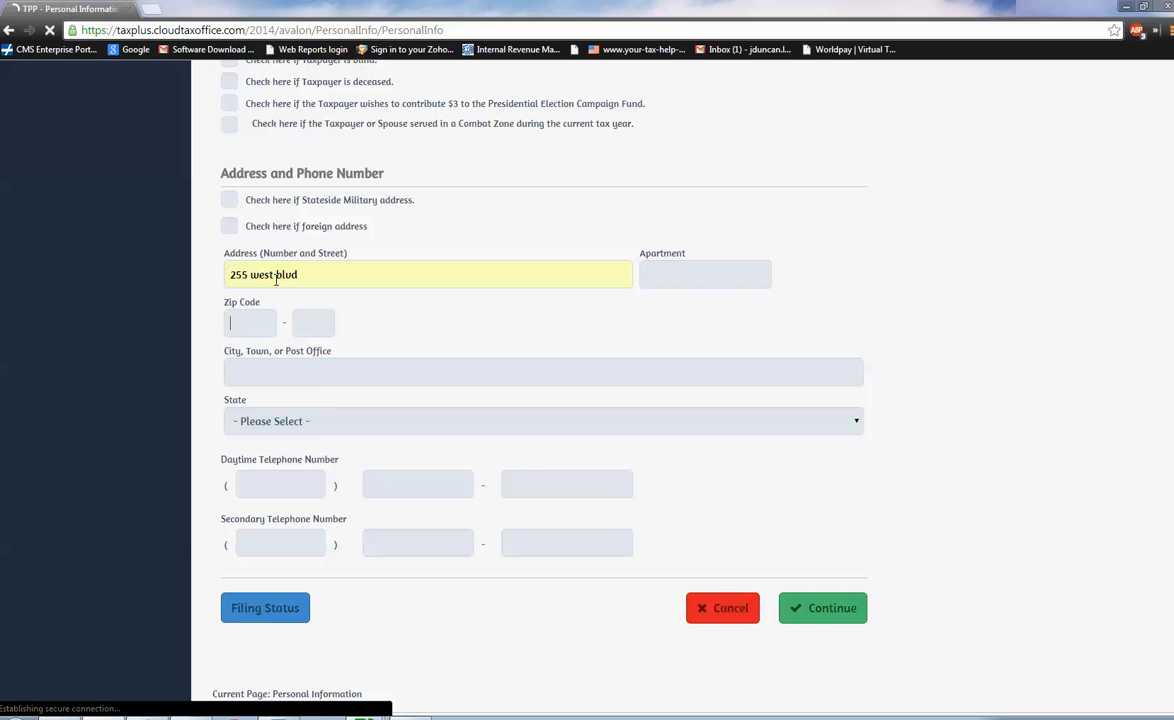
text(33)
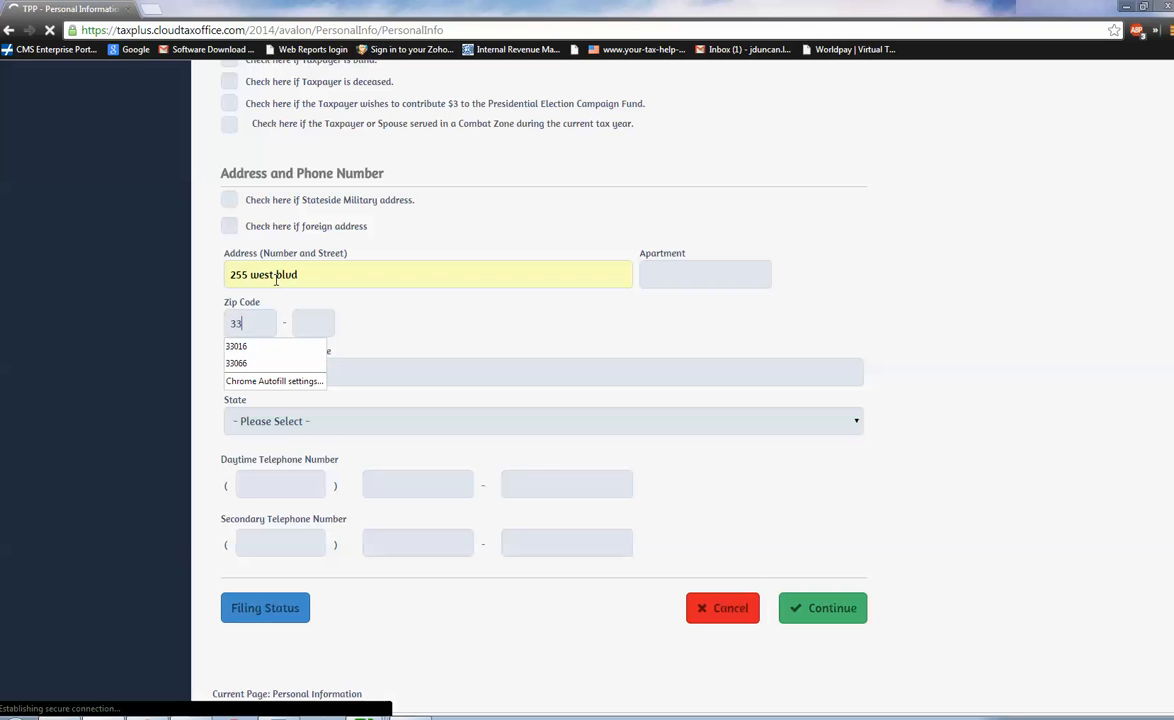
click(236, 346)
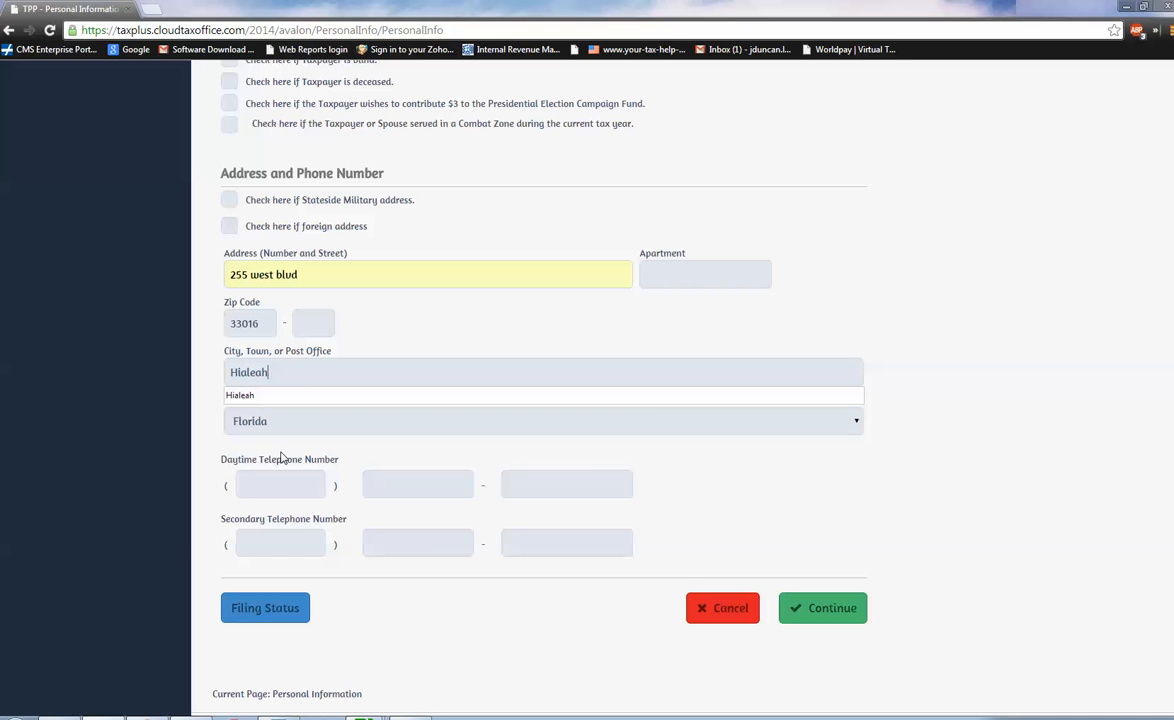
- Fill in both telephone numbers and save the personal information
text(32)
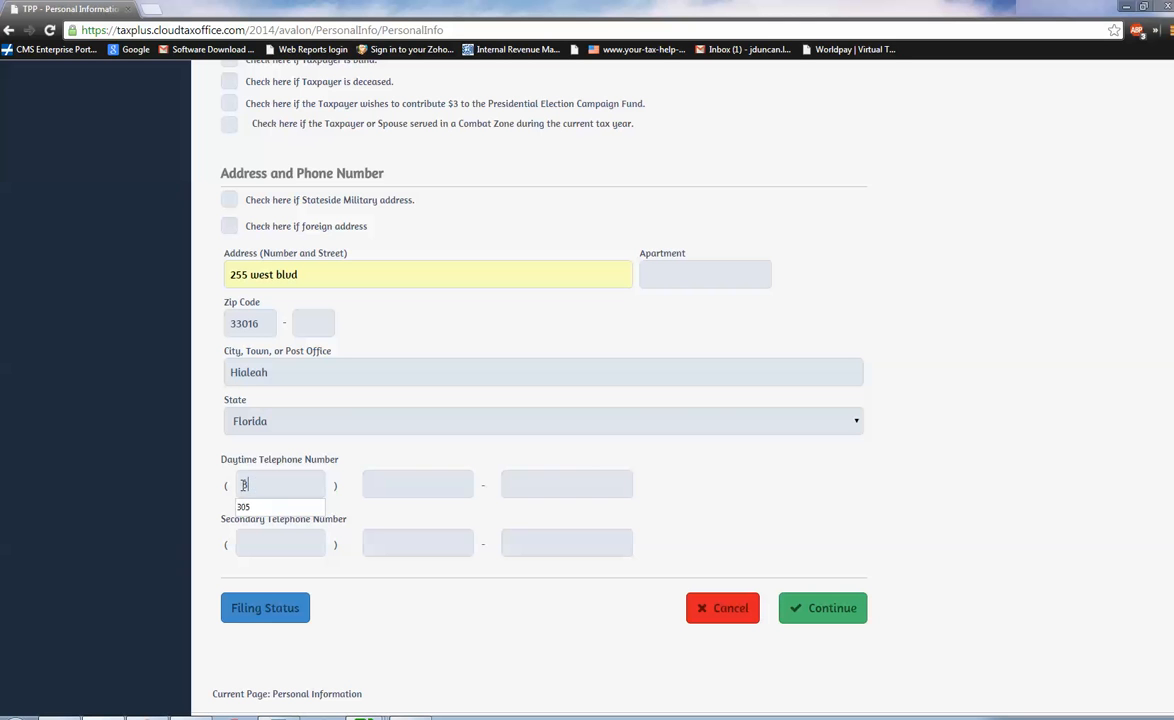
text(6516)
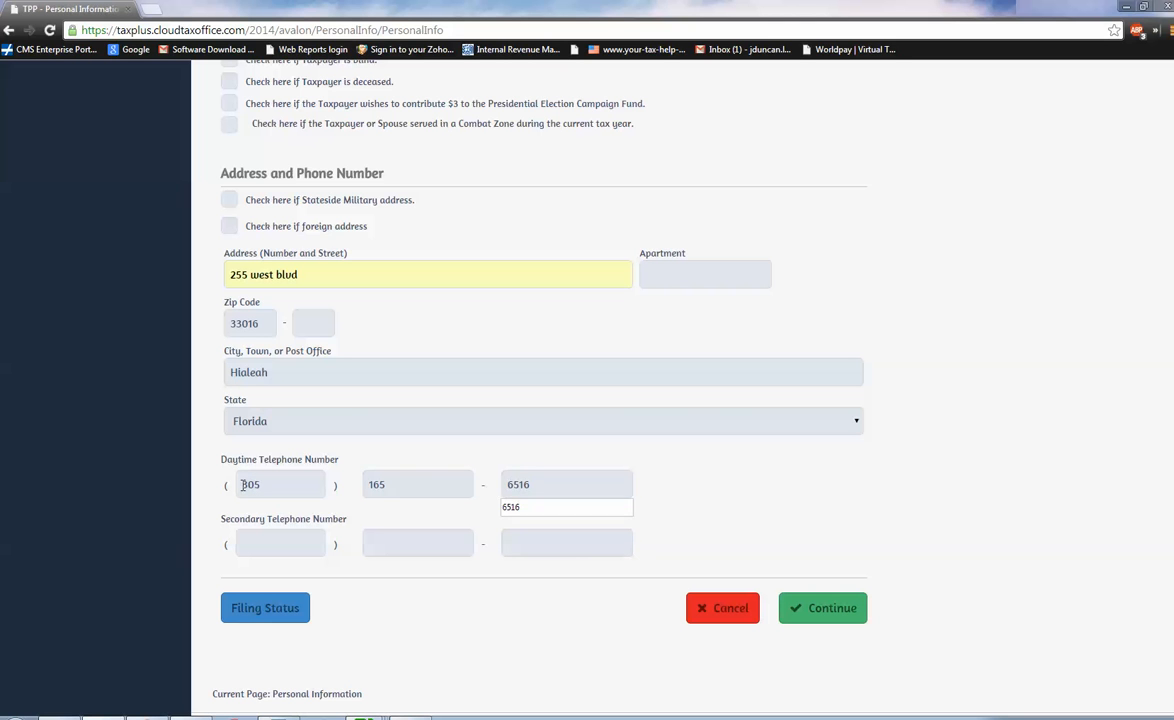
text(58)
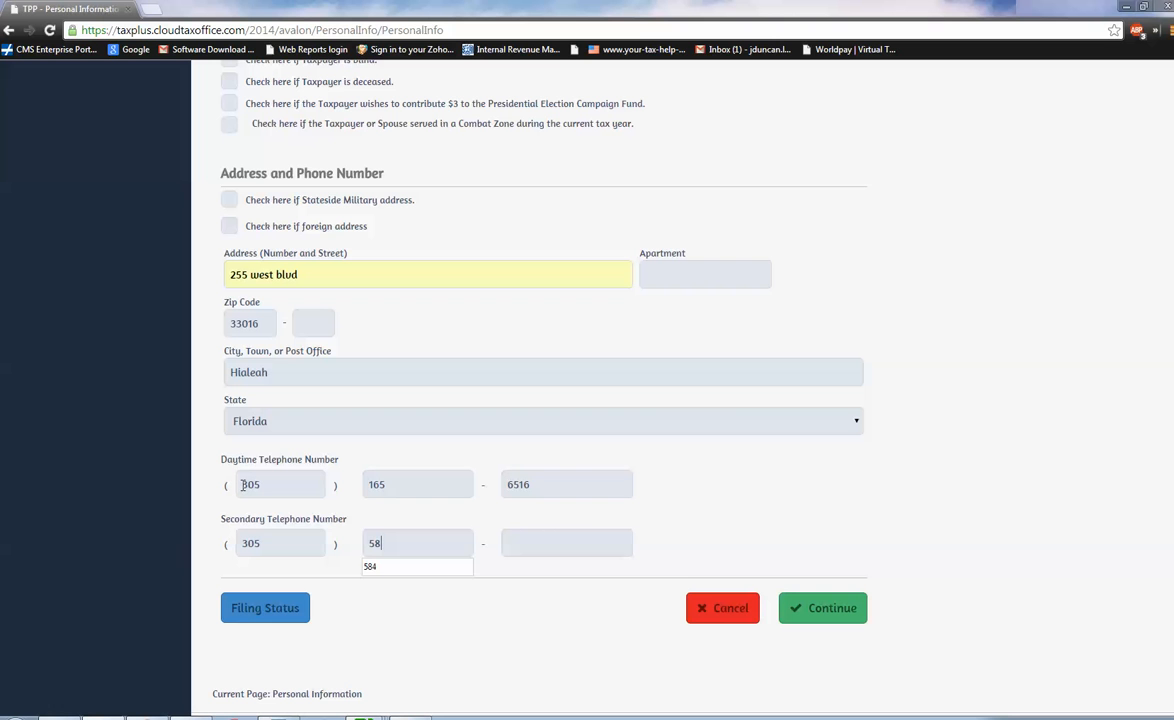
text(6874)
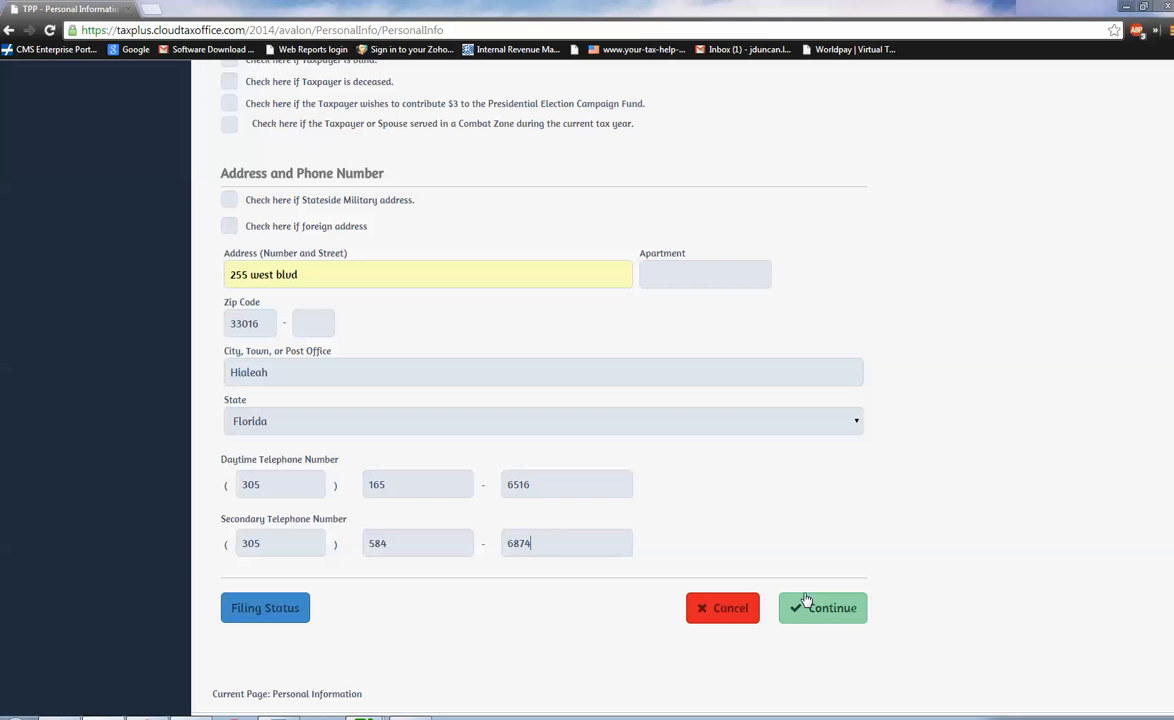
click(822, 607)
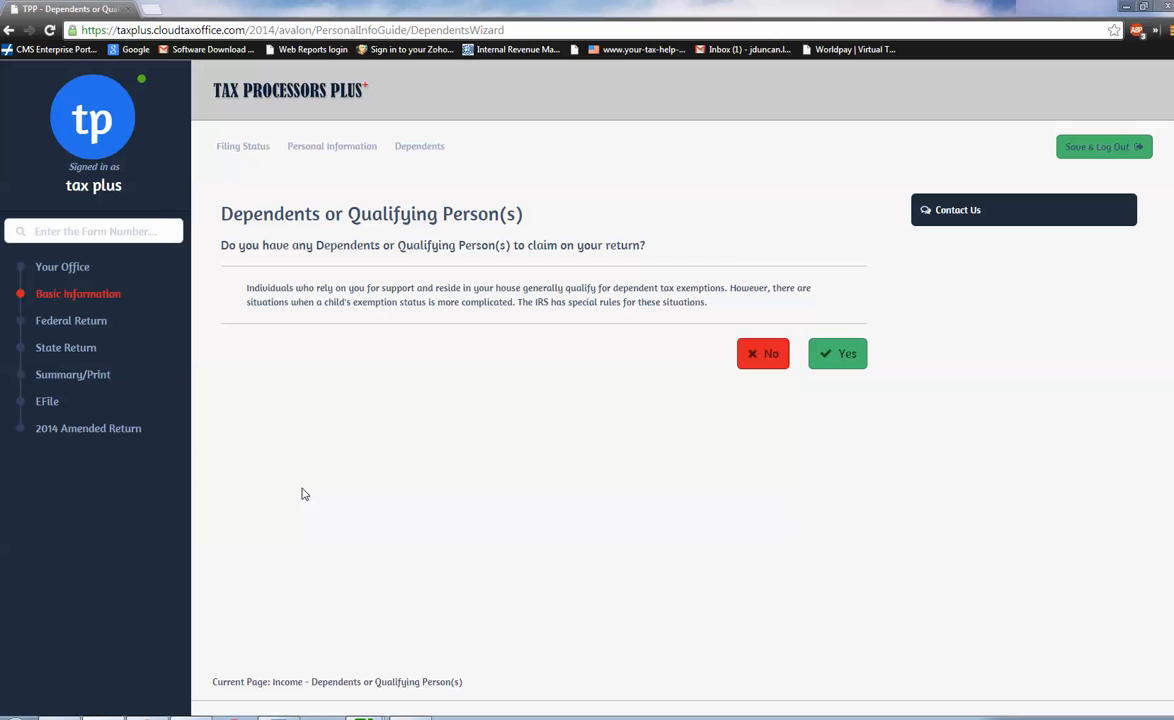
mouse_move(327, 261)
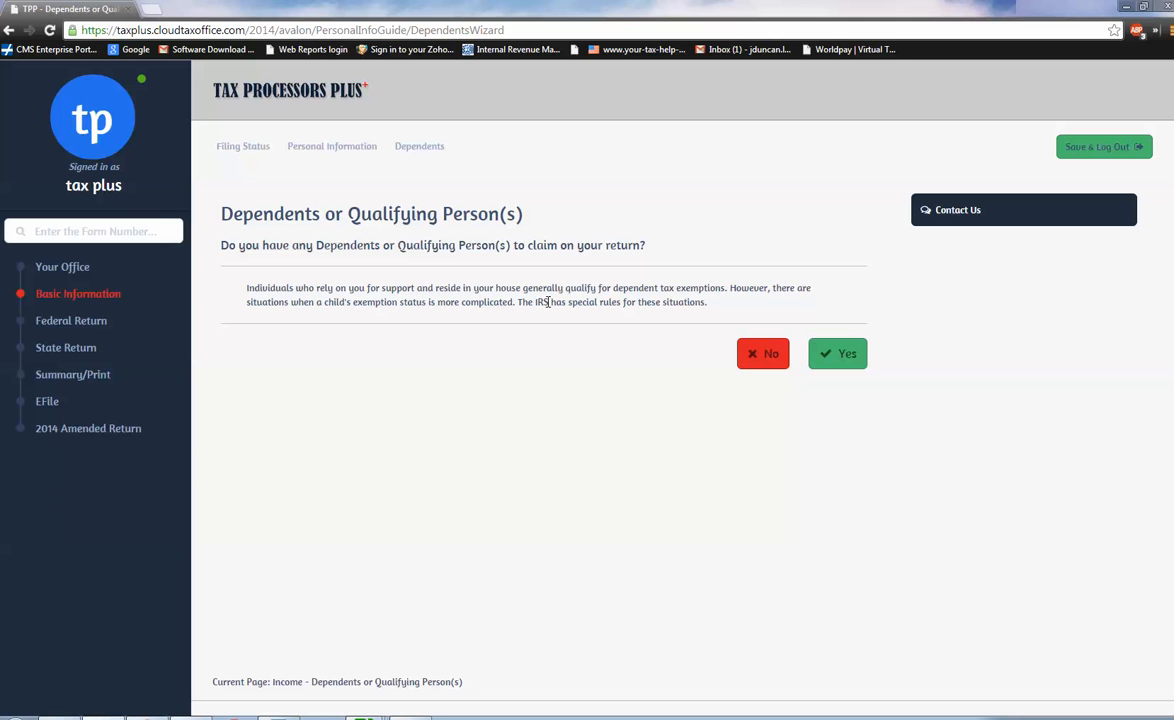
mouse_move(419, 146)
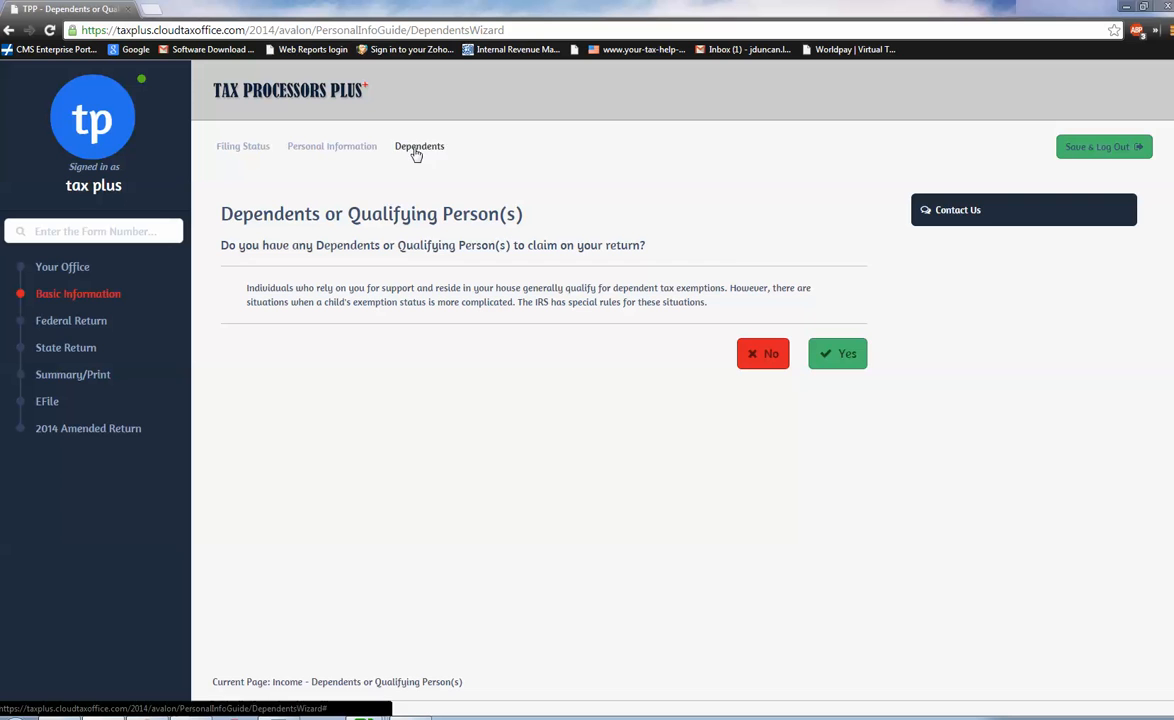
- Answer yes to dependents and enter son kid plus, born 10/10/2010
click(838, 353)
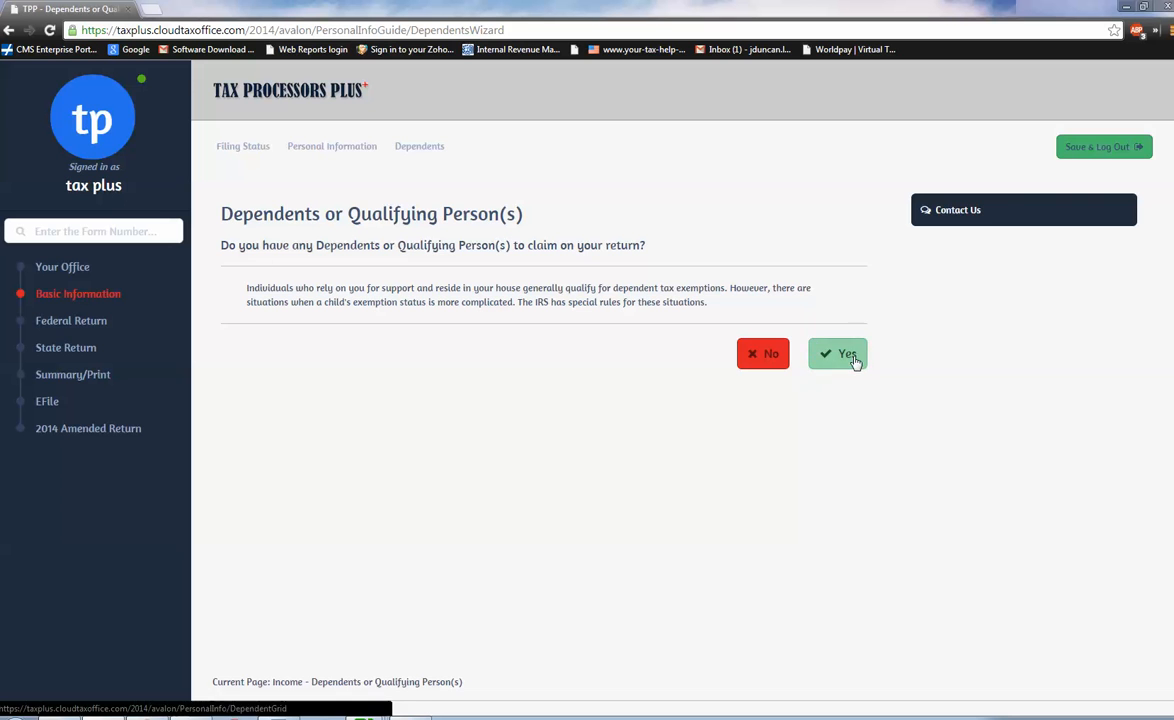
click(838, 353)
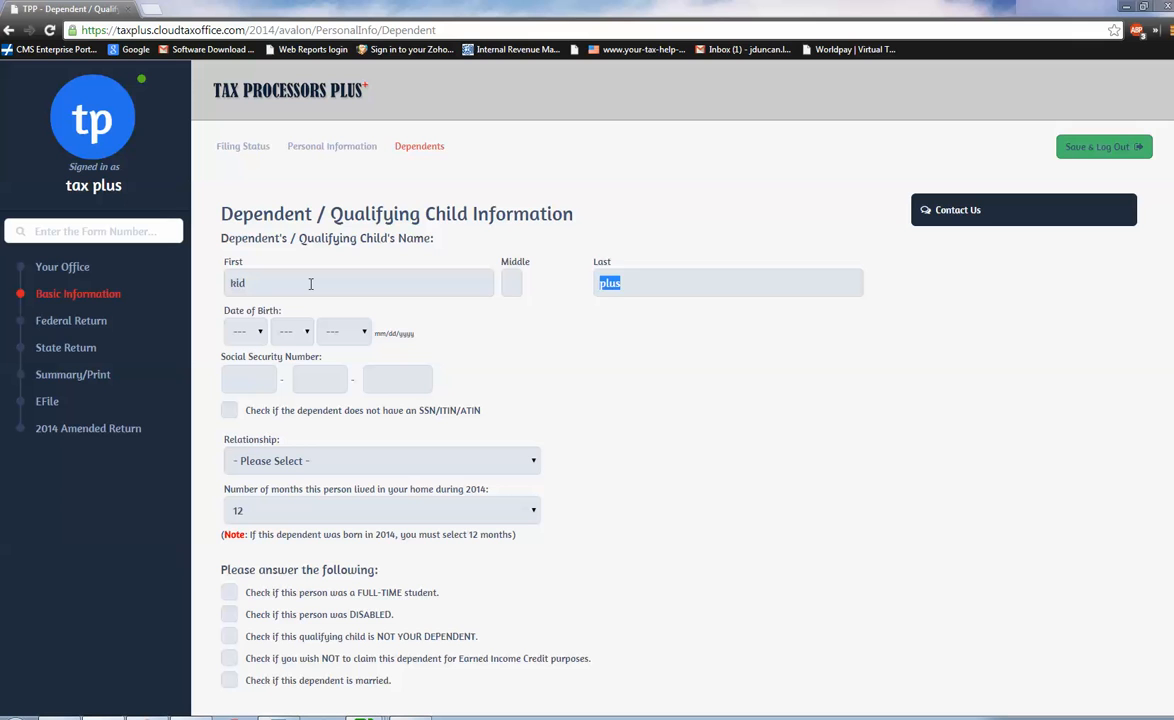
click(245, 331)
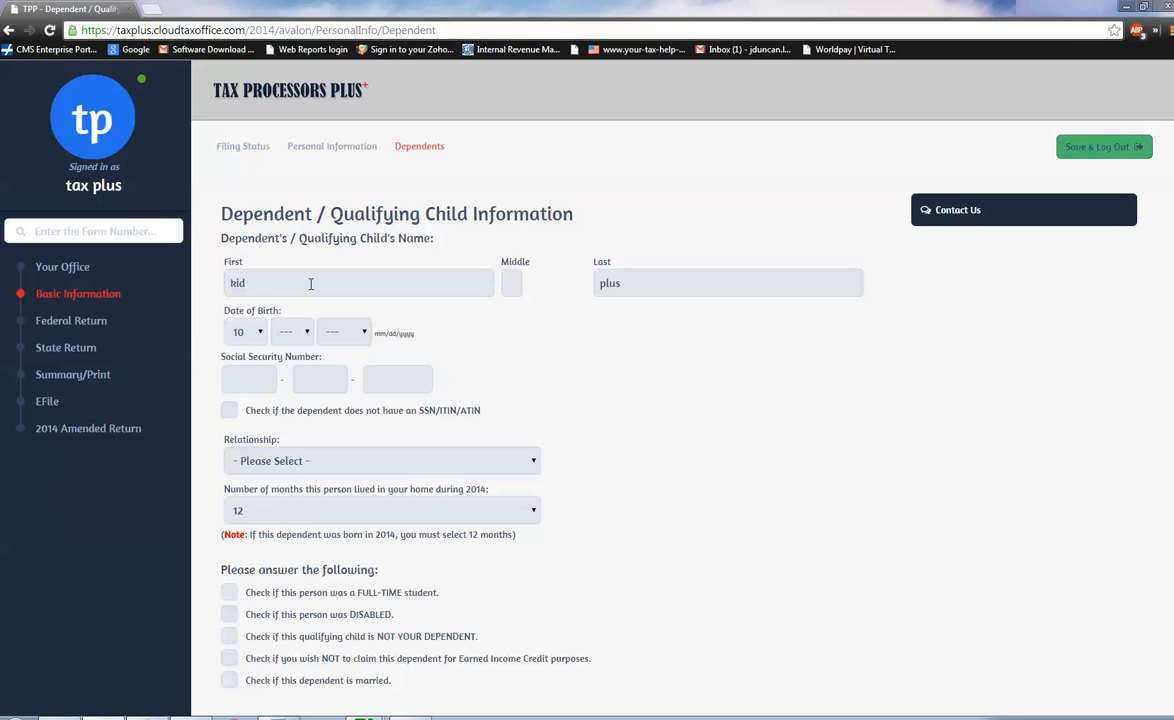
click(292, 331)
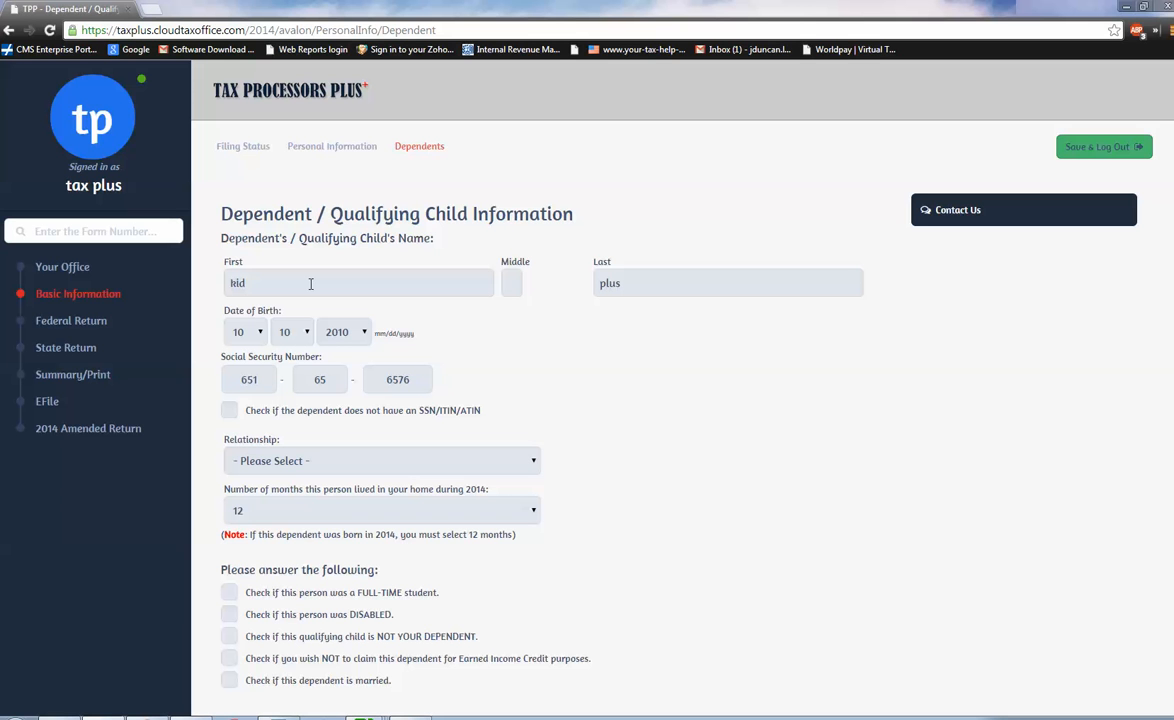
click(381, 460)
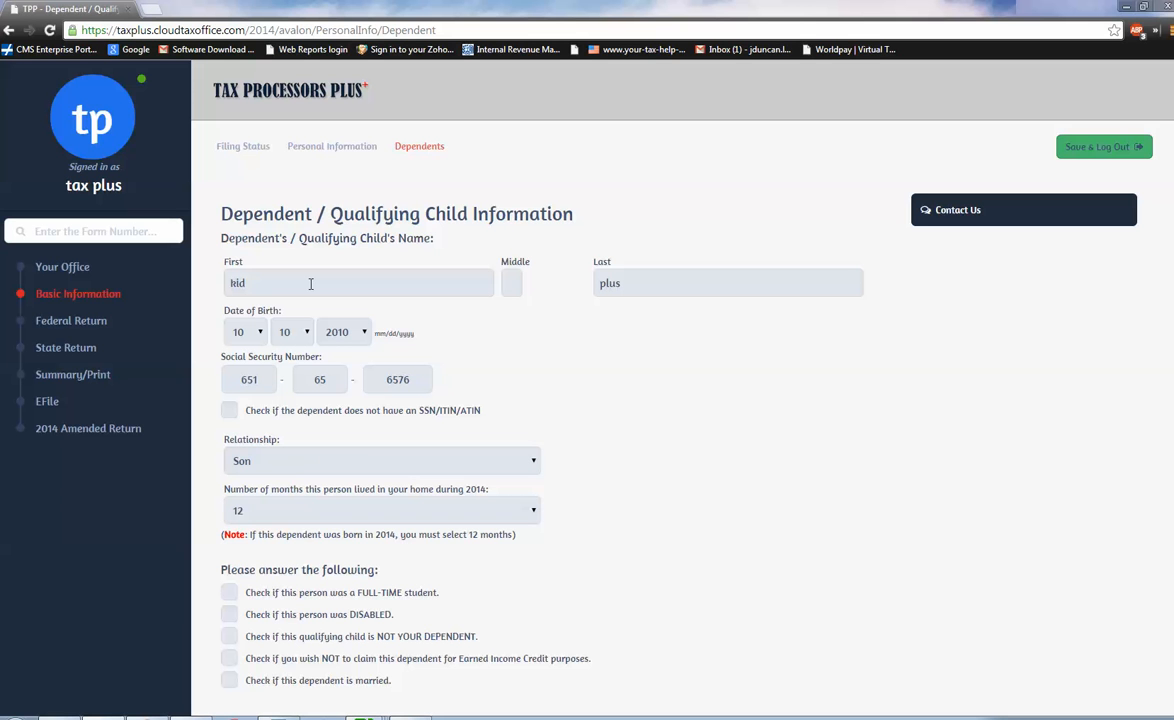
- Leave full-time student and disabled unchecked and save the dependent
scroll(down, 3)
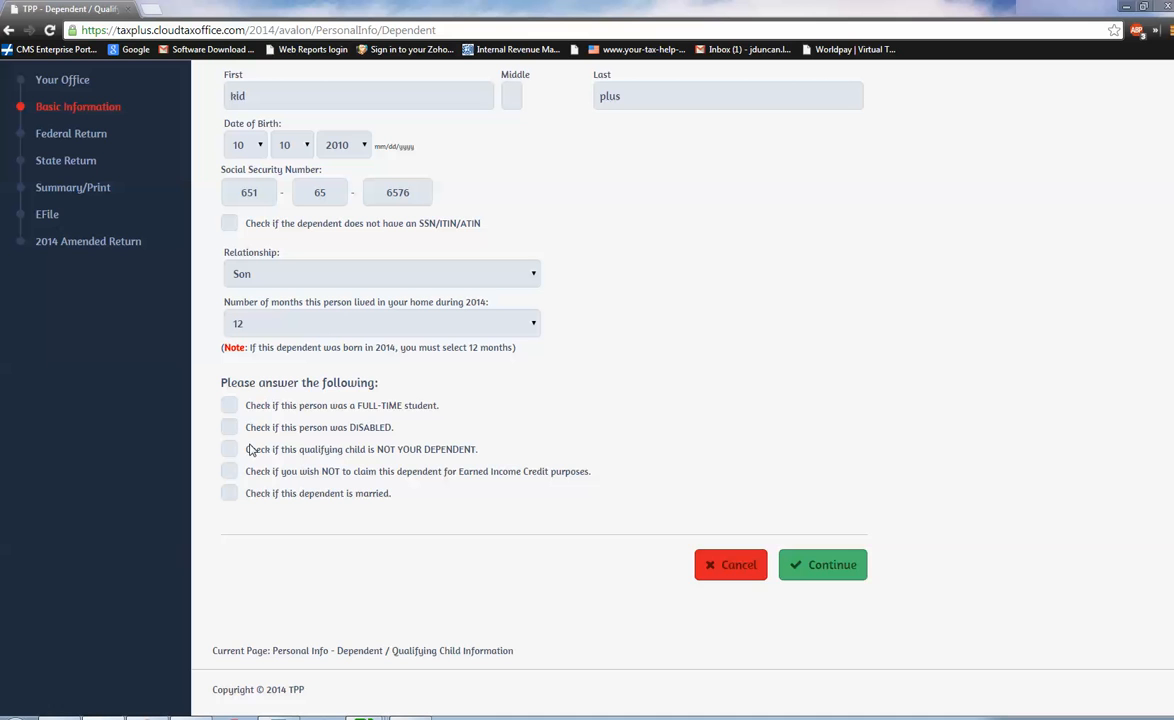
click(229, 405)
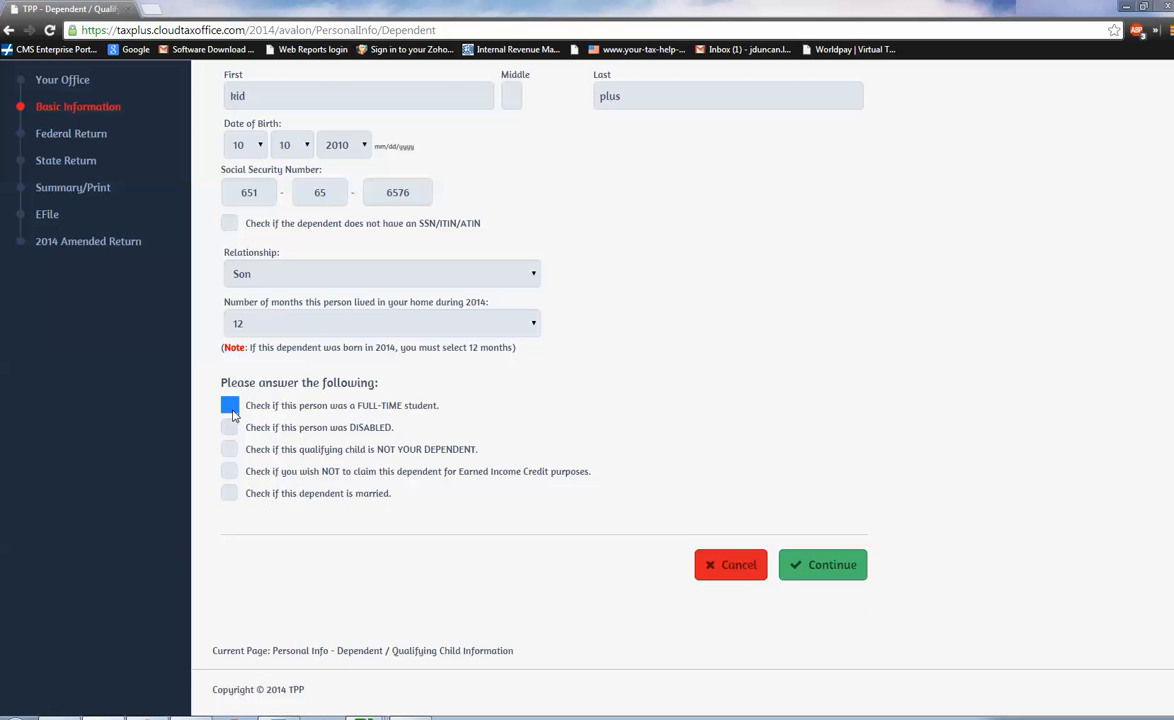
click(229, 405)
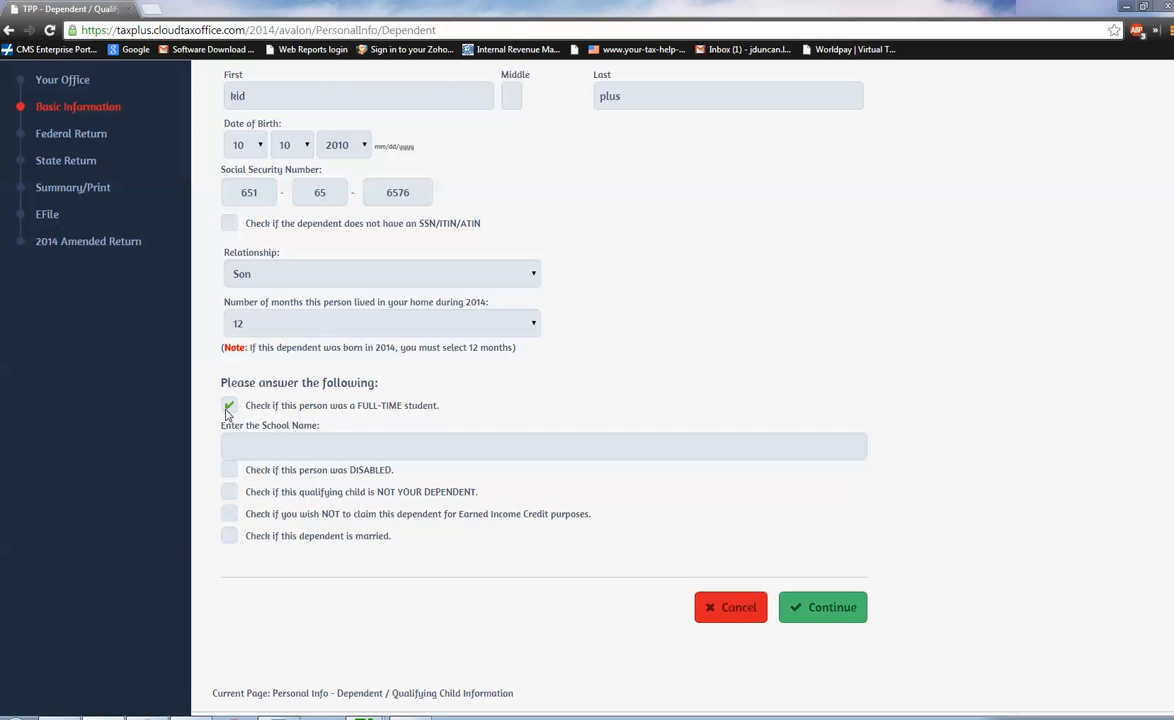
click(229, 405)
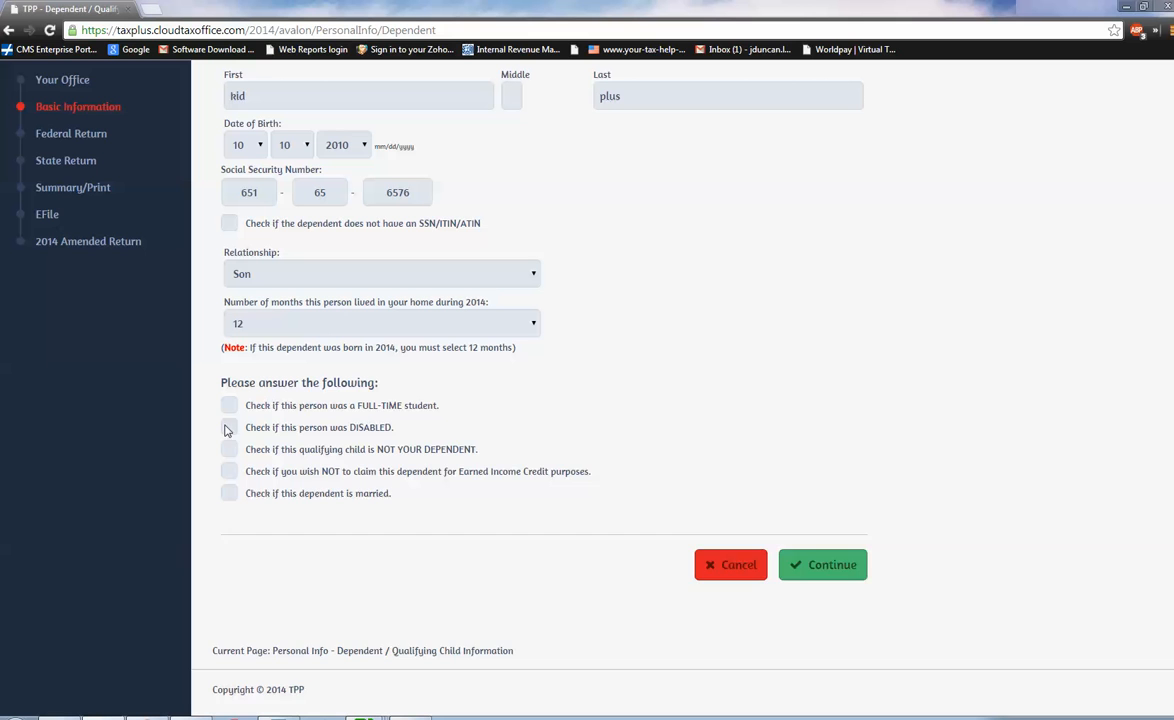
click(229, 427)
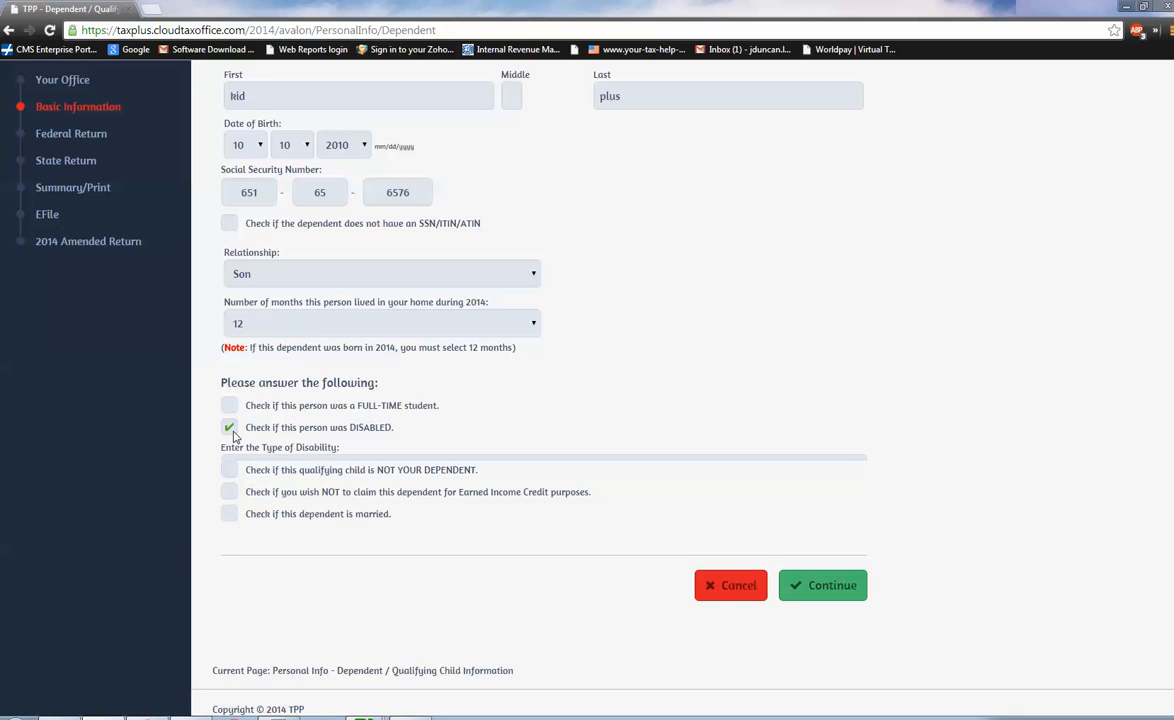
click(229, 427)
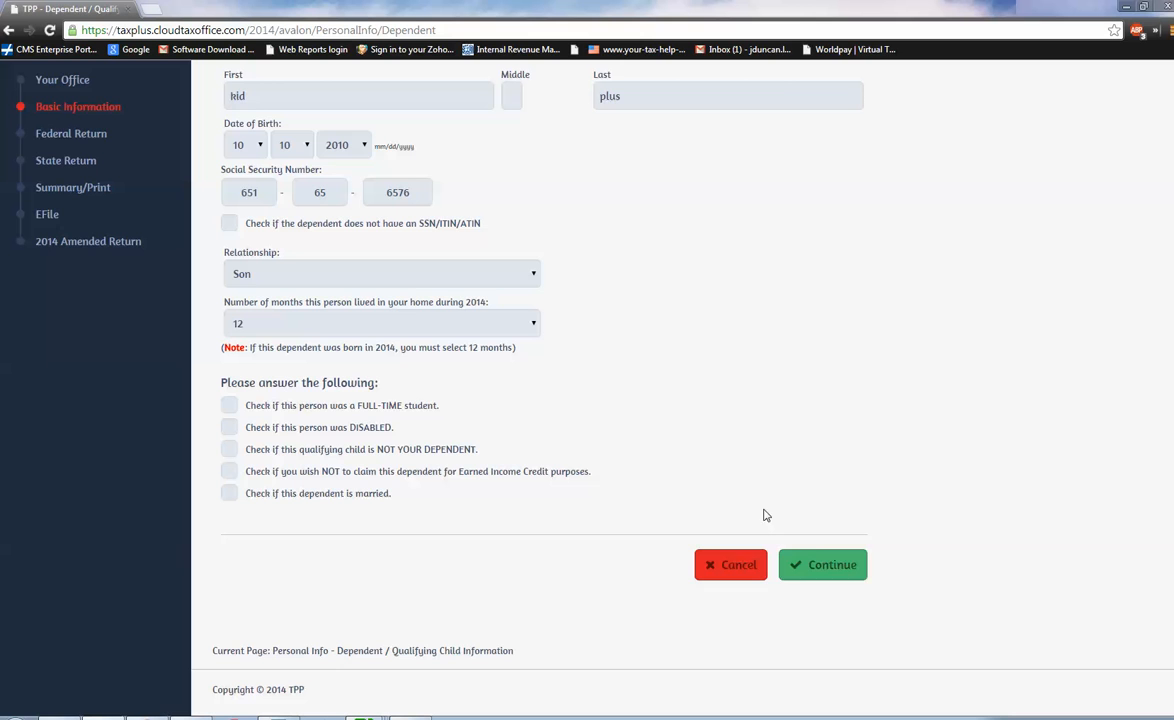
click(822, 564)
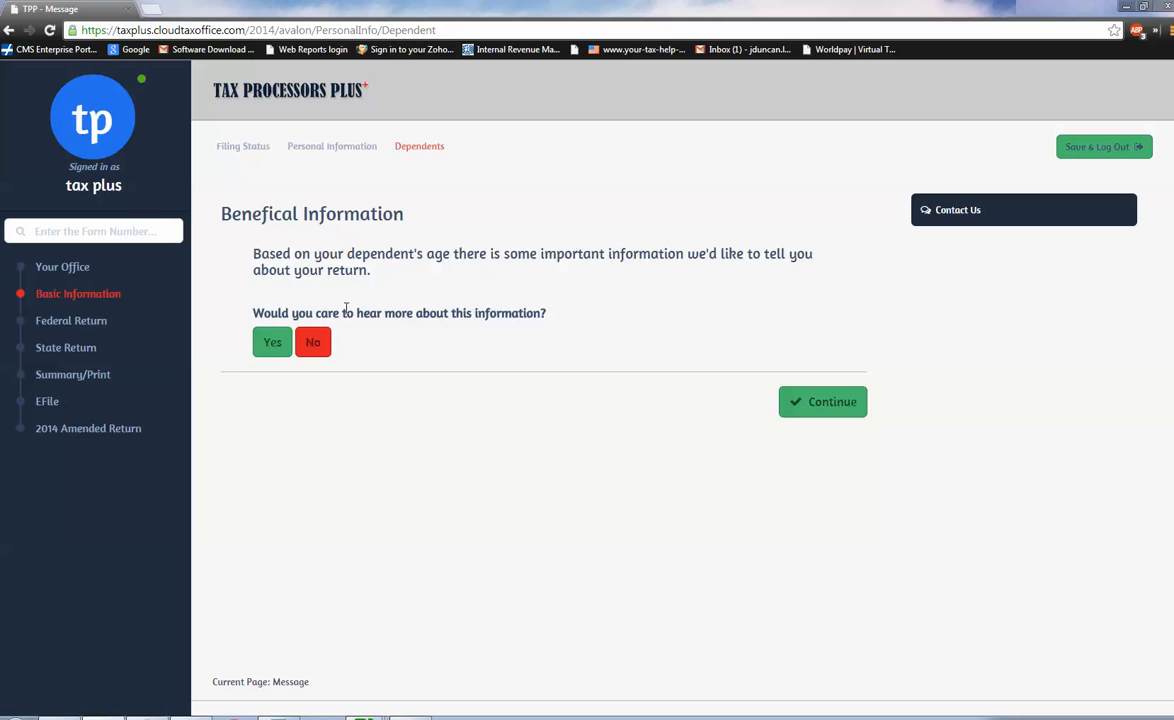
- View the child care credit note and confirm kid plus on the dependents list
click(272, 342)
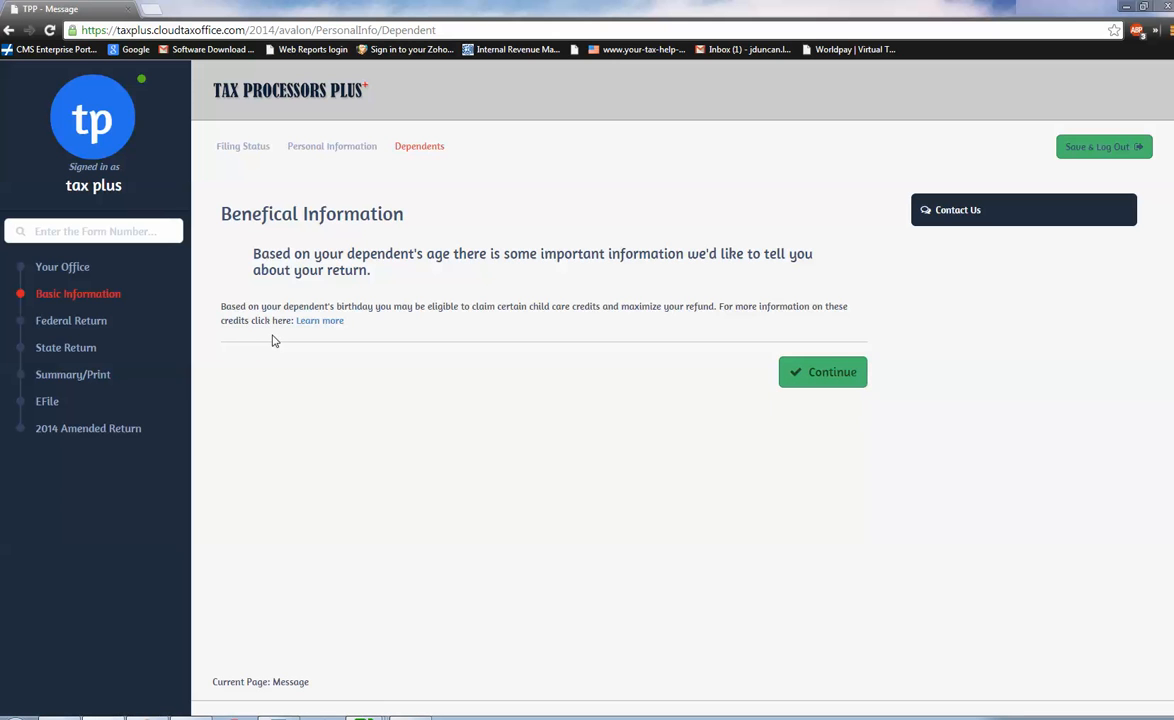
mouse_move(349, 330)
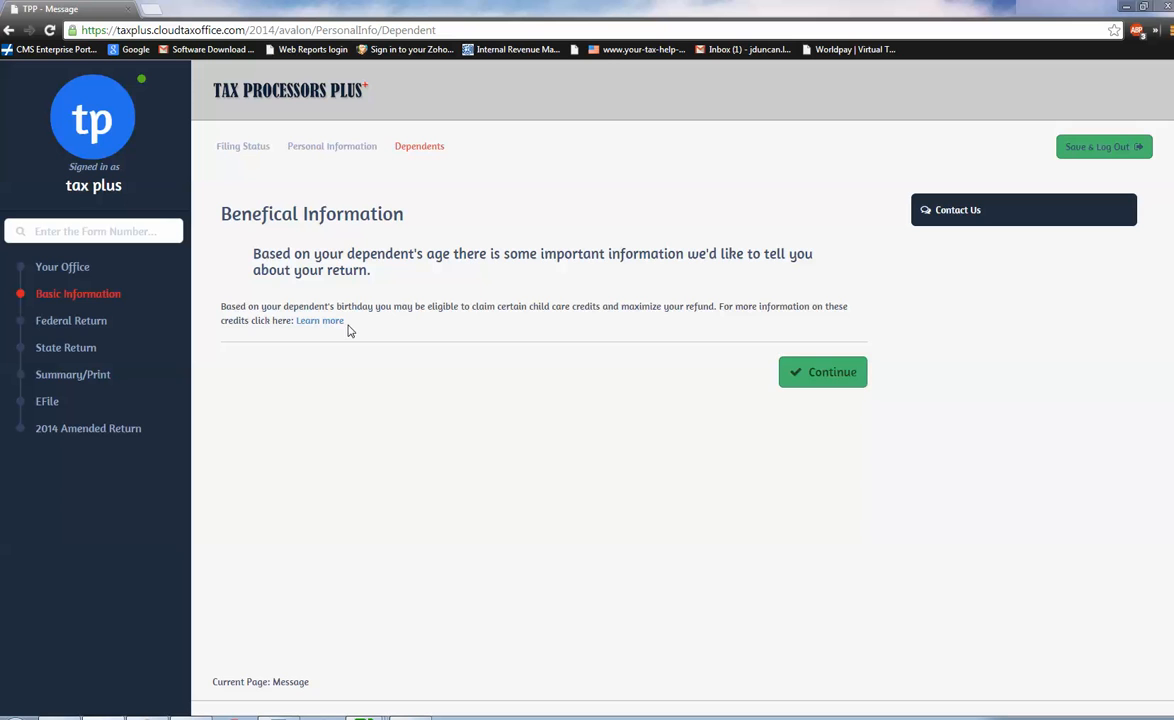
mouse_move(823, 372)
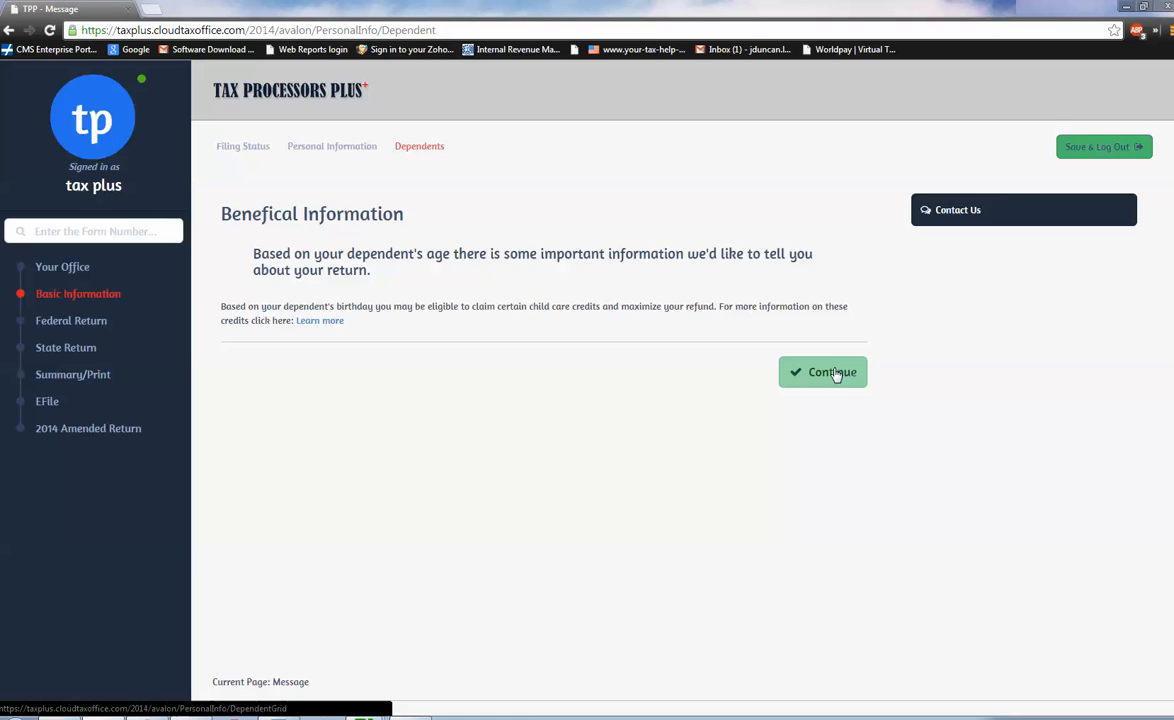
click(822, 372)
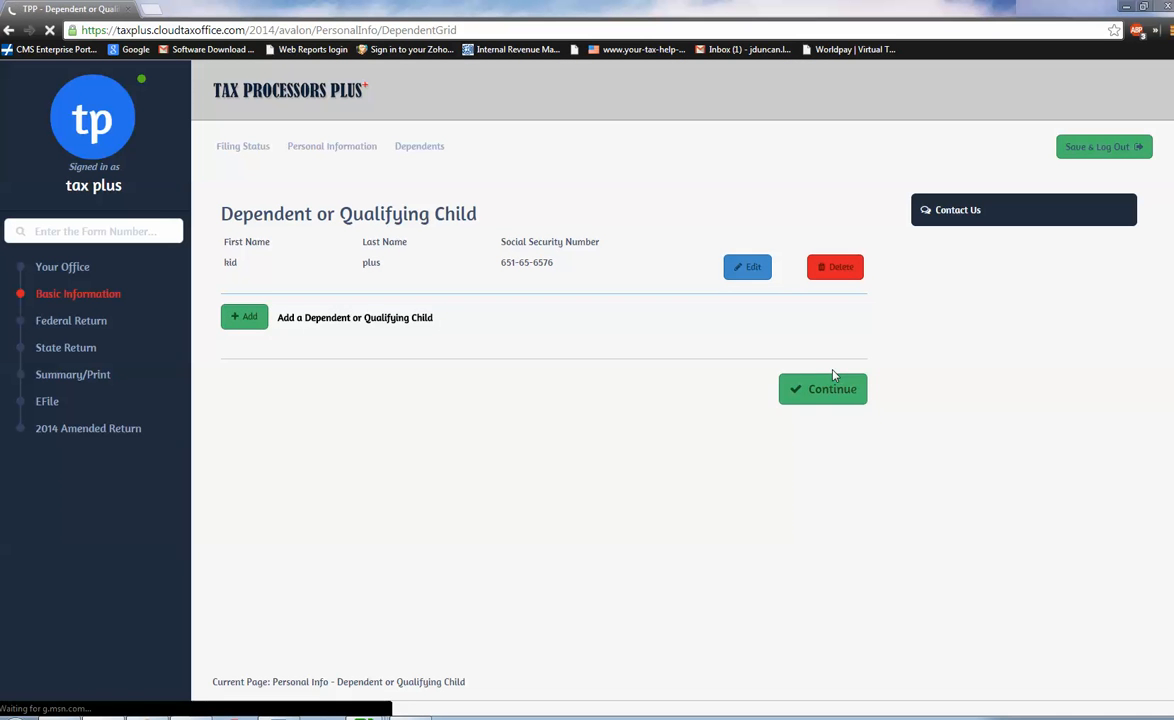
mouse_move(244, 317)
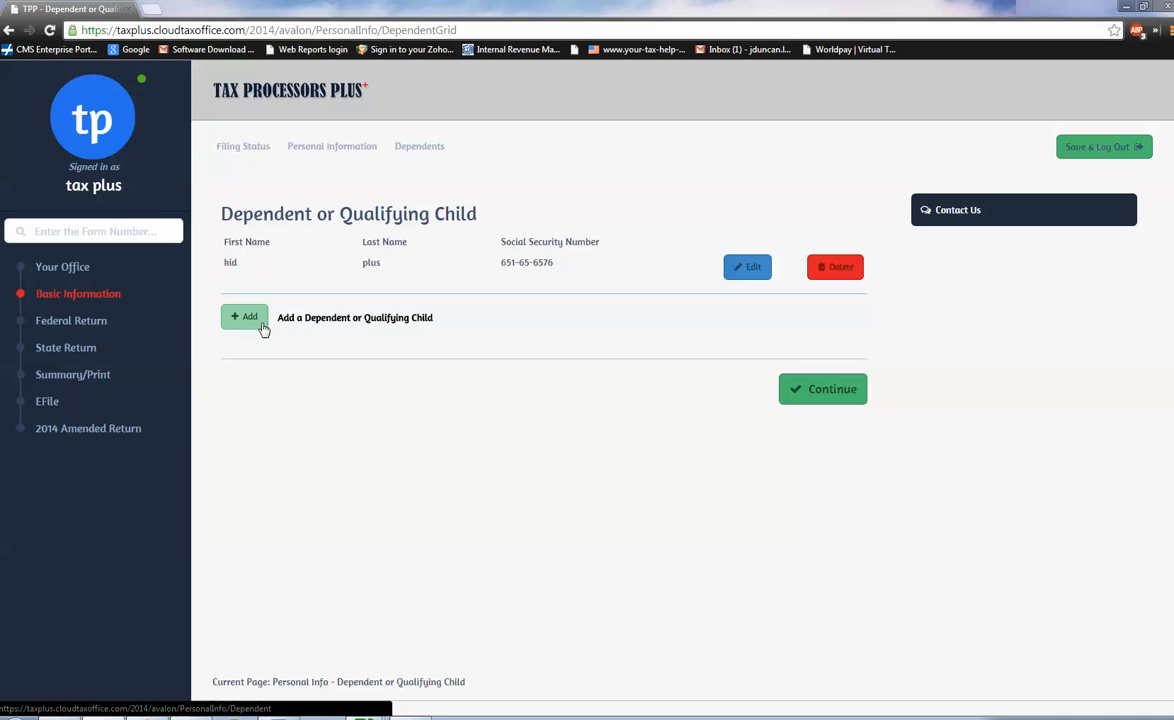
mouse_move(715, 266)
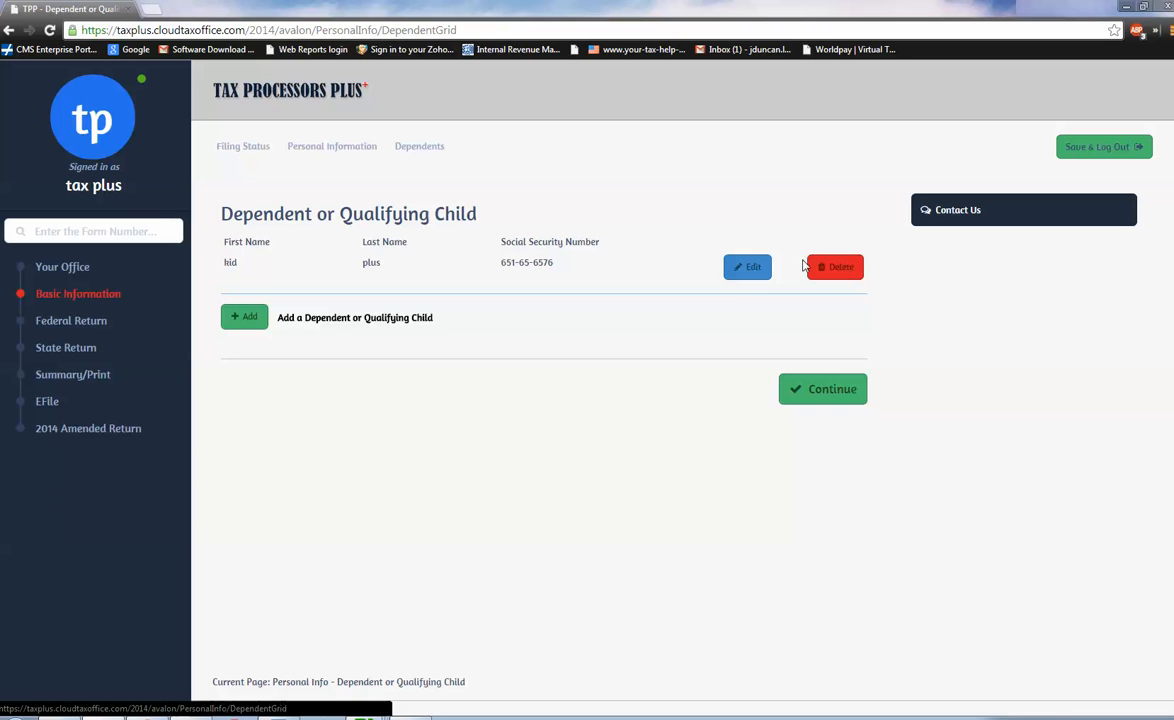
mouse_move(836, 270)
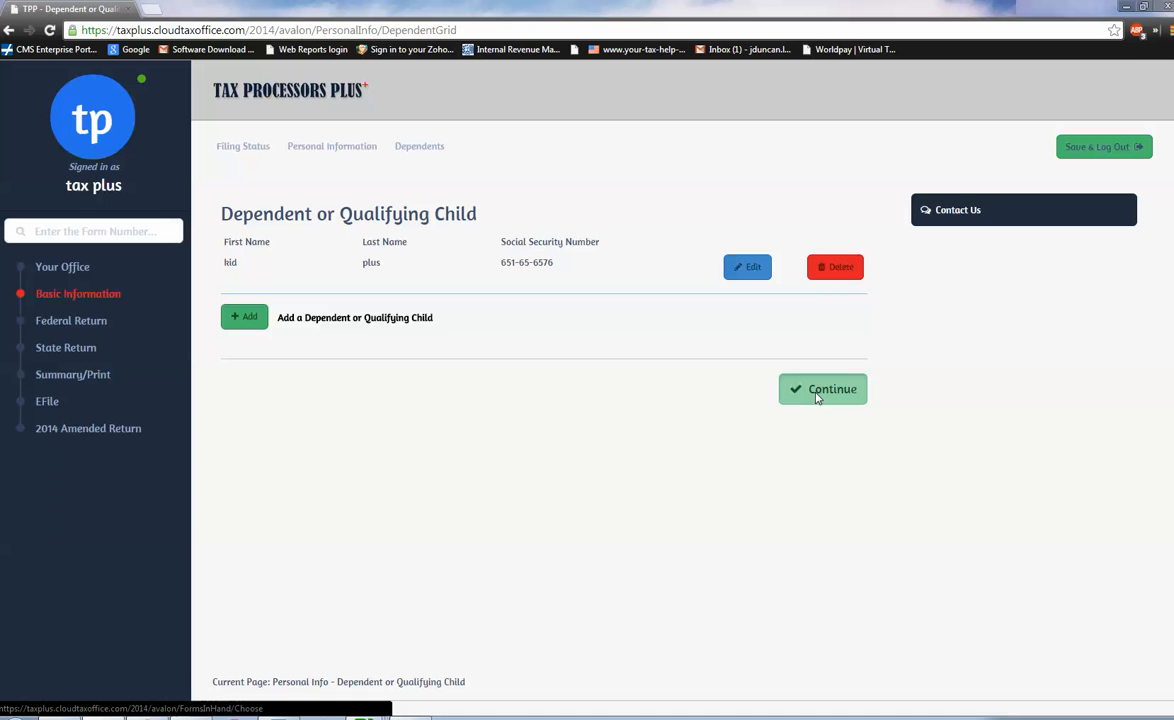
click(822, 389)
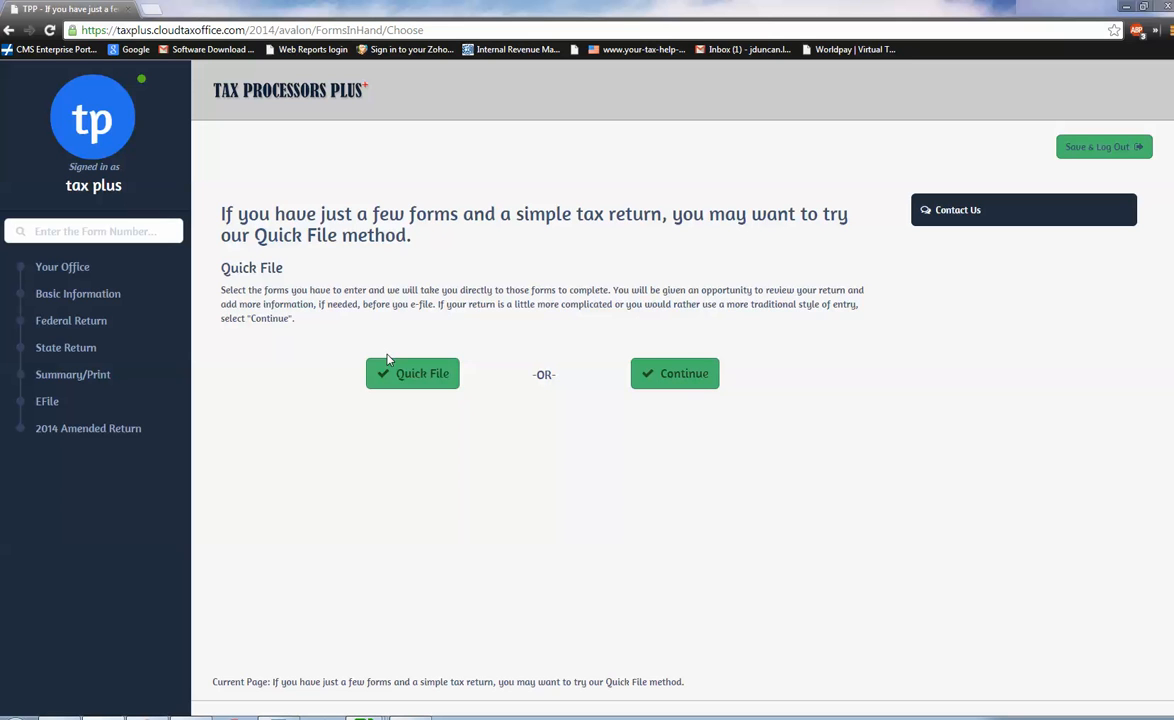
mouse_move(423, 348)
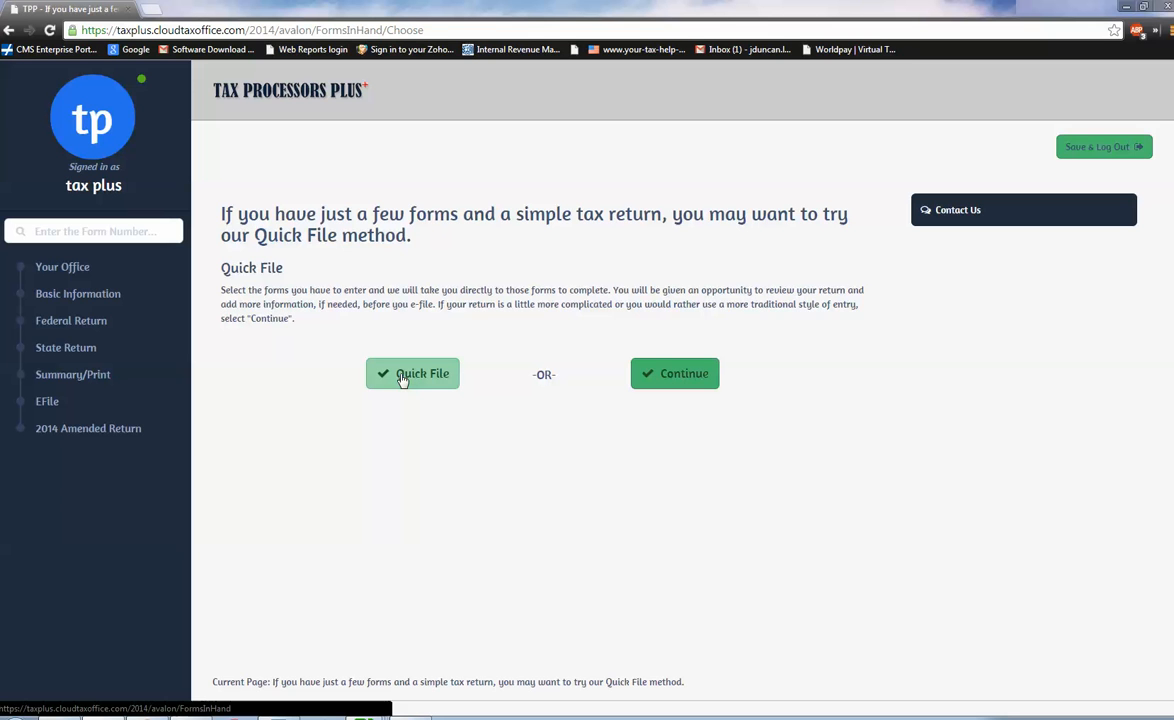
- Choose Quick File to reach the form search page listing W-2
click(412, 373)
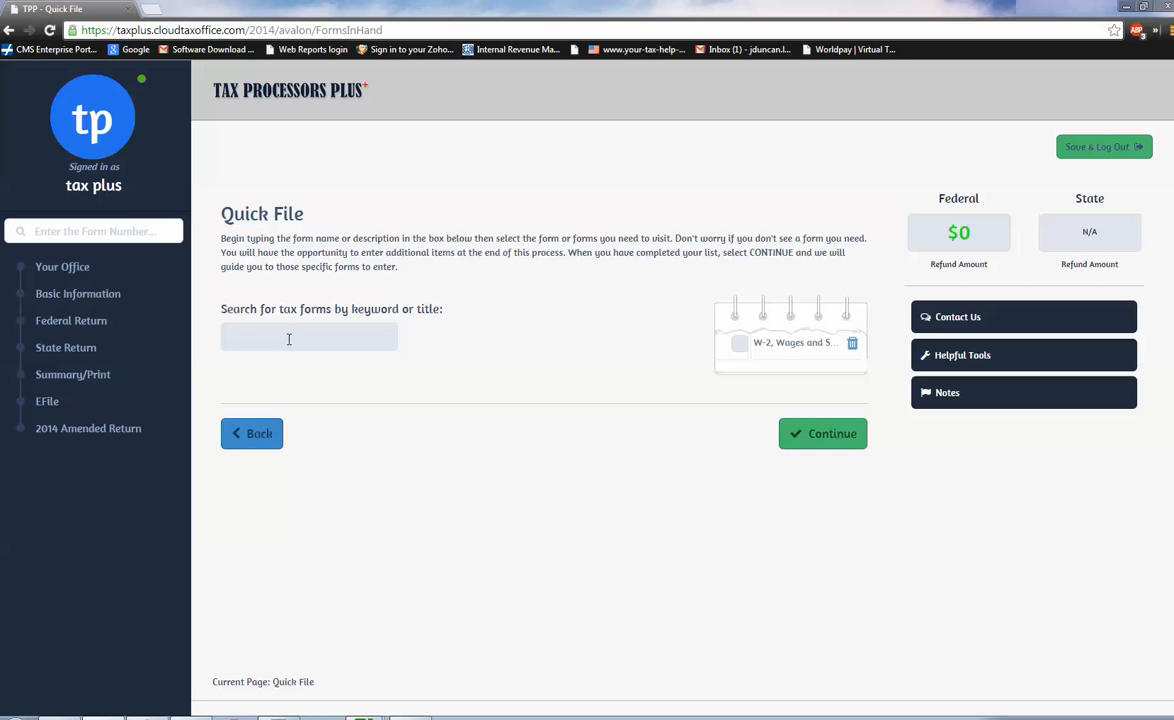
- Add 1099-INT, Child Care Credit (2441) and 1098-T (8863) to the Quick File list and save
text(109)
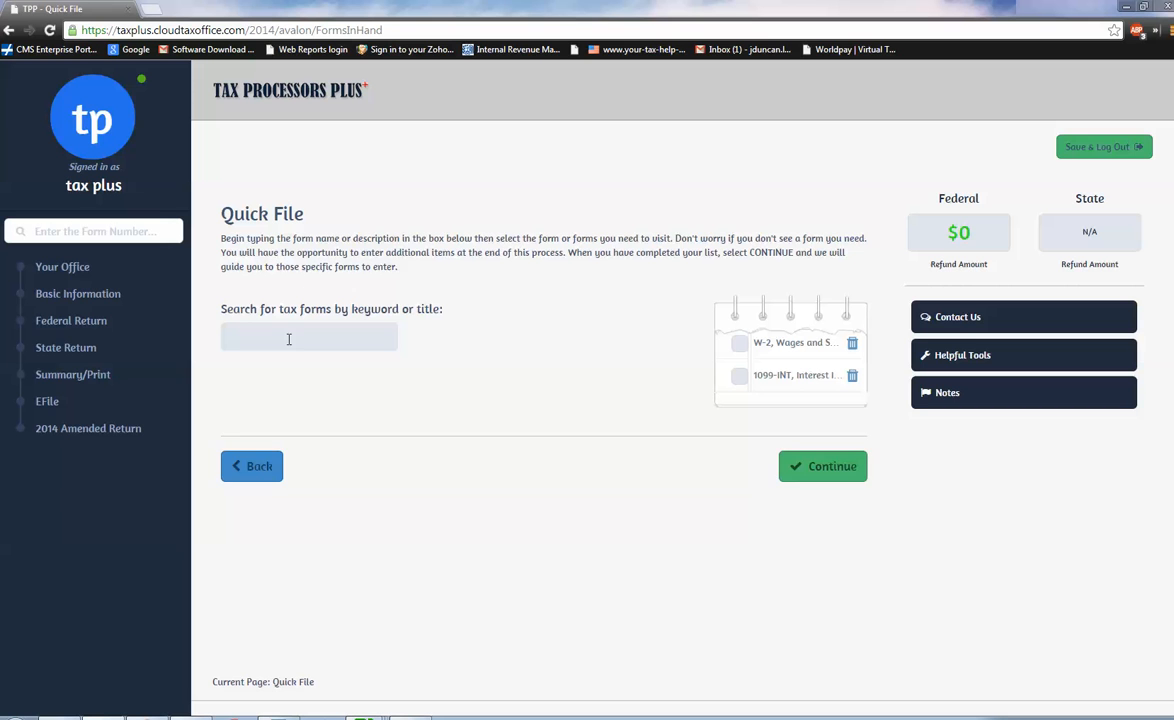
text(2441)
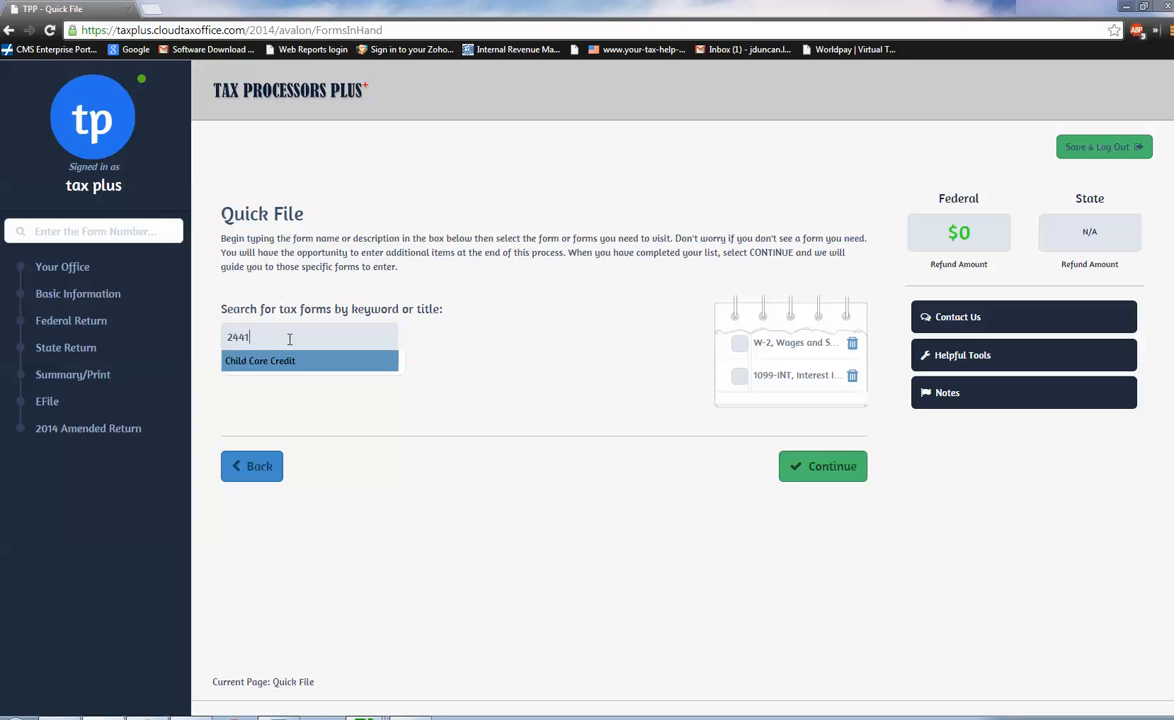
click(260, 361)
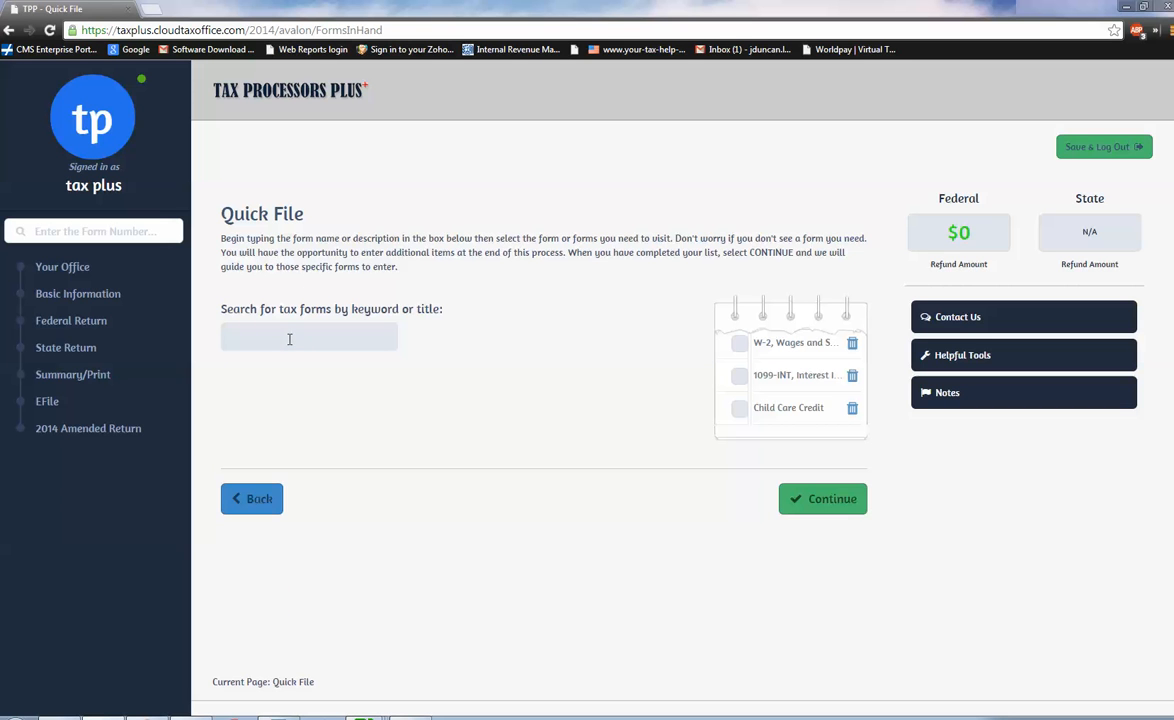
text(8863)
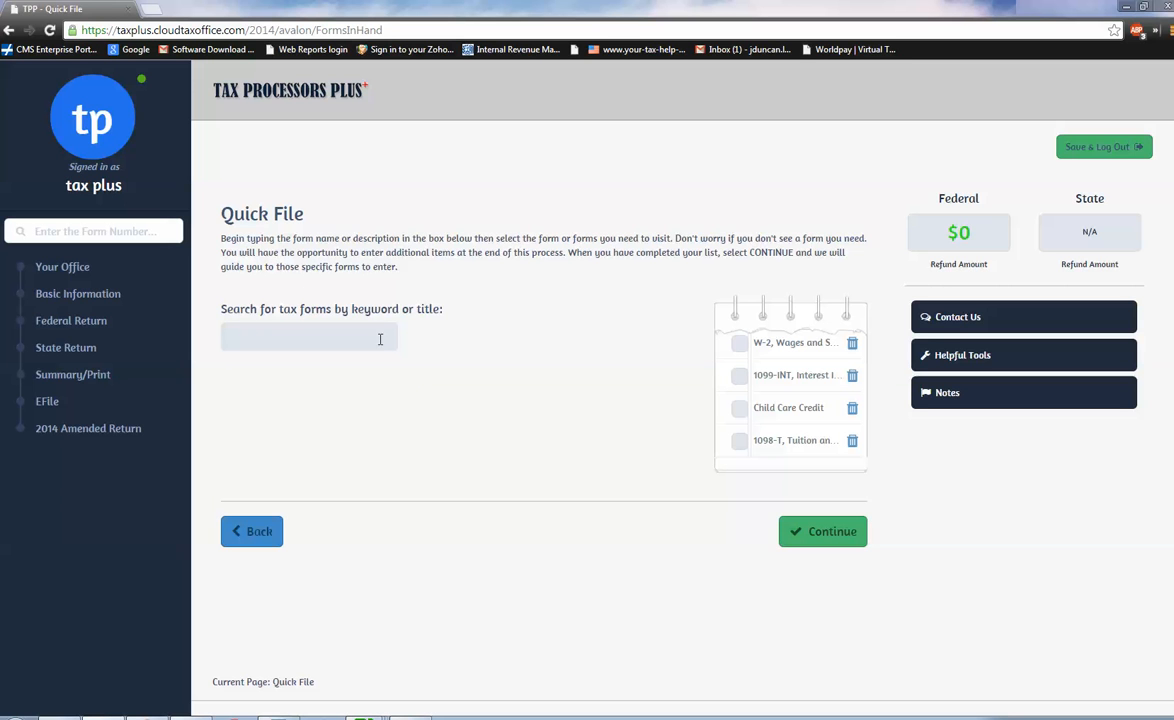
click(308, 337)
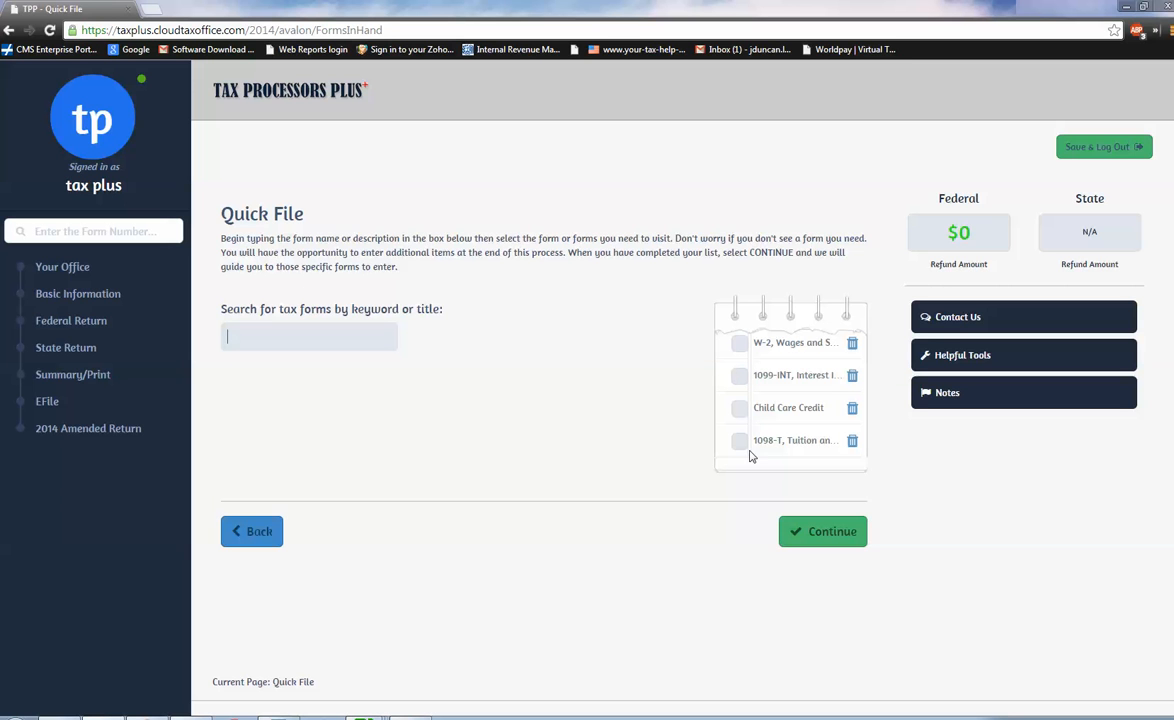
click(822, 531)
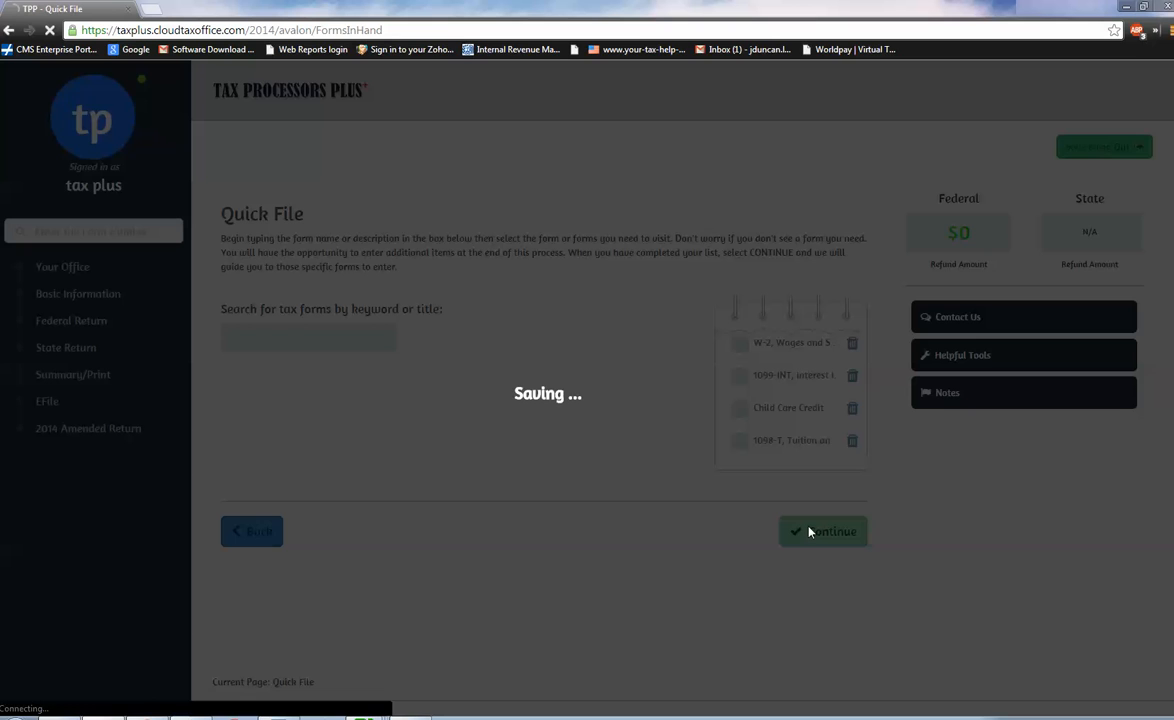
click(822, 531)
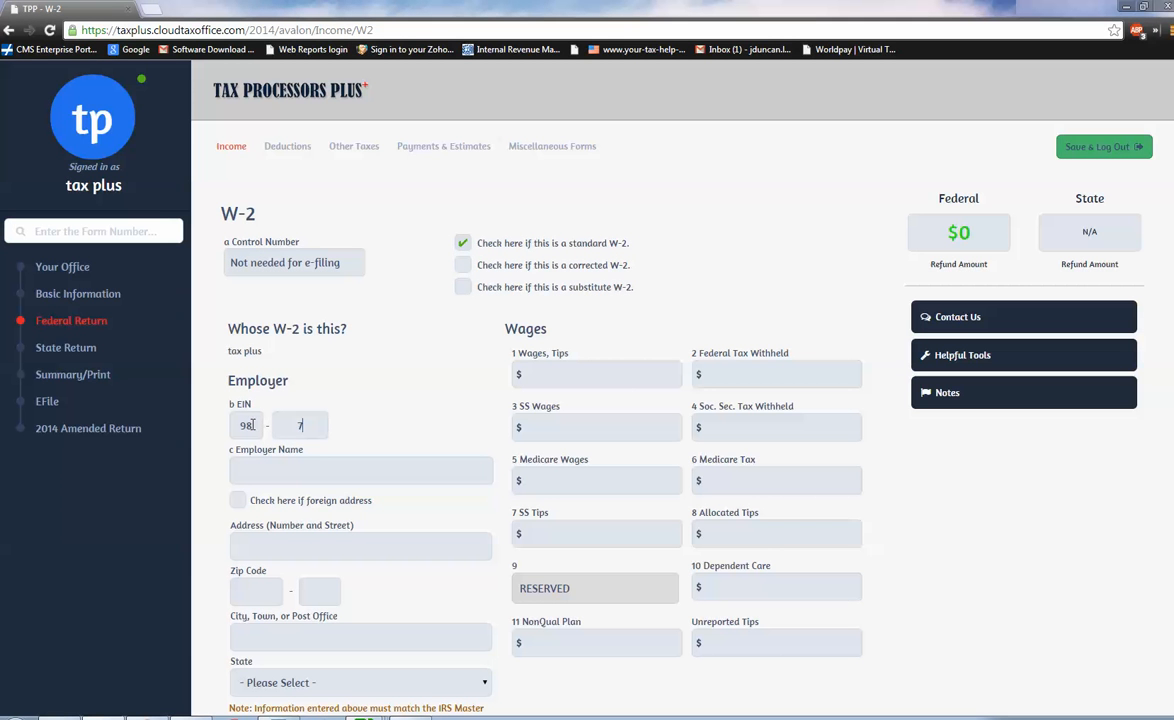
- Enter a W-2 from employer 1040 co with $18,950 wages and $750 federal tax withheld
text(1040 co)
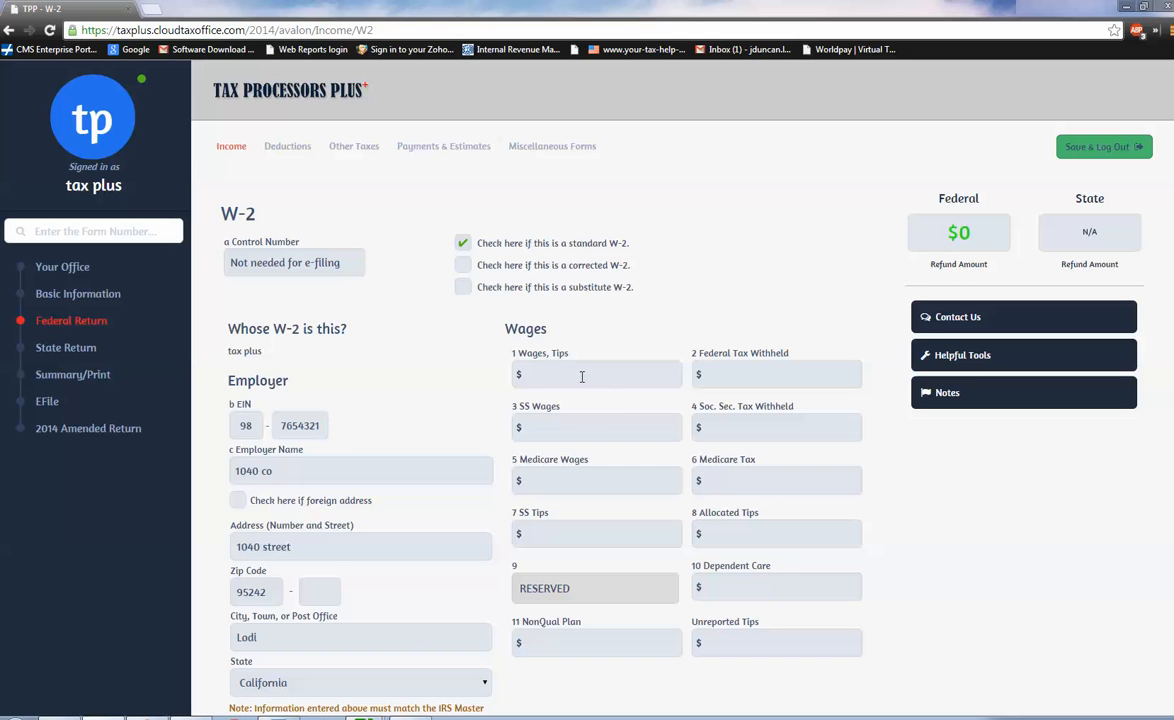
text(18950)
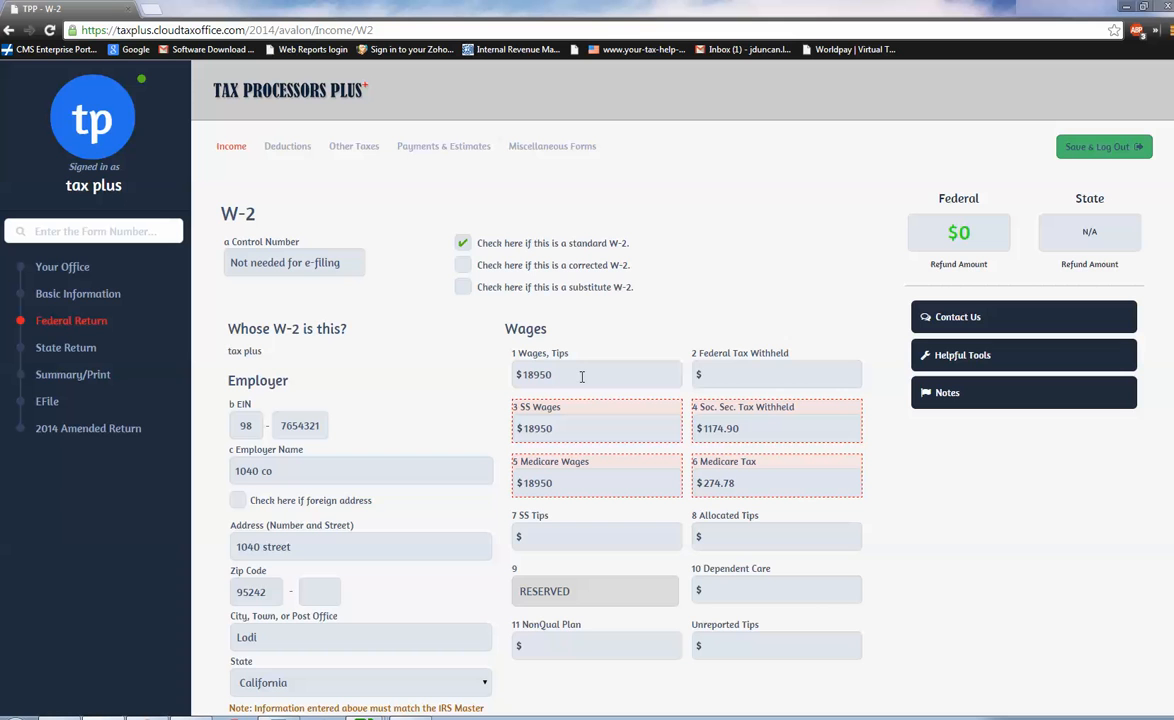
text(750)
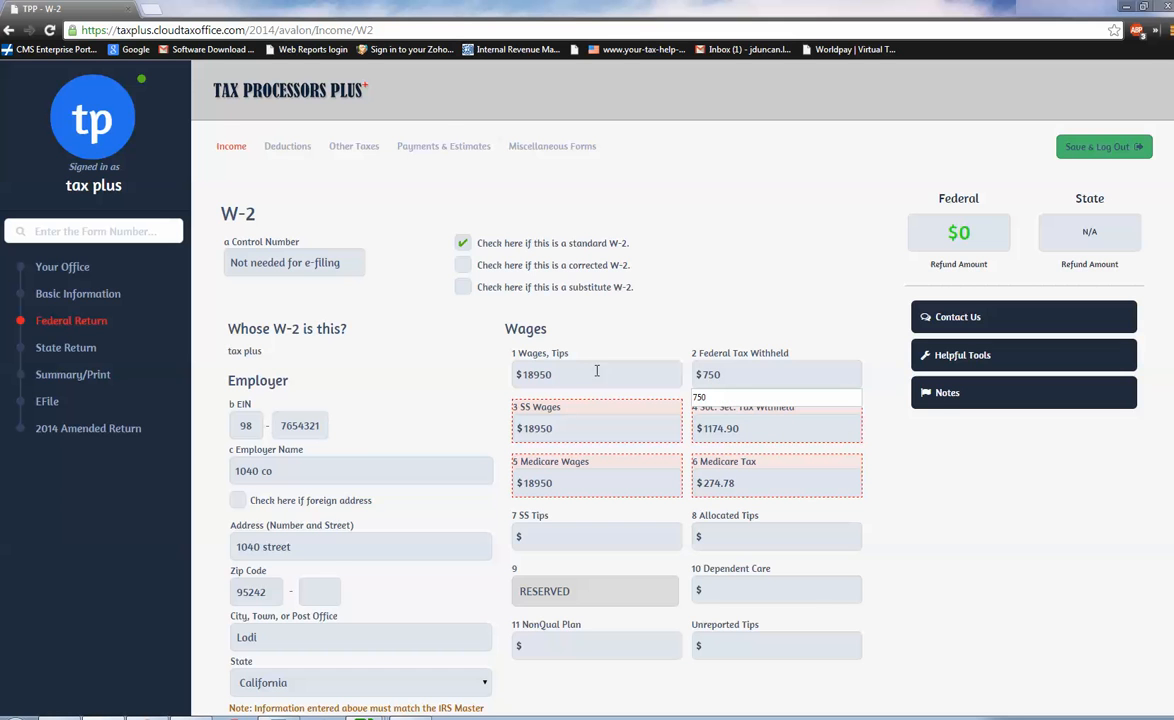
scroll(down, 3)
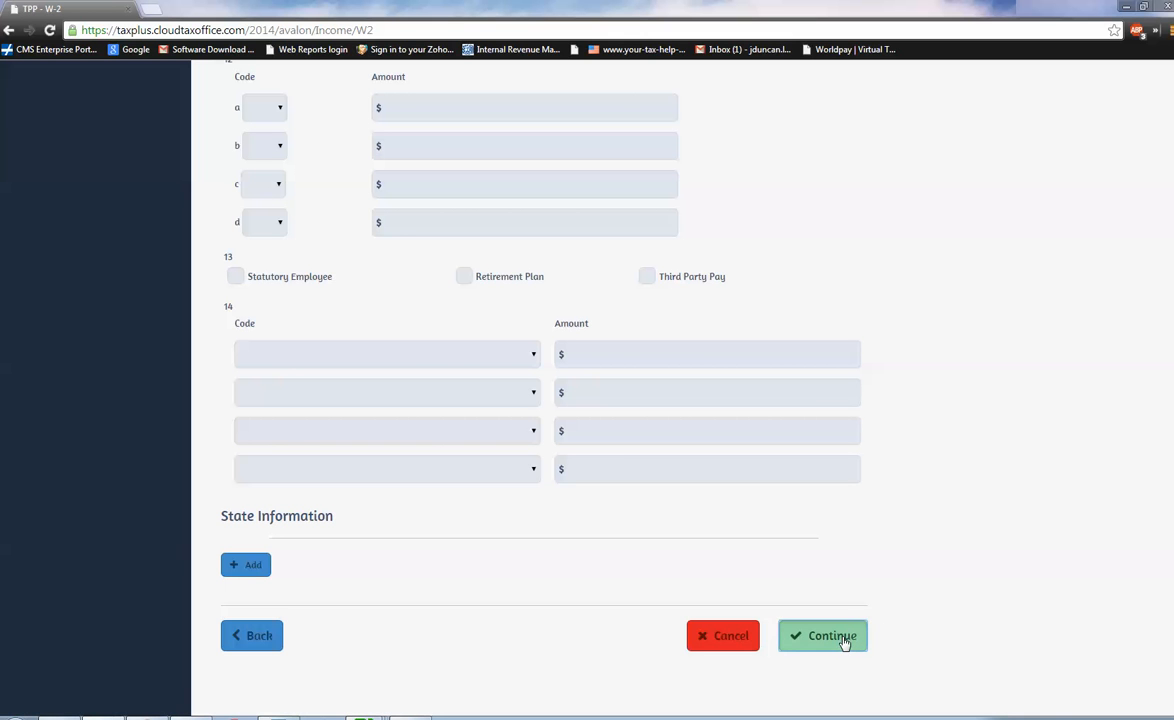
click(822, 635)
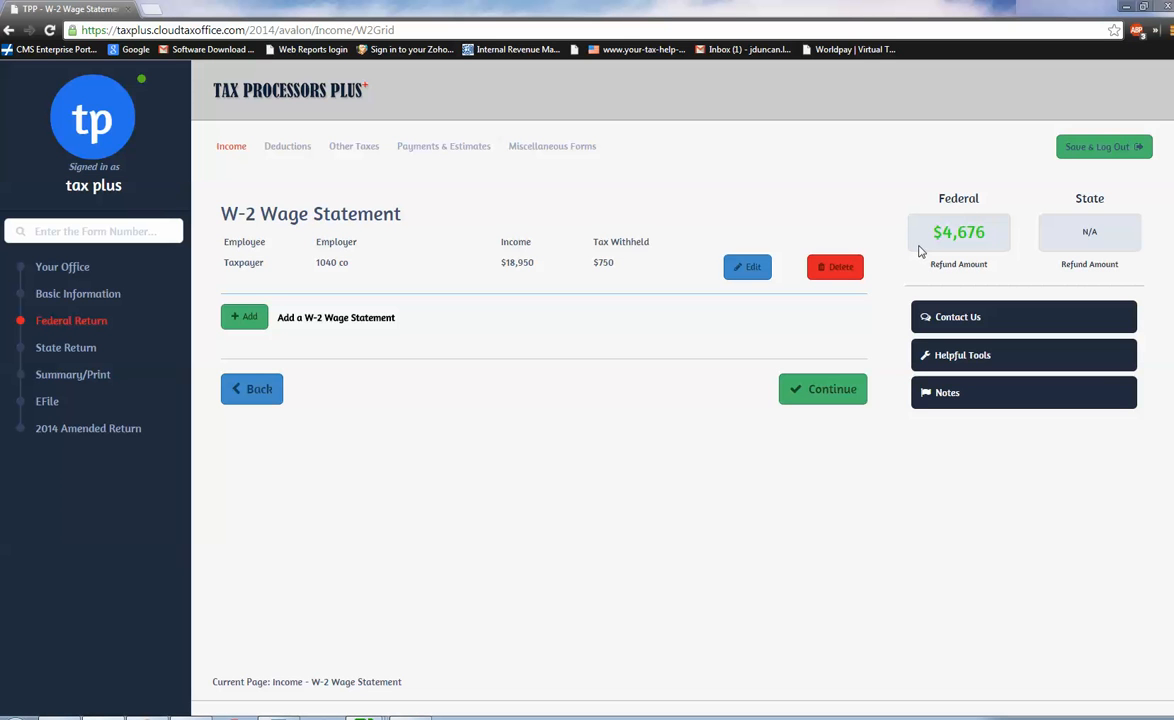
mouse_move(916, 258)
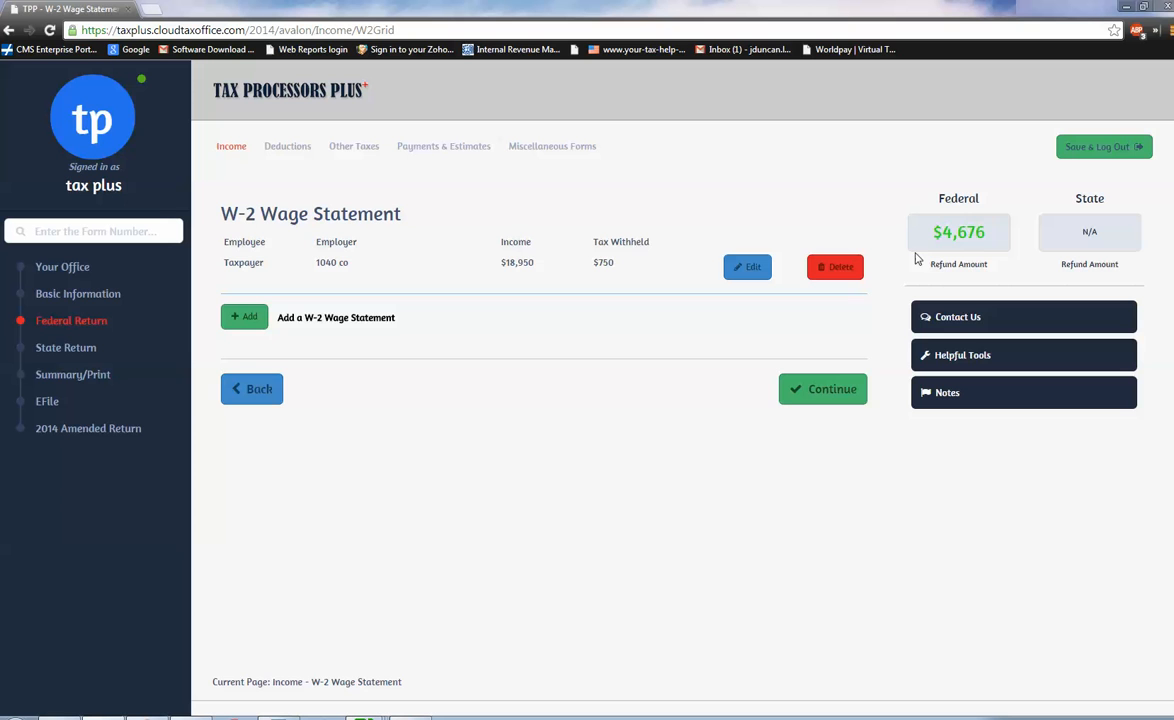
mouse_move(936, 241)
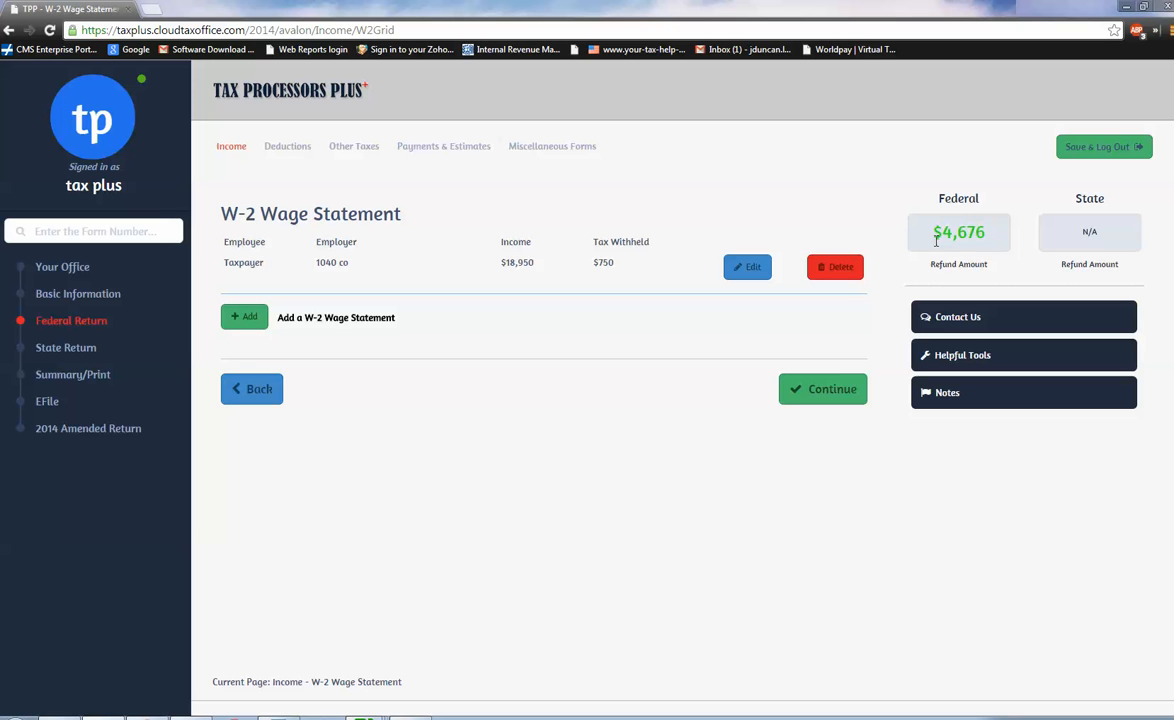
mouse_move(954, 242)
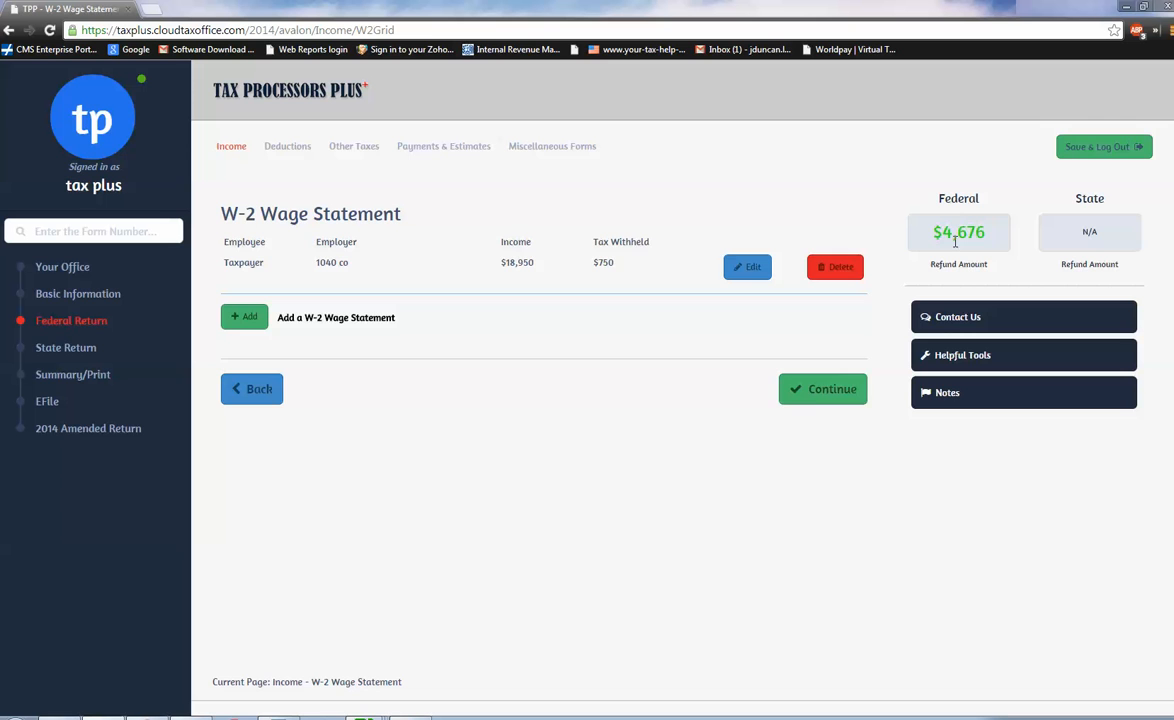
- Confirm the W-2 wage statement list and open the blank Interest Income form
click(822, 389)
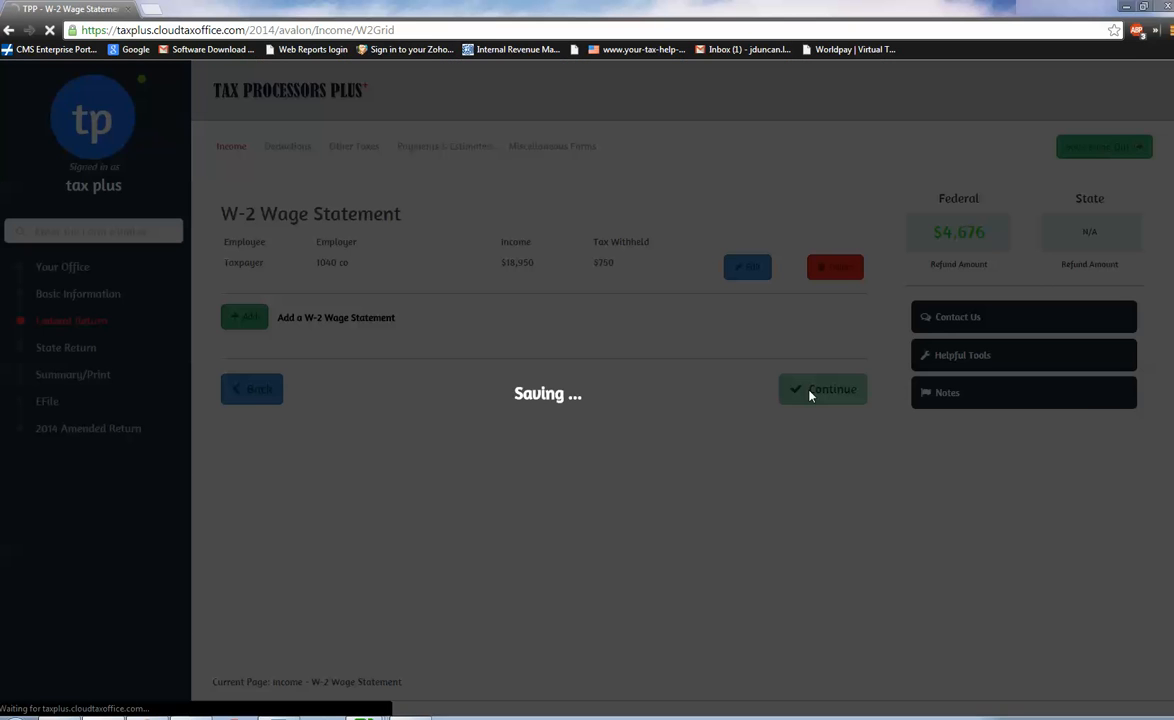
click(822, 389)
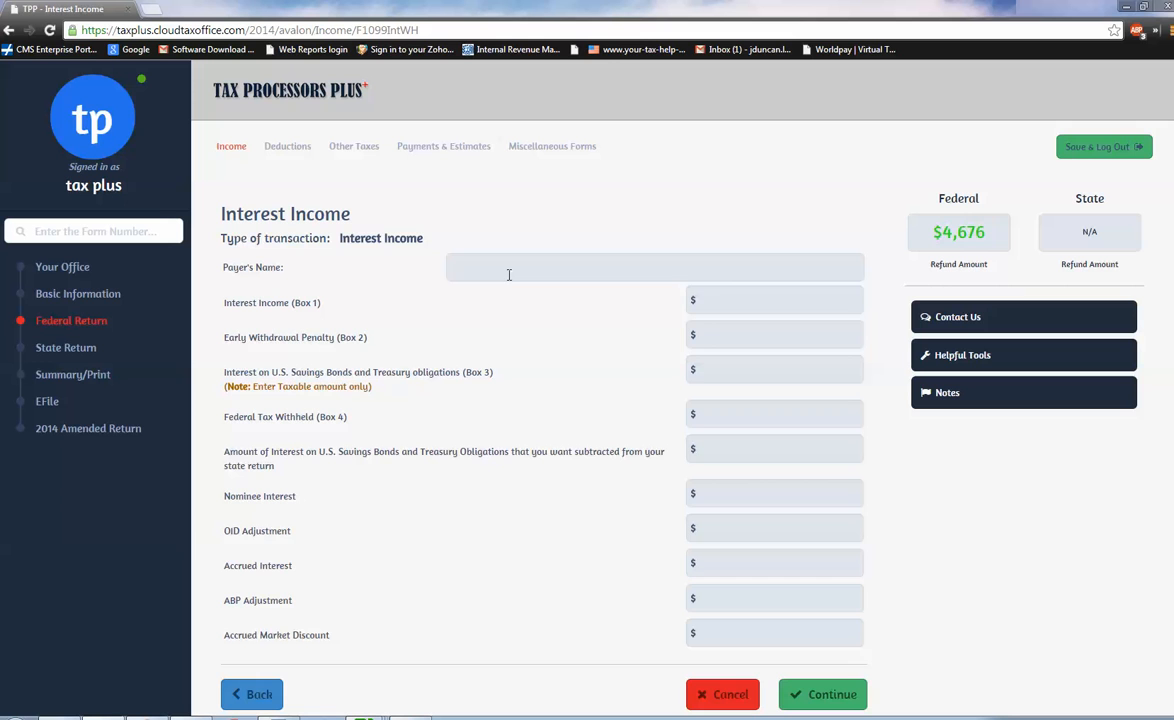
- Enter a 1099-INT from payer chase with $250 in Box 1 interest income
text(chase)
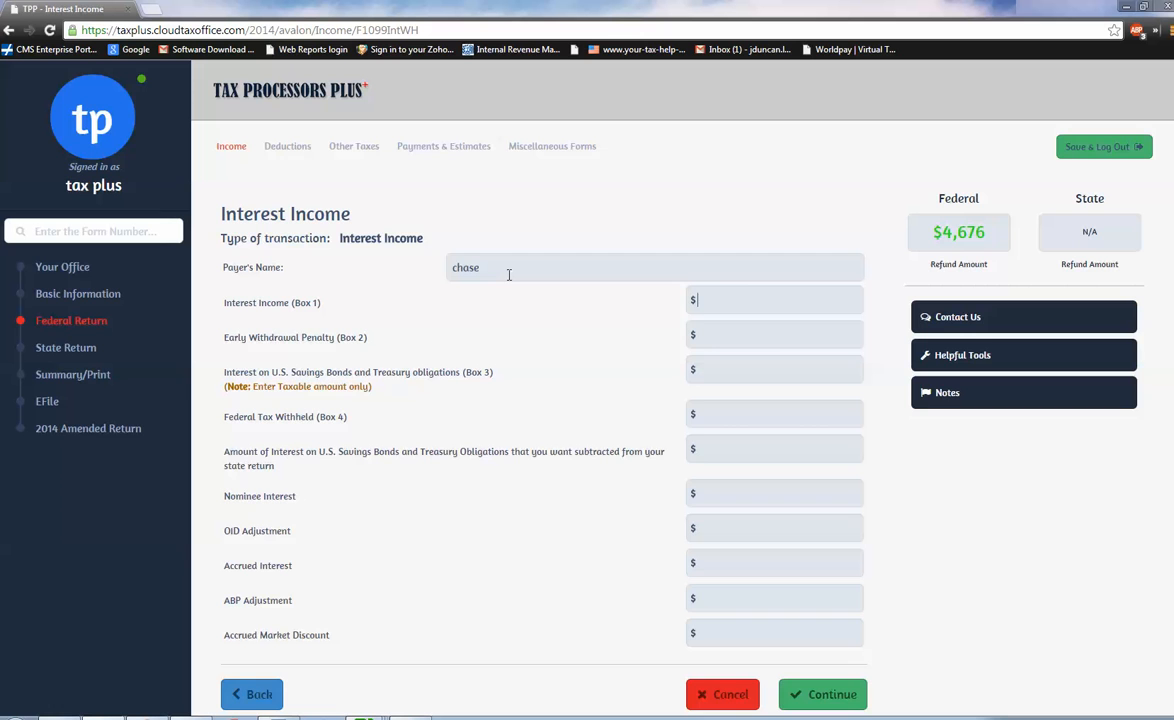
text(250)
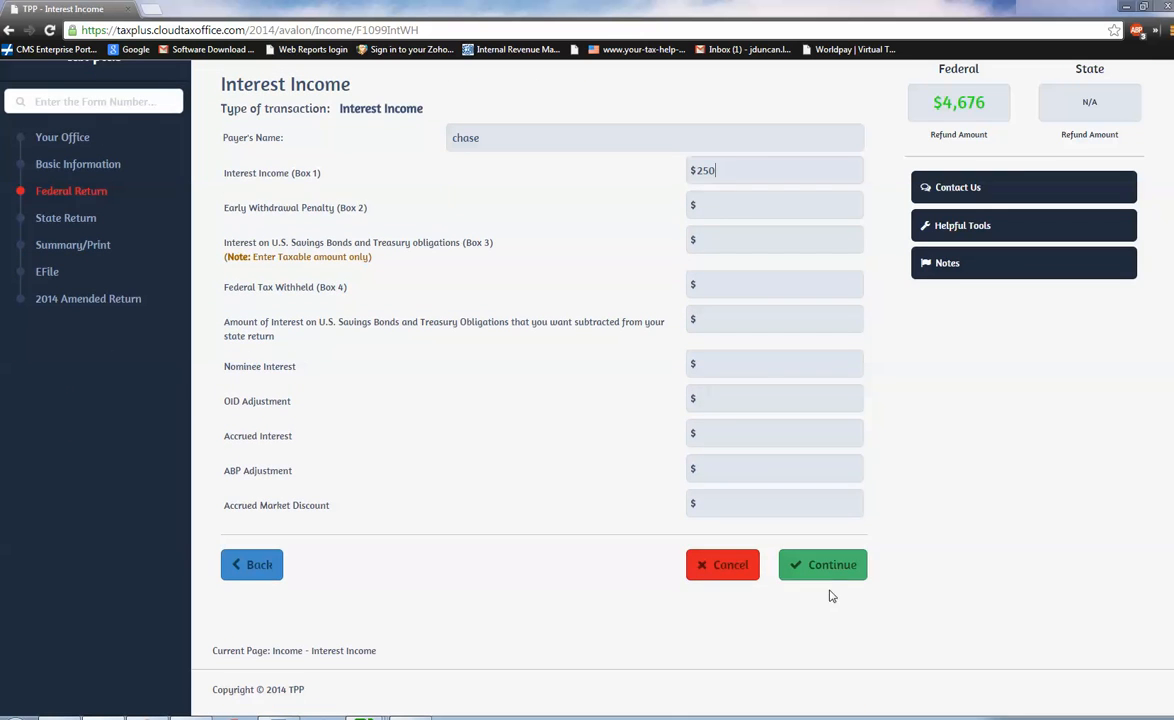
click(822, 564)
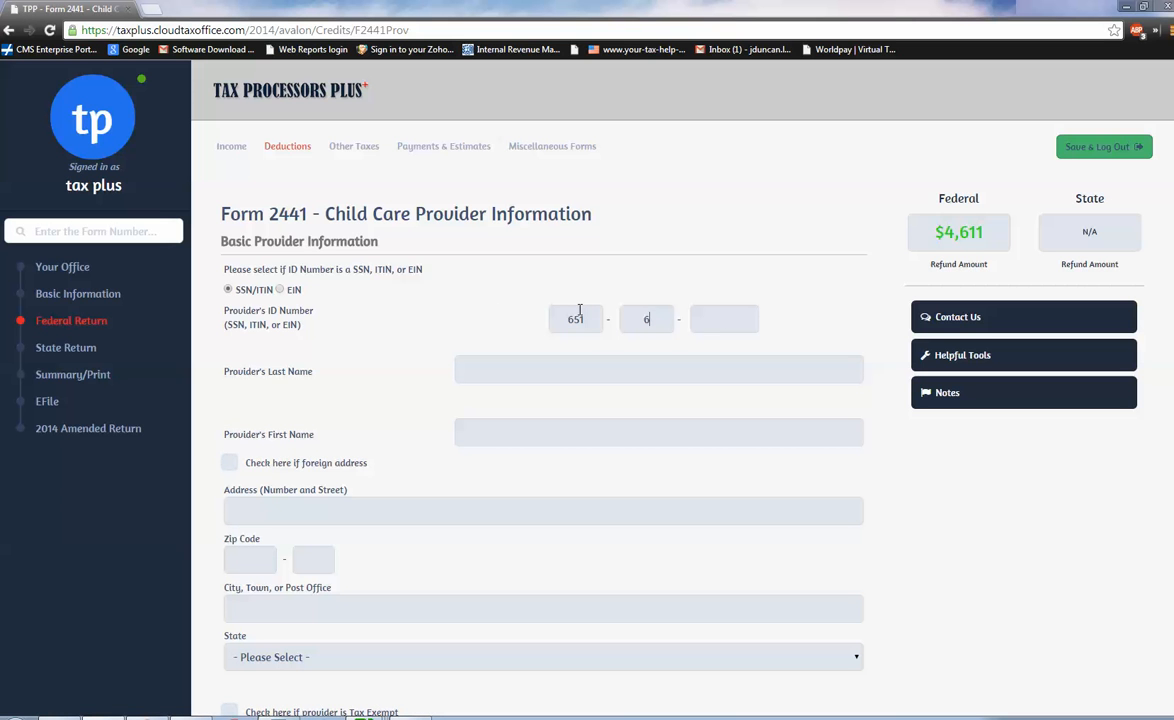
- Enter provider 'car provider' on Form 2441 with ID, Hialeah address, phone, and $2,500 paid
text(6846)
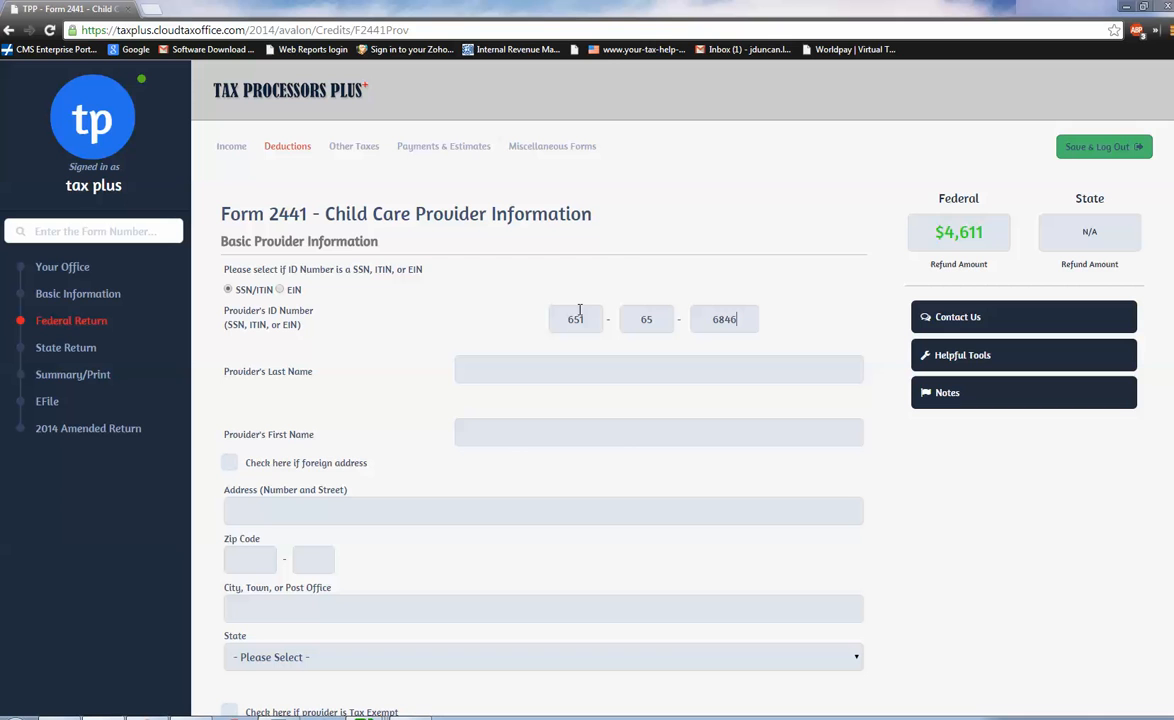
text(care)
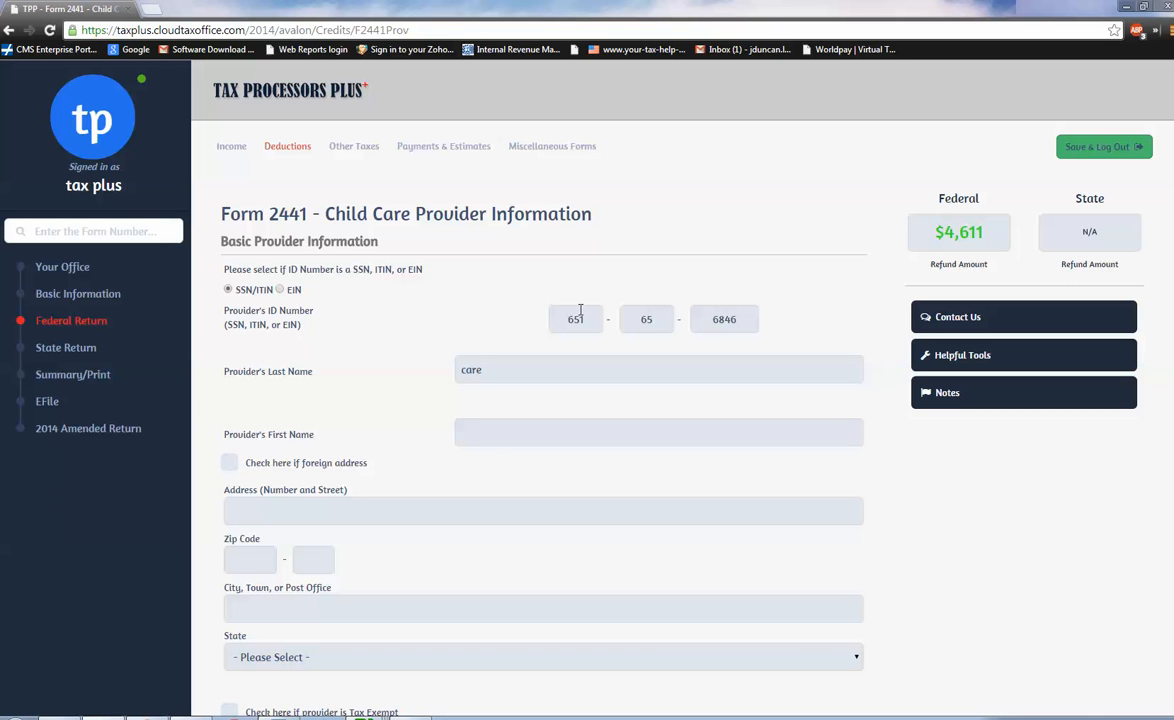
text(provider)
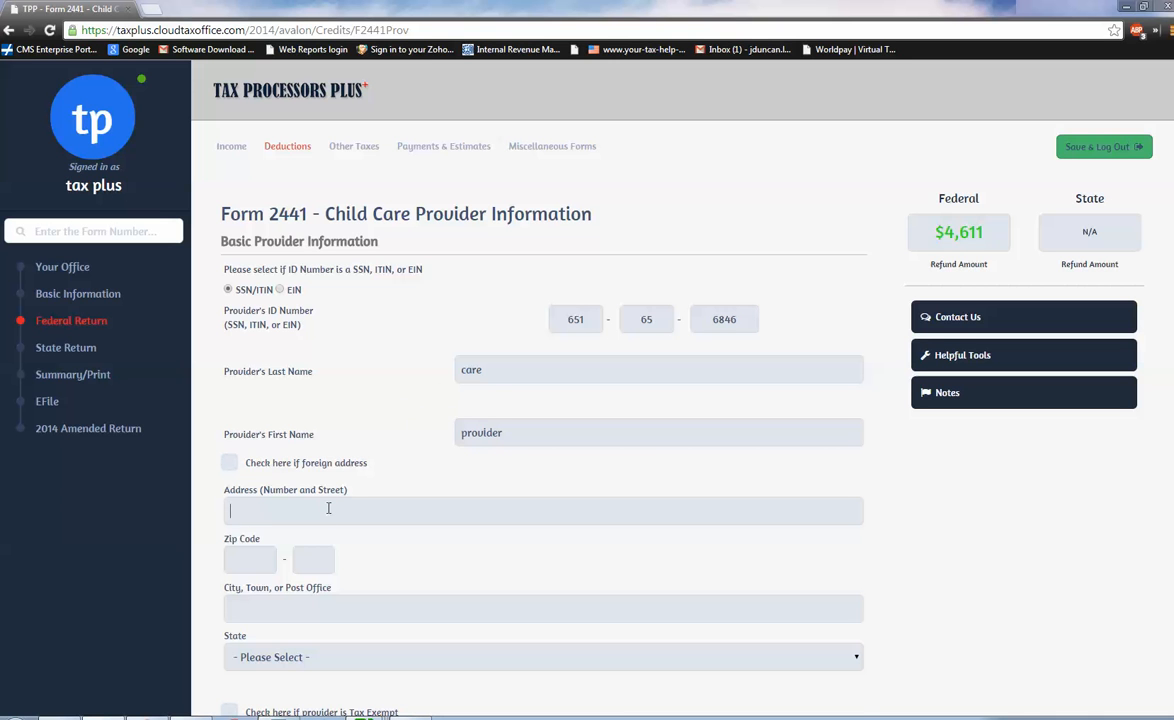
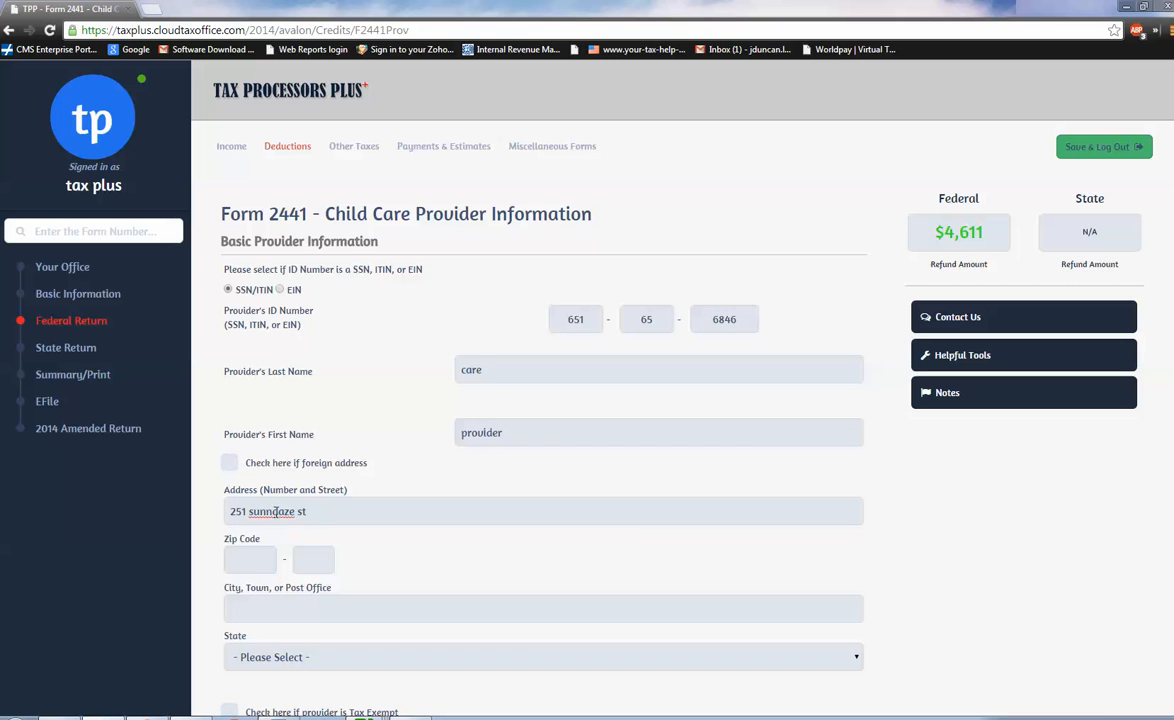
text(3330)
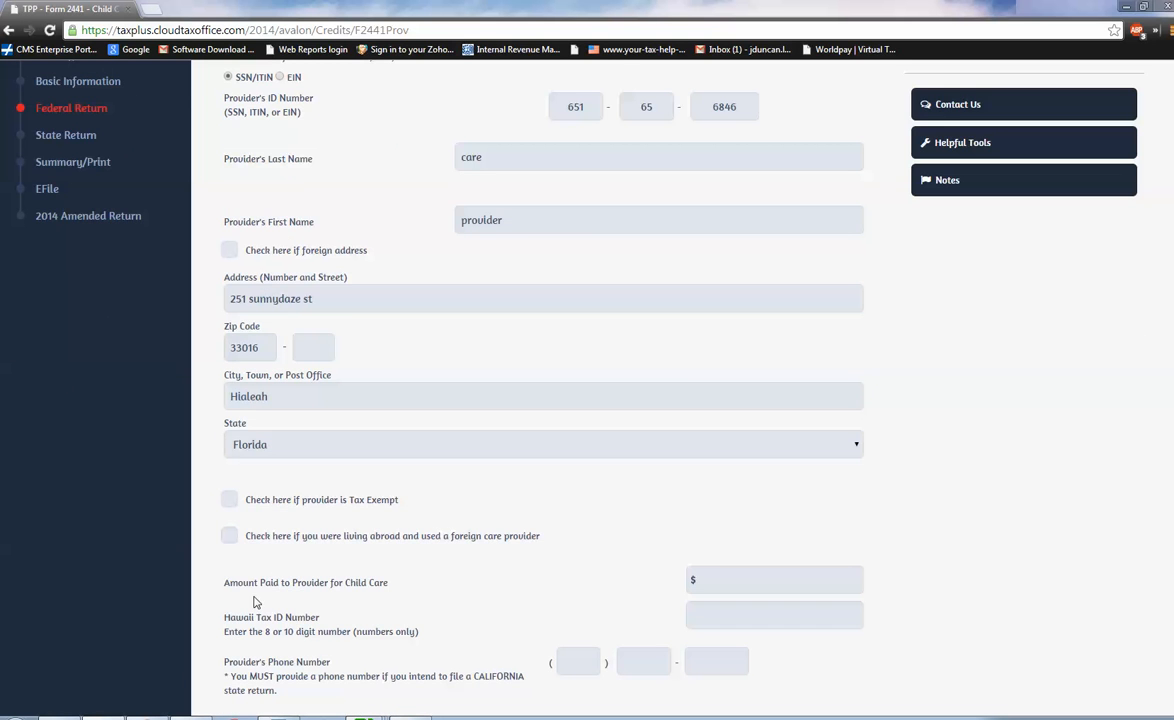
scroll(down, 3)
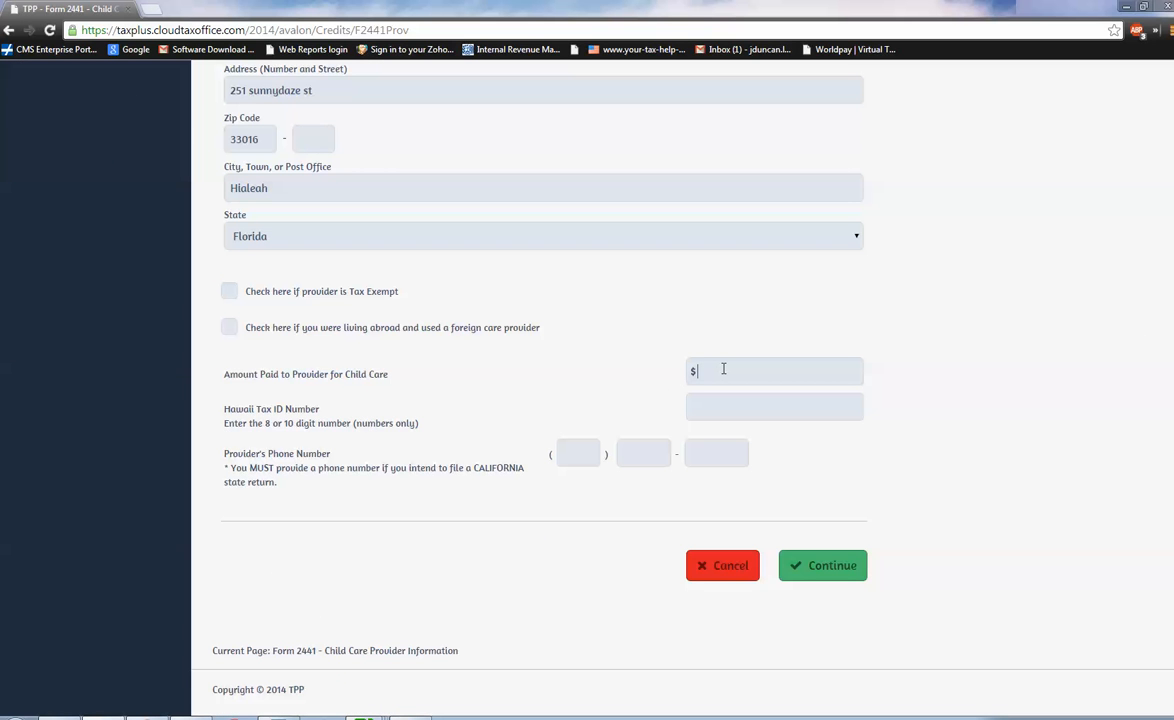
text(2500)
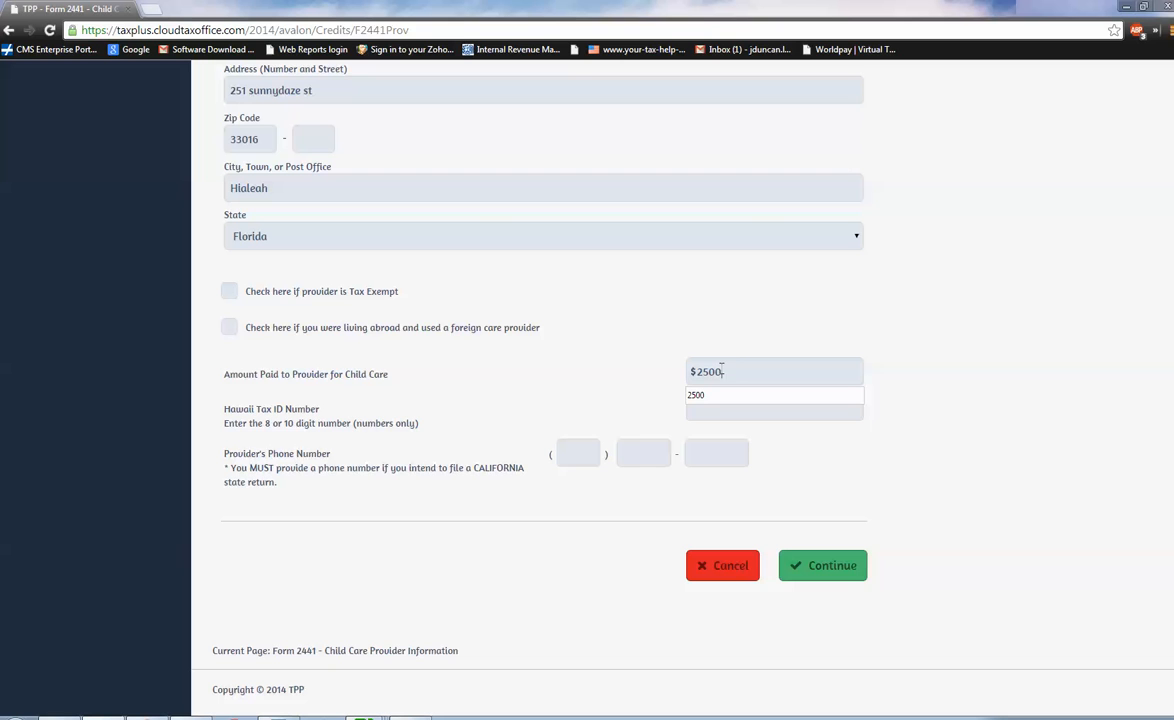
text(305)
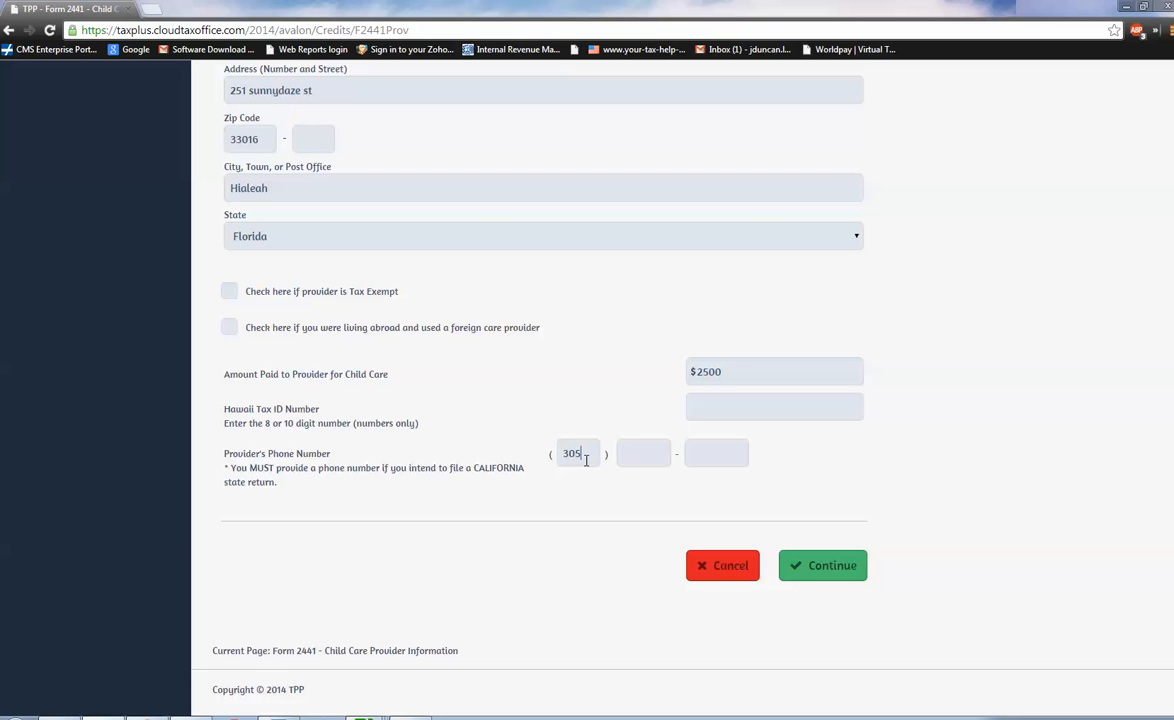
text(6546)
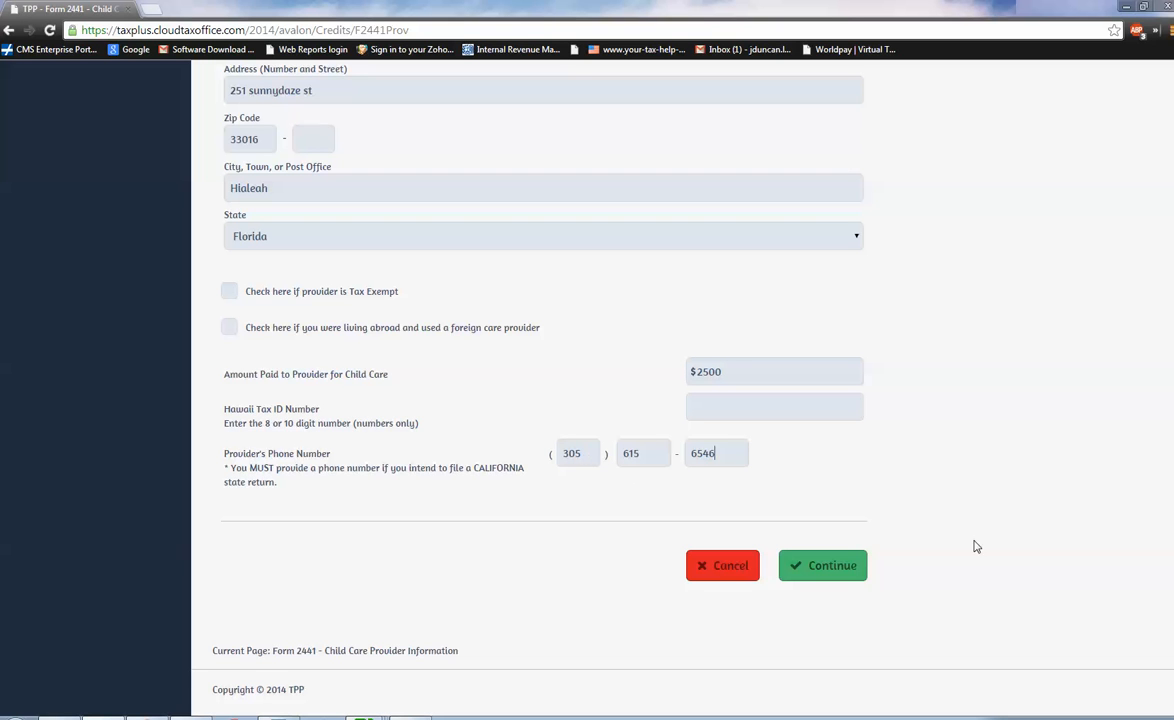
click(822, 565)
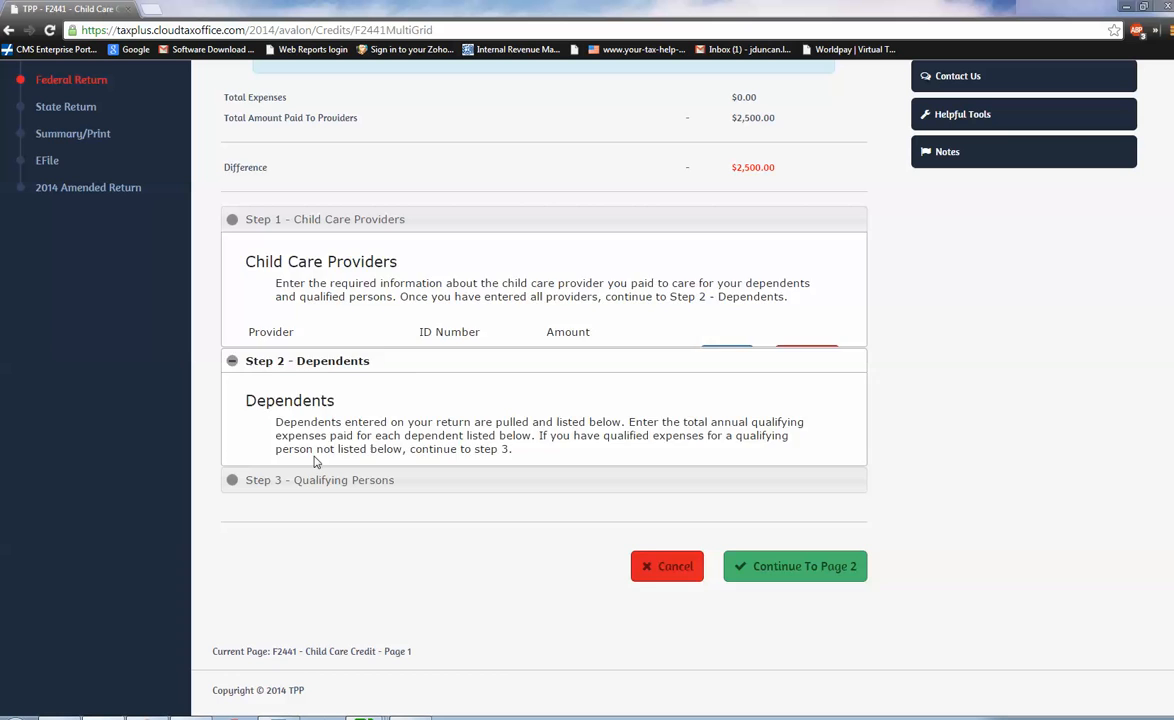
- Give dependent kid plus $2,500 qualifying child care expenses and finish Form 2441
click(307, 360)
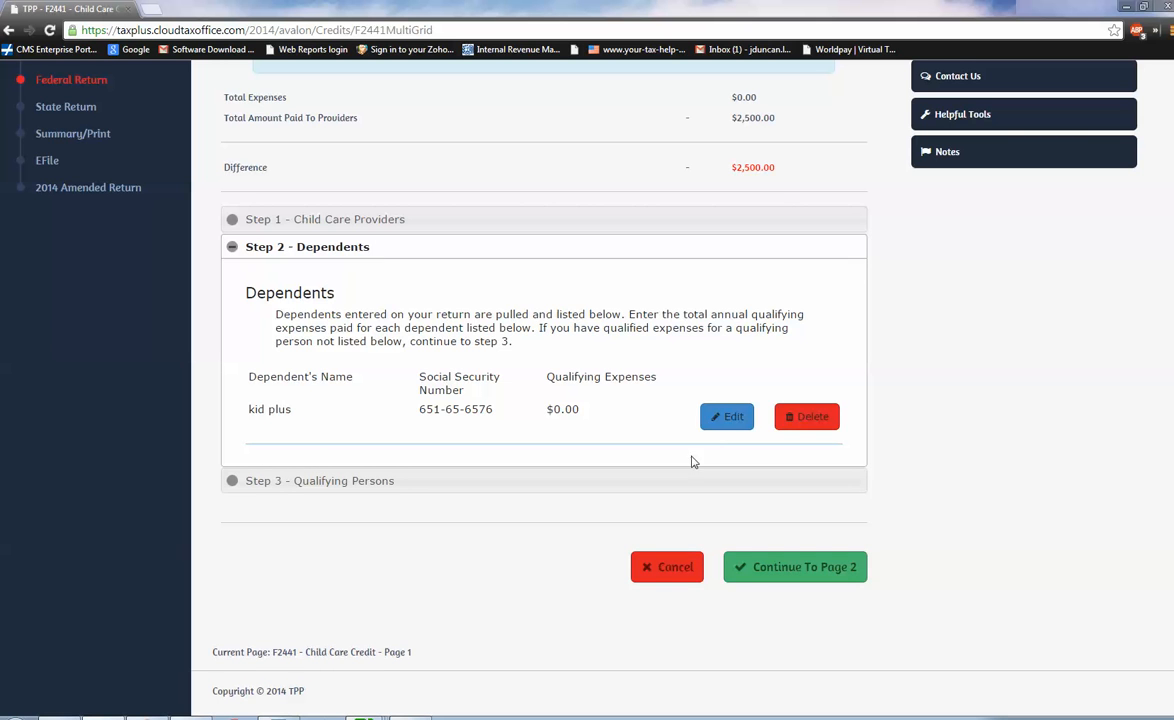
click(727, 416)
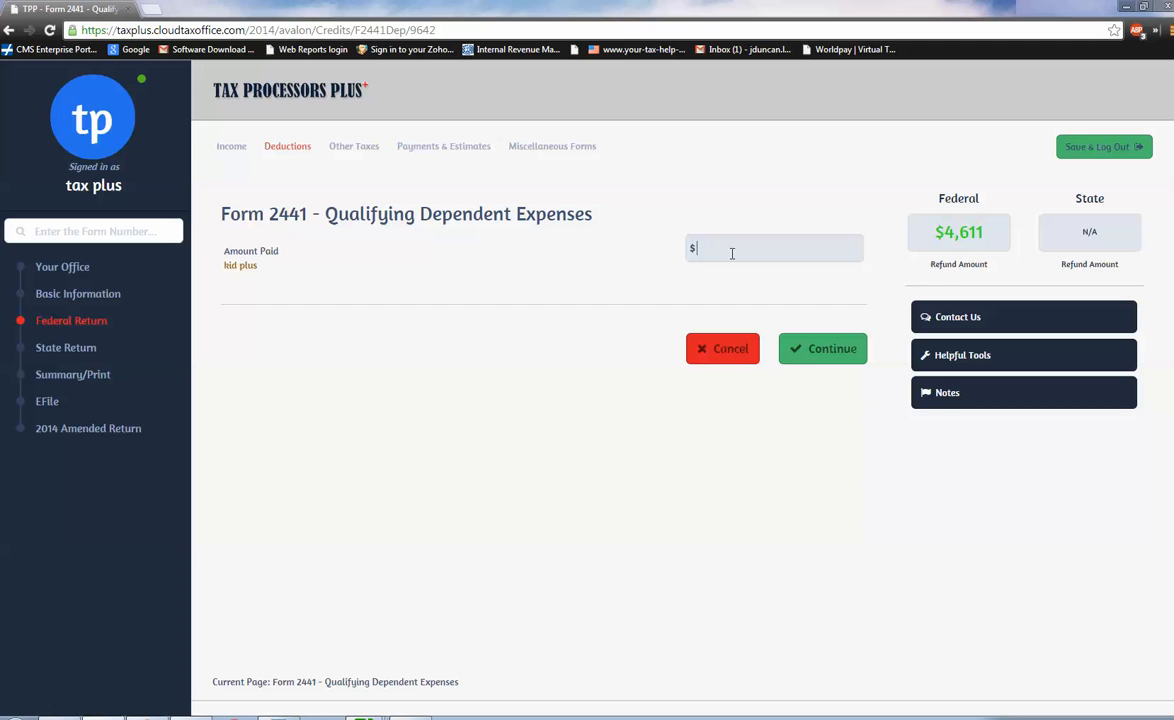
mouse_move(707, 240)
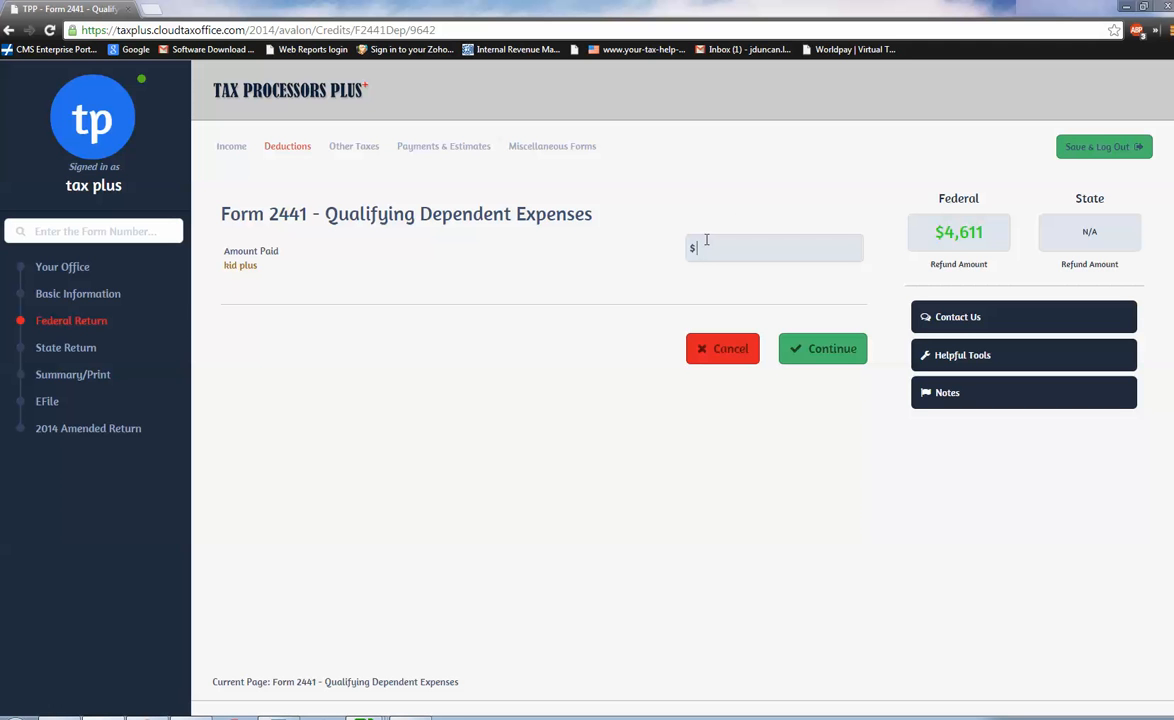
text(2500)
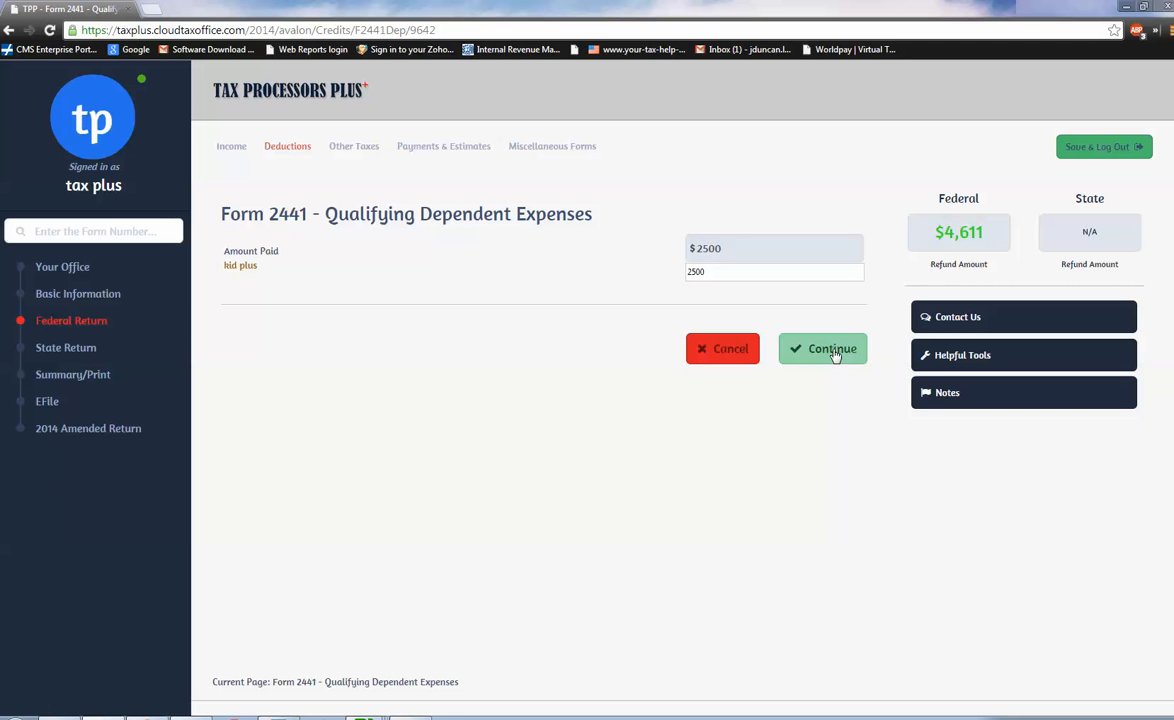
click(822, 348)
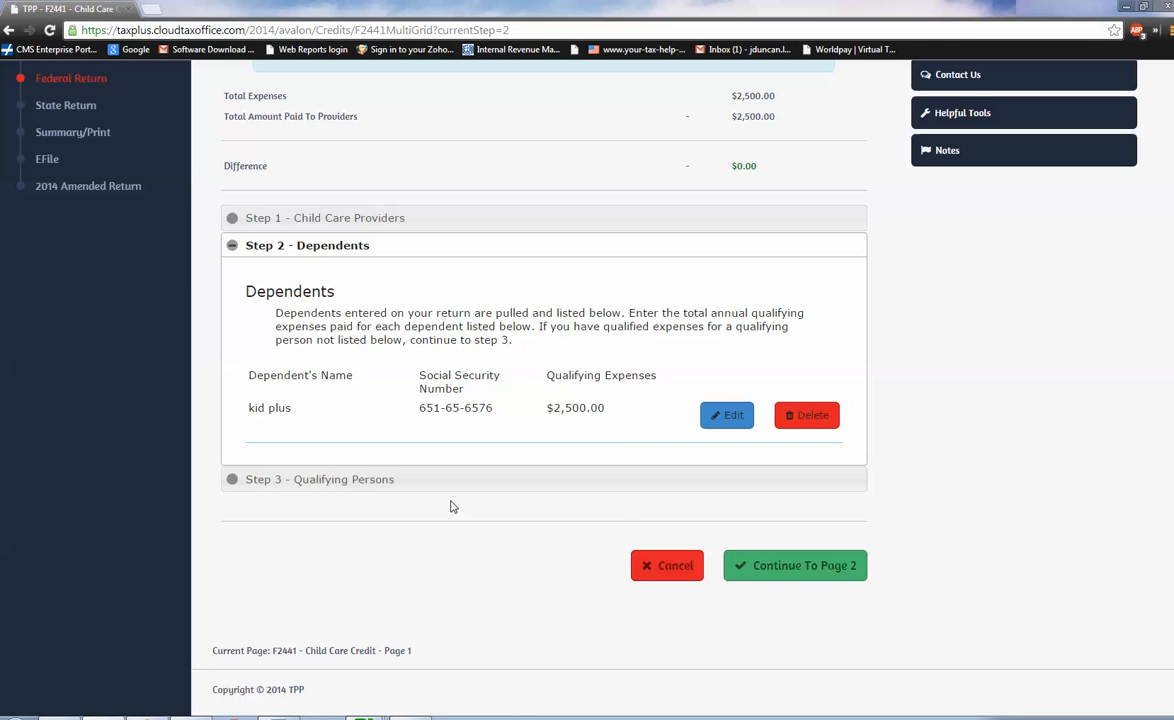
click(795, 565)
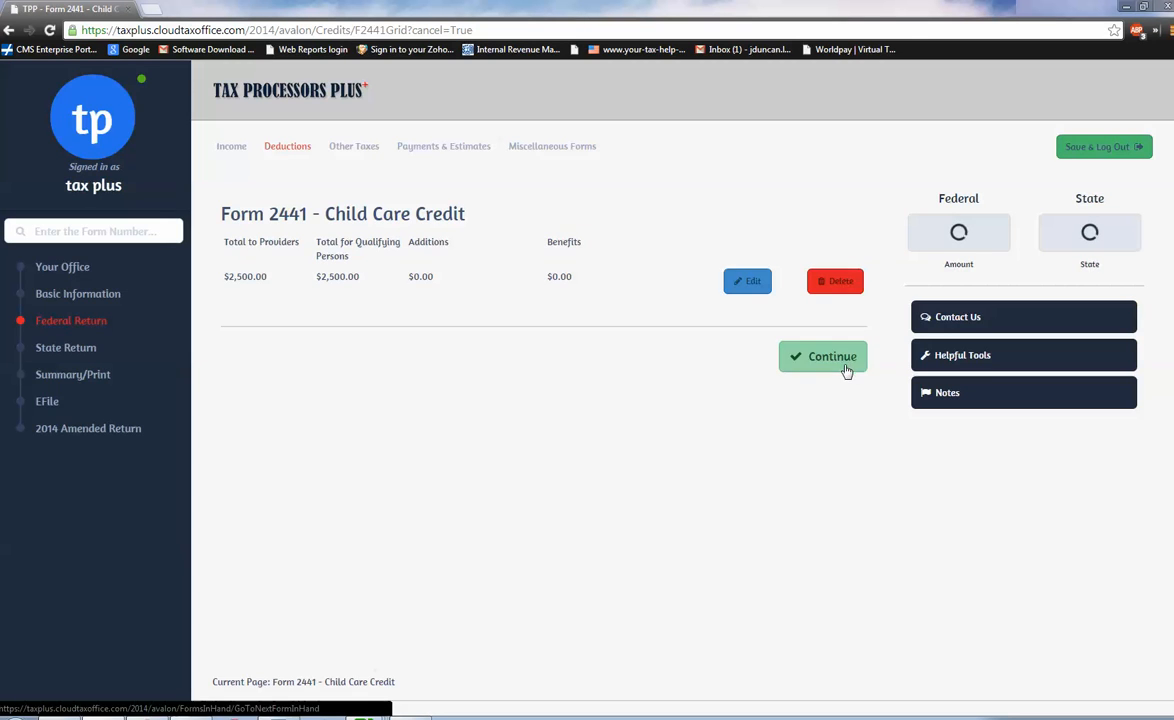
click(822, 356)
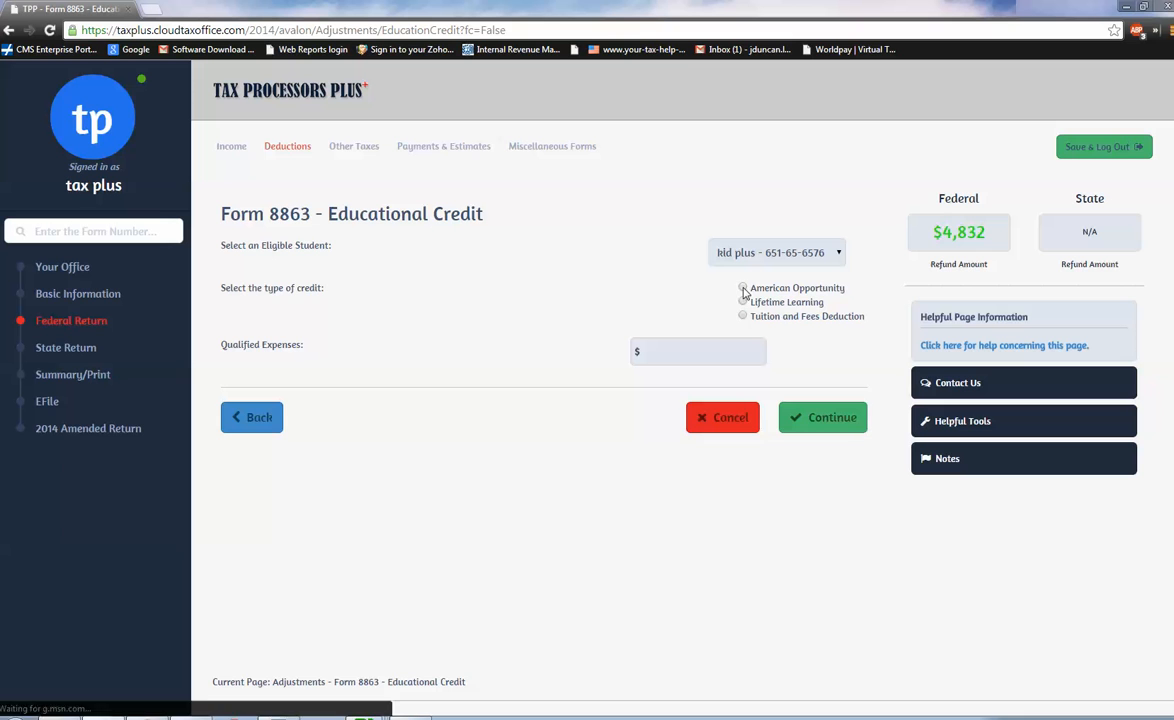
- Choose Tuition and Fees Deduction on Form 8863 with $3,500 qualified expenses for kid plus
click(742, 288)
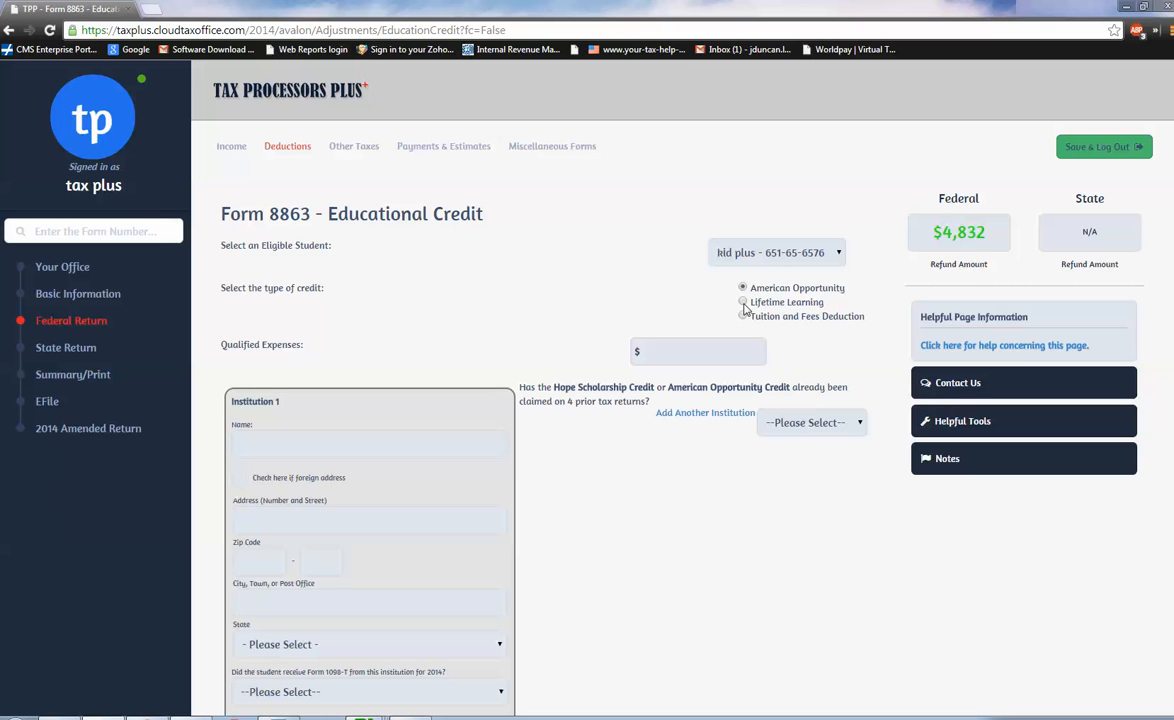
click(743, 316)
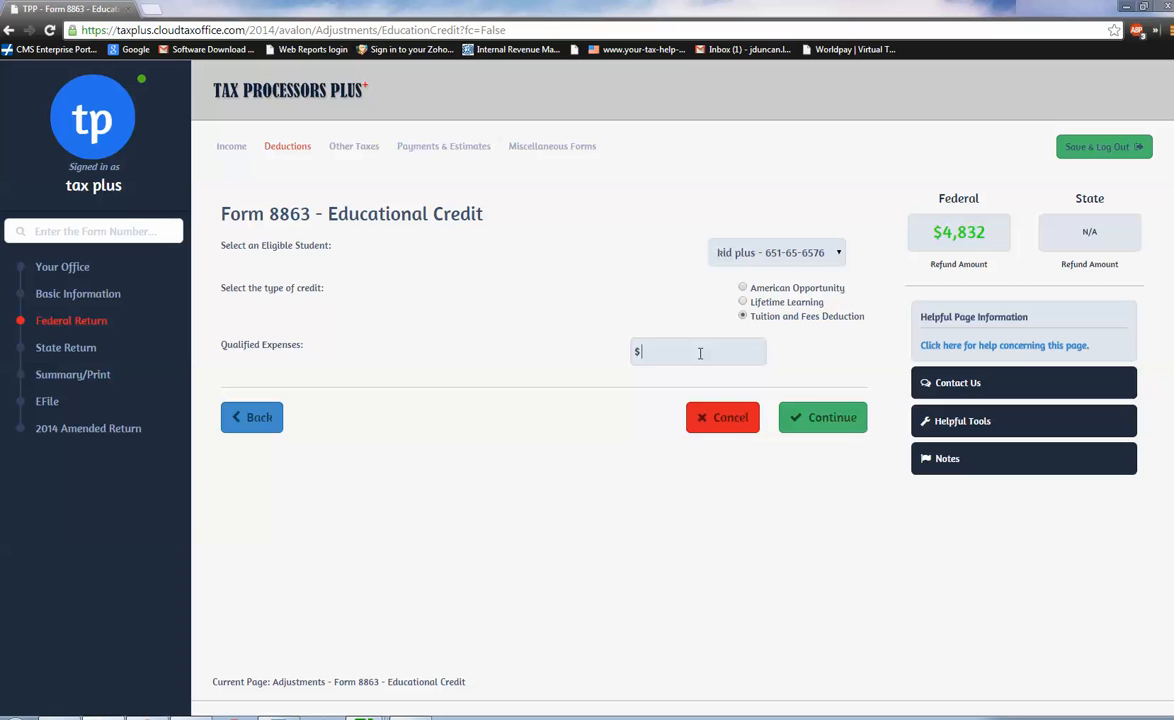
text(3500)
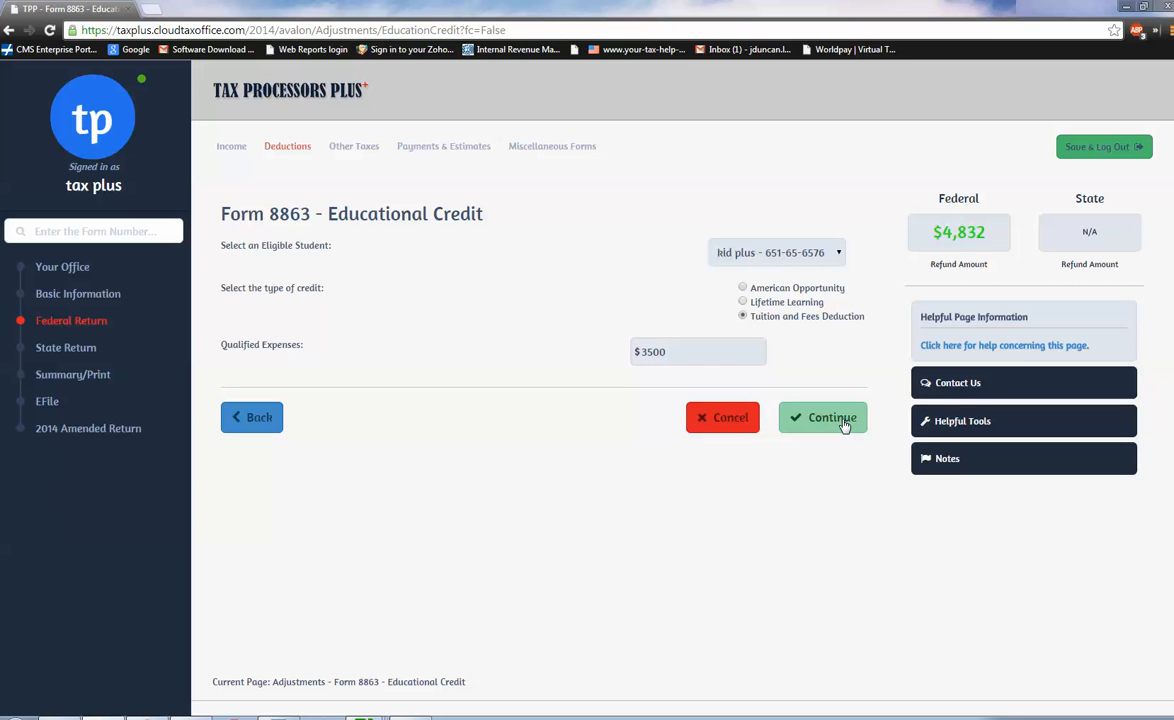
click(822, 417)
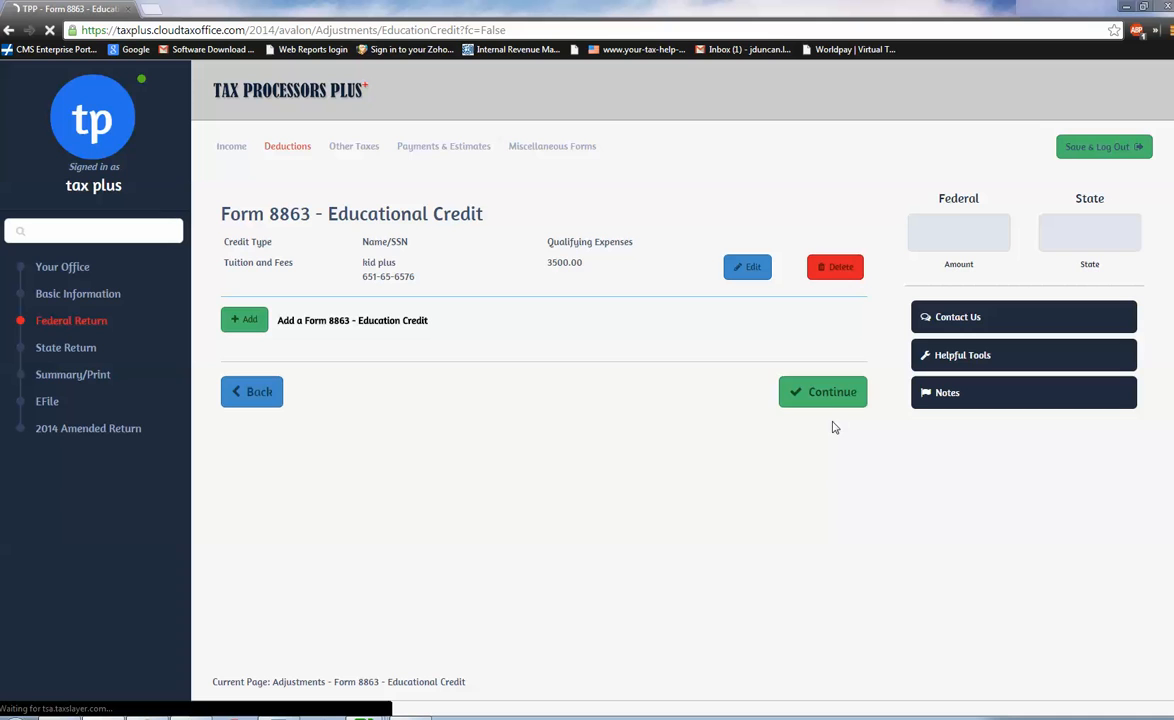
click(823, 391)
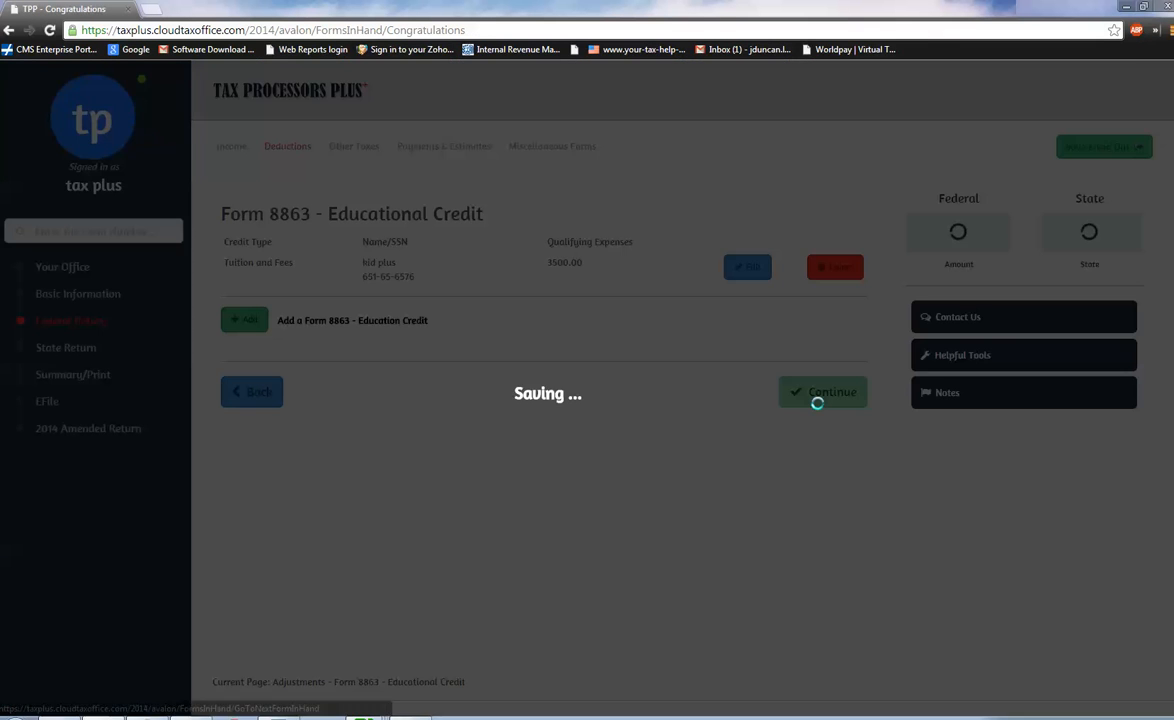
- Save Form 8863 to reach the Congratulations page showing a $4,872 refund
click(823, 391)
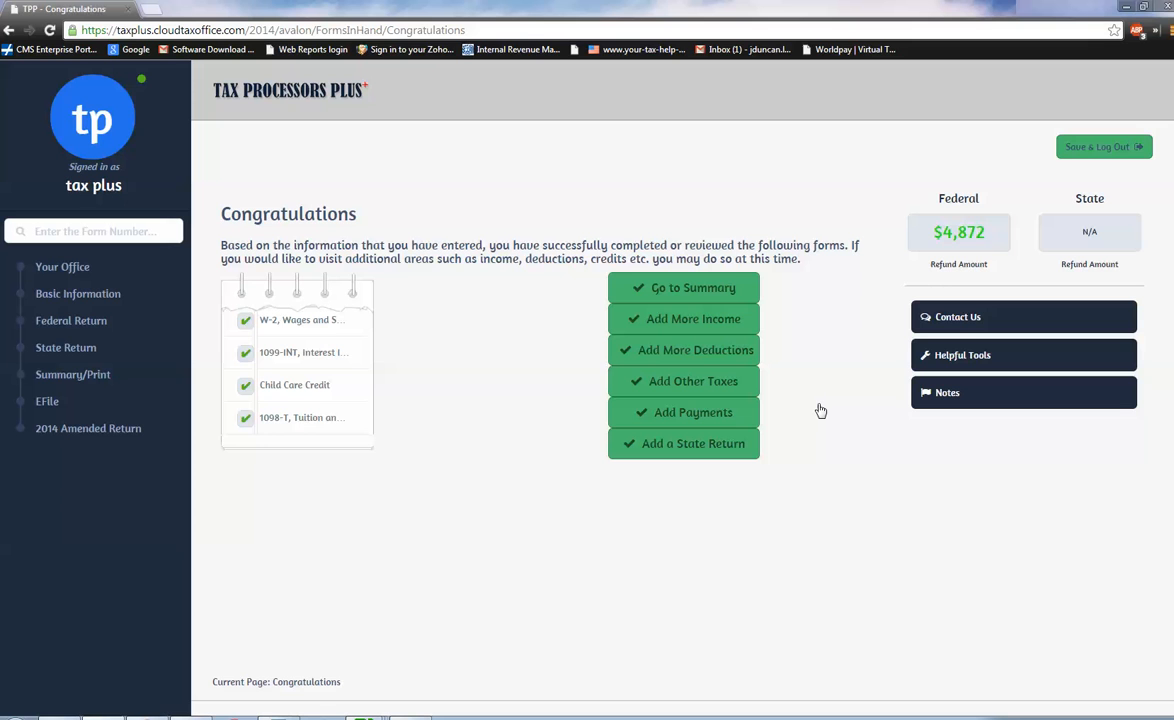
mouse_move(819, 410)
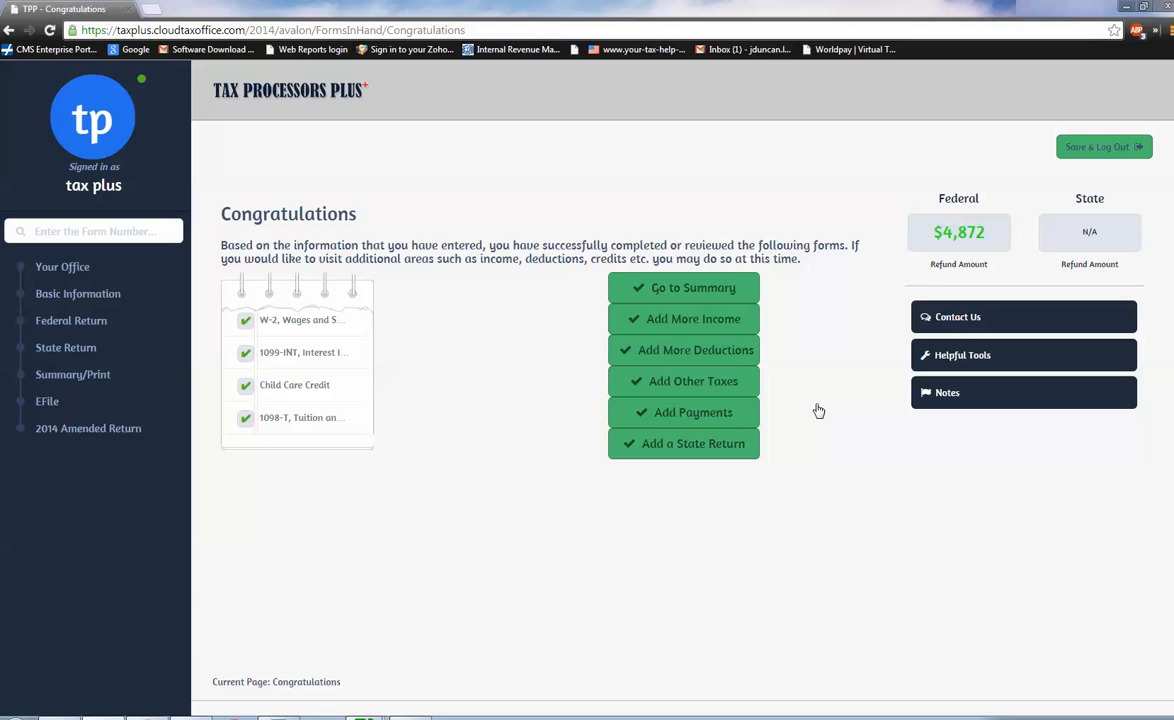
mouse_move(683, 288)
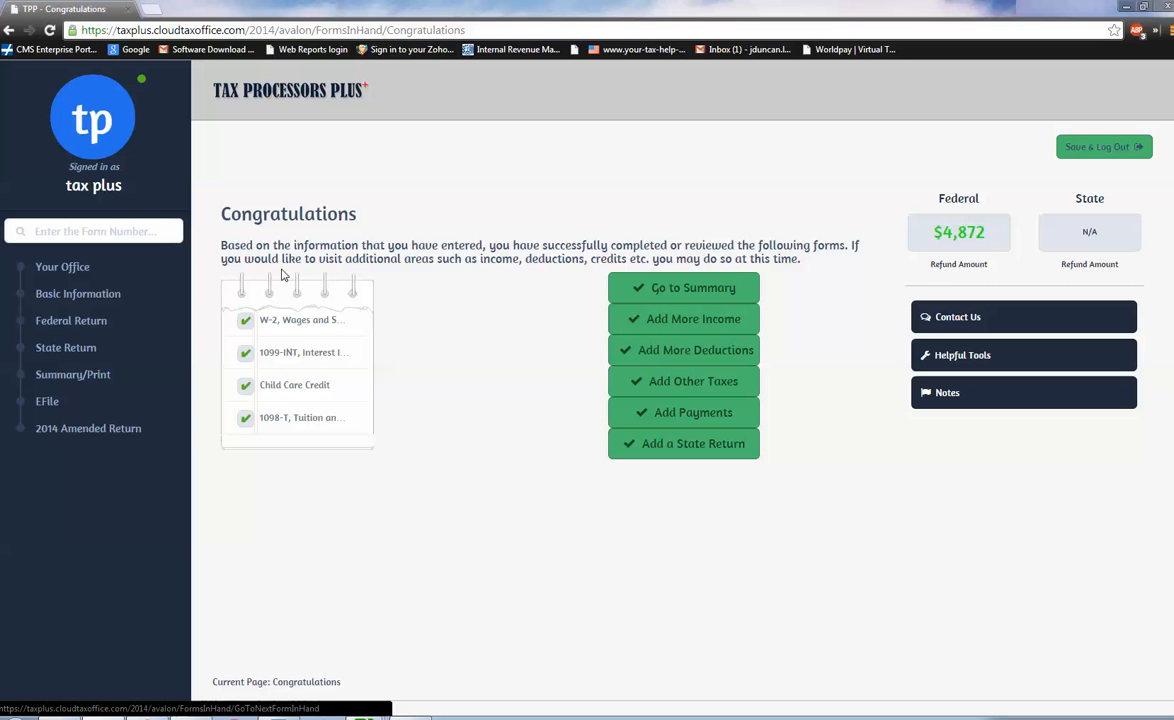
mouse_move(54, 281)
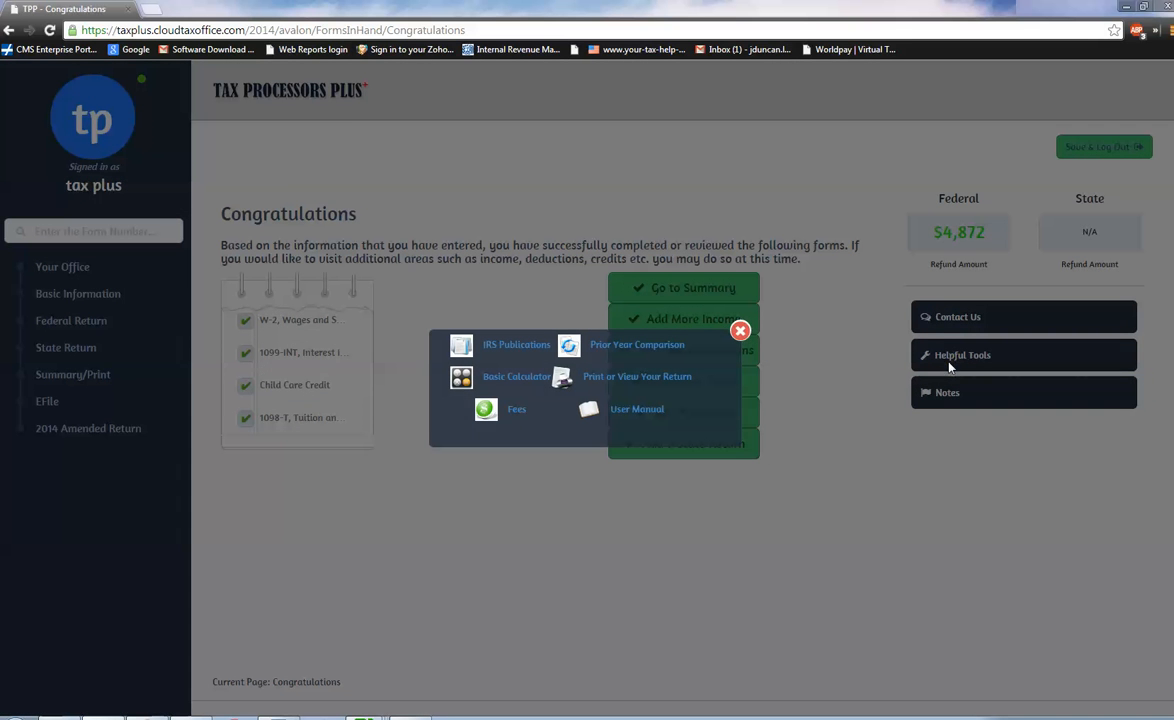
mouse_move(660, 383)
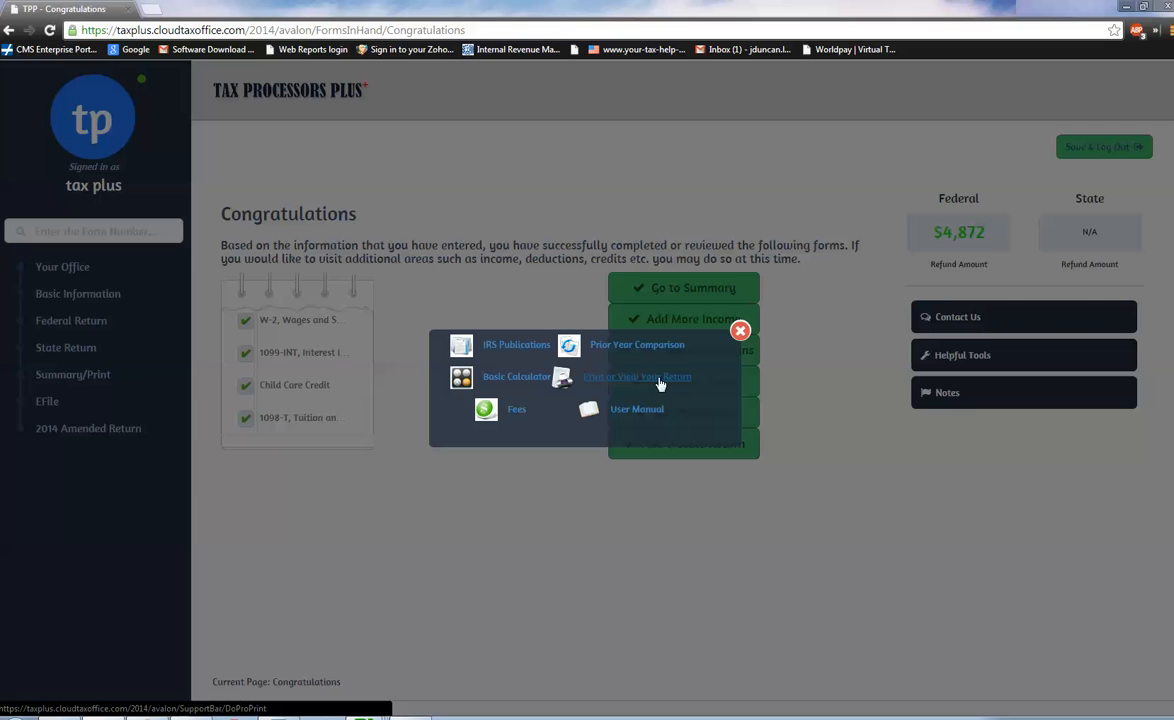
mouse_move(668, 388)
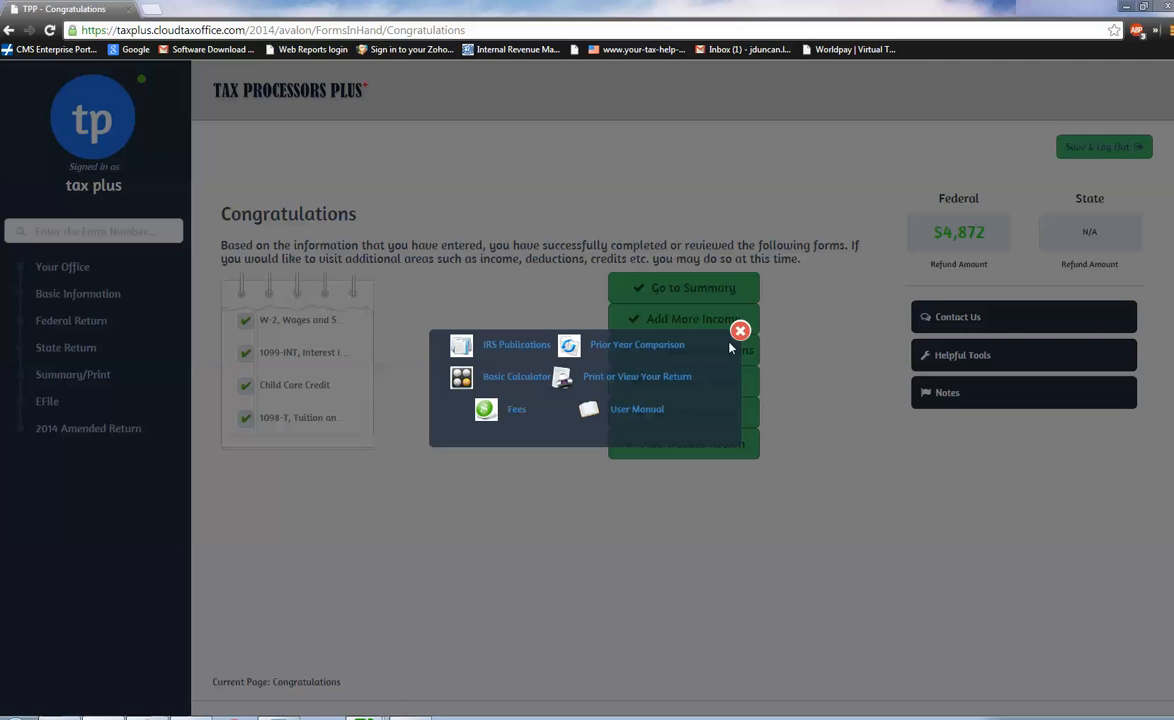
- Dismiss the Helpful Tools popup to return to the Congratulations page
click(739, 331)
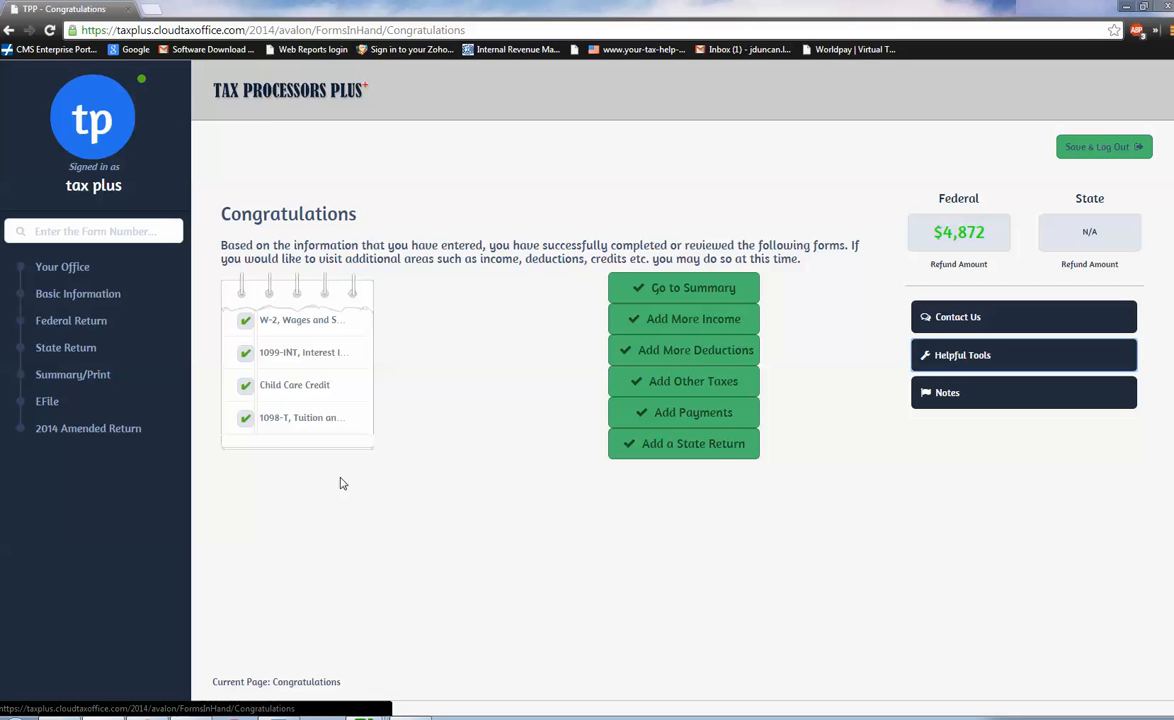
mouse_move(293, 478)
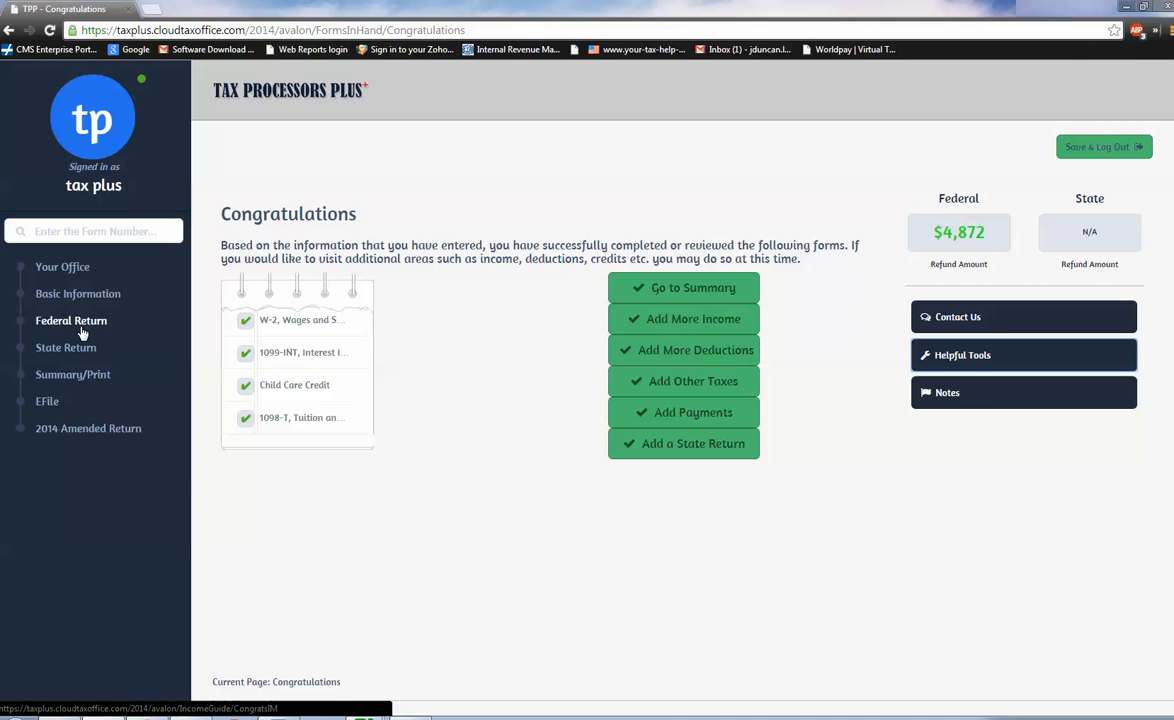
- Browse the federal return's Deductions, Other Taxes, Miscellaneous Forms and Payments sections, ending on Deductions
click(693, 318)
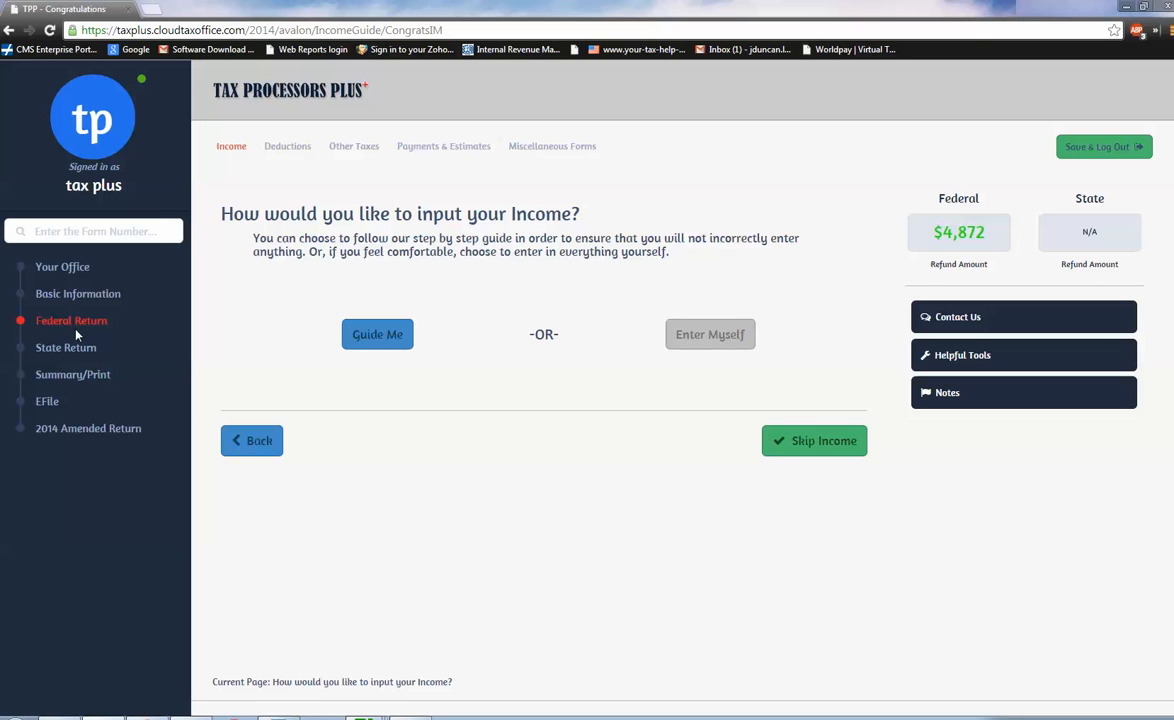
mouse_move(940, 185)
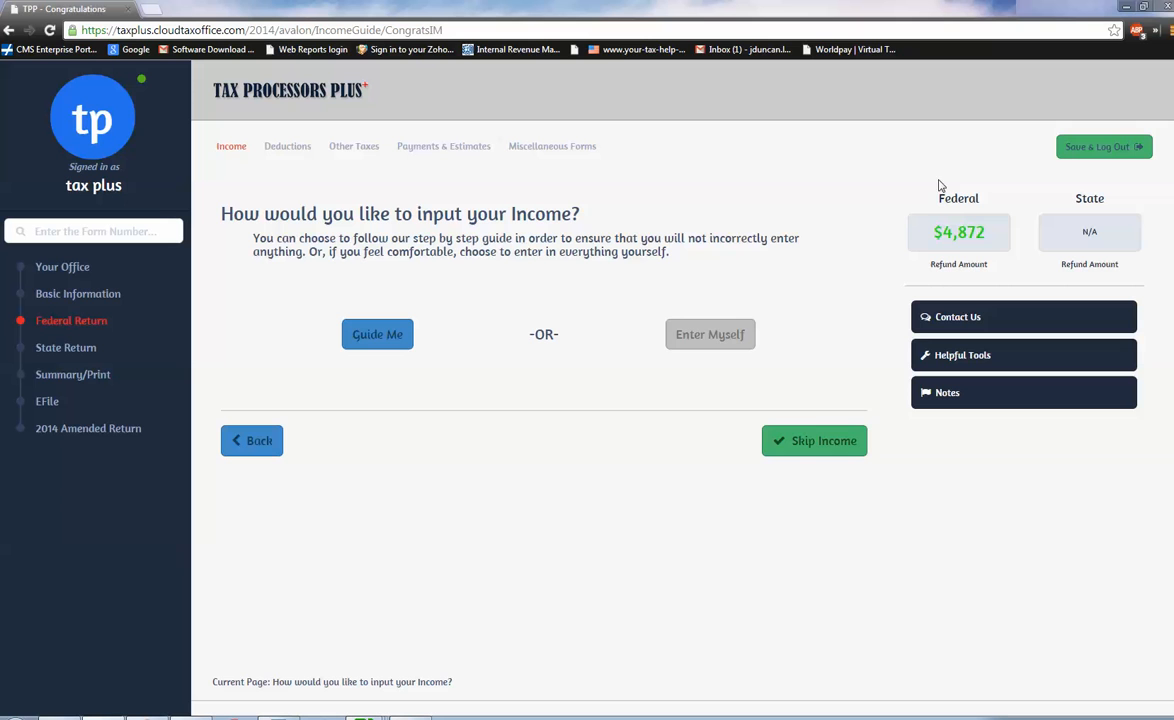
mouse_move(941, 213)
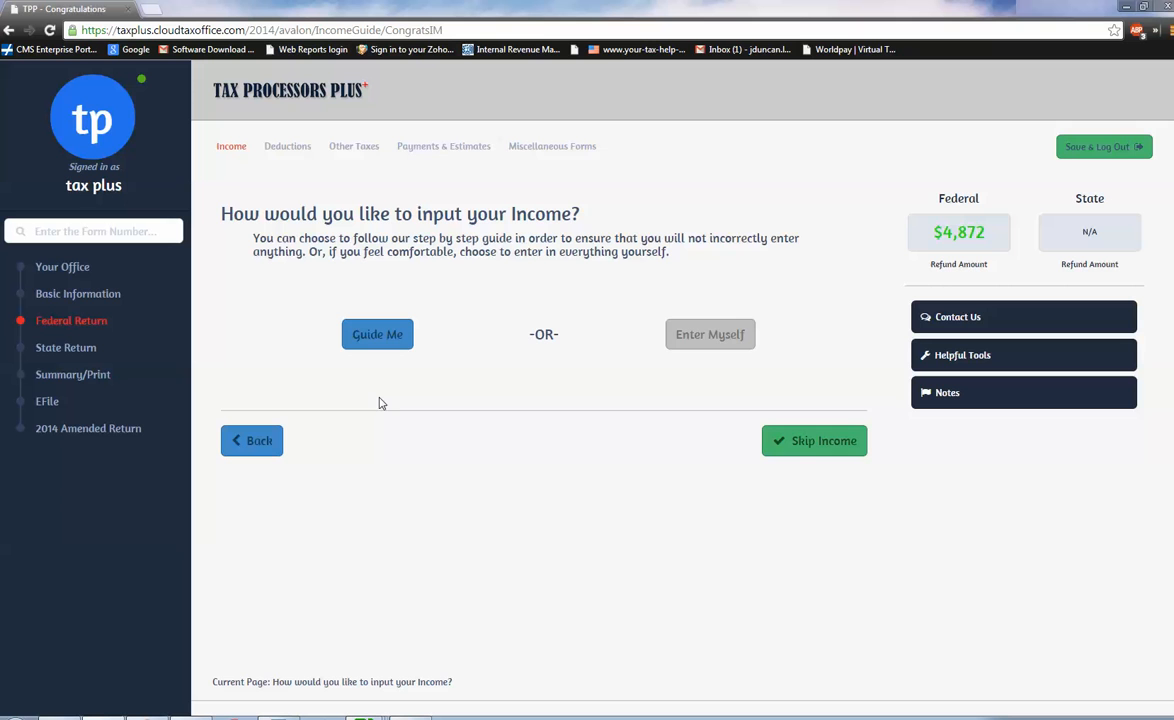
mouse_move(391, 296)
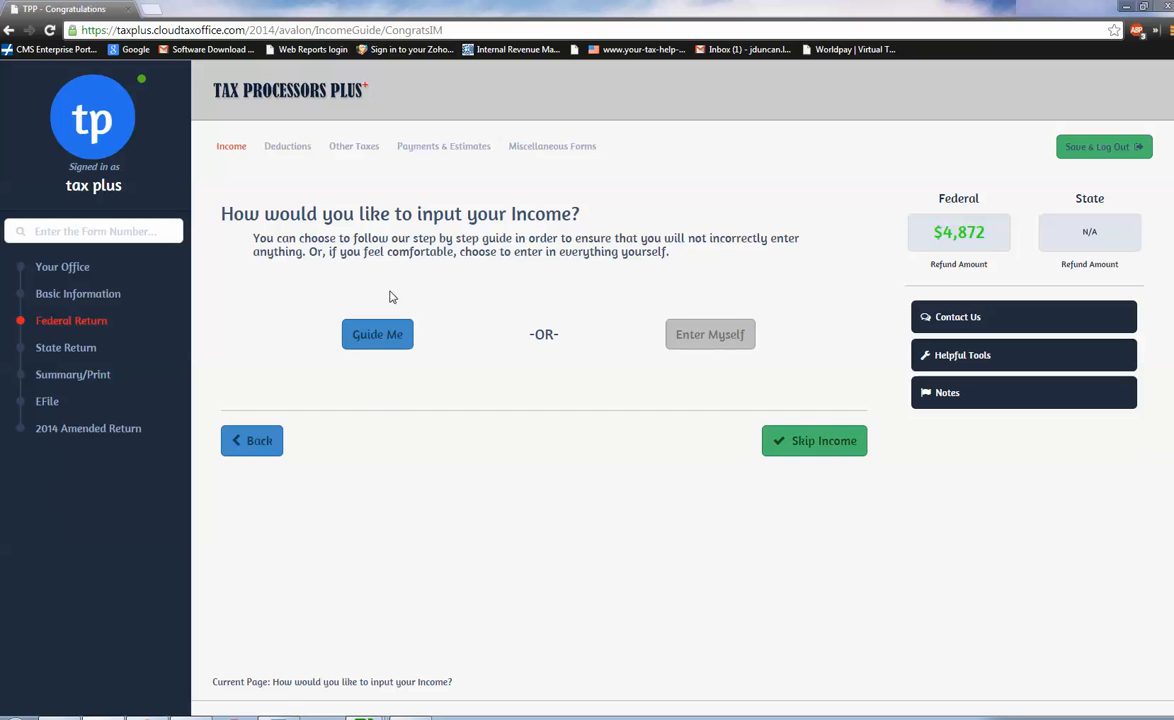
mouse_move(366, 306)
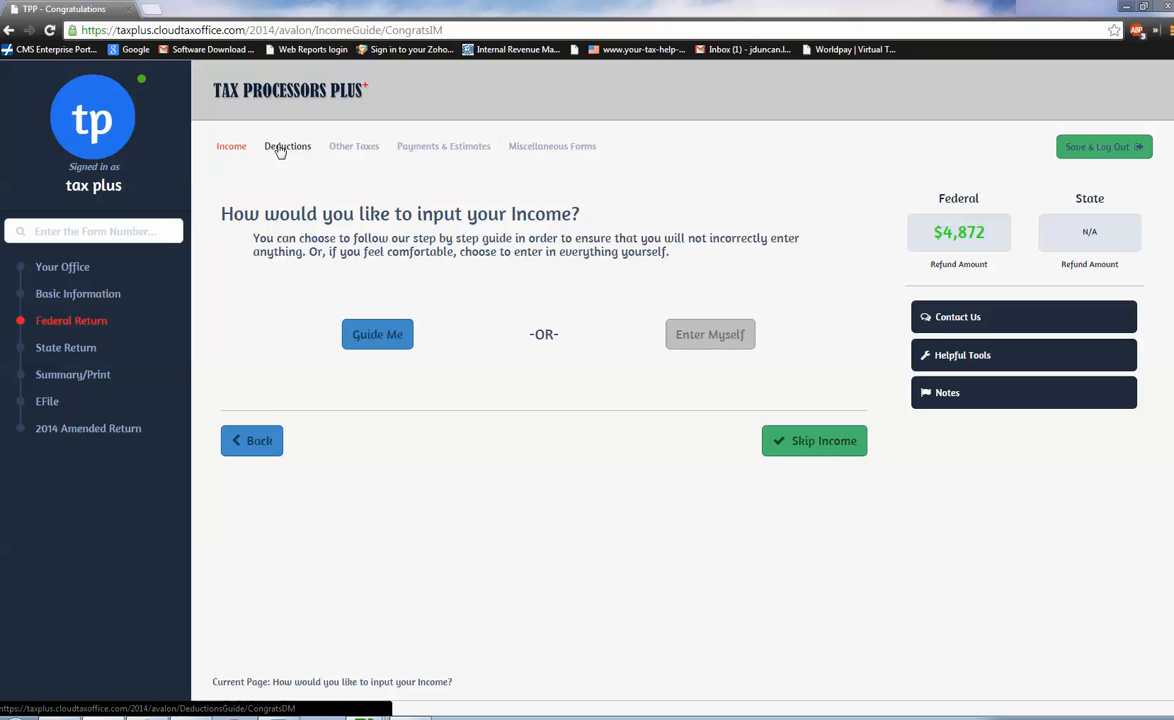
click(287, 146)
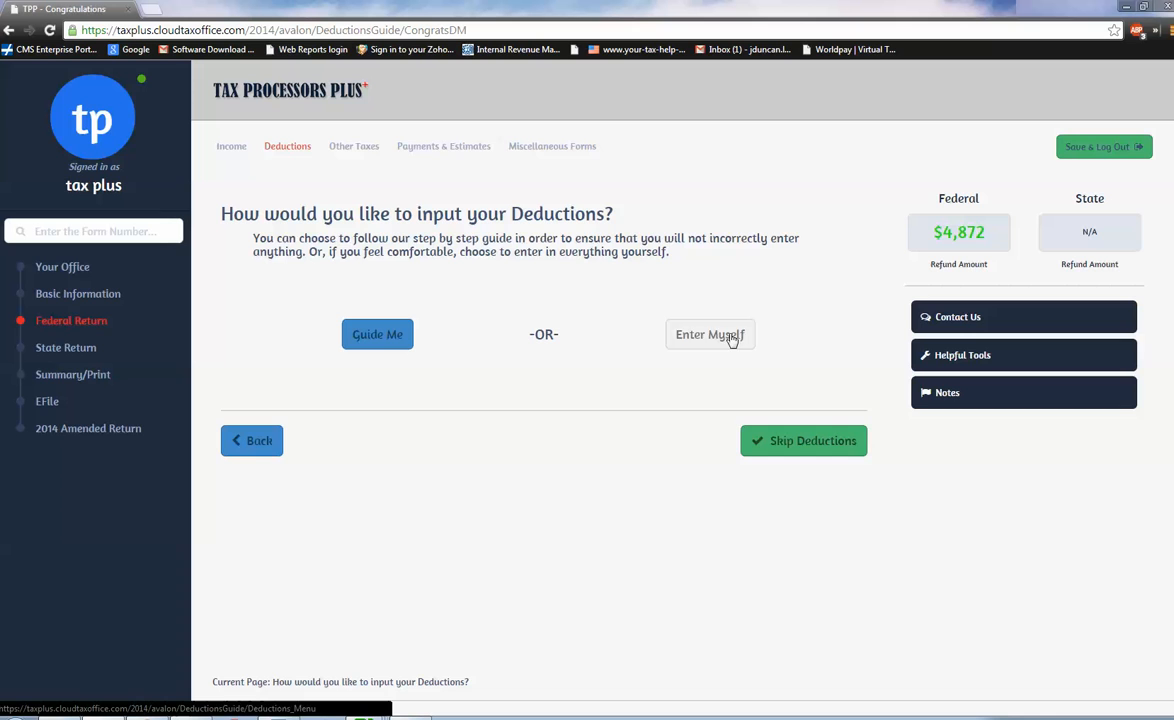
click(803, 440)
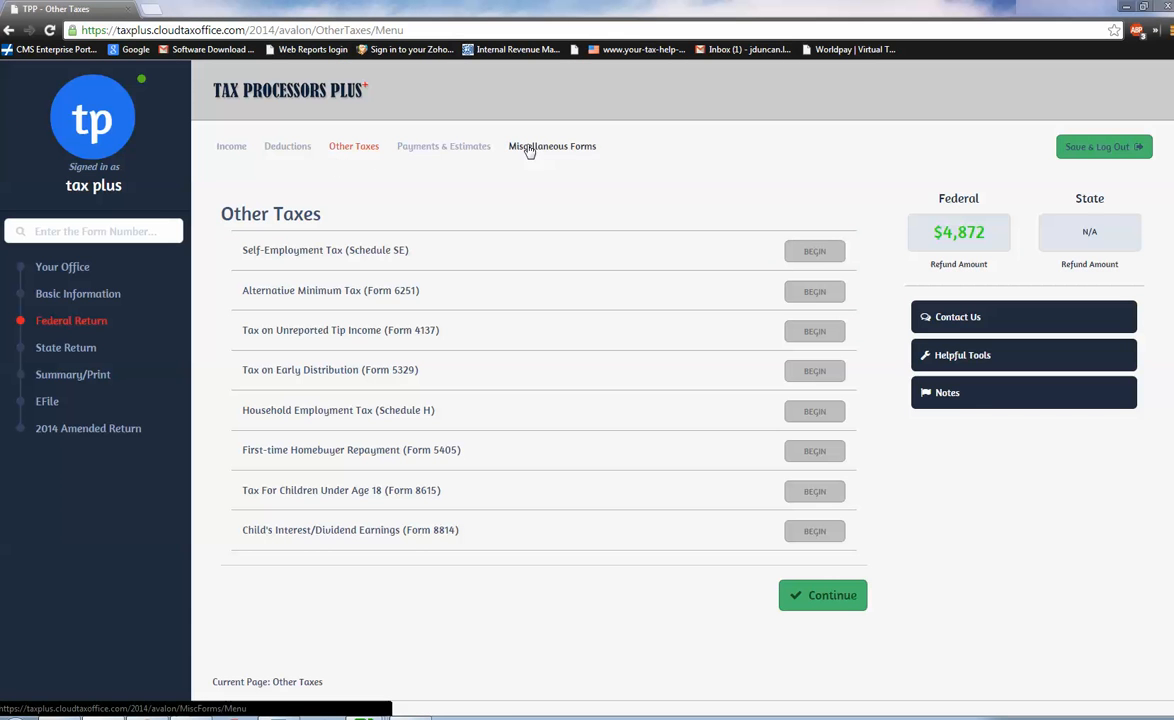
click(552, 146)
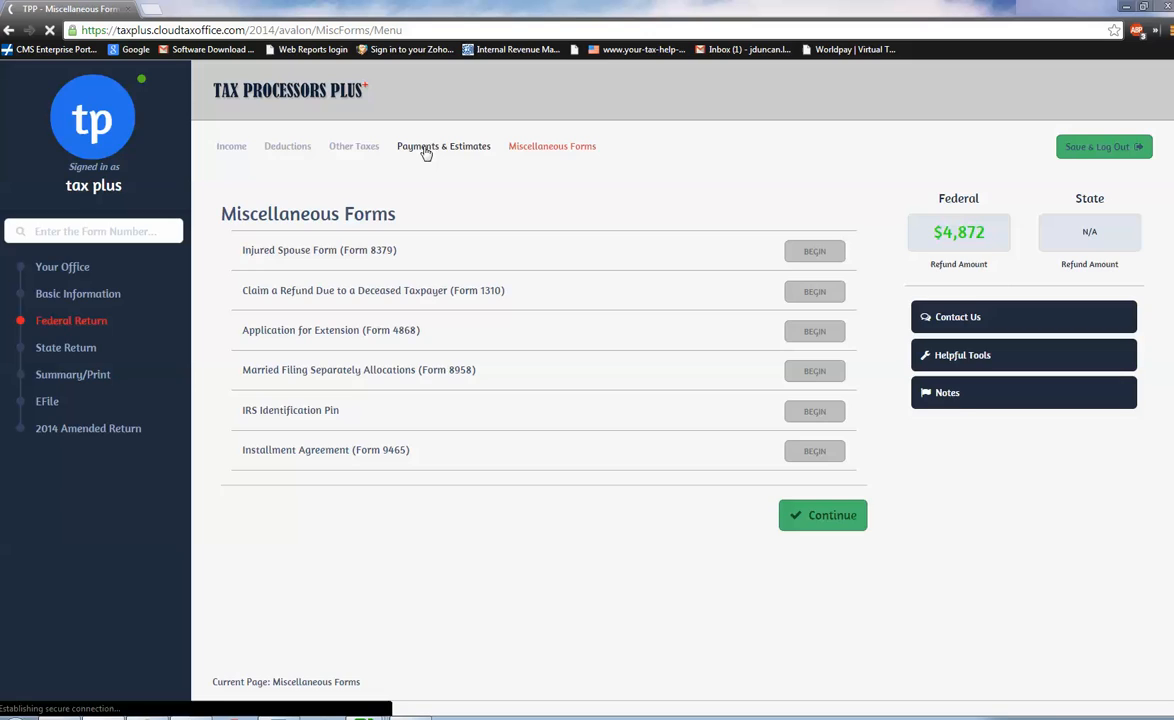
click(443, 146)
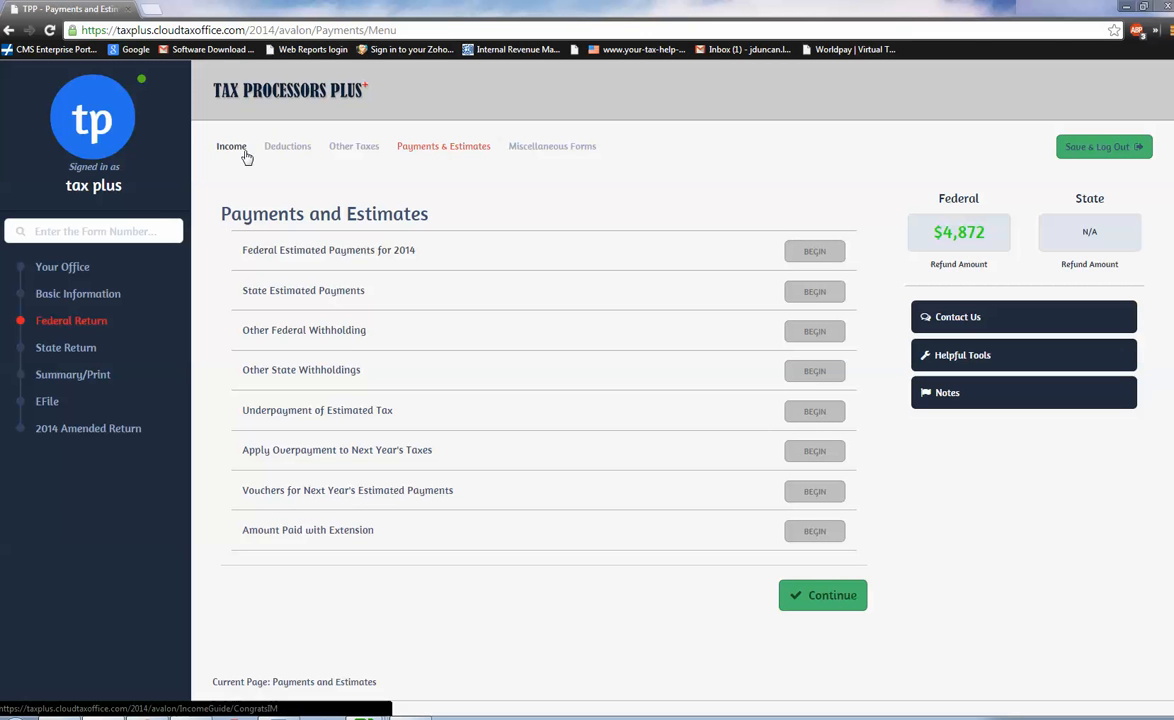
click(287, 146)
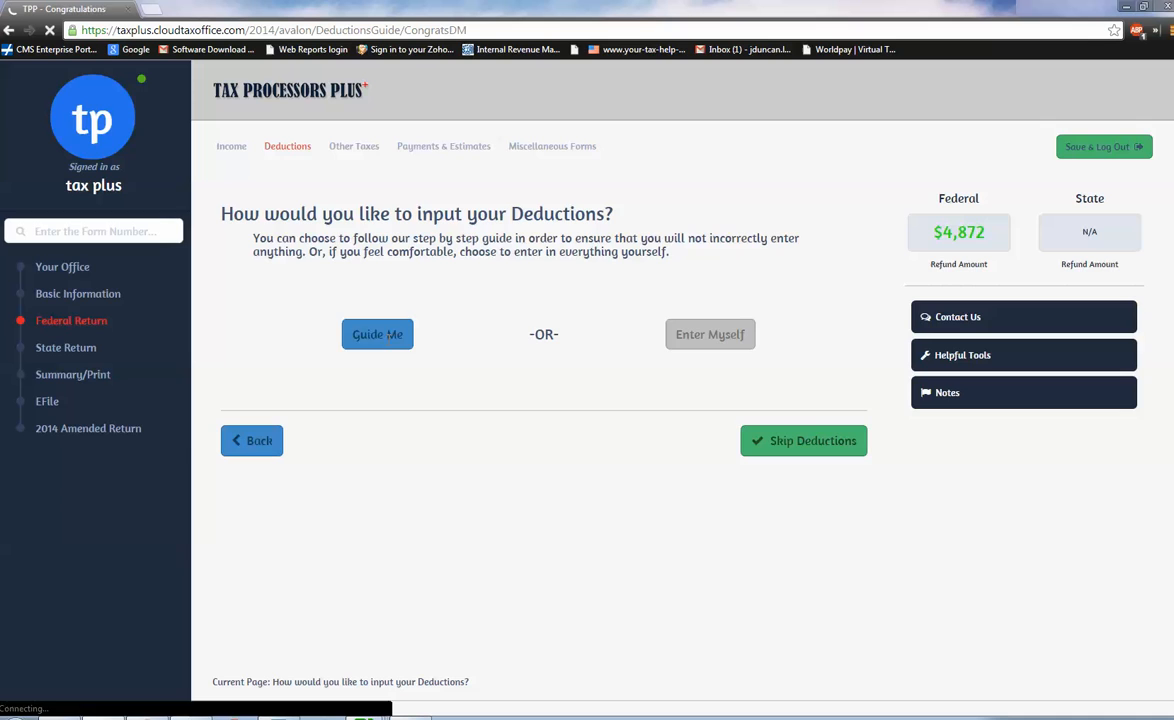
- Preview the deductions guide, then enter income forms manually and start a form-number search
click(377, 334)
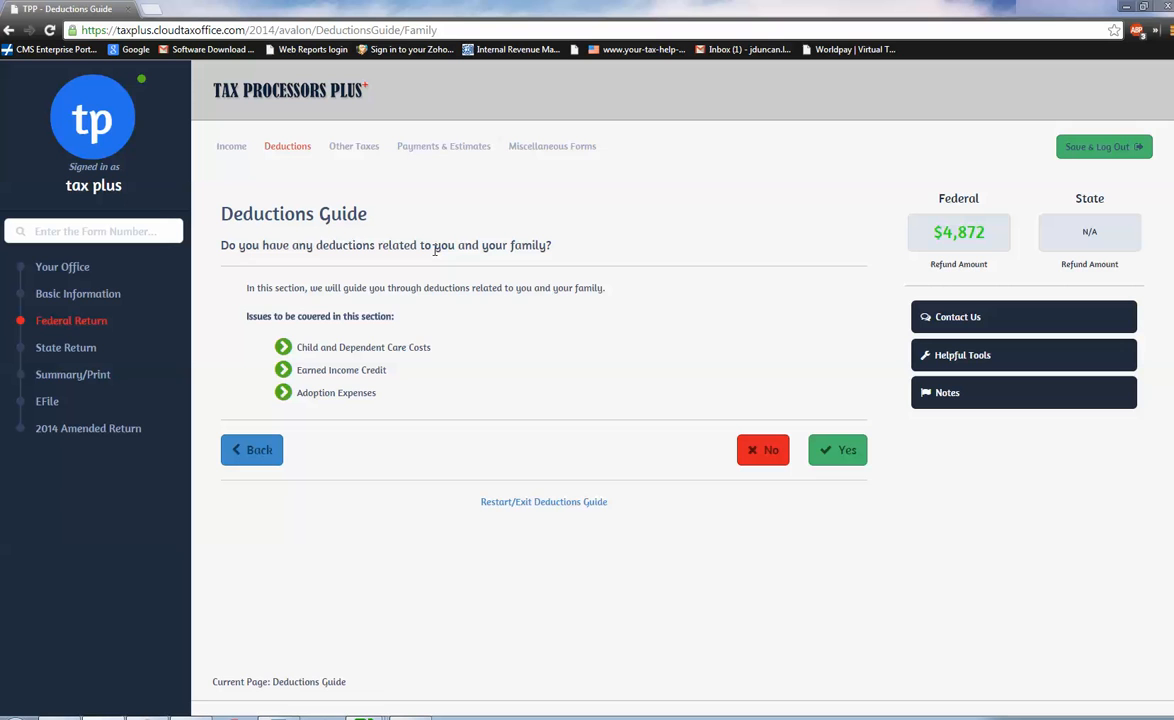
mouse_move(520, 303)
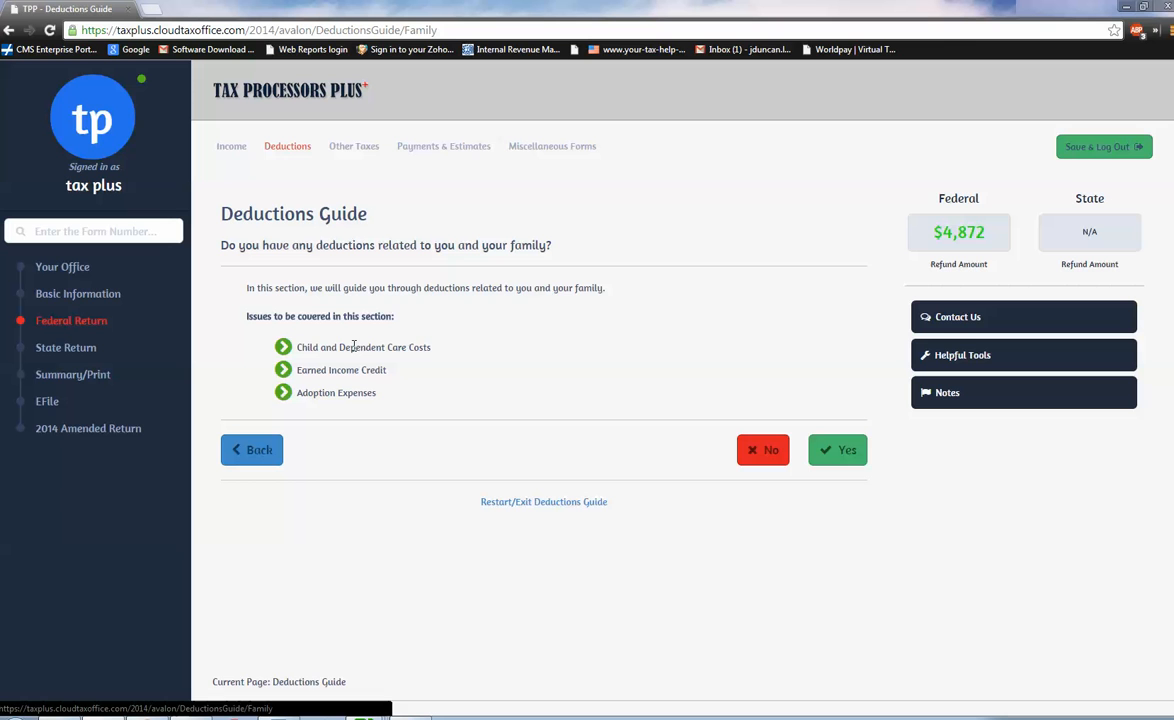
mouse_move(327, 352)
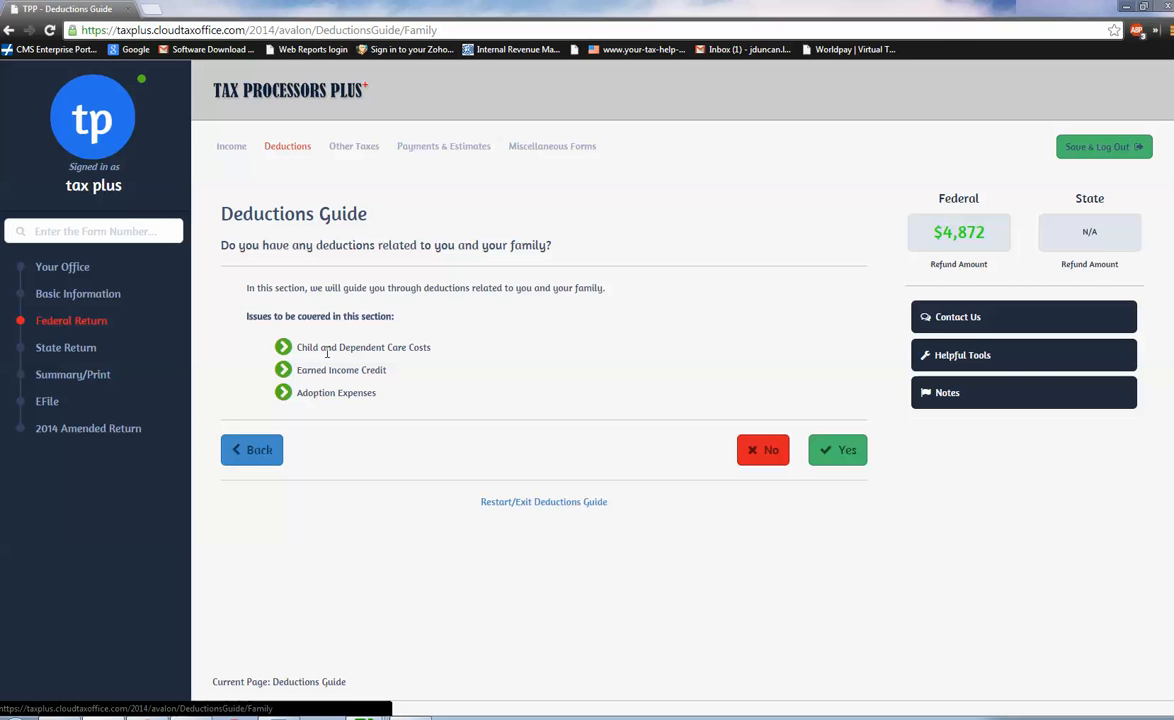
mouse_move(231, 146)
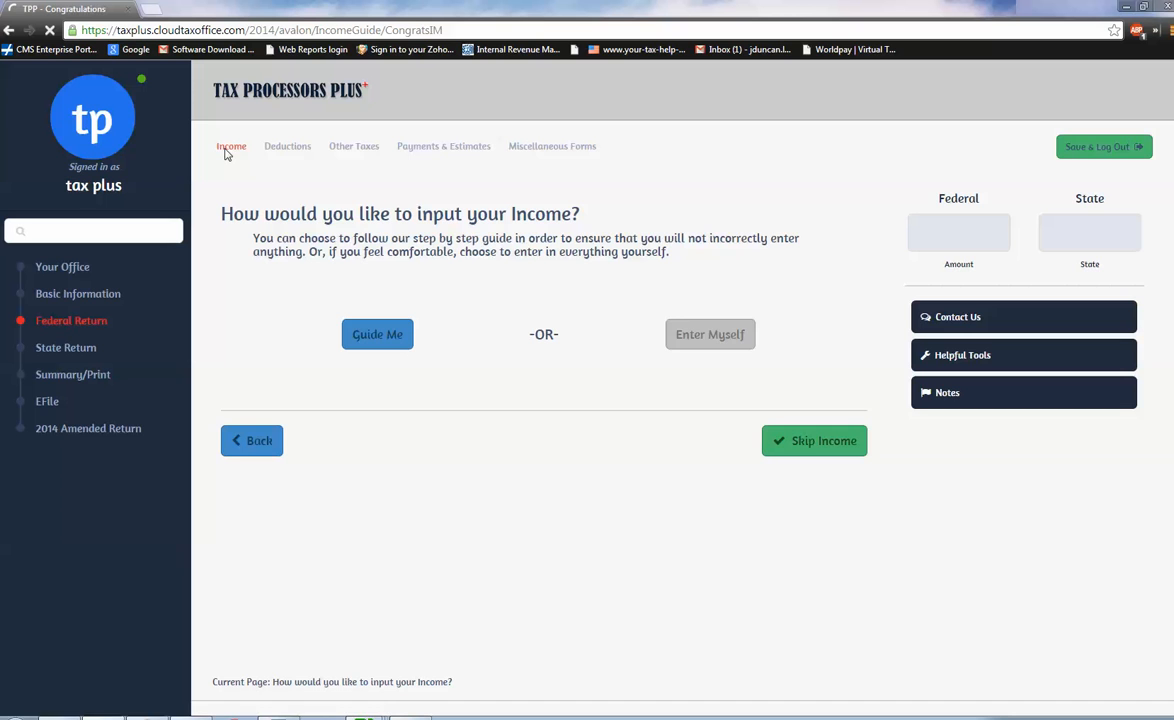
click(710, 334)
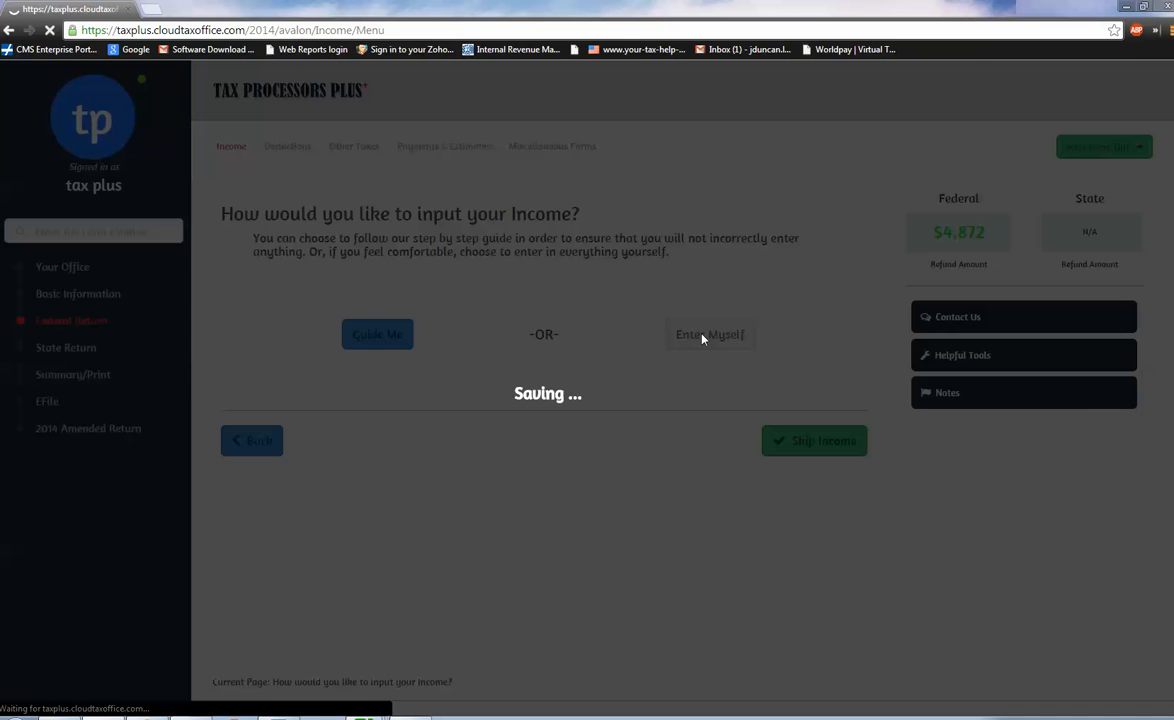
click(709, 334)
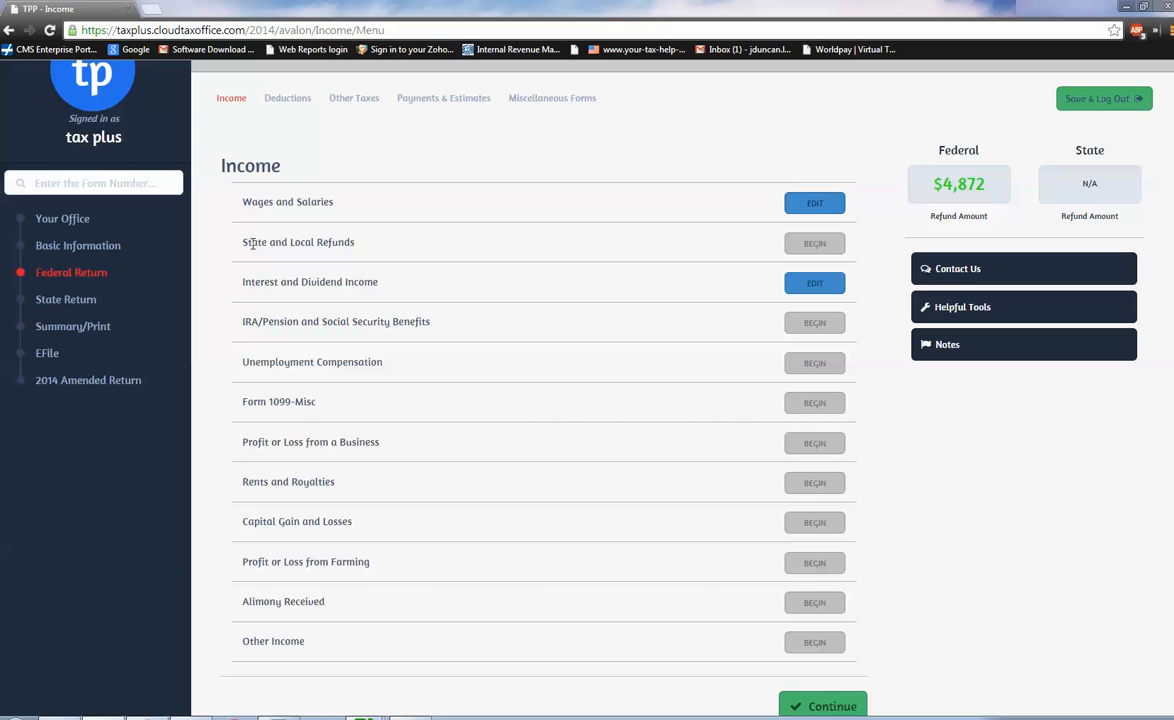
mouse_move(262, 456)
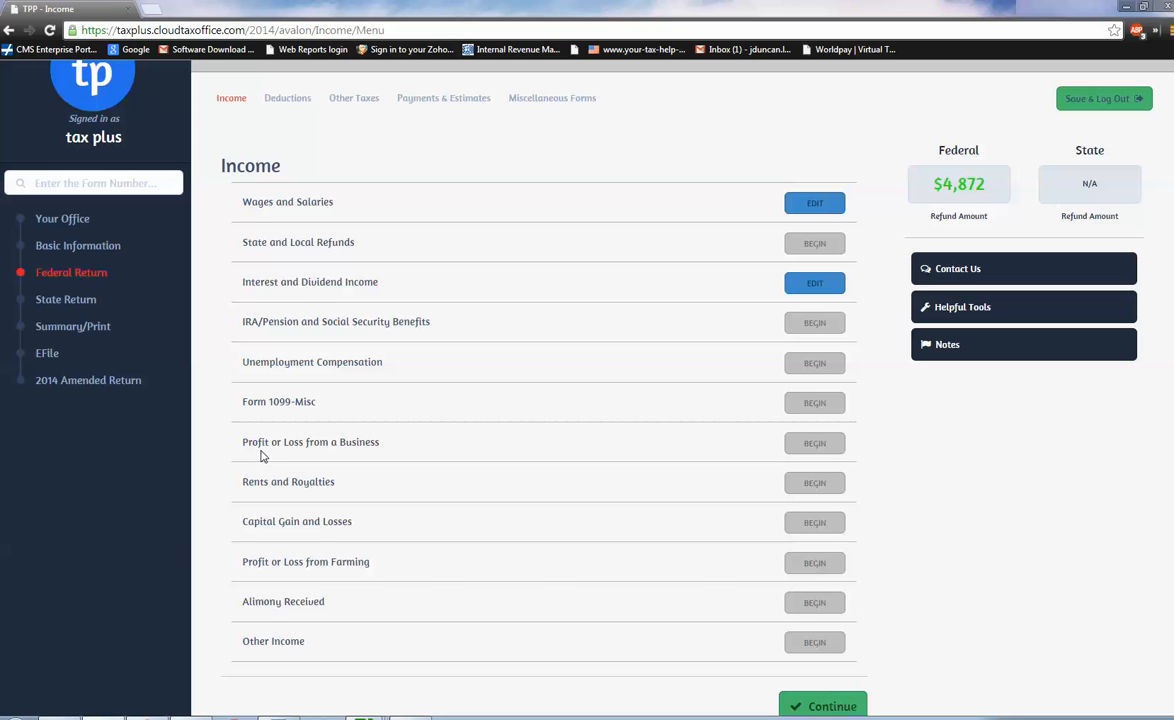
mouse_move(574, 443)
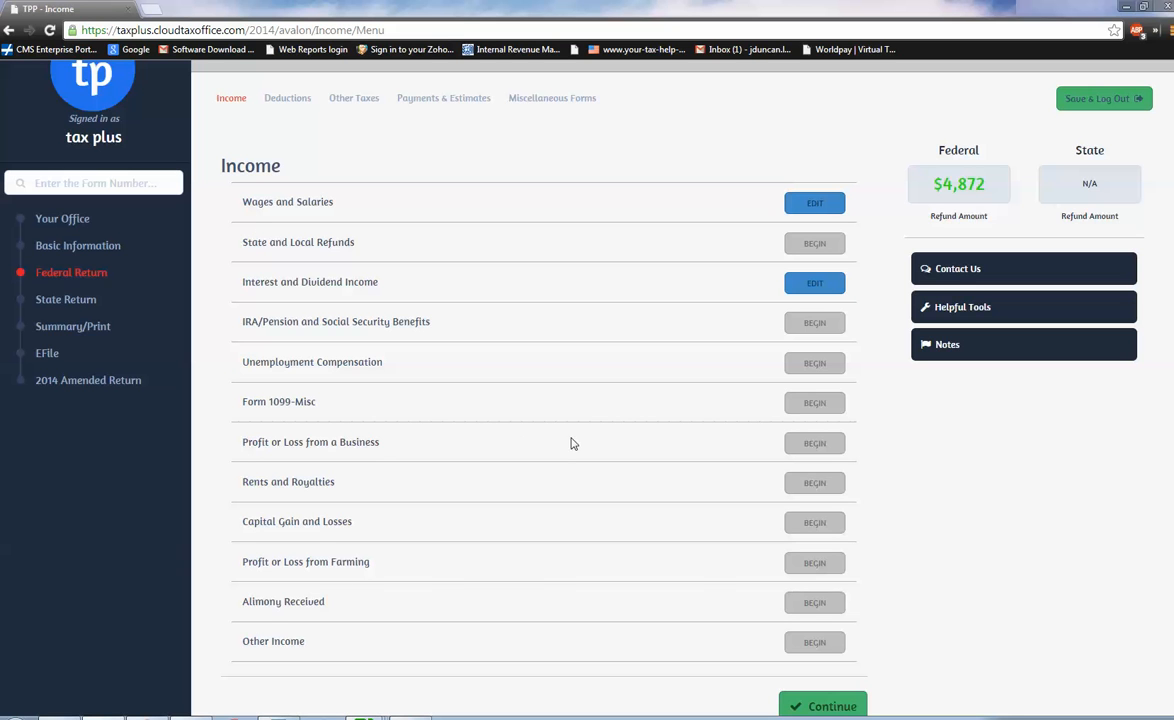
mouse_move(814, 443)
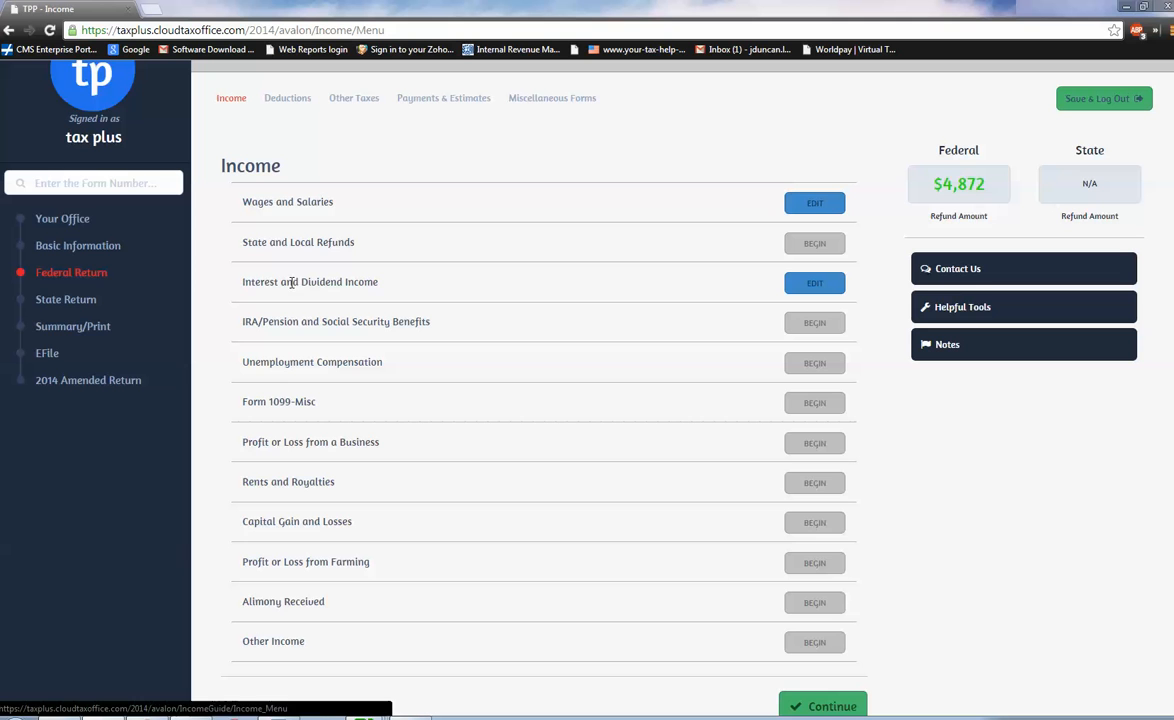
click(93, 183)
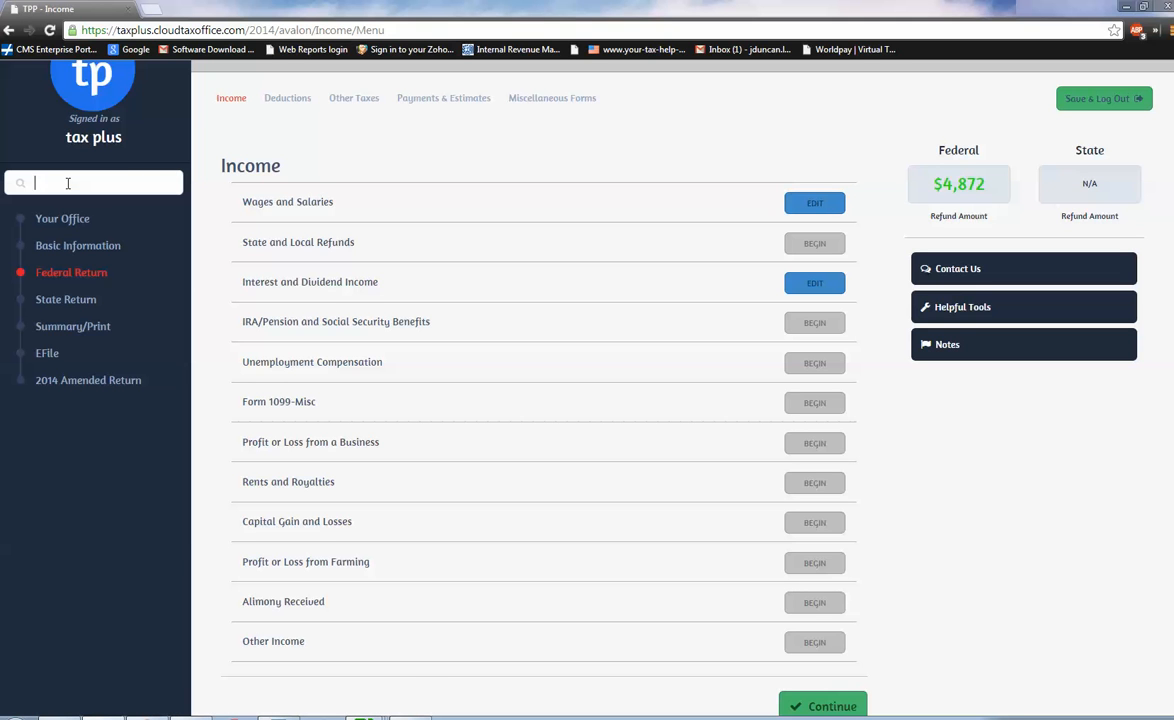
- Type 88 into the form-number search to list matching forms like 8815 and 8863
text(88)
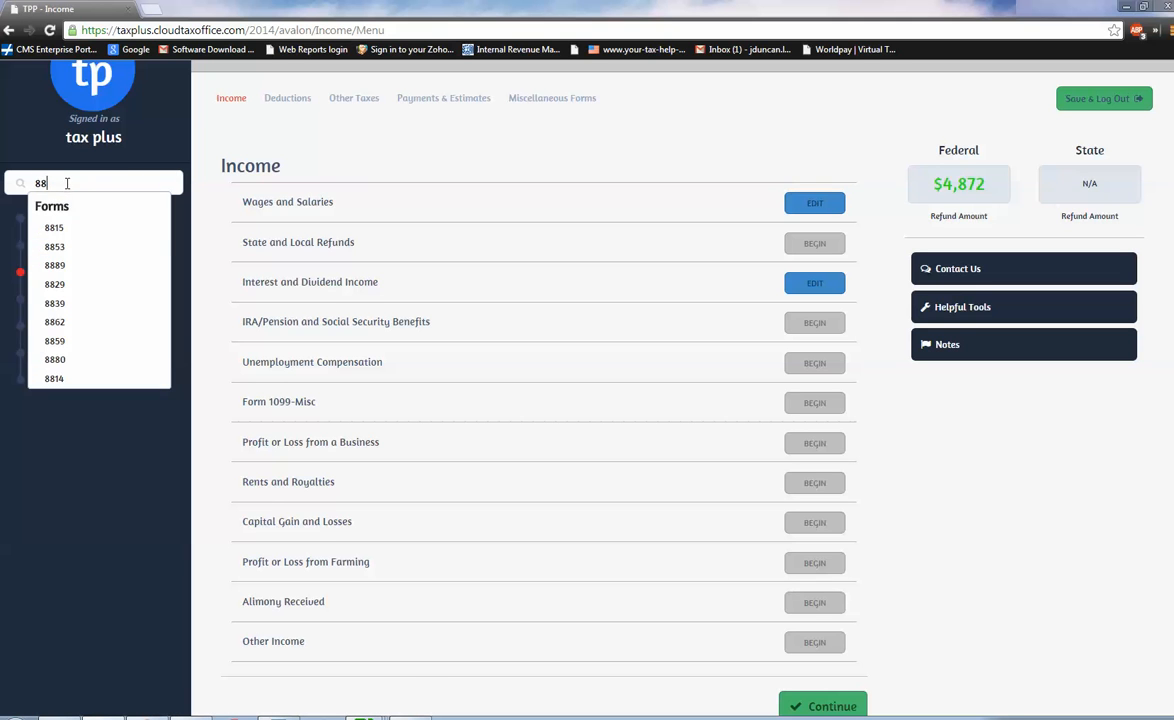
mouse_move(54, 228)
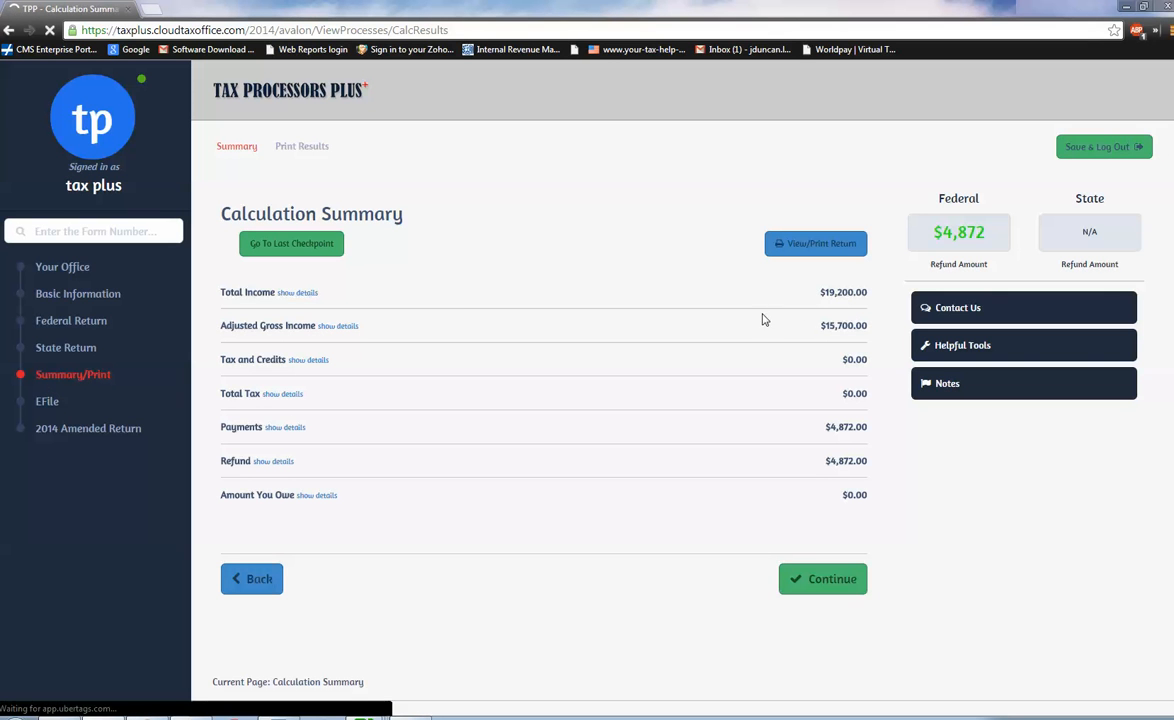
- Review Total Income, AGI, Tax and Credits and Payments details, then continue to recalculate
click(297, 292)
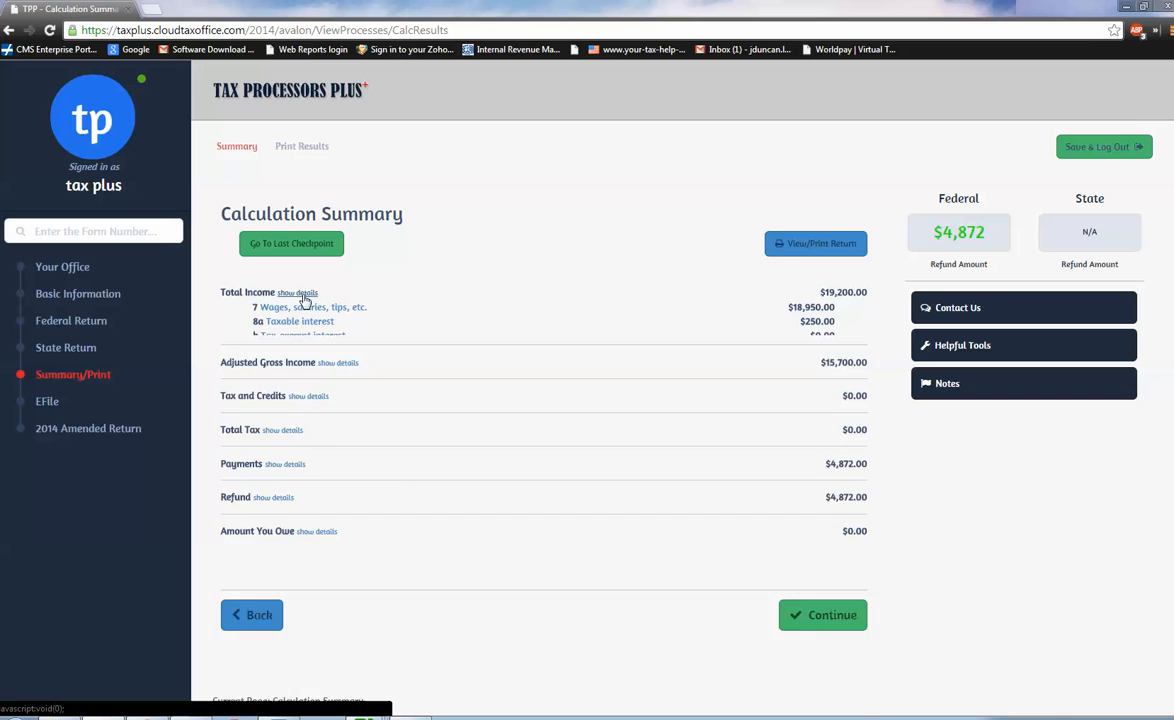
click(296, 292)
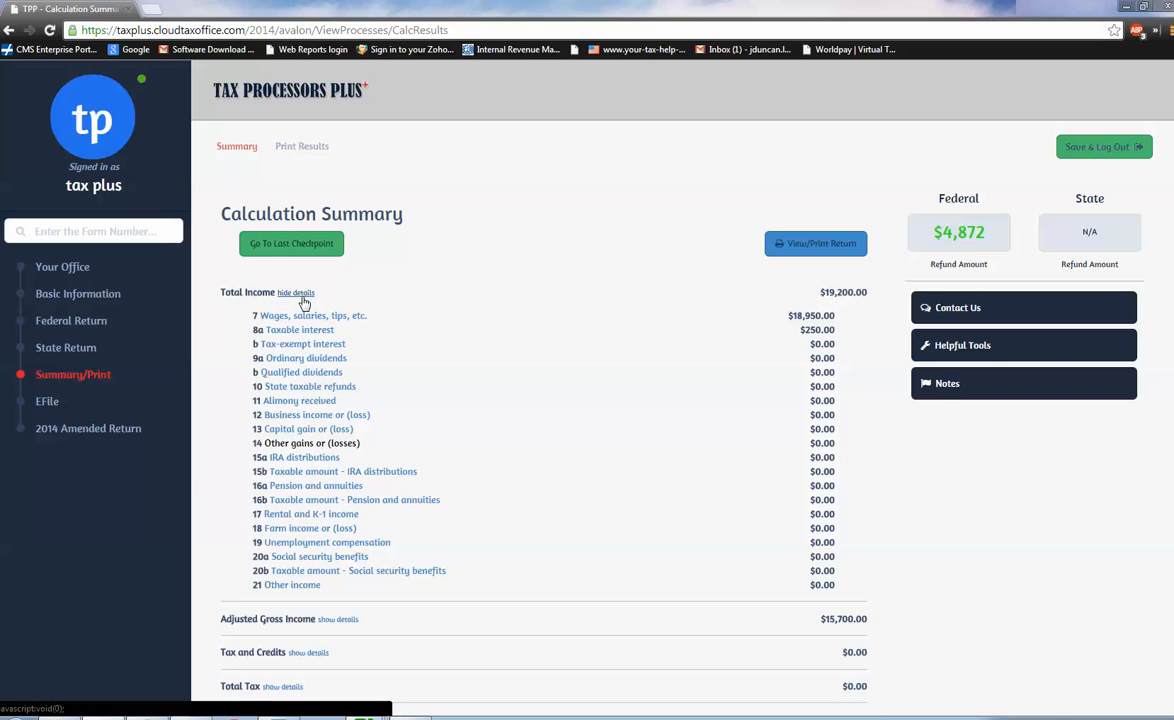
click(296, 292)
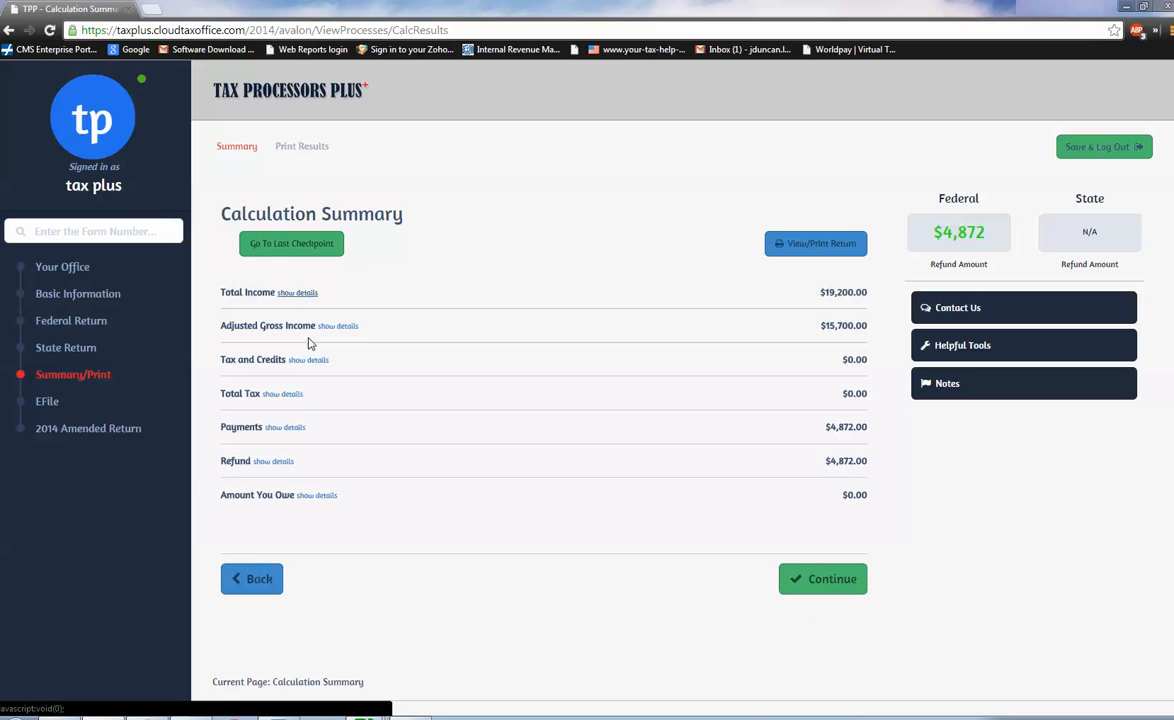
click(337, 325)
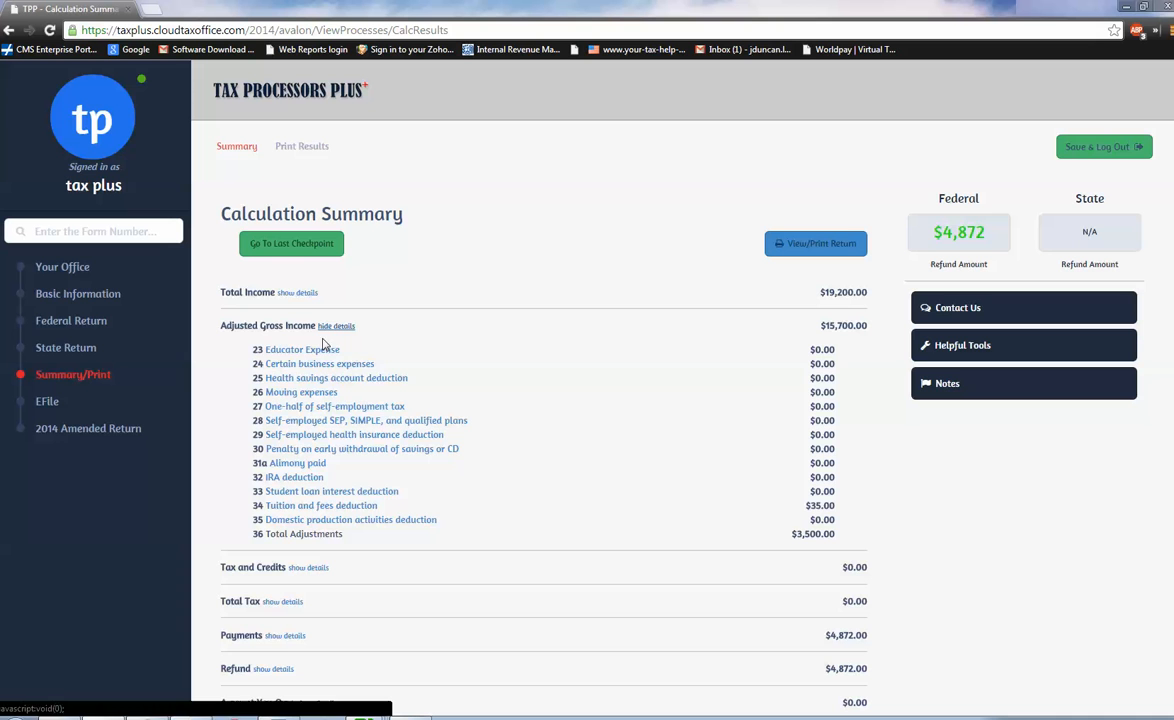
click(336, 325)
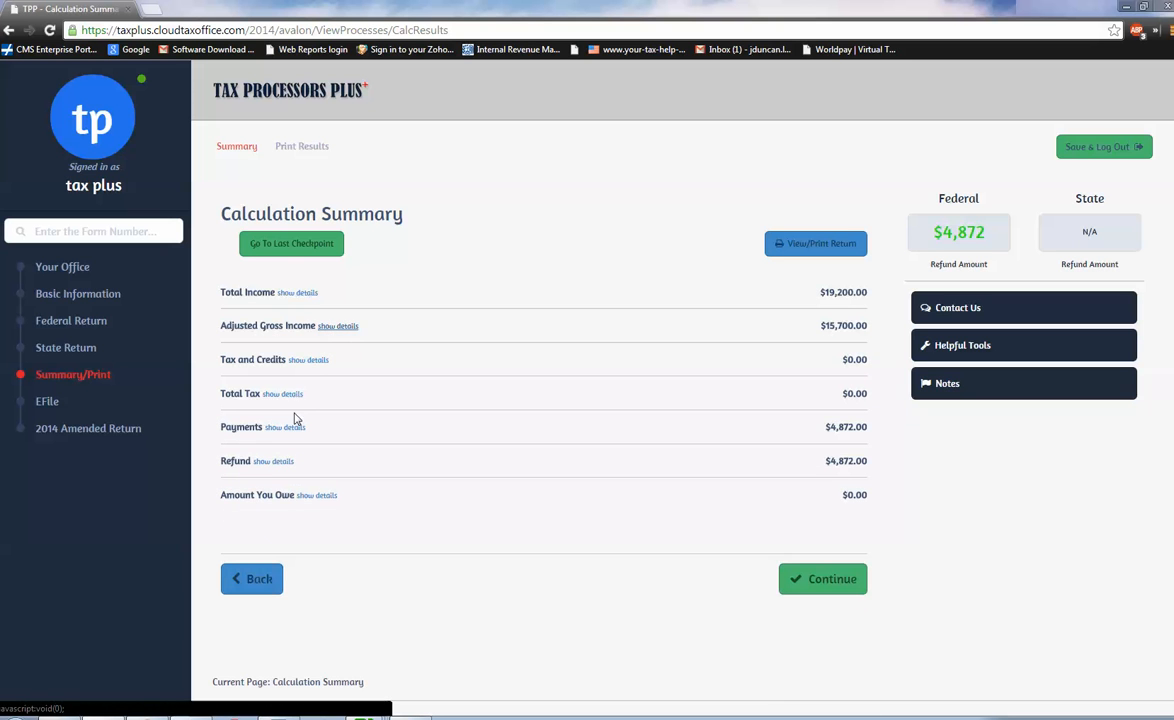
click(308, 359)
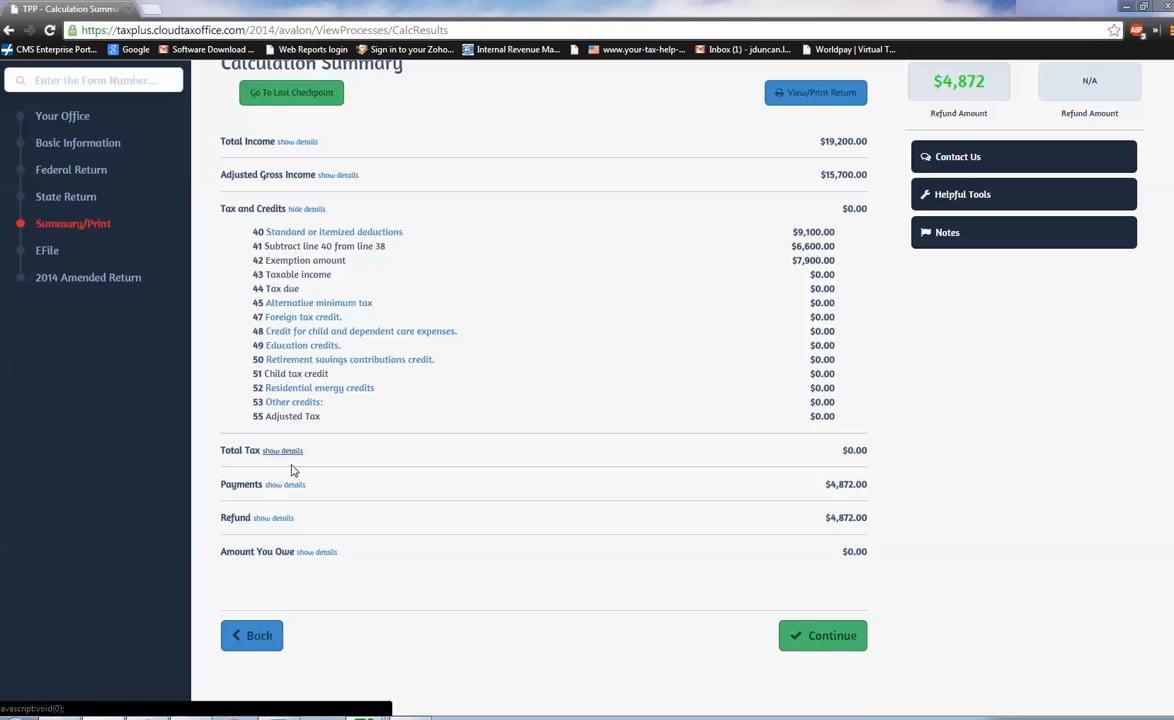
click(285, 484)
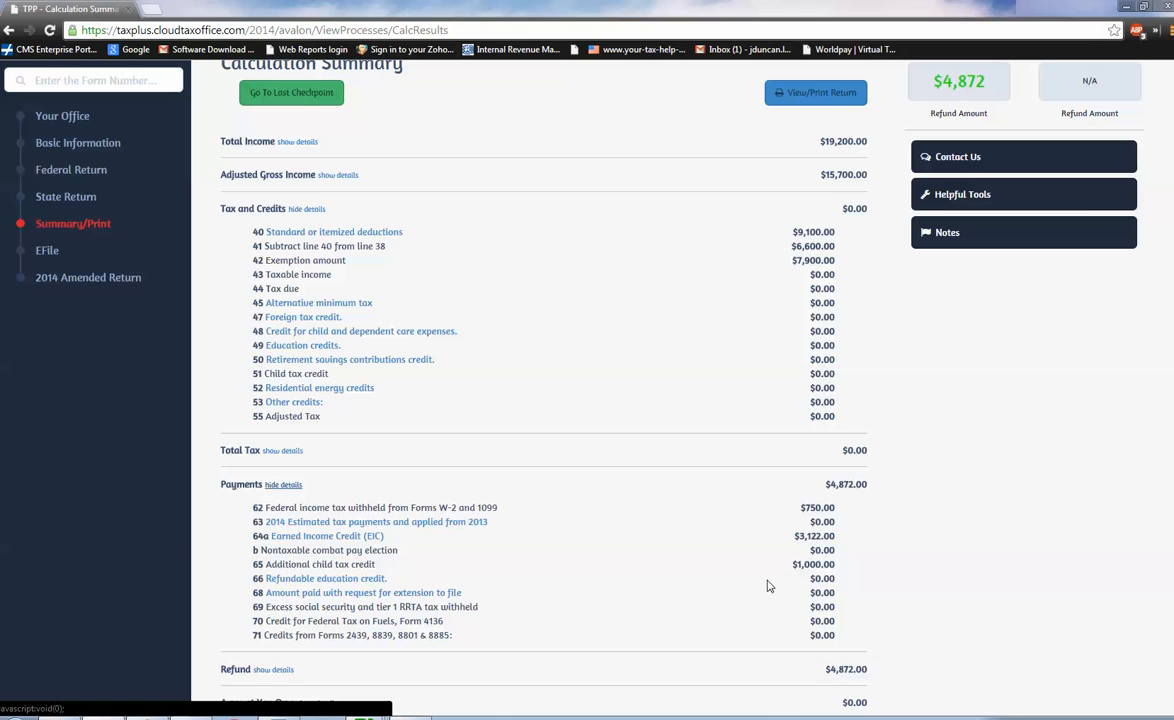
scroll(down, 3)
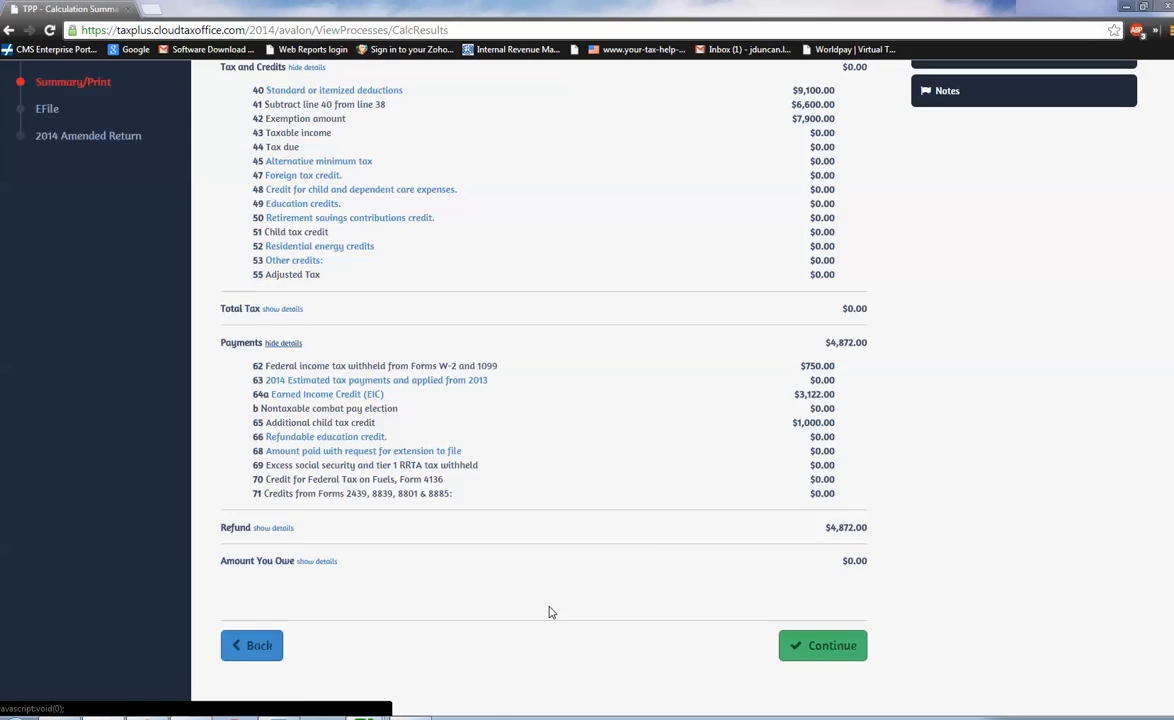
click(822, 645)
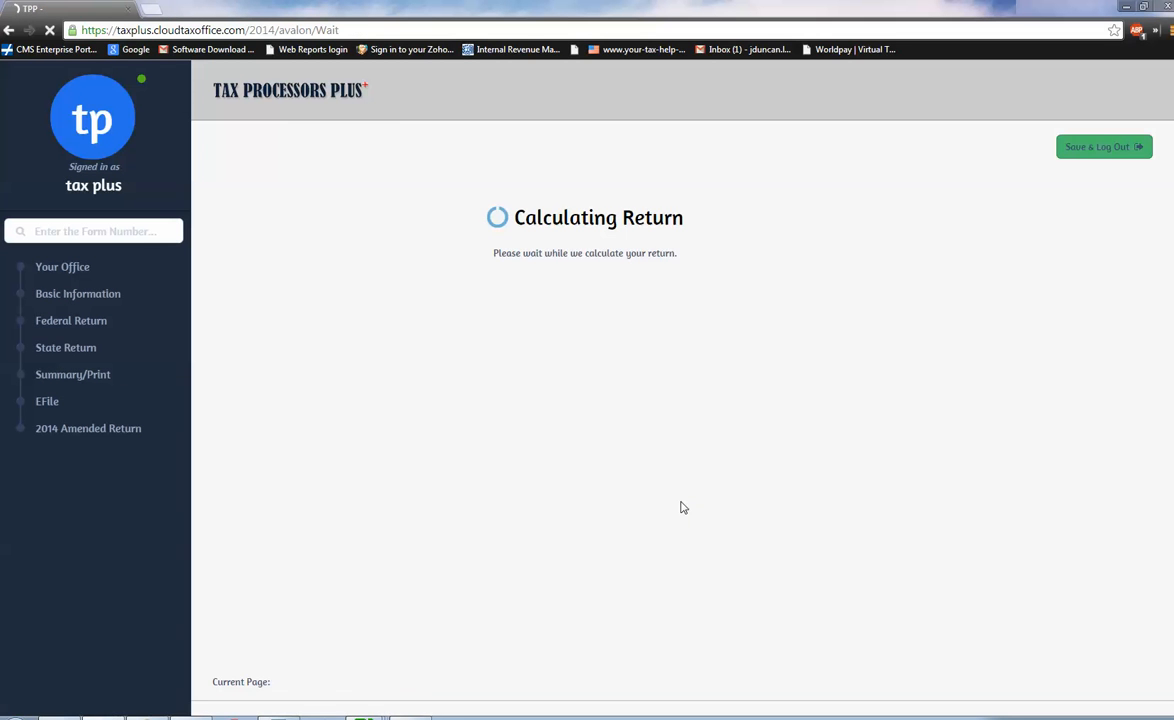
mouse_move(645, 479)
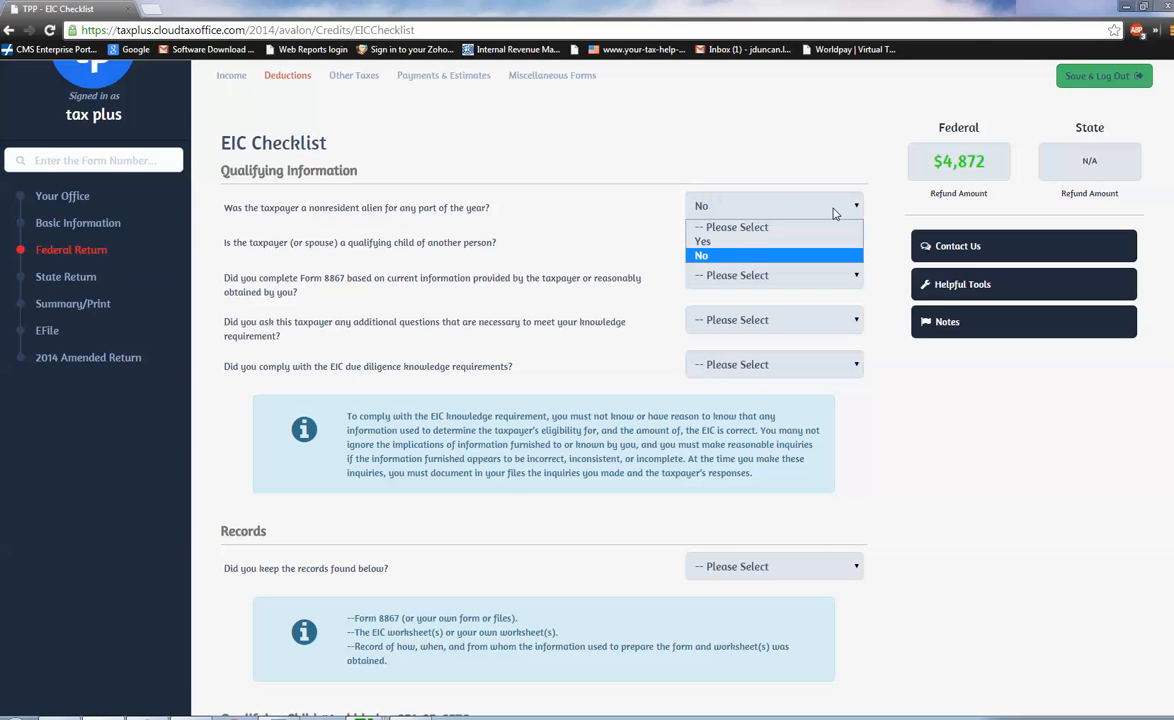
- Answer No to nonresident alien, mark the placement agency statement, and finish the EIC checklist
click(701, 255)
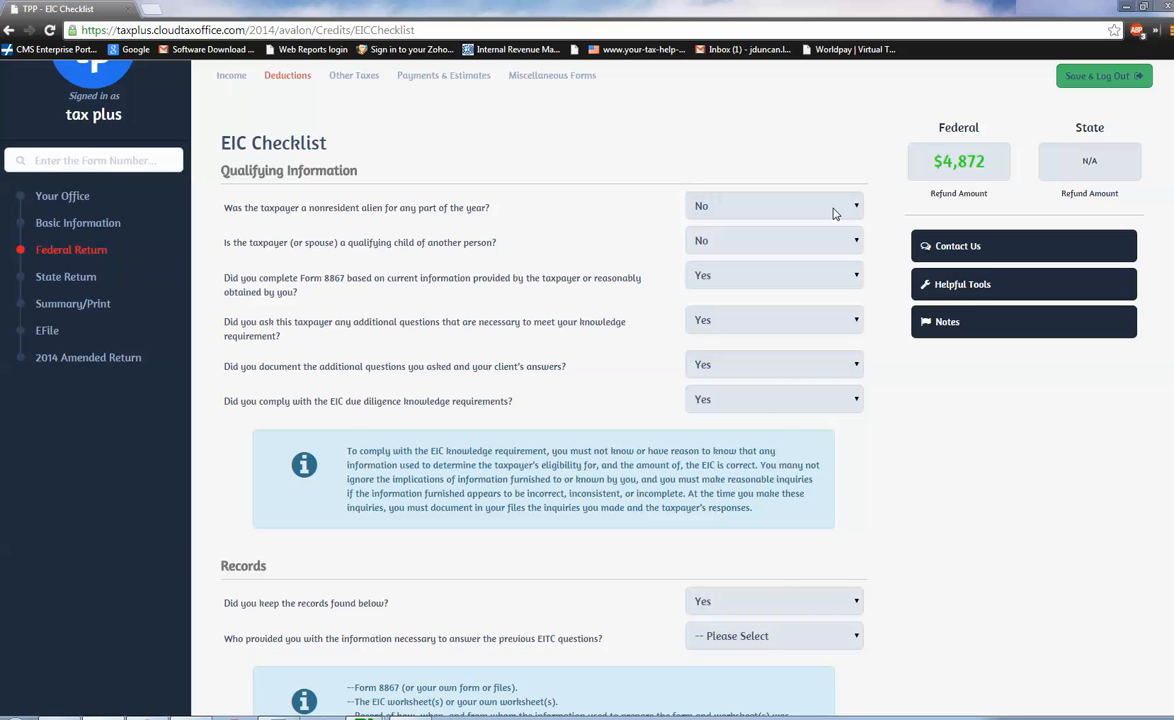
scroll(down, 3)
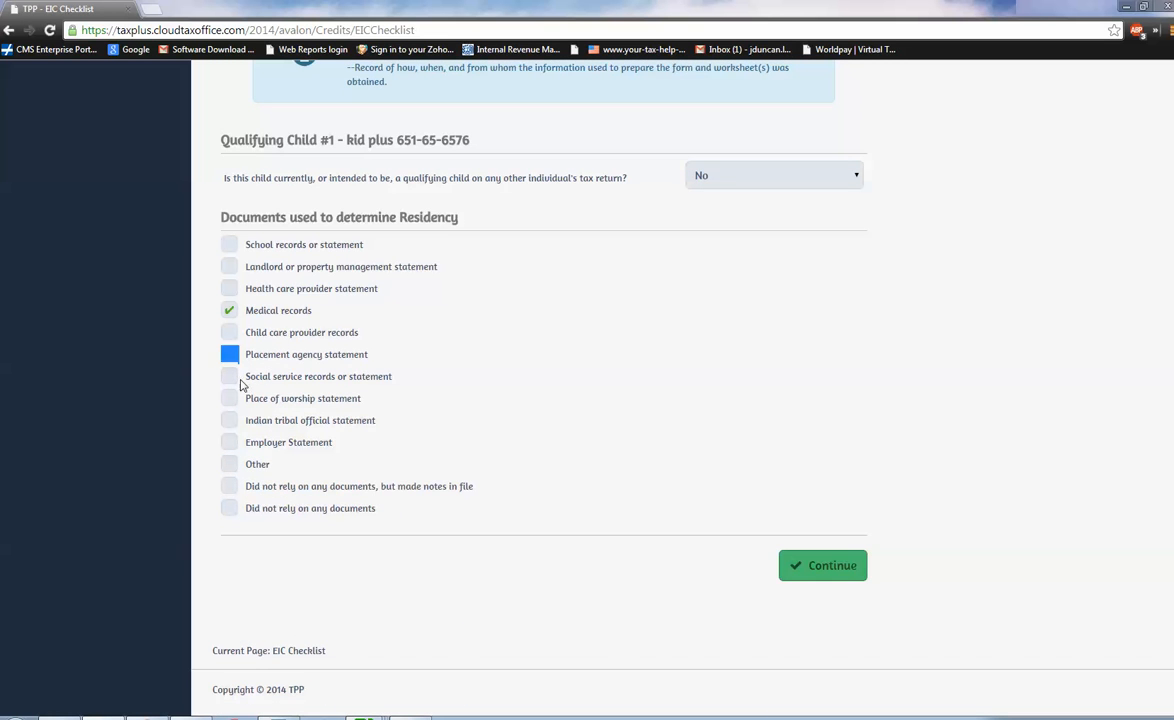
click(229, 354)
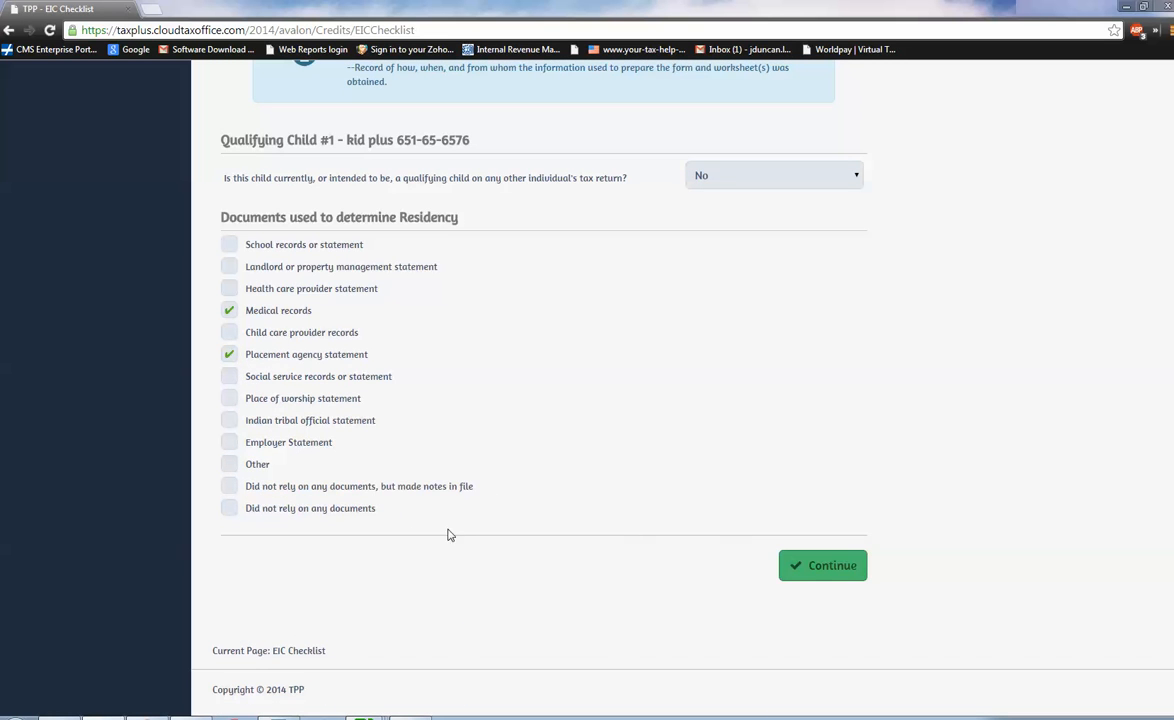
click(822, 565)
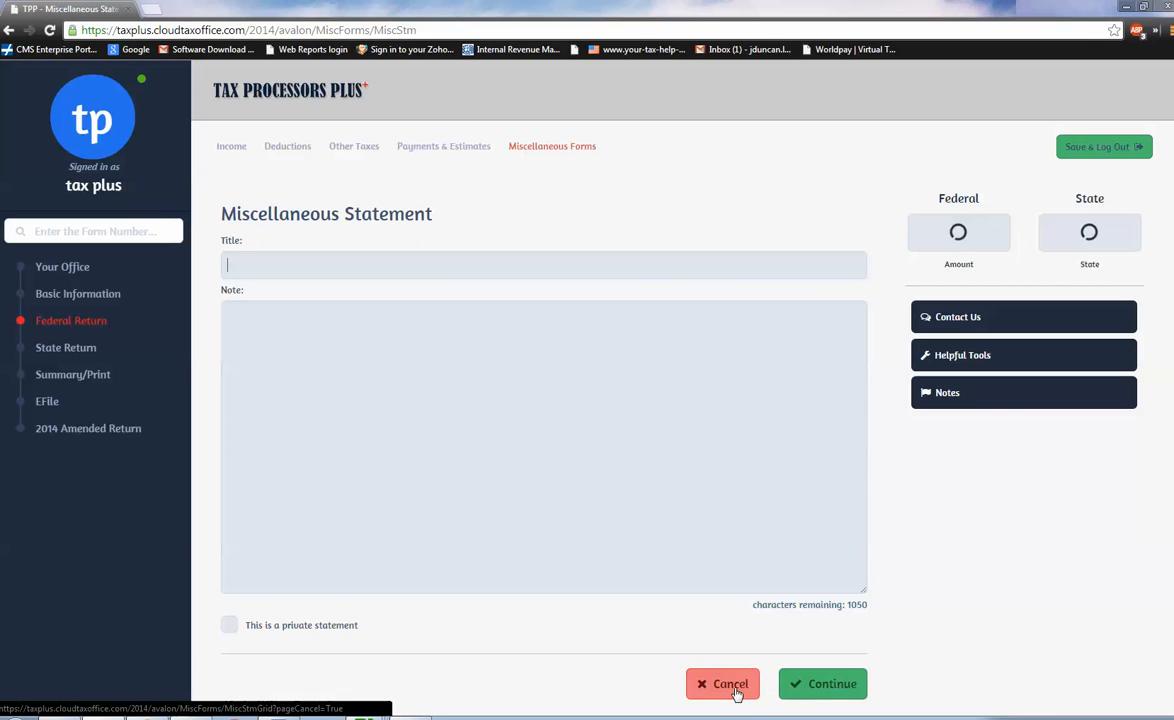
- Cancel the blank Miscellaneous Statement and scroll through the E-File page
click(723, 684)
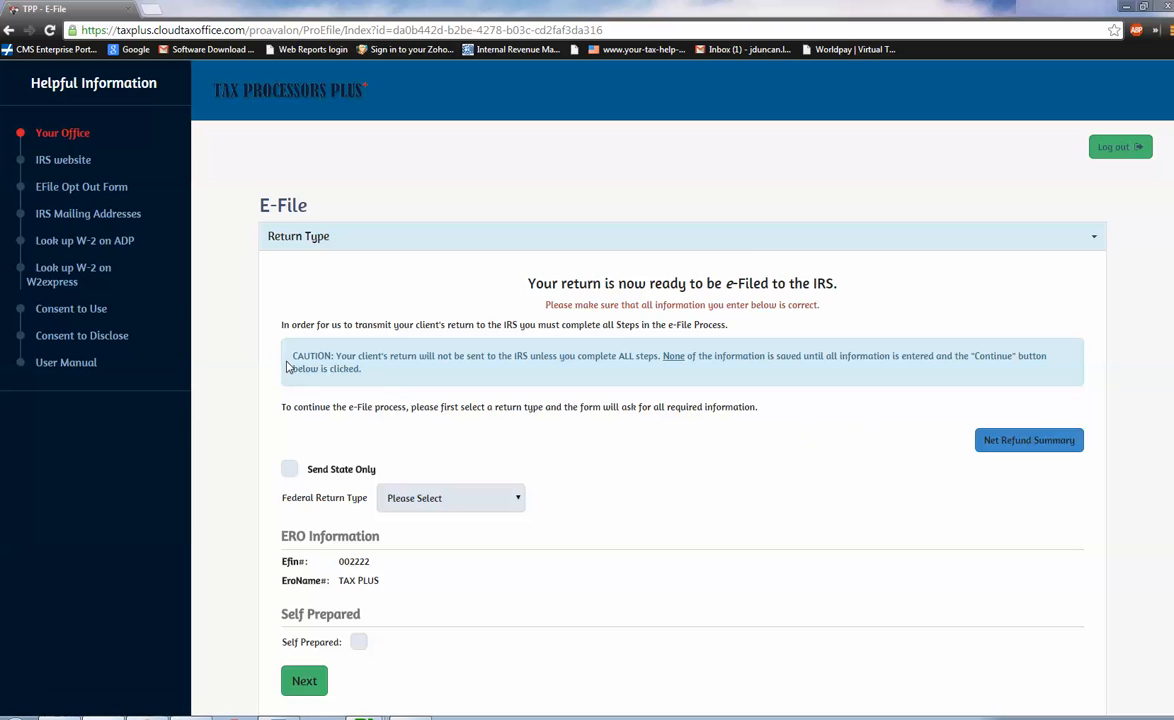
scroll(down, 3)
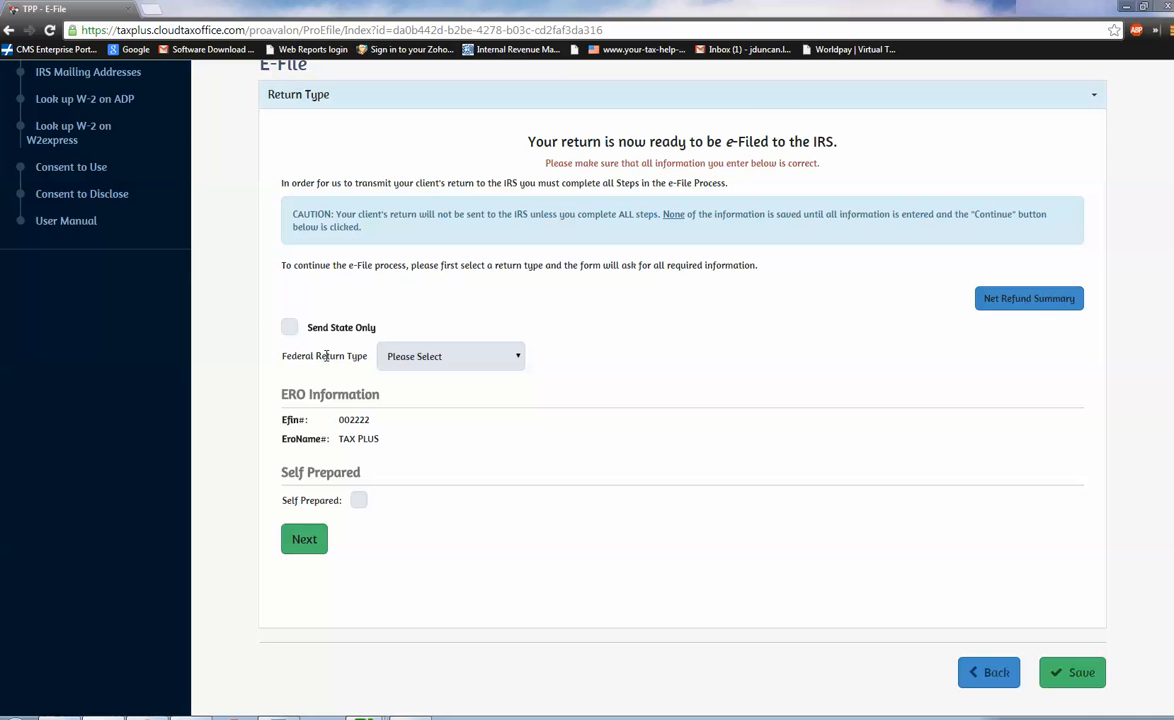
scroll(down, 3)
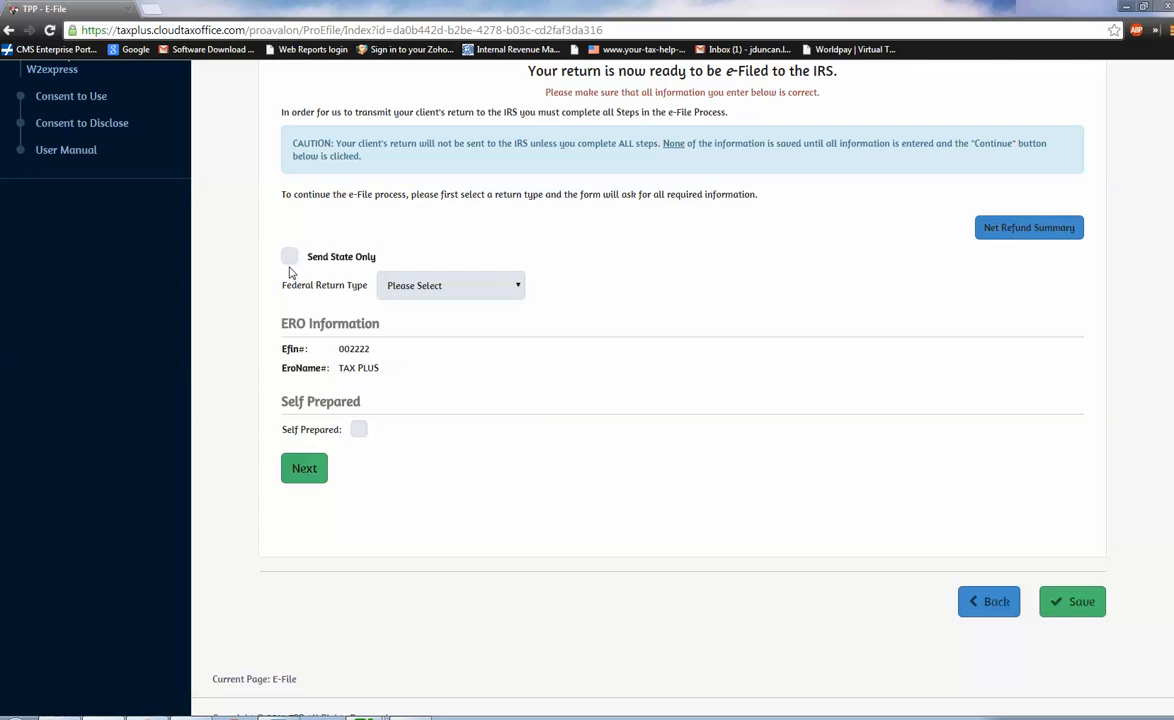
mouse_move(326, 281)
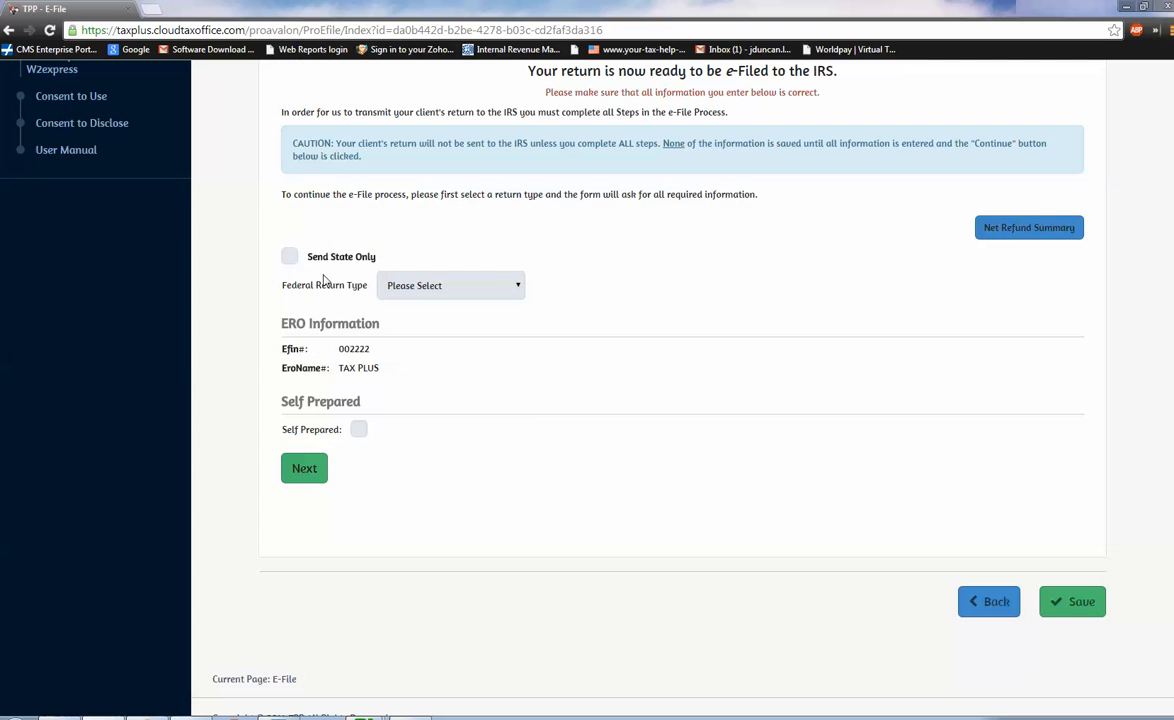
mouse_move(366, 268)
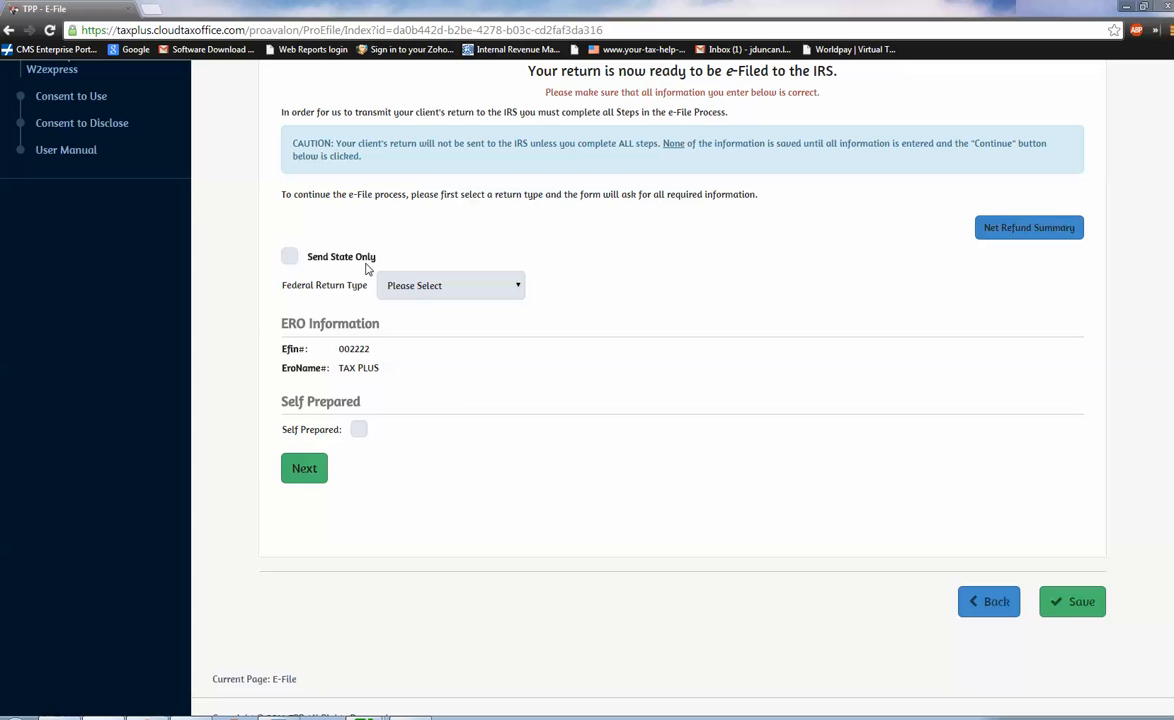
mouse_move(354, 290)
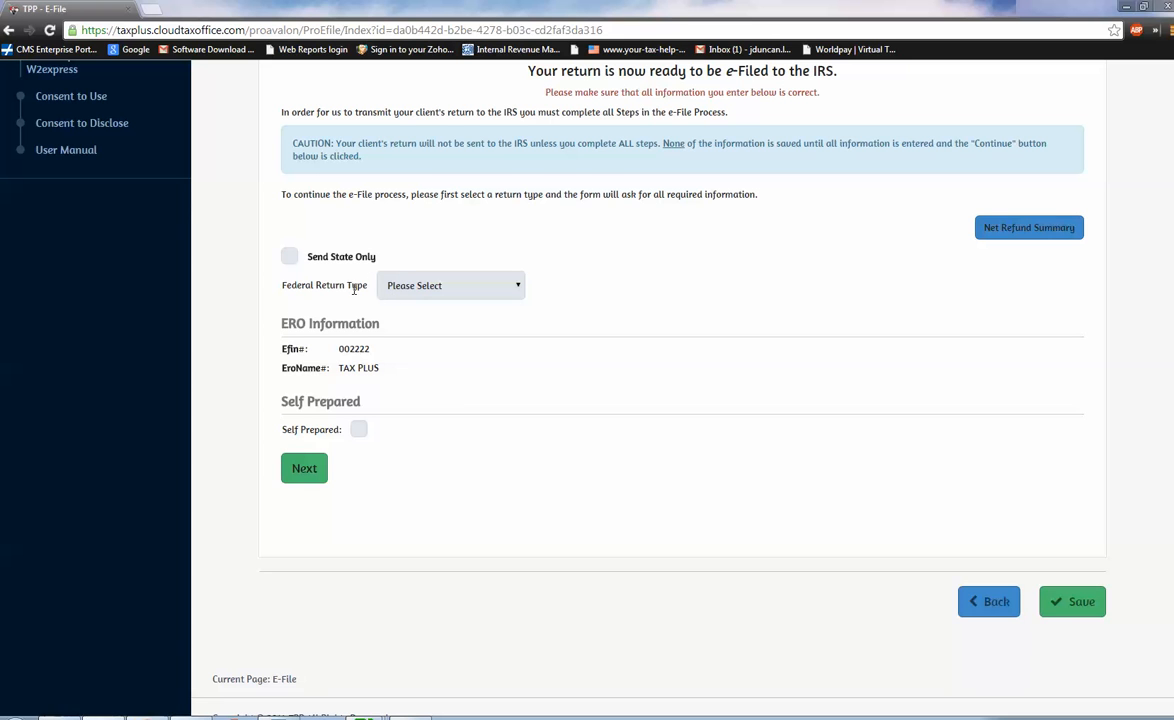
mouse_move(283, 287)
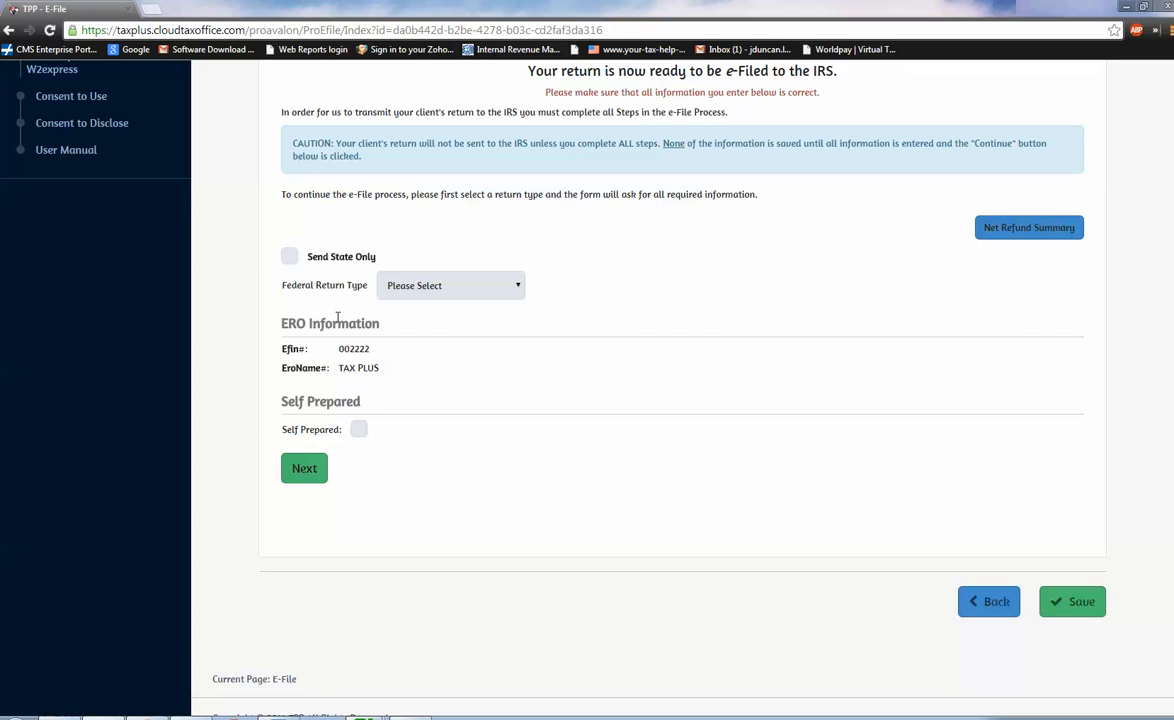
- Choose TFS ERC from the Federal Return Type dropdown
click(450, 285)
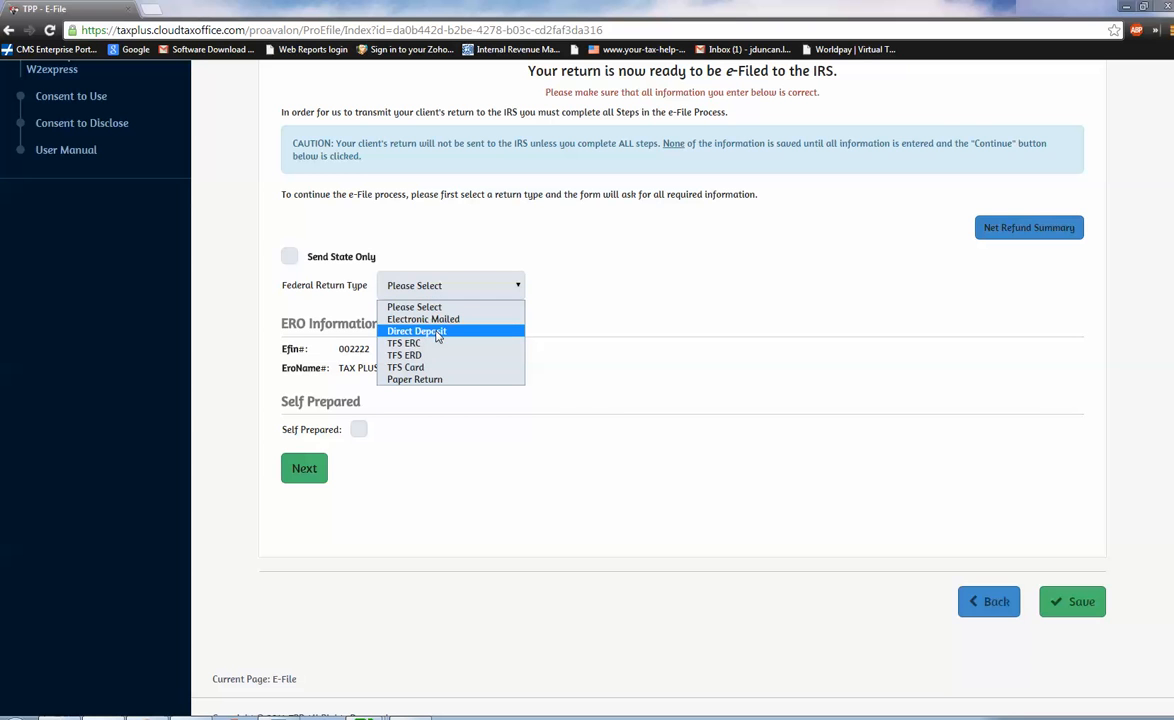
mouse_move(404, 343)
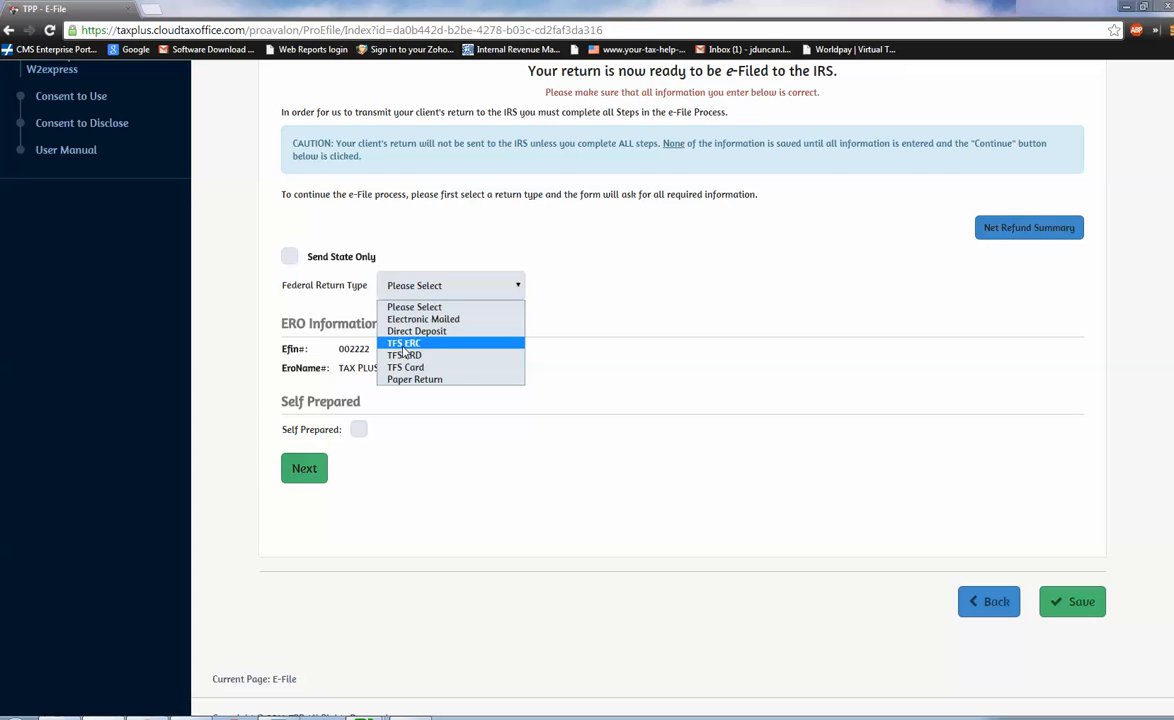
mouse_move(405, 367)
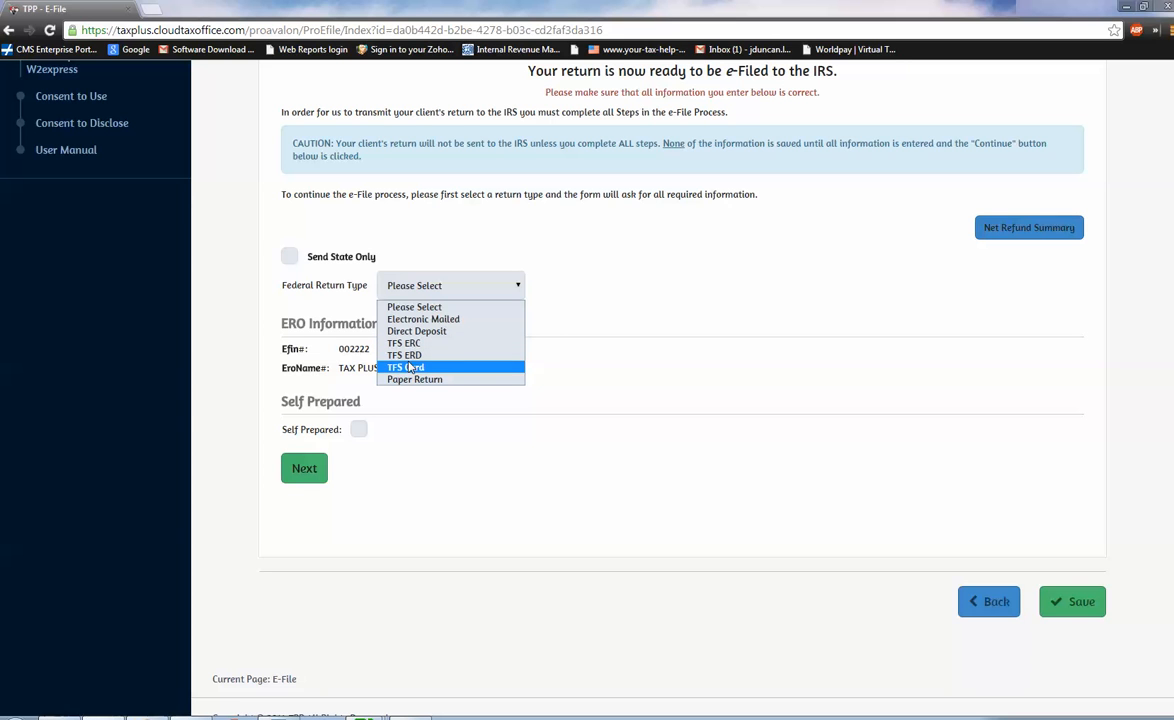
mouse_move(404, 355)
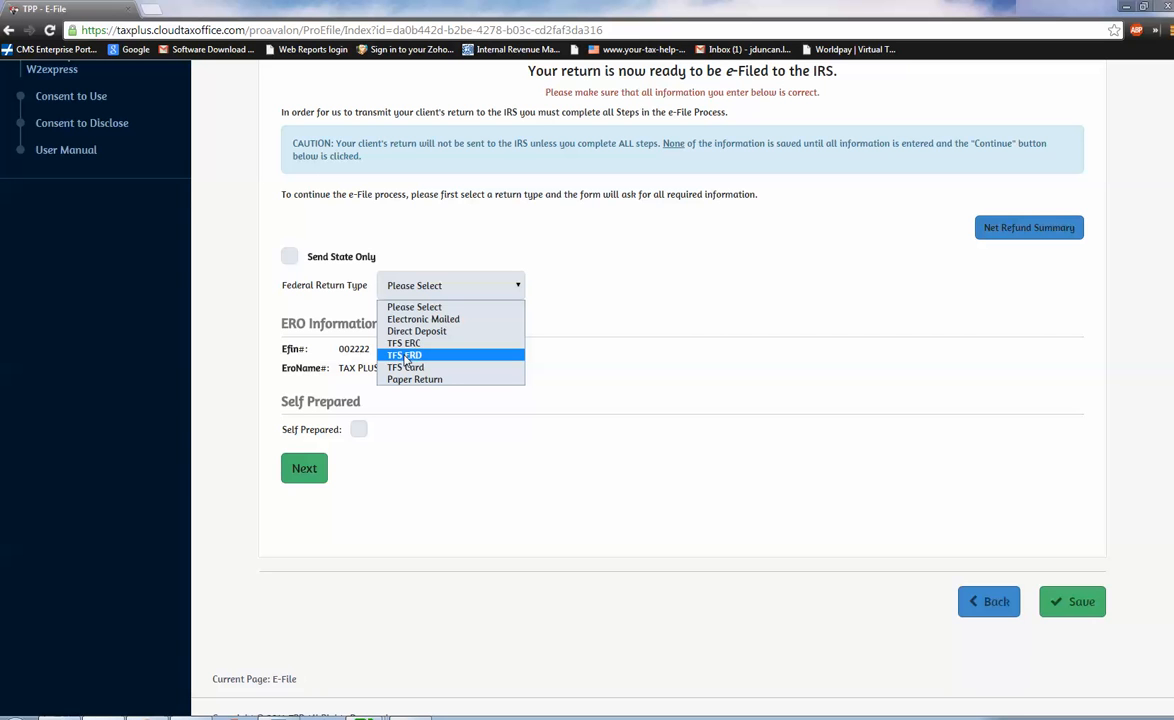
mouse_move(404, 343)
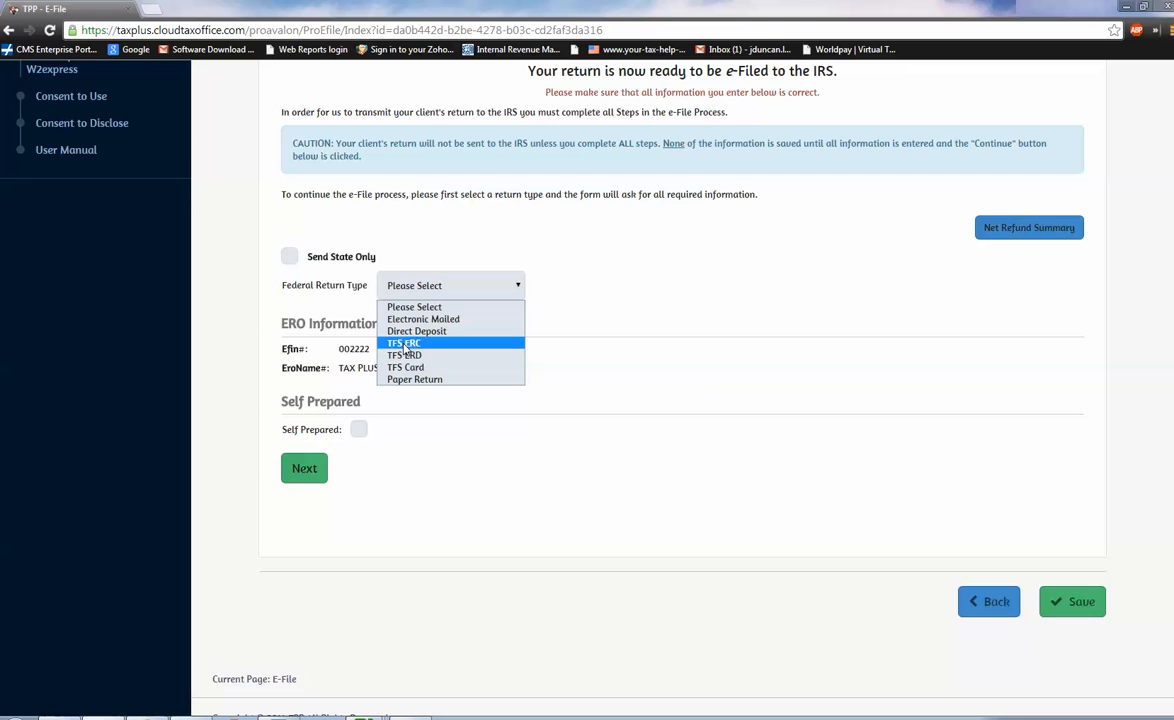
mouse_move(405, 367)
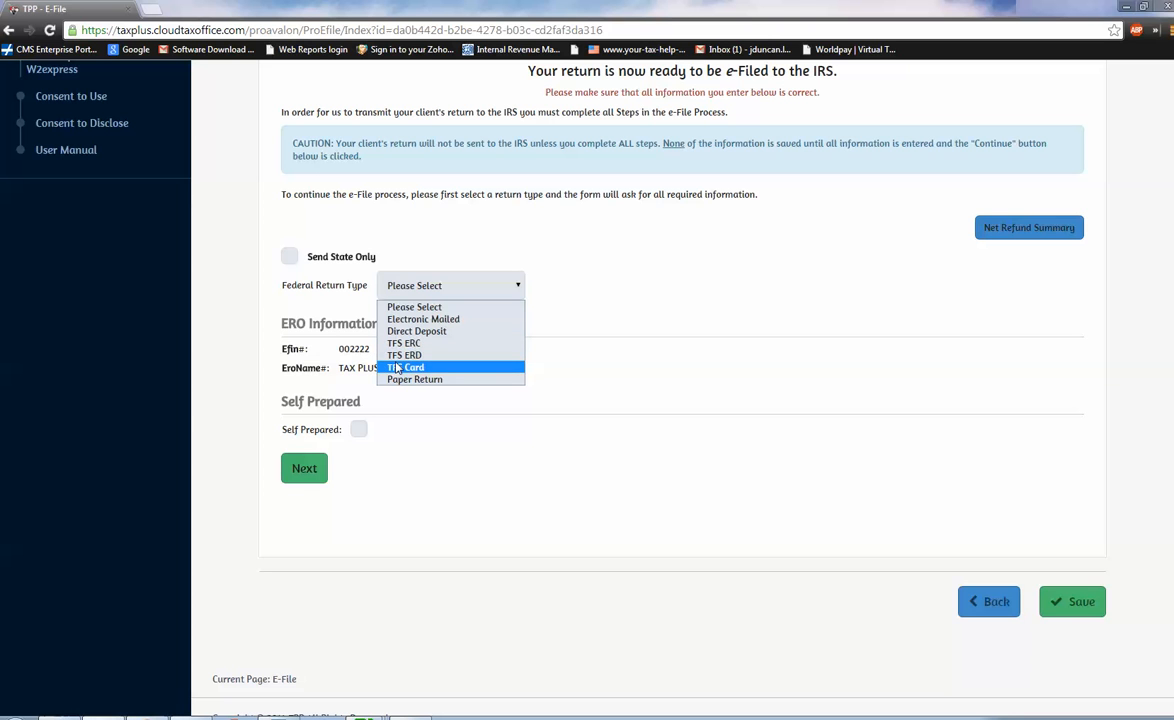
mouse_move(400, 368)
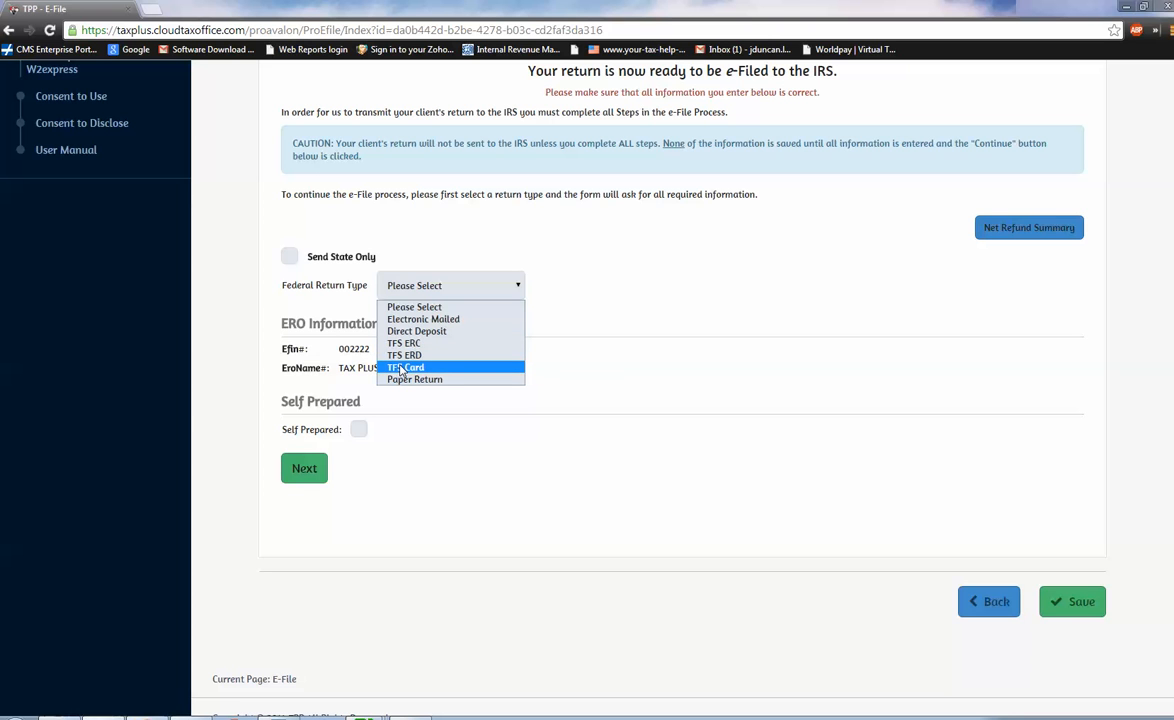
mouse_move(403, 343)
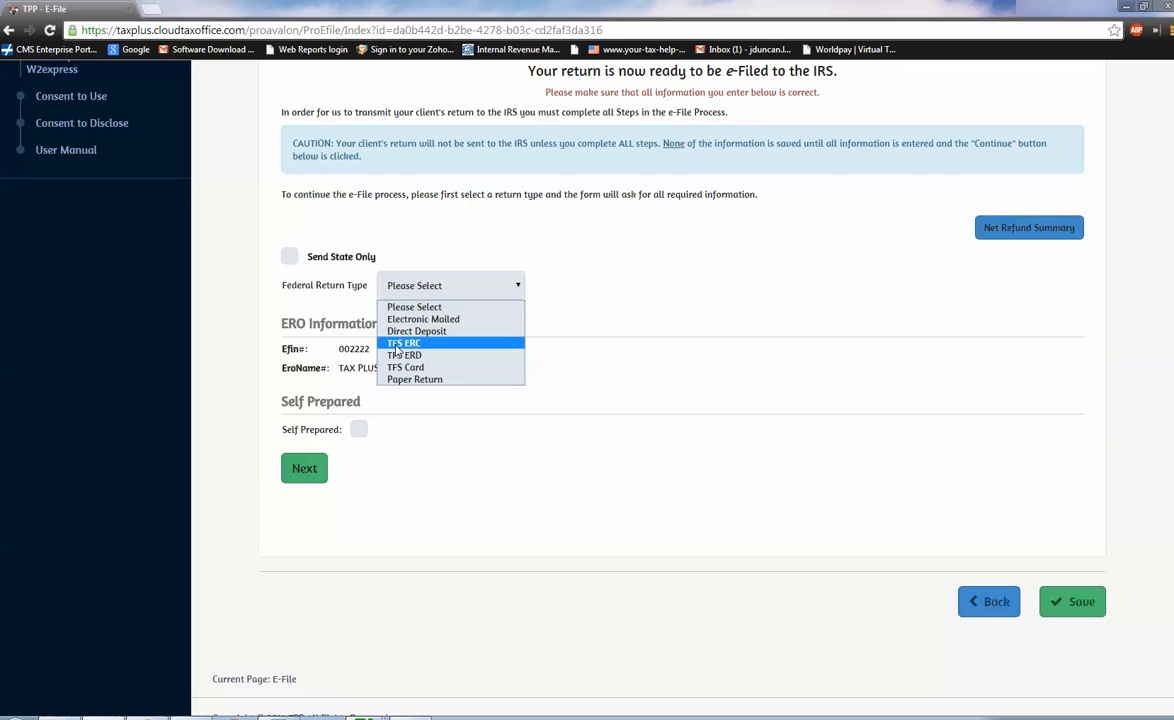
mouse_move(404, 355)
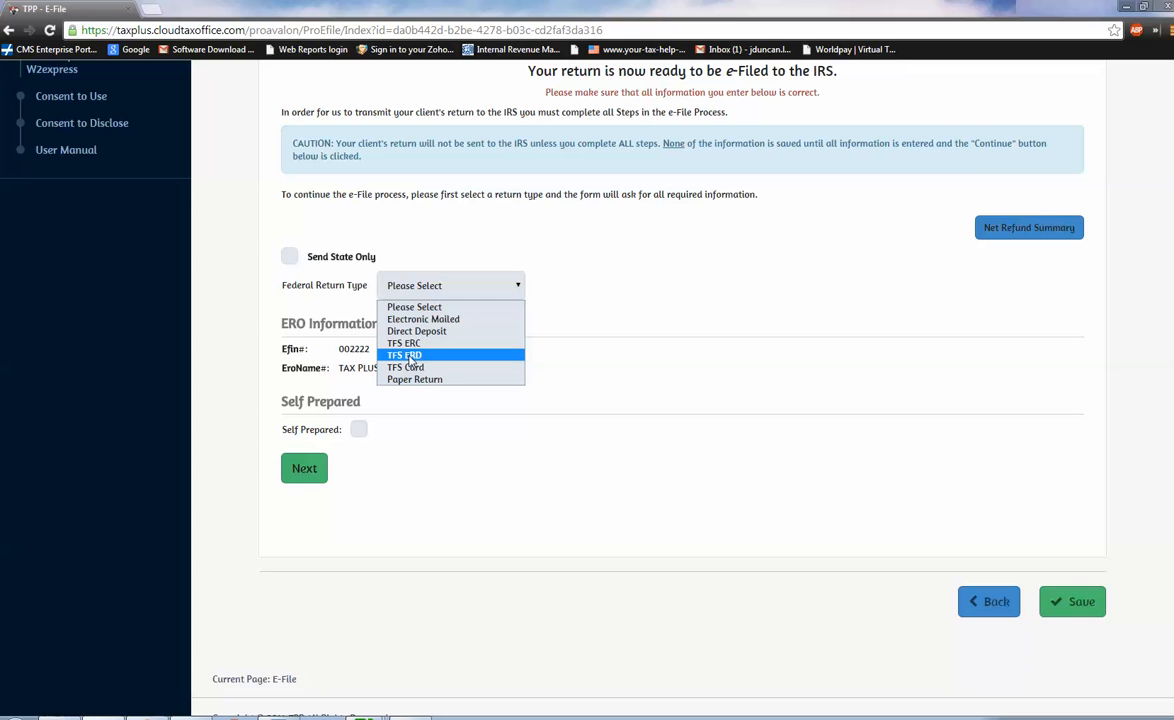
mouse_move(405, 367)
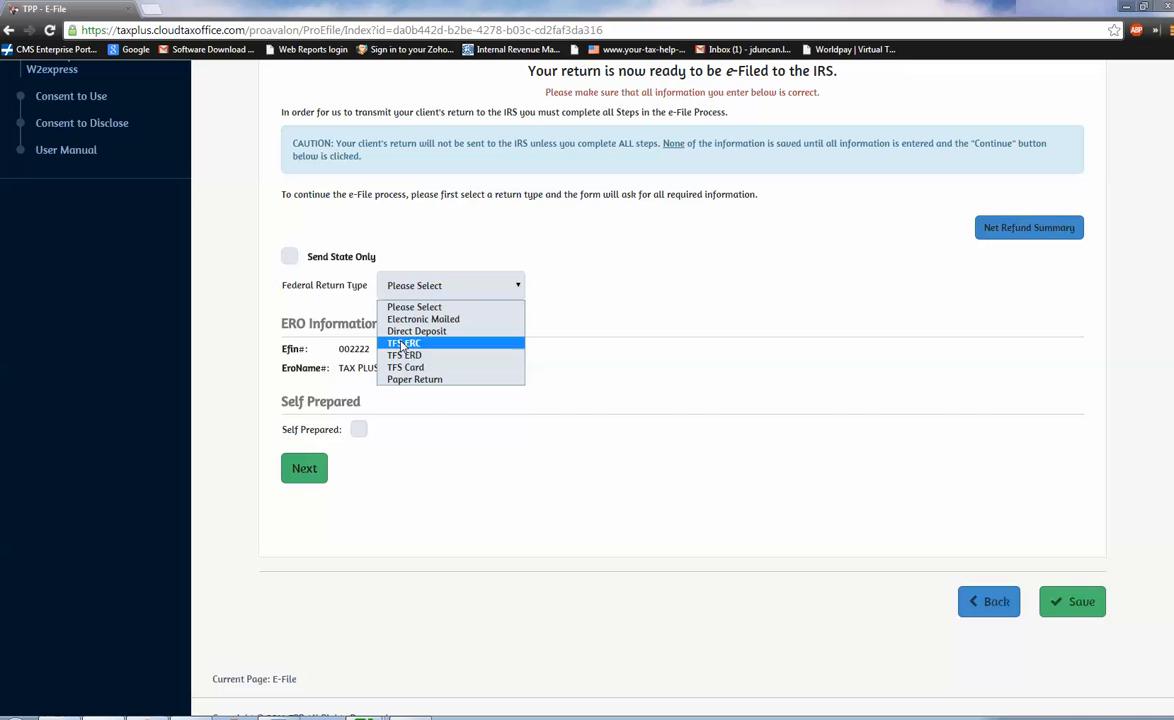
click(404, 343)
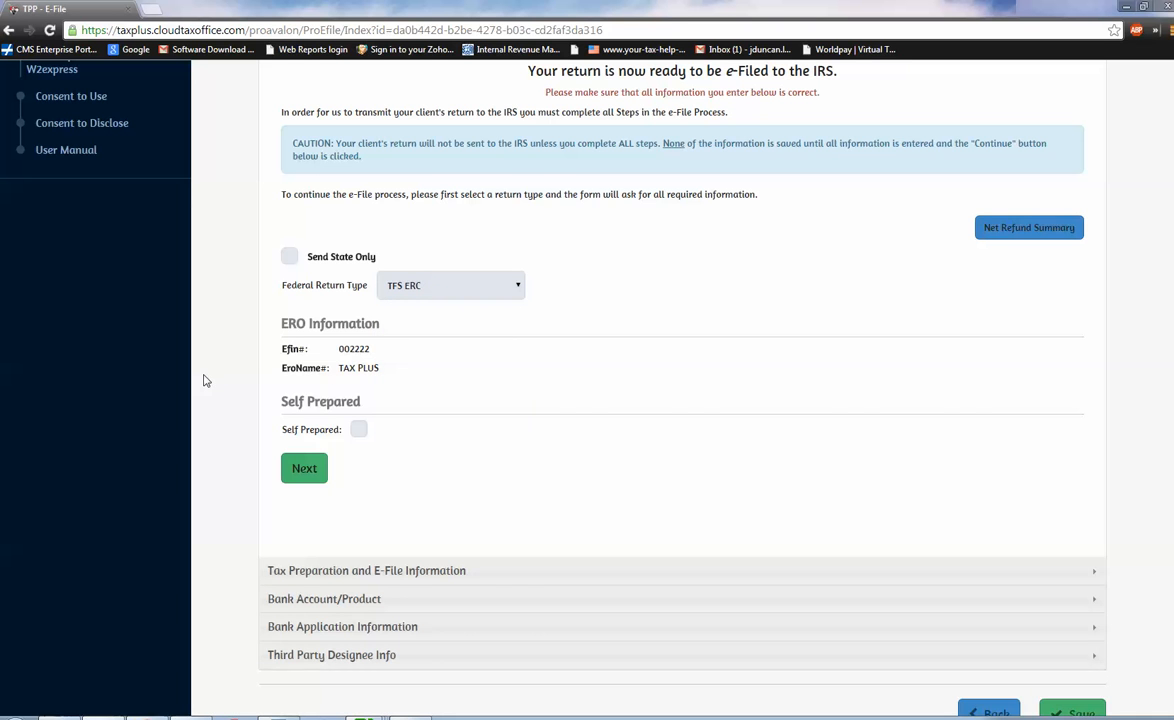
click(366, 570)
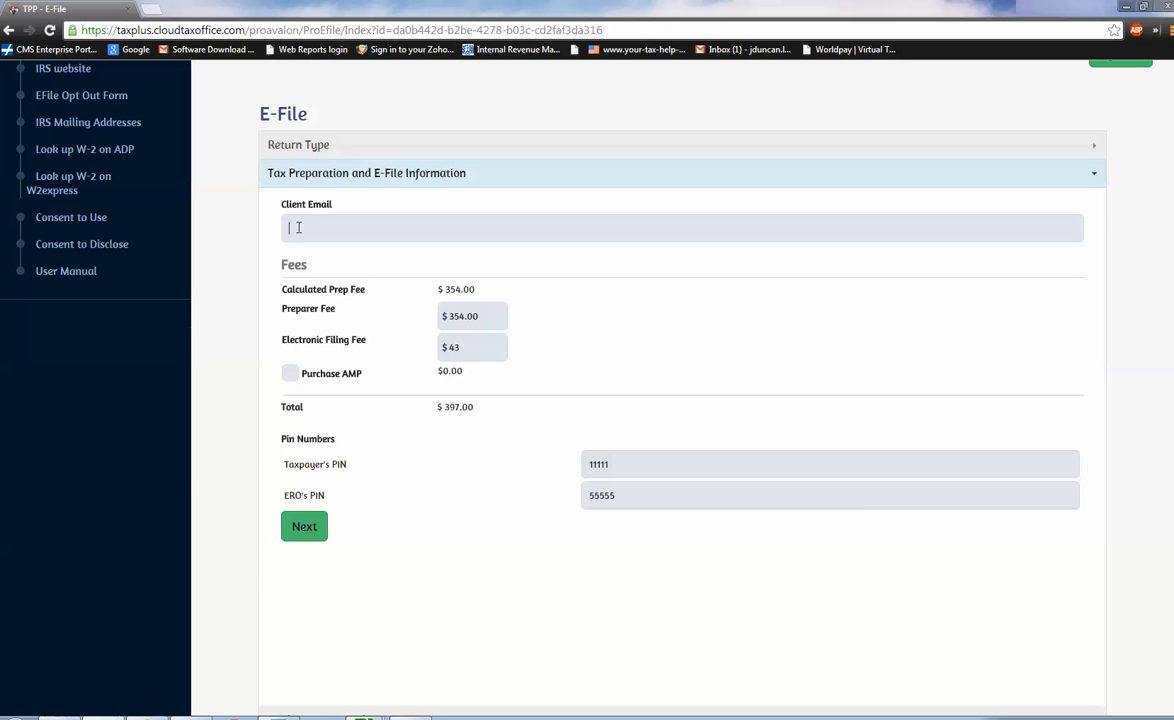
text(demo@demo.com)
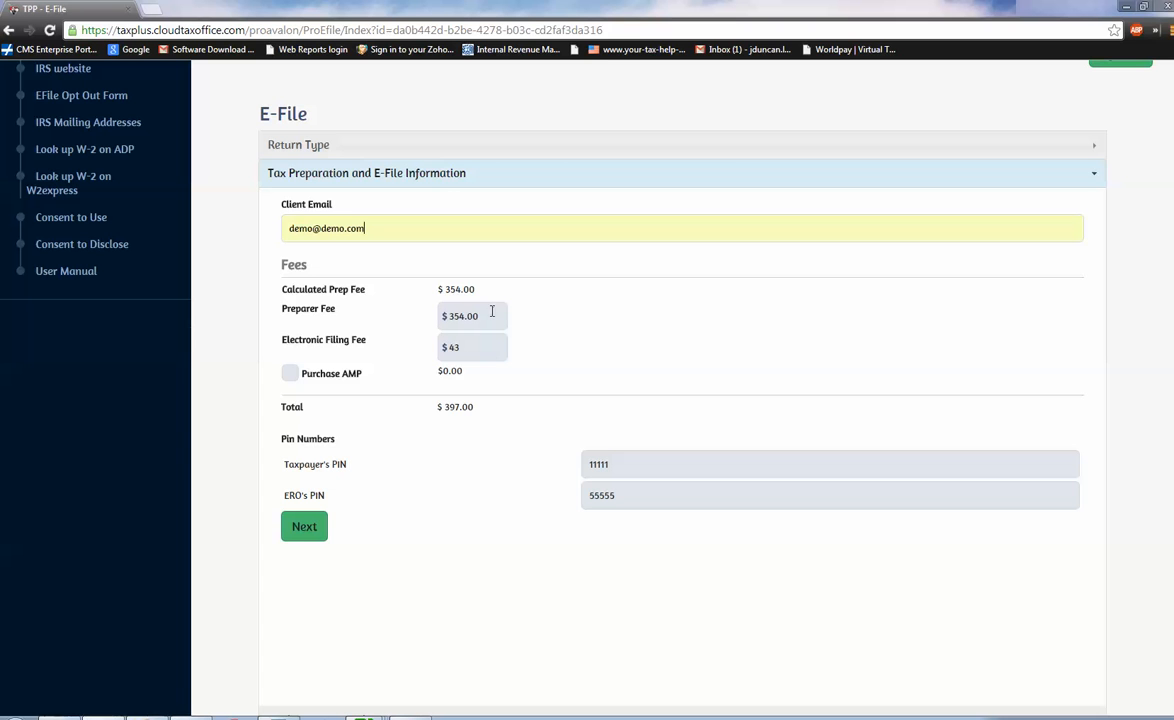
text(500)
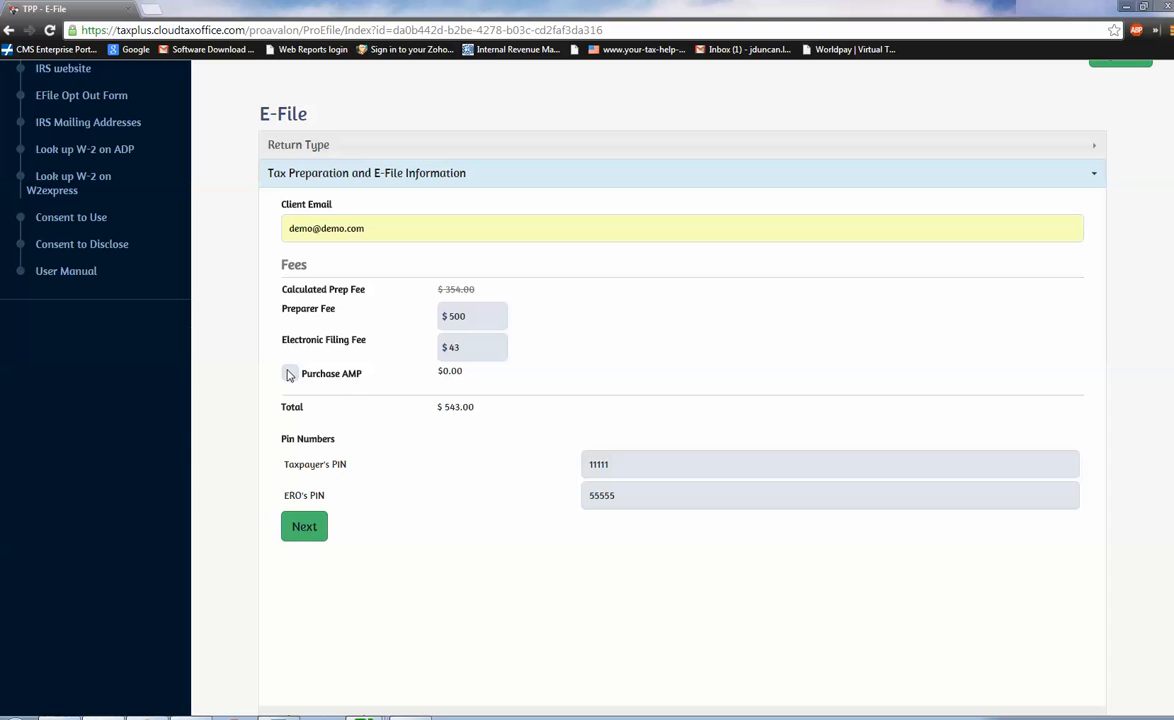
click(290, 373)
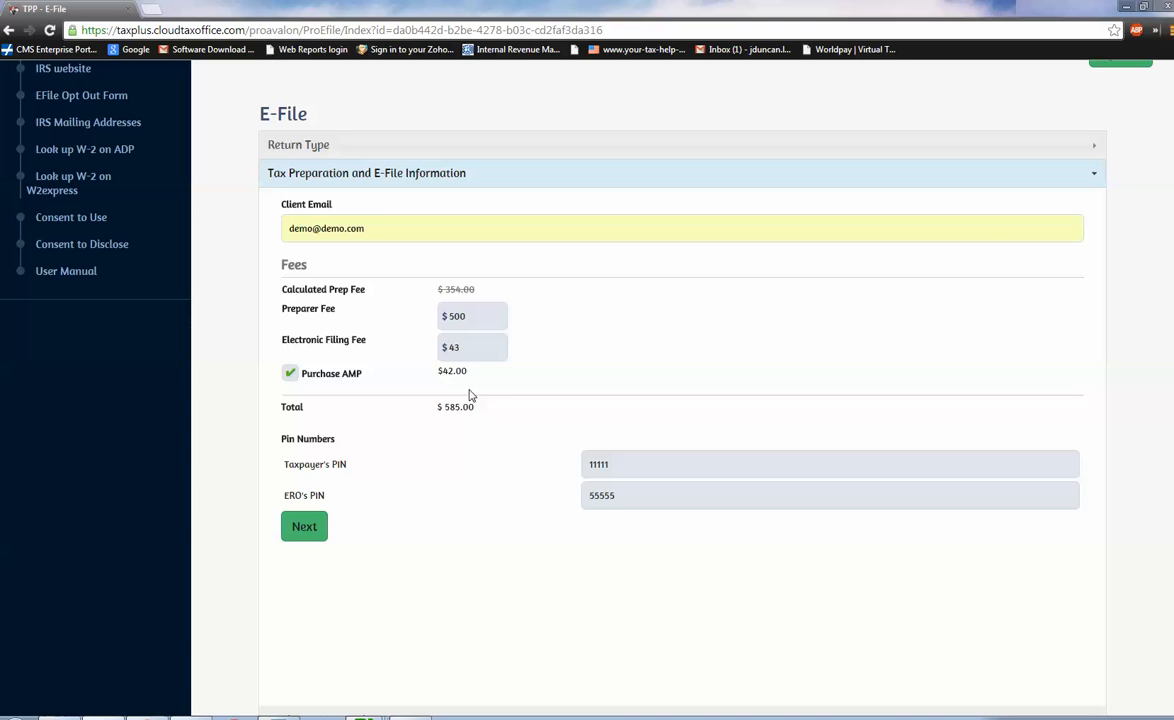
mouse_move(471, 393)
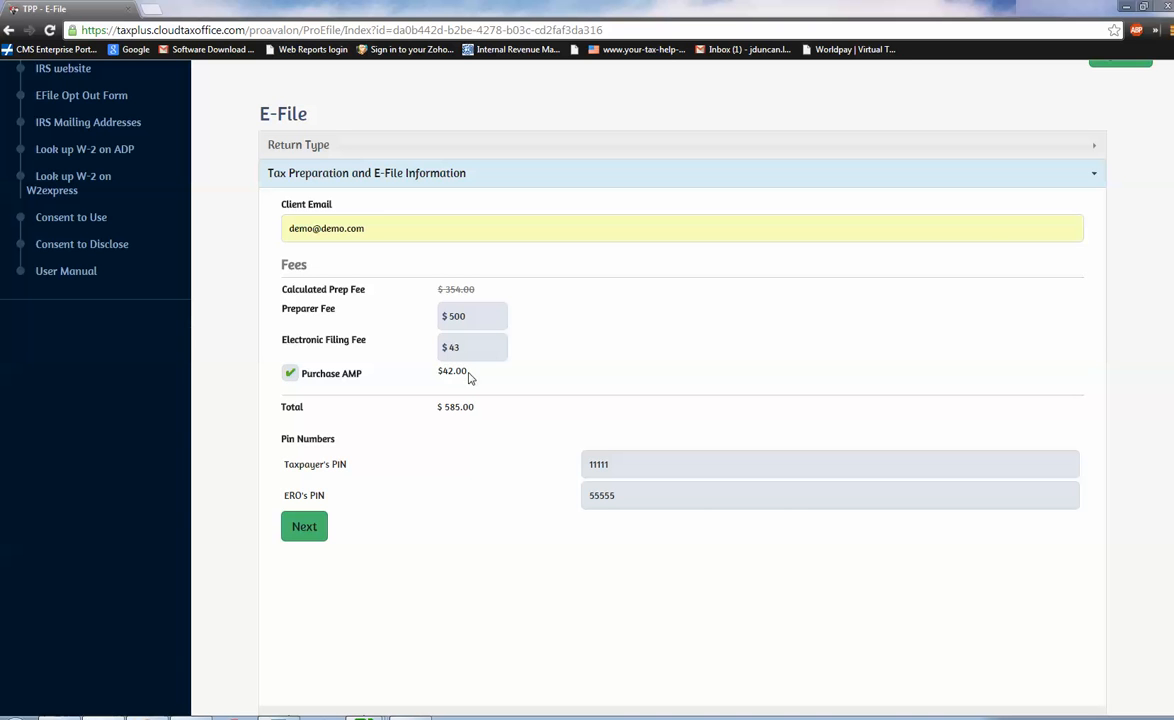
click(452, 370)
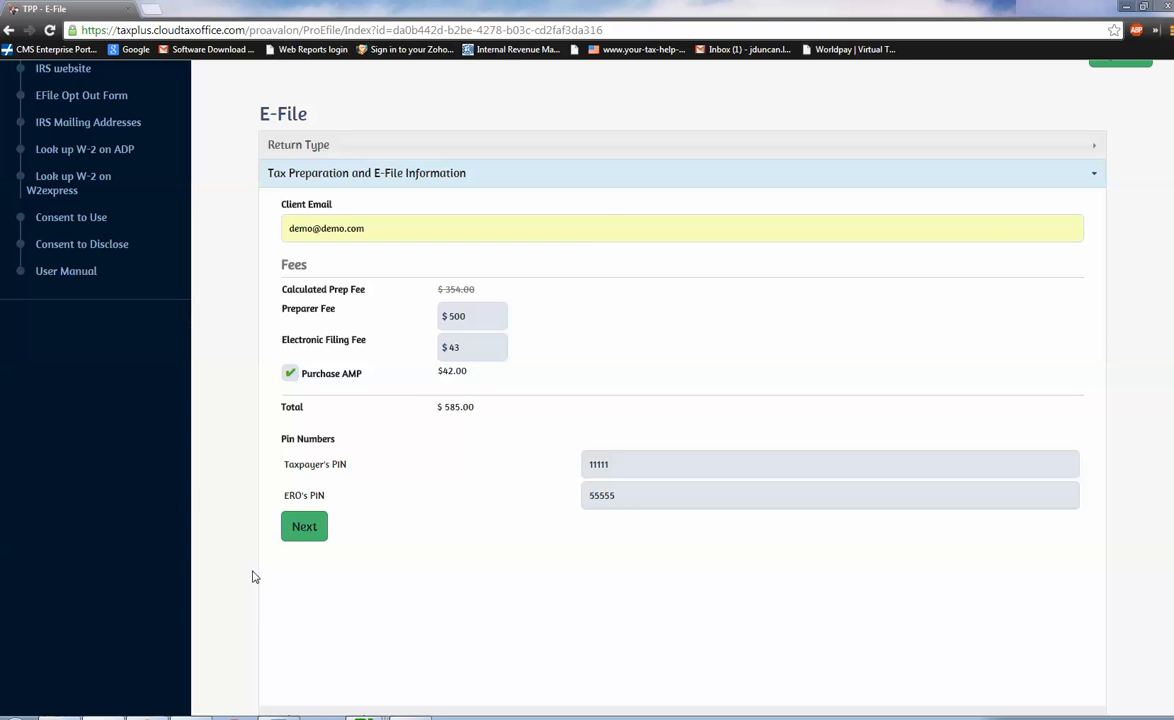
mouse_move(278, 556)
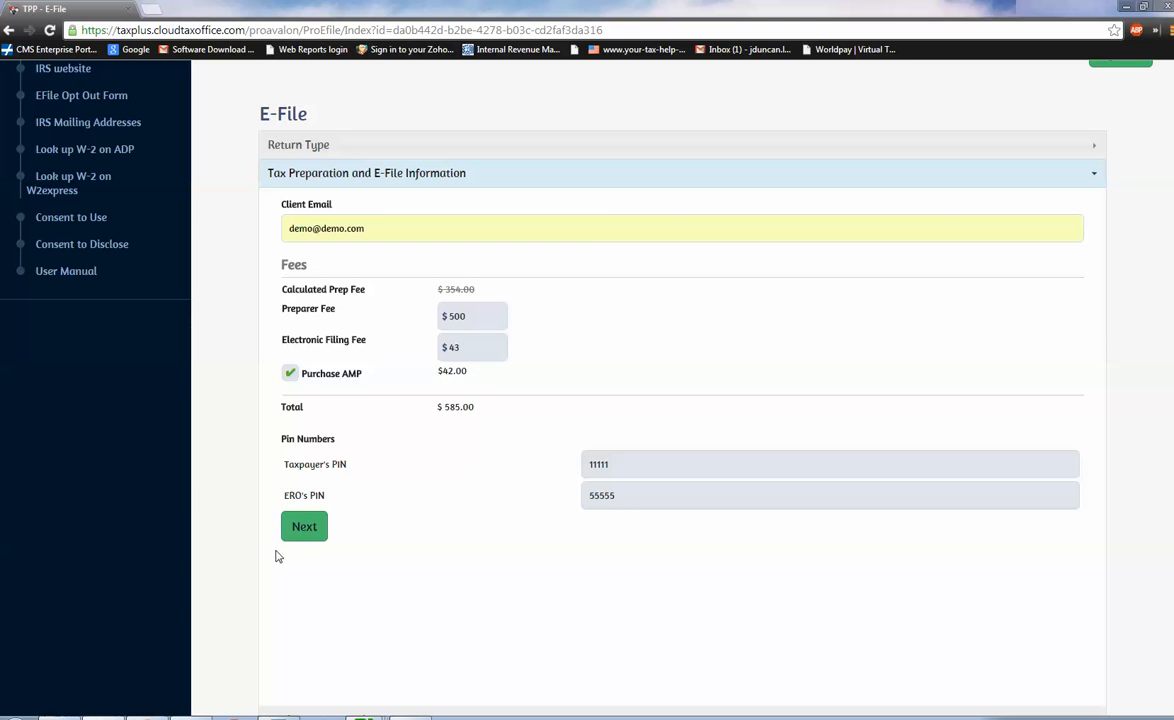
- Open Bank Account/Product and tick the signed 7216 bank consent checkbox
click(304, 526)
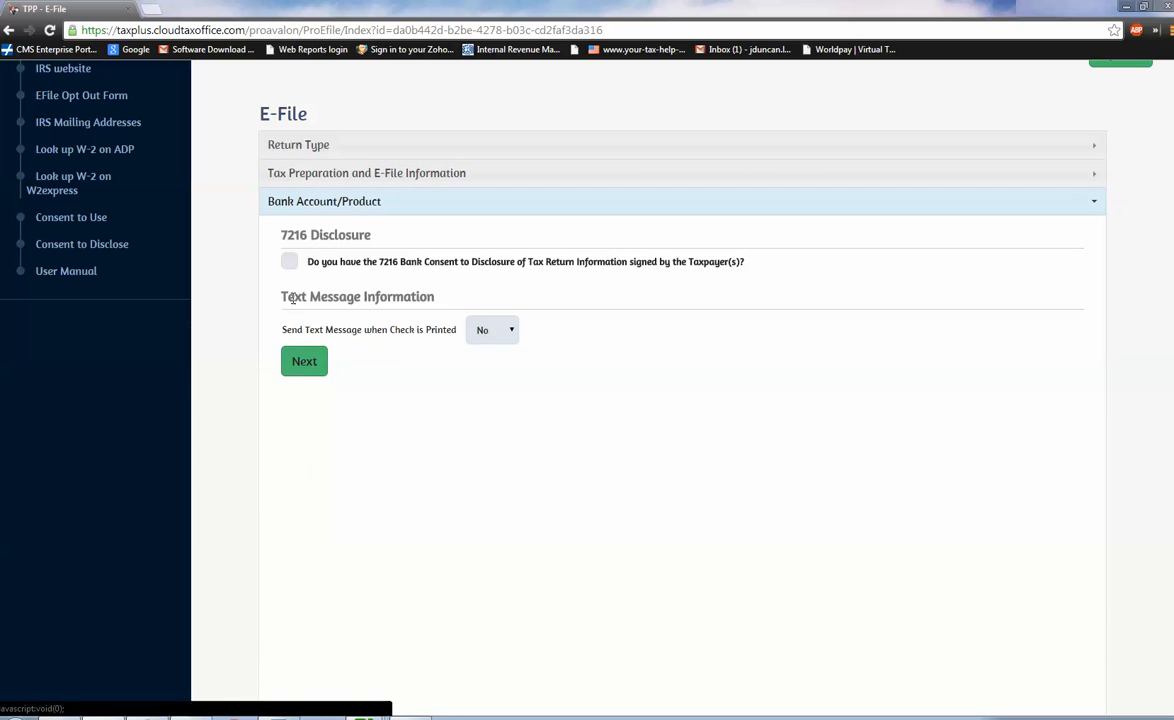
click(289, 261)
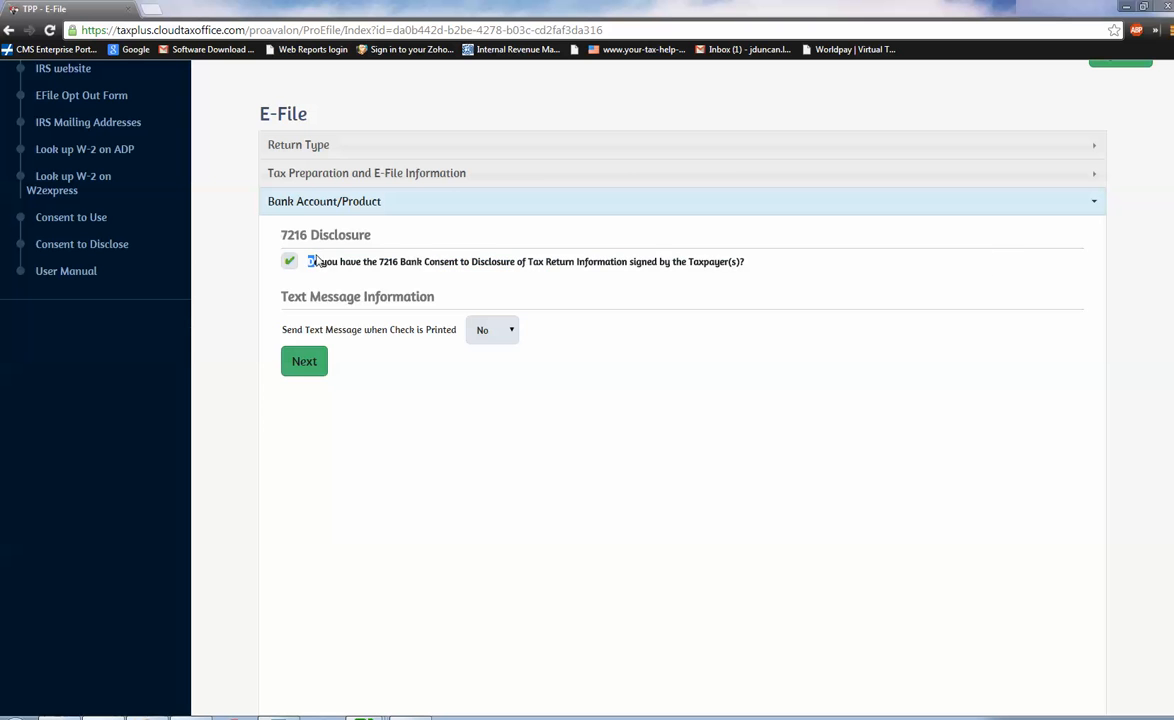
- Choose Driver's License as the taxpayer ID and enter issue date 10/10/2010
click(304, 361)
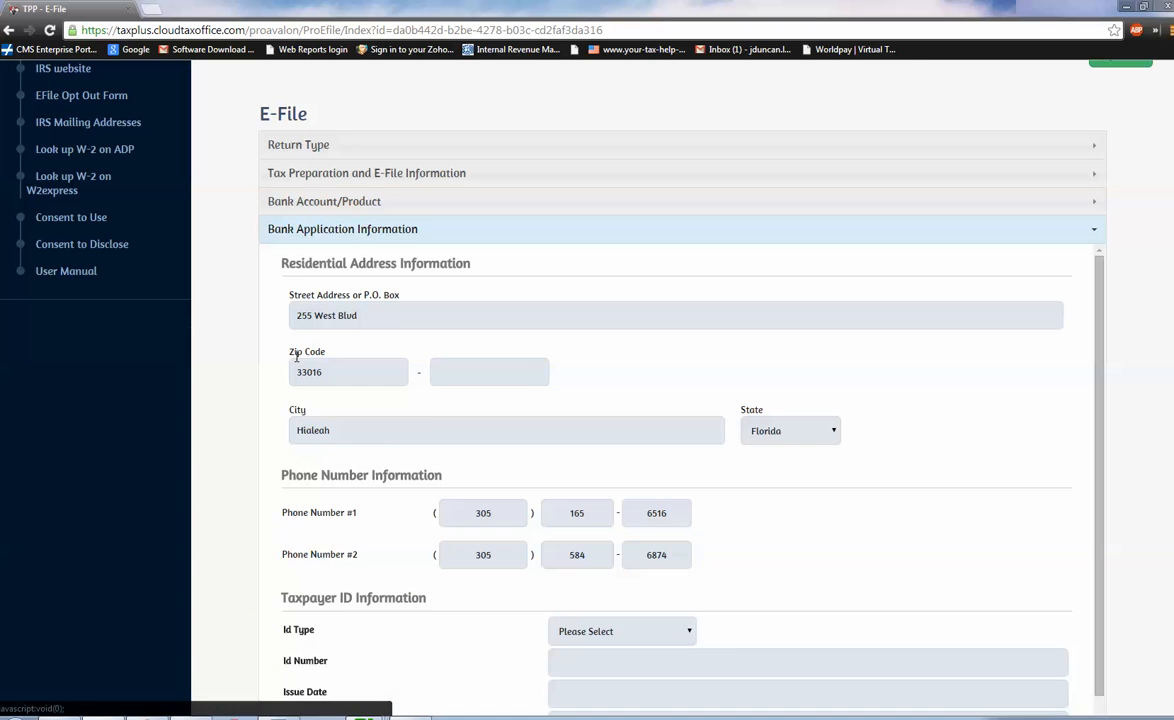
scroll(down, 3)
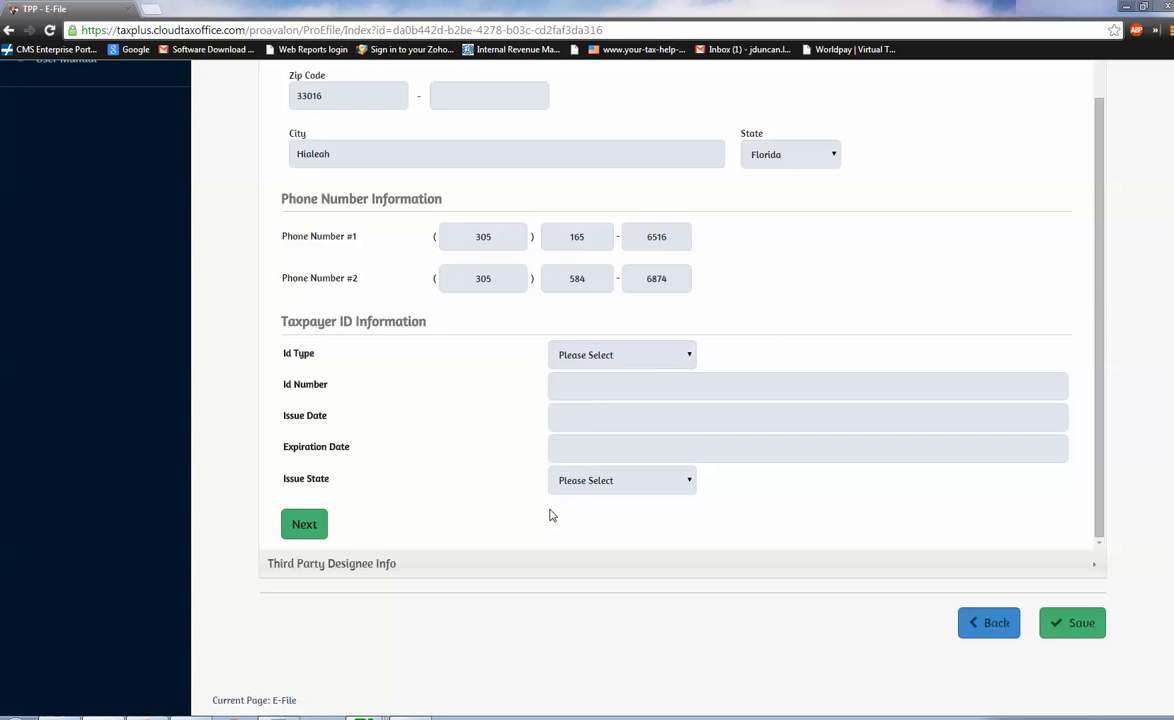
click(621, 355)
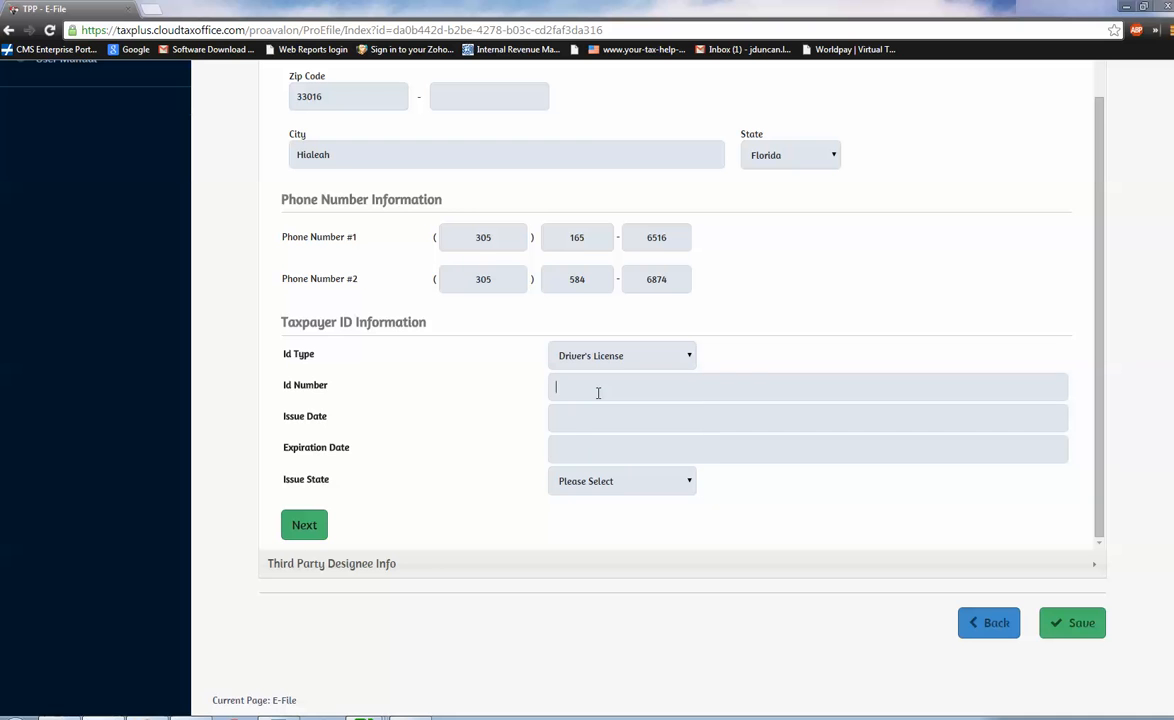
text(dl)
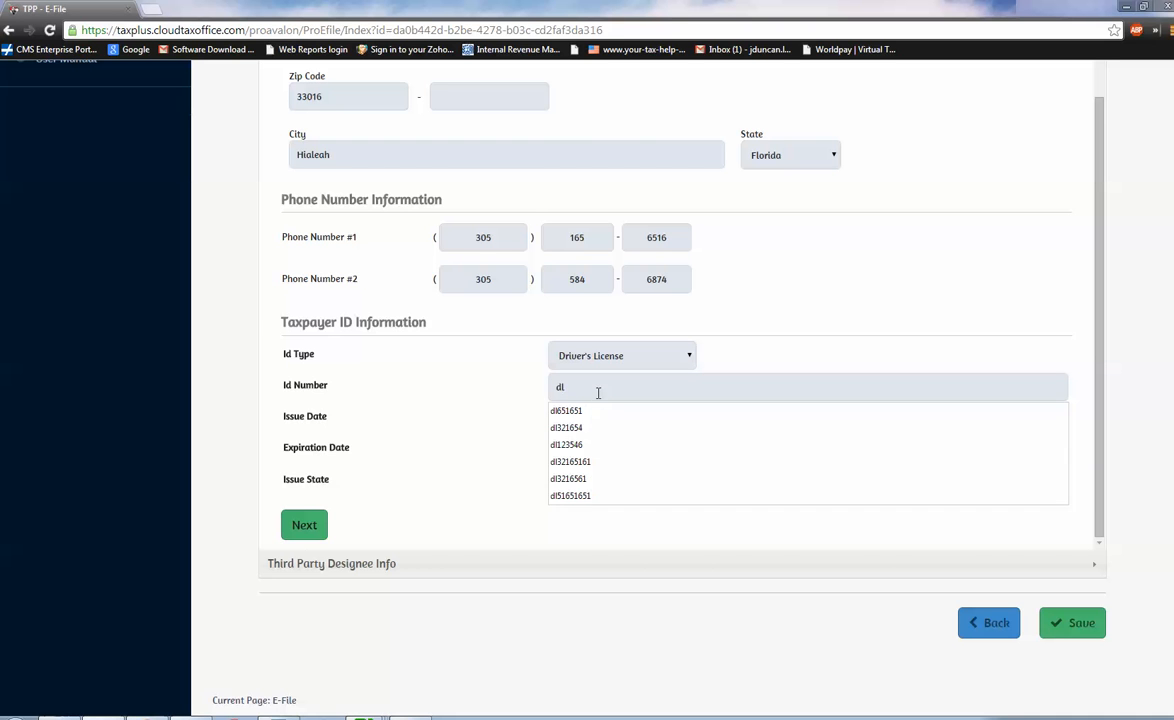
click(800, 416)
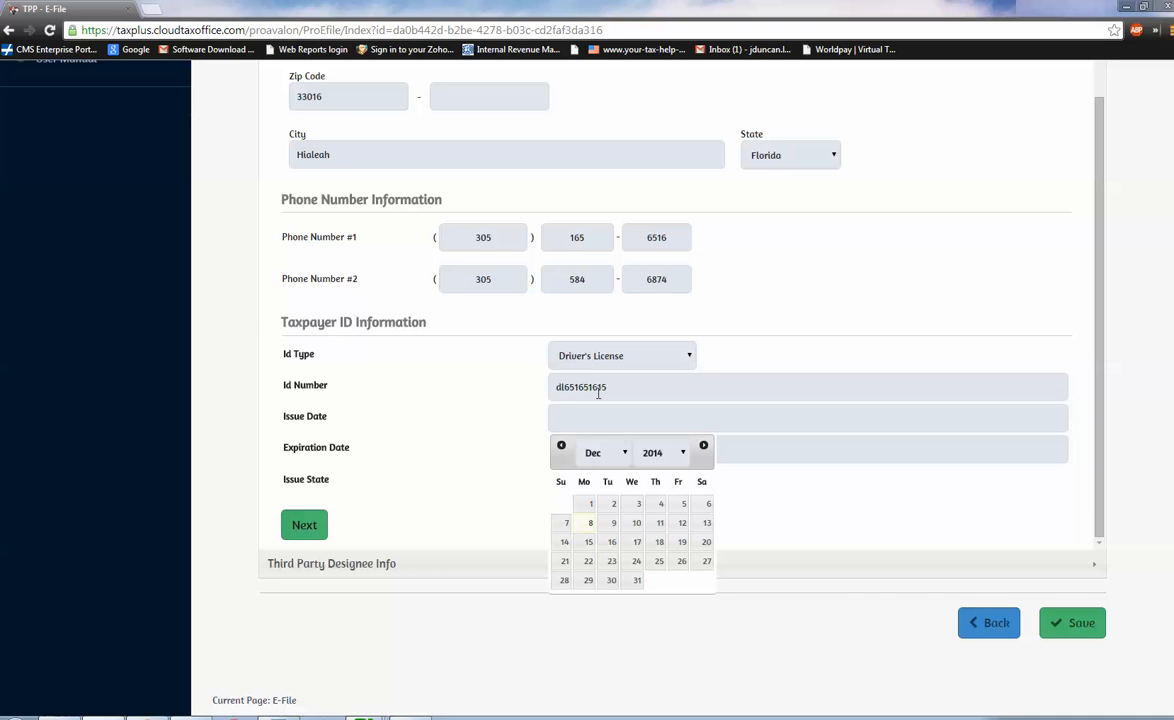
text(10/10/2010)
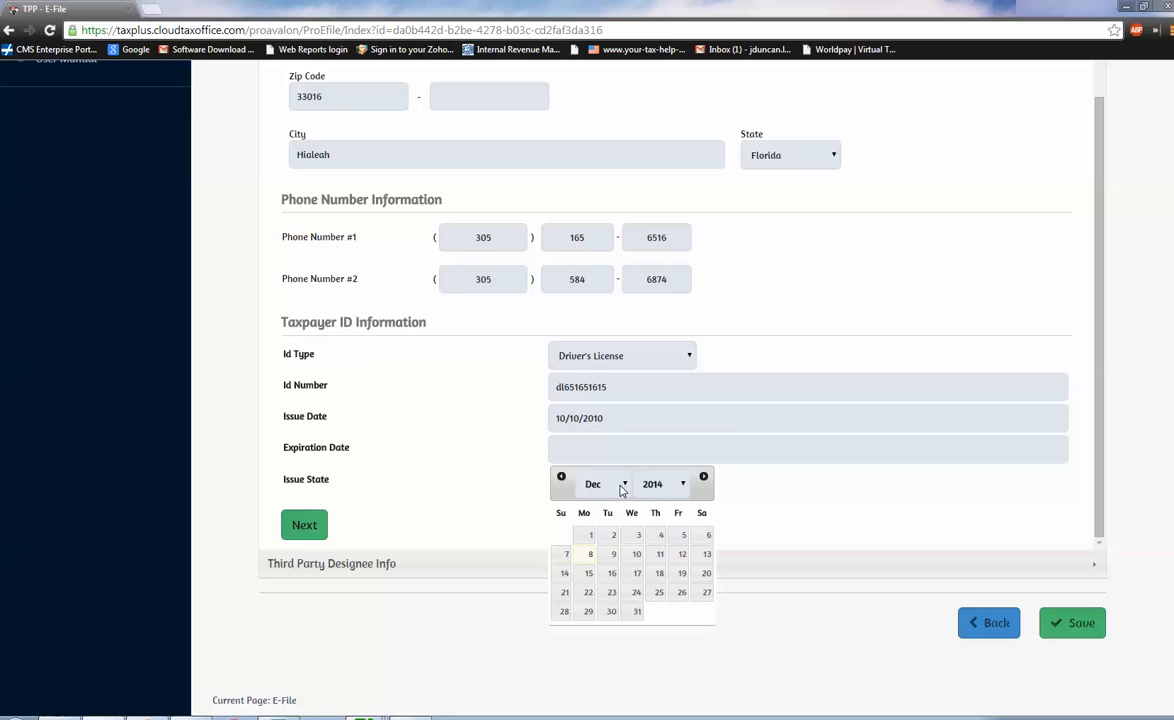
- Set the license expiration to May 21, 2019 and save the e-file information
click(703, 476)
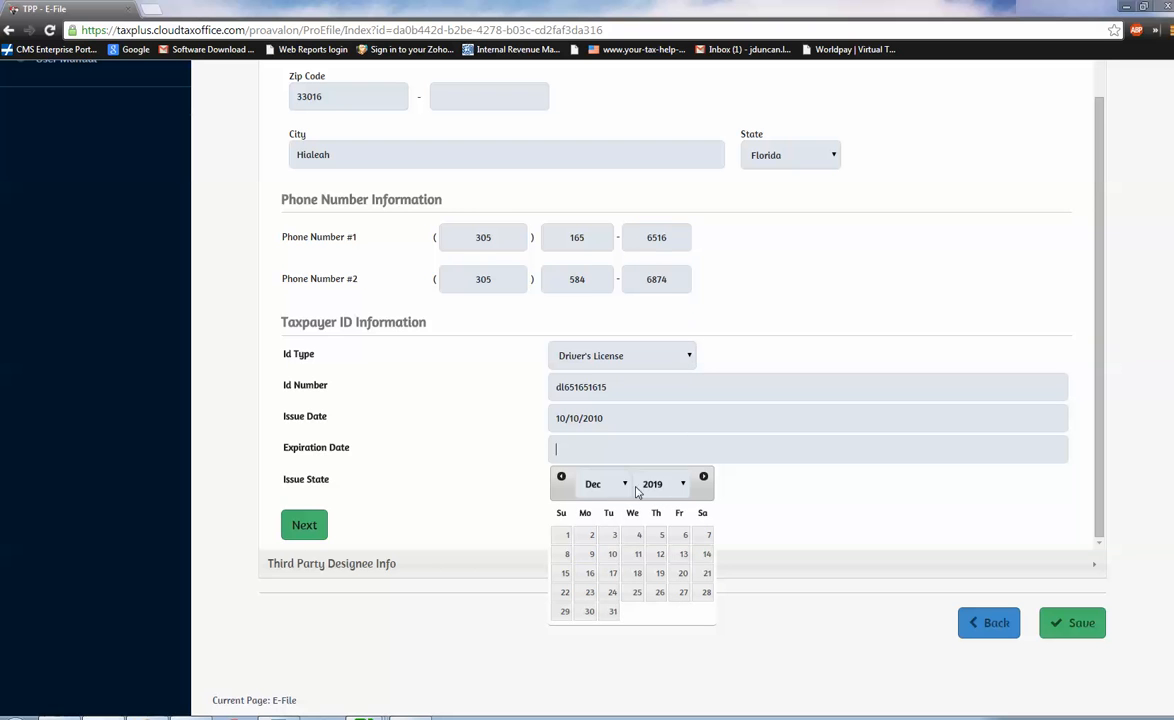
click(561, 476)
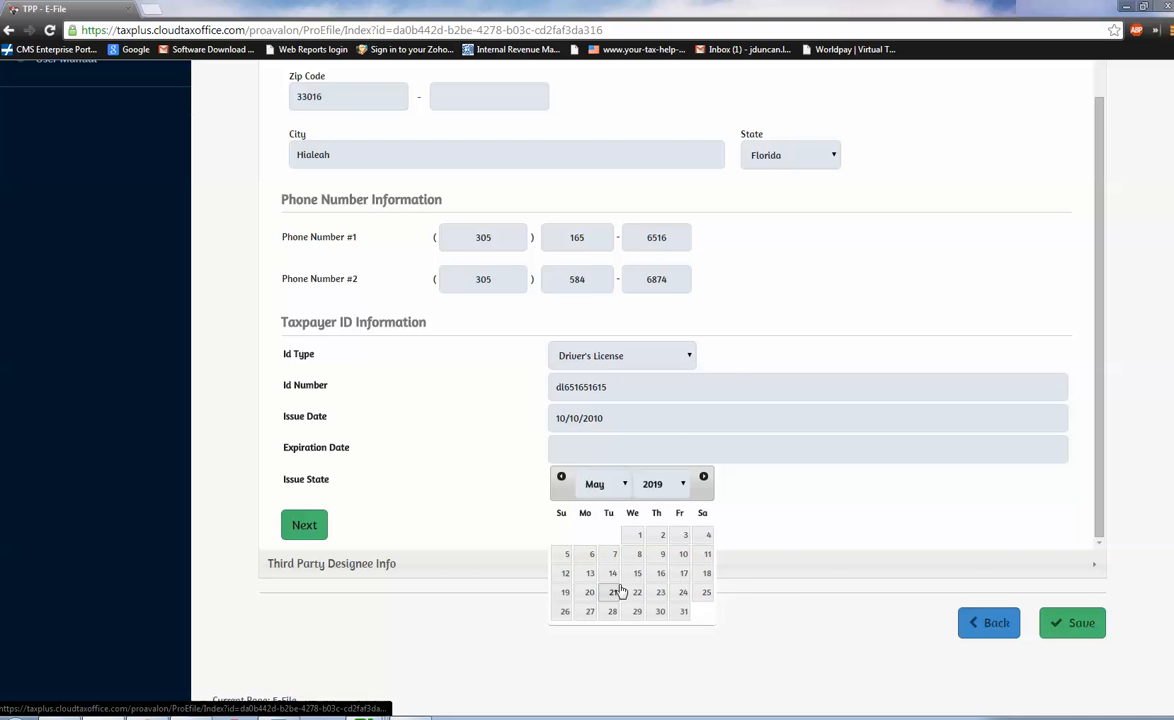
click(620, 480)
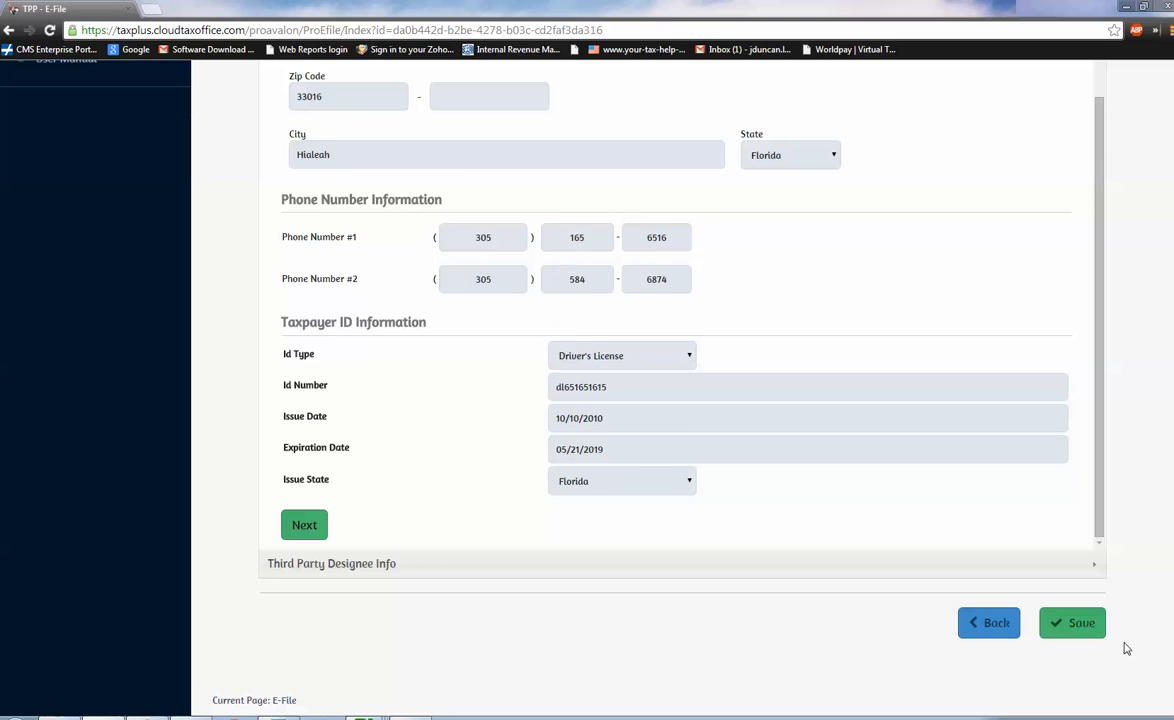
click(1072, 622)
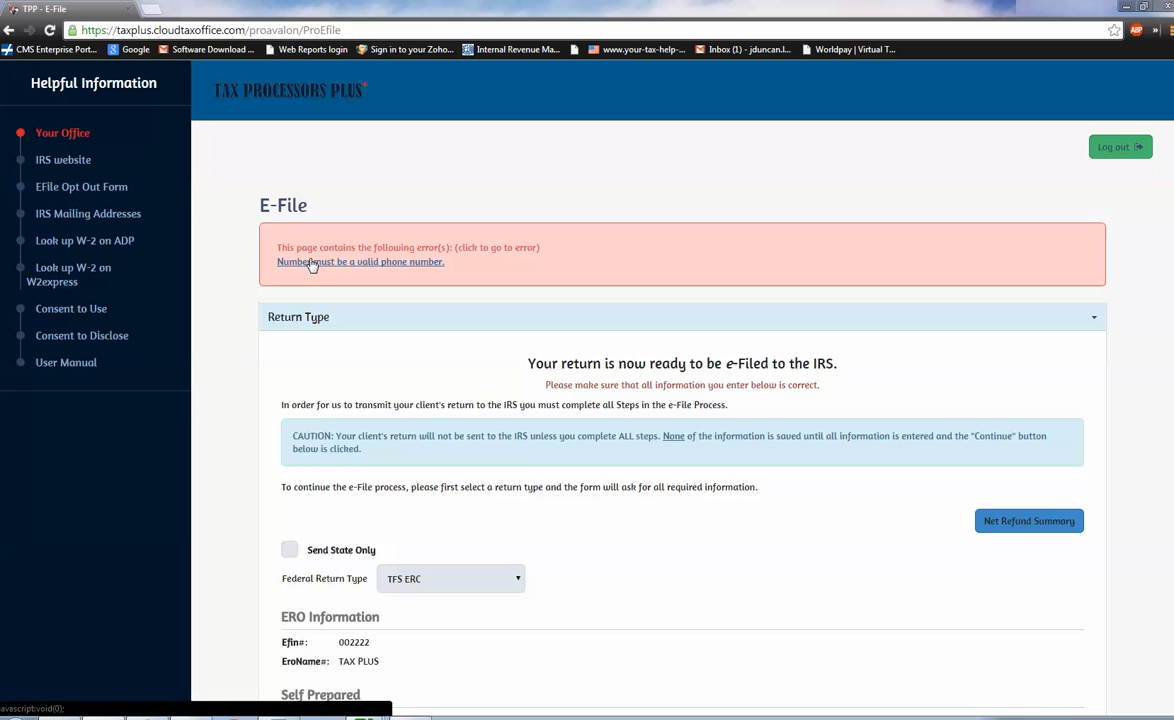
- Change Phone Number #1's middle digits to 656 and save the e-file page
scroll(down, 3)
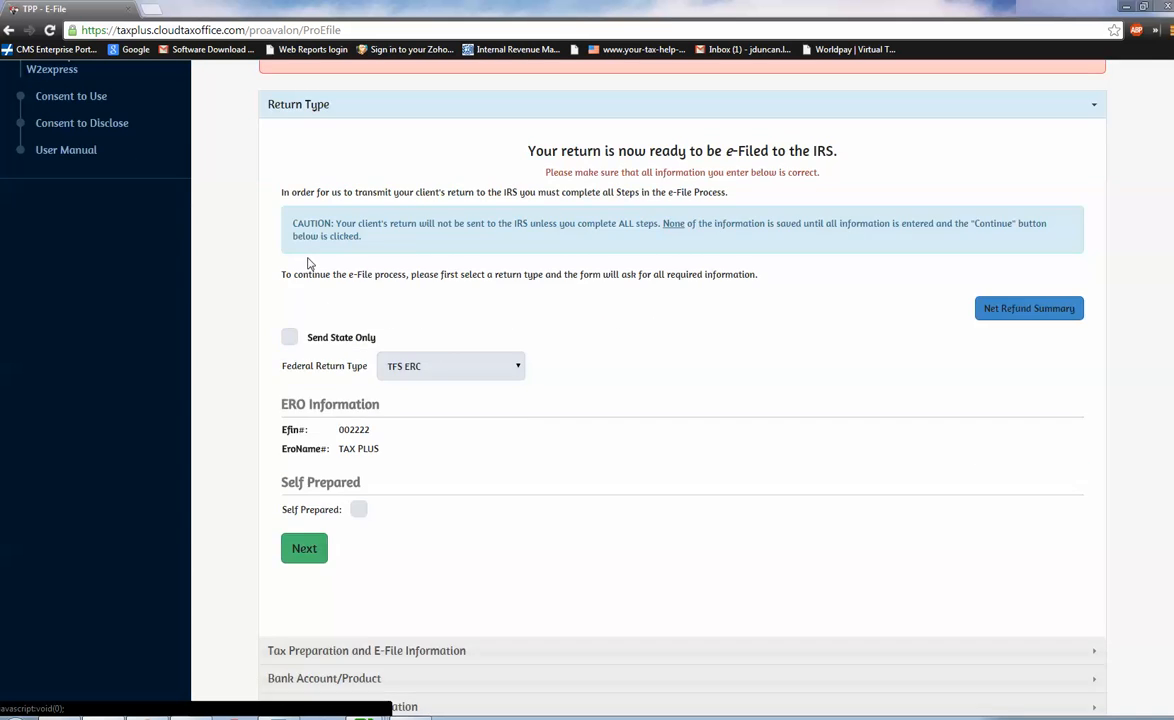
scroll(down, 3)
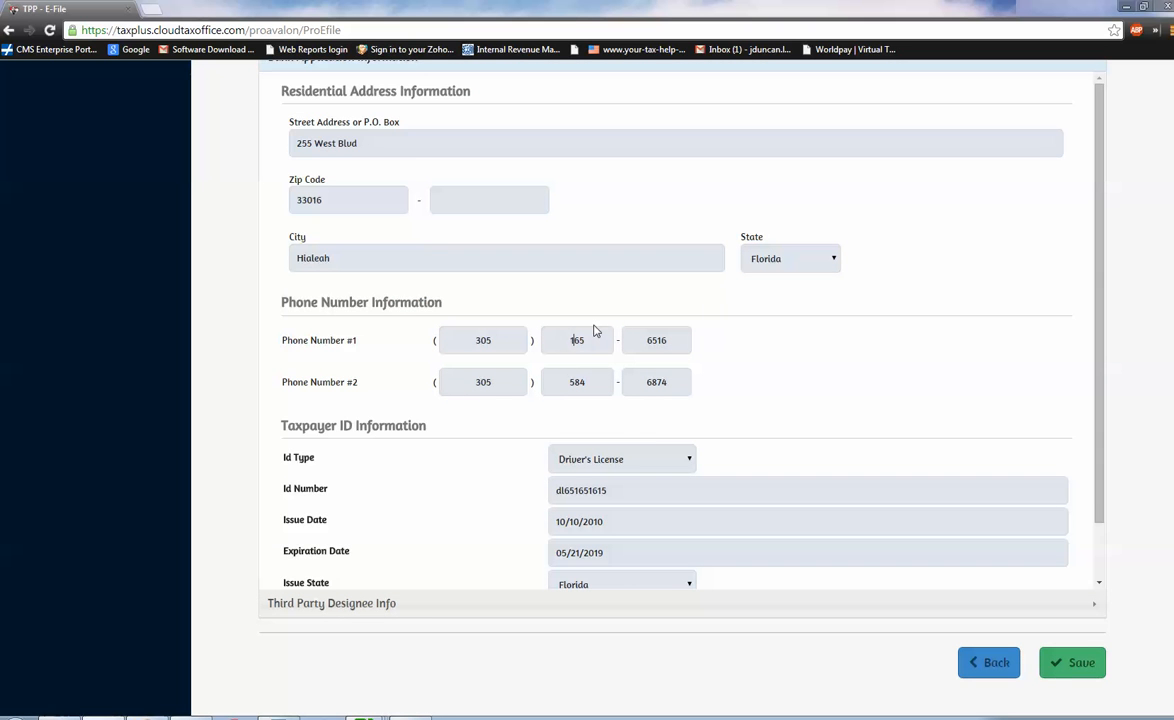
text(656)
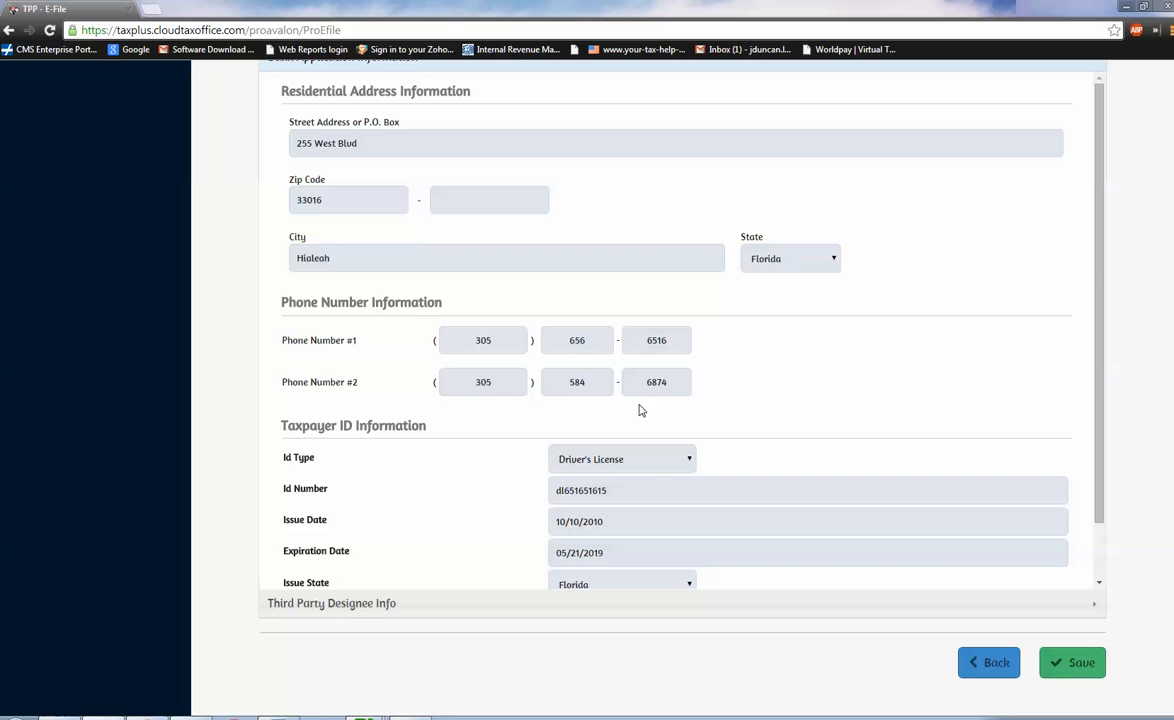
click(1072, 662)
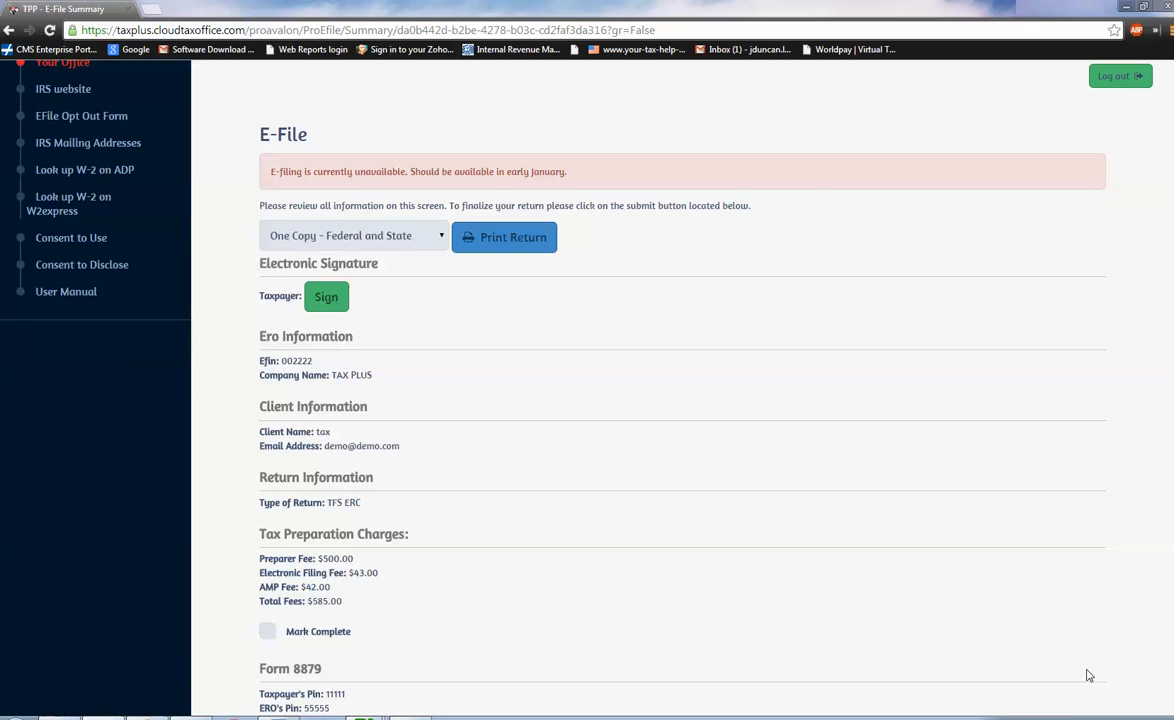
mouse_move(267, 175)
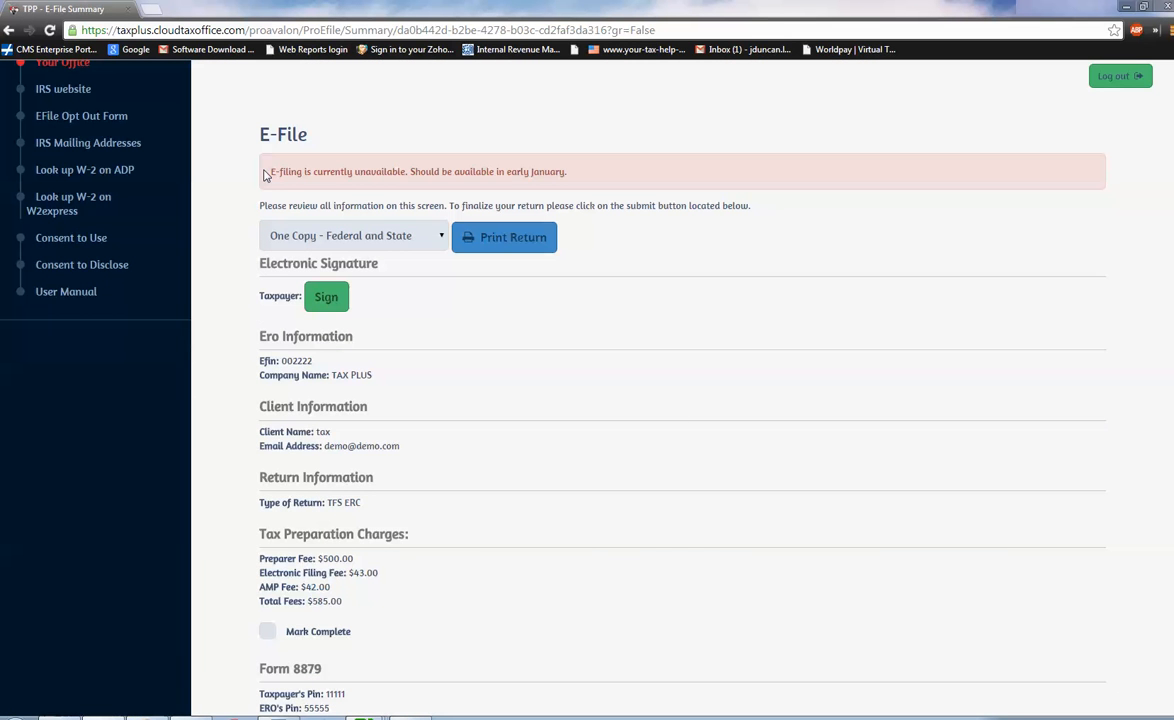
drag(271, 171, 383, 171)
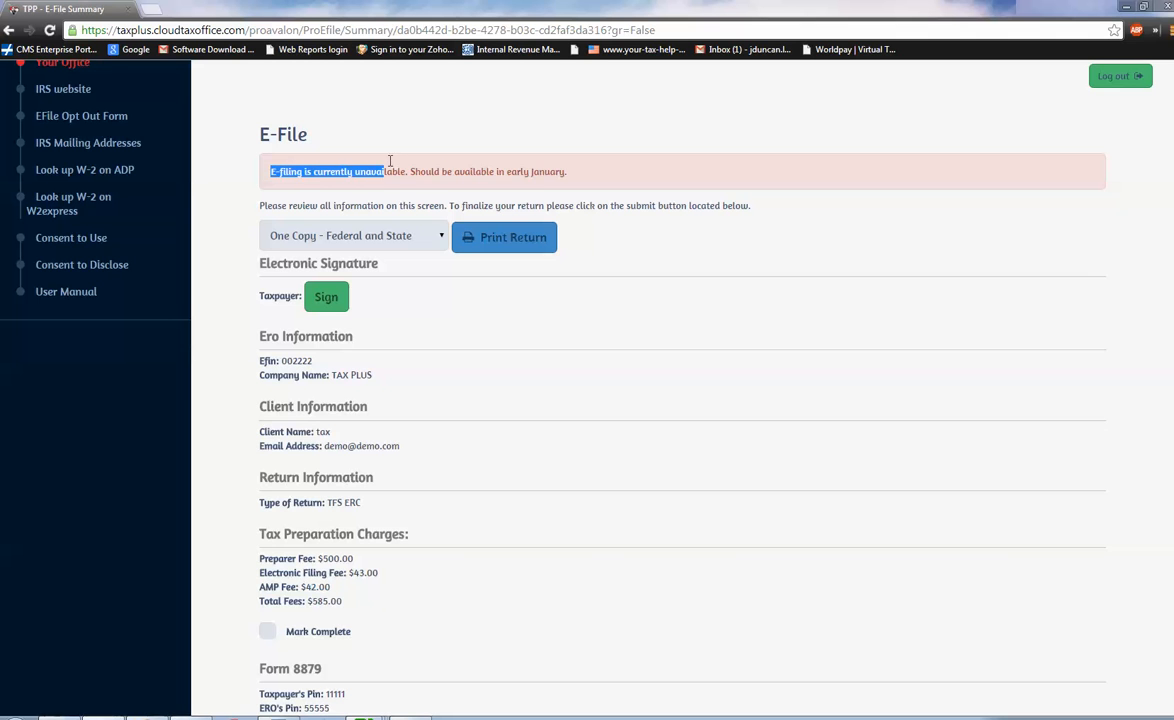
drag(382, 171, 567, 171)
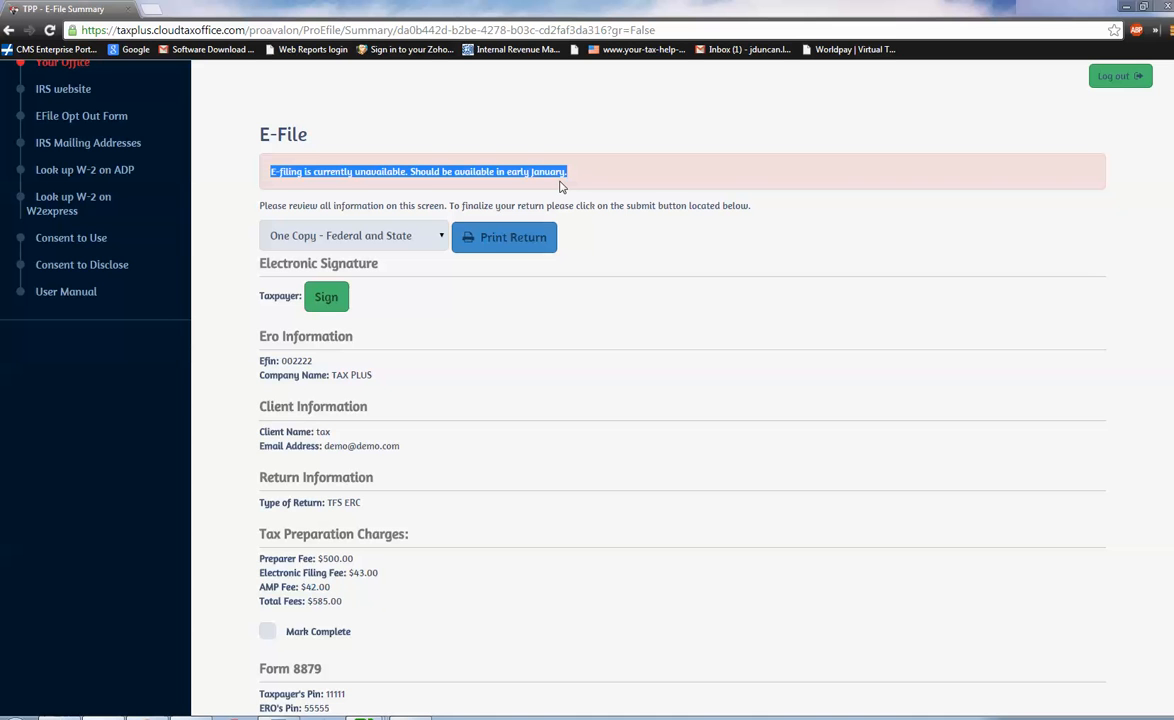
mouse_move(434, 247)
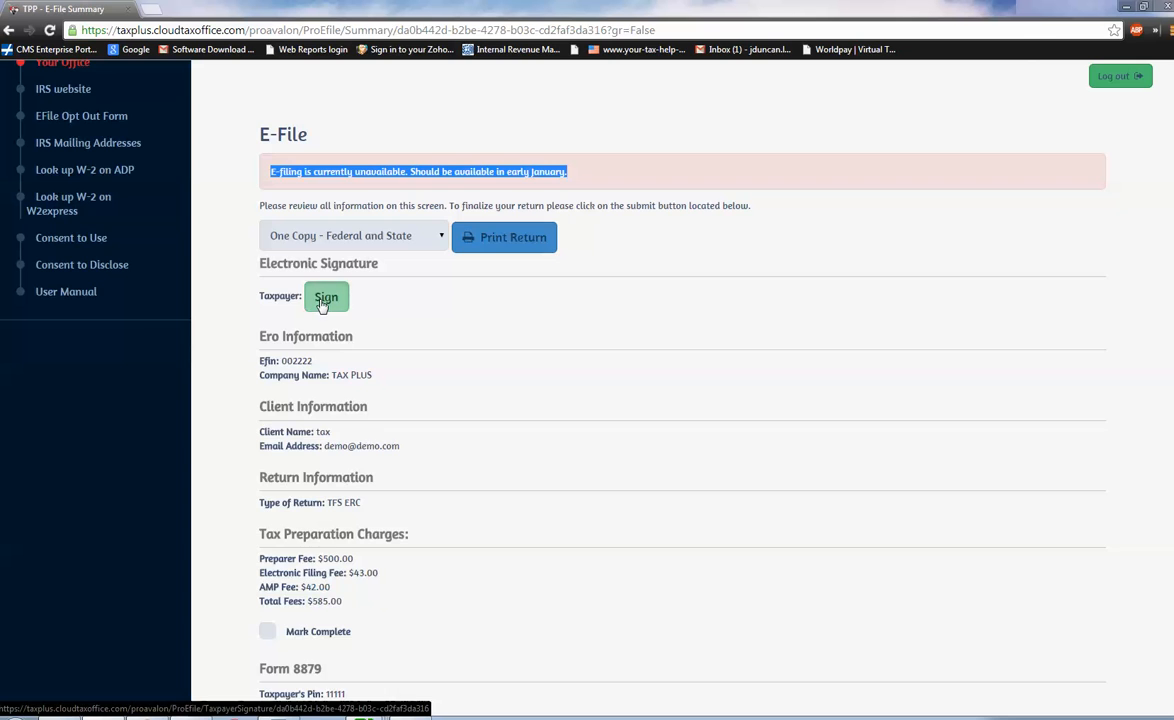
- Draw the taxpayer's signature in the Taxpayer Signature pad and save it as the current signature
click(326, 297)
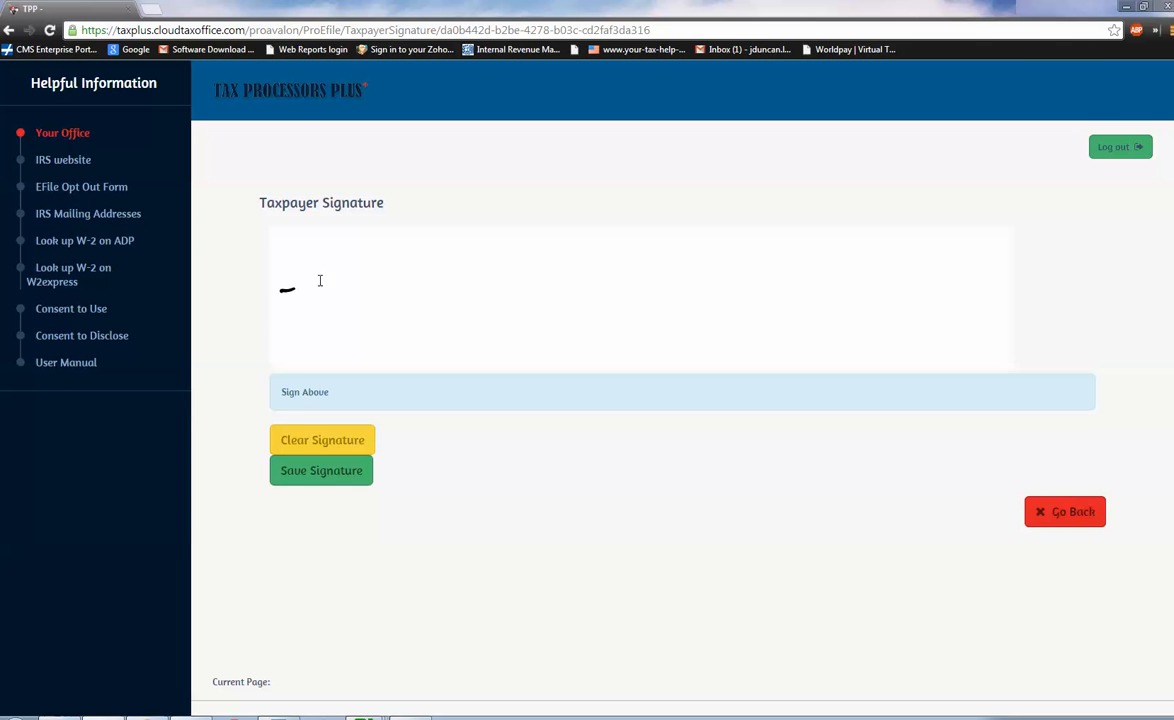
drag(290, 290, 520, 260)
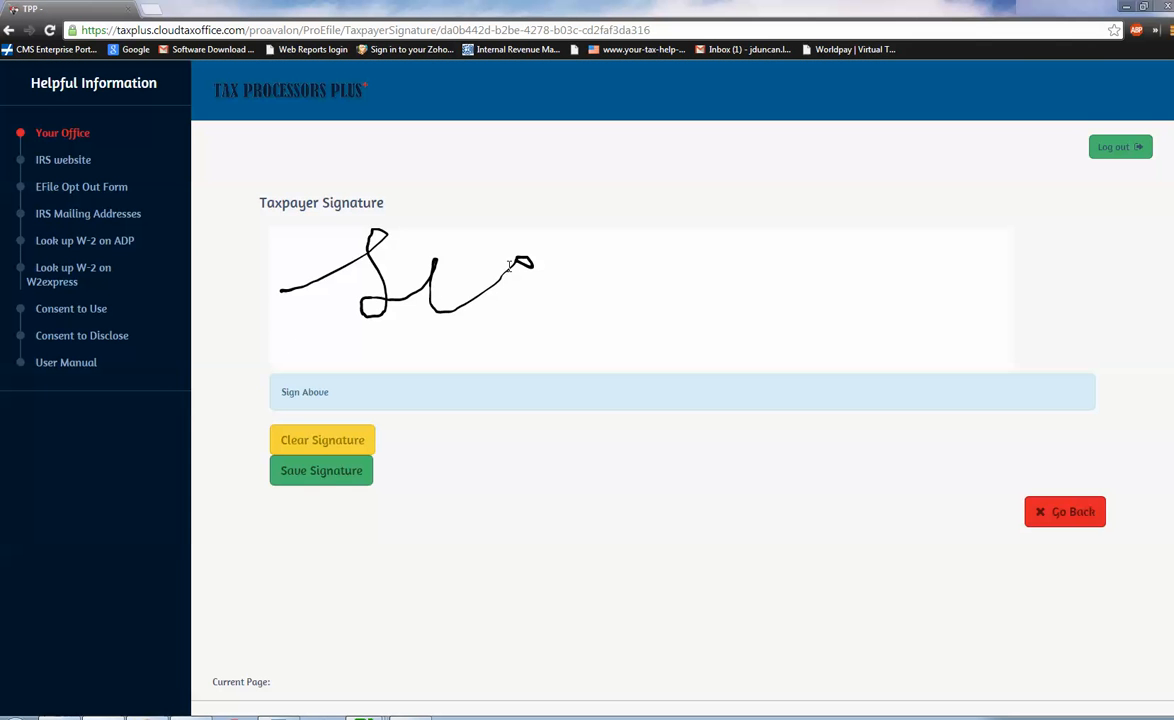
drag(520, 260, 690, 255)
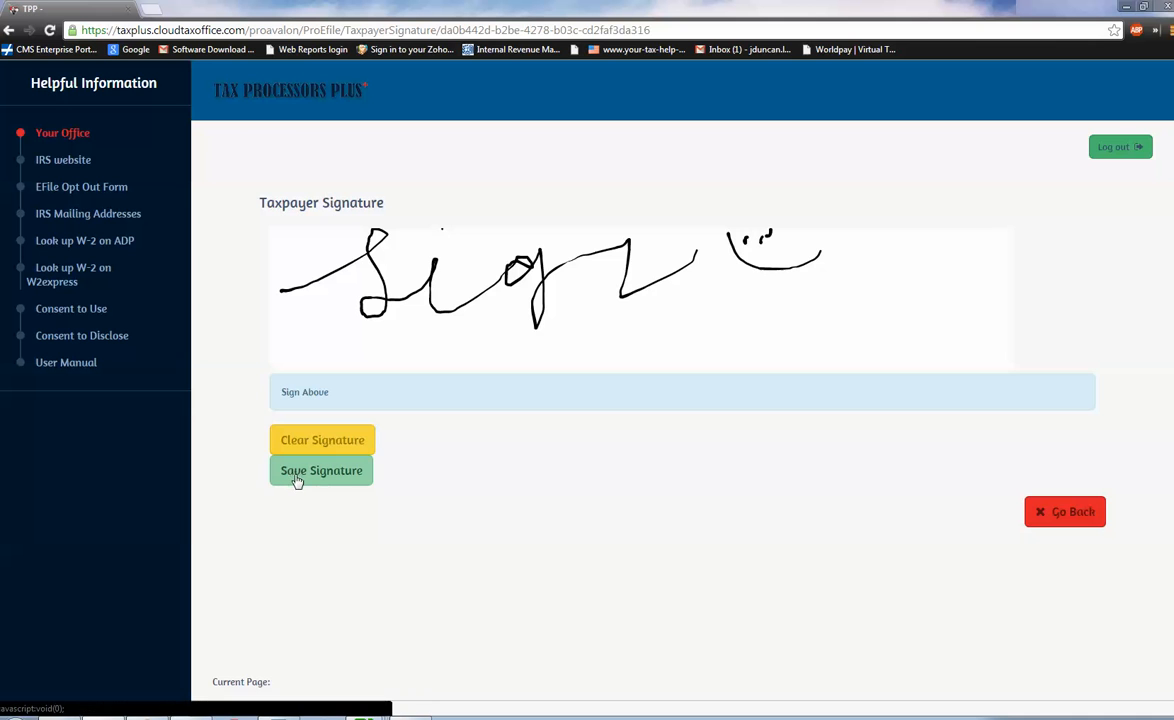
click(321, 470)
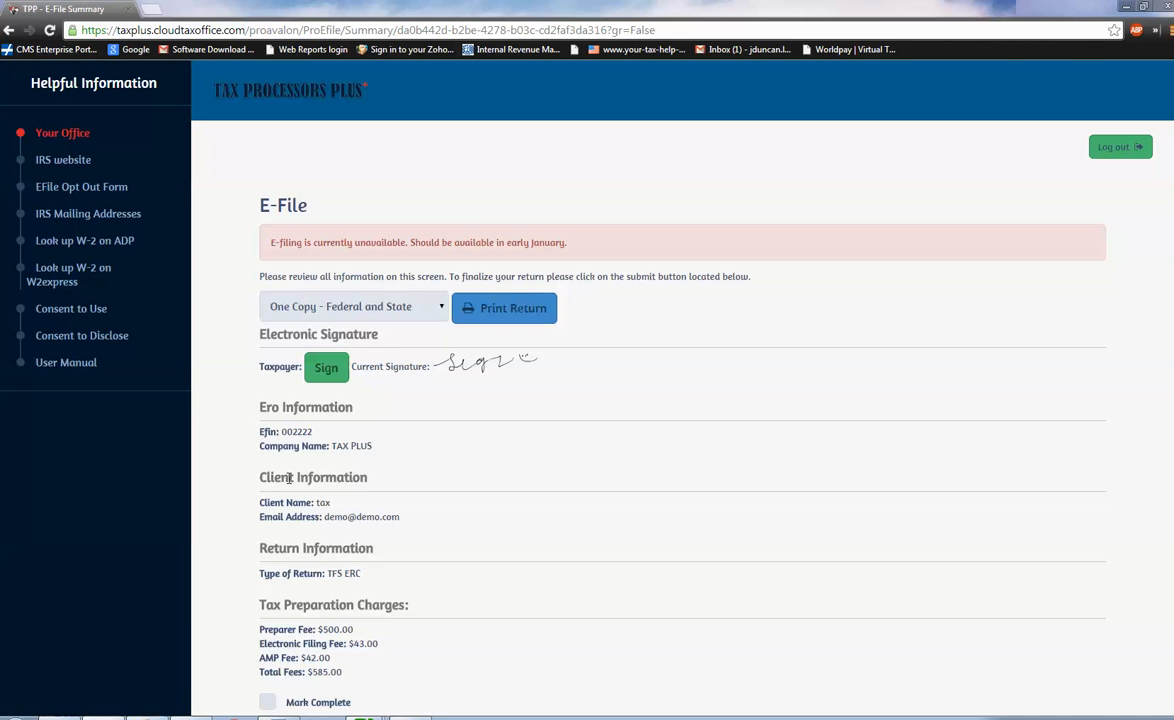
mouse_move(363, 393)
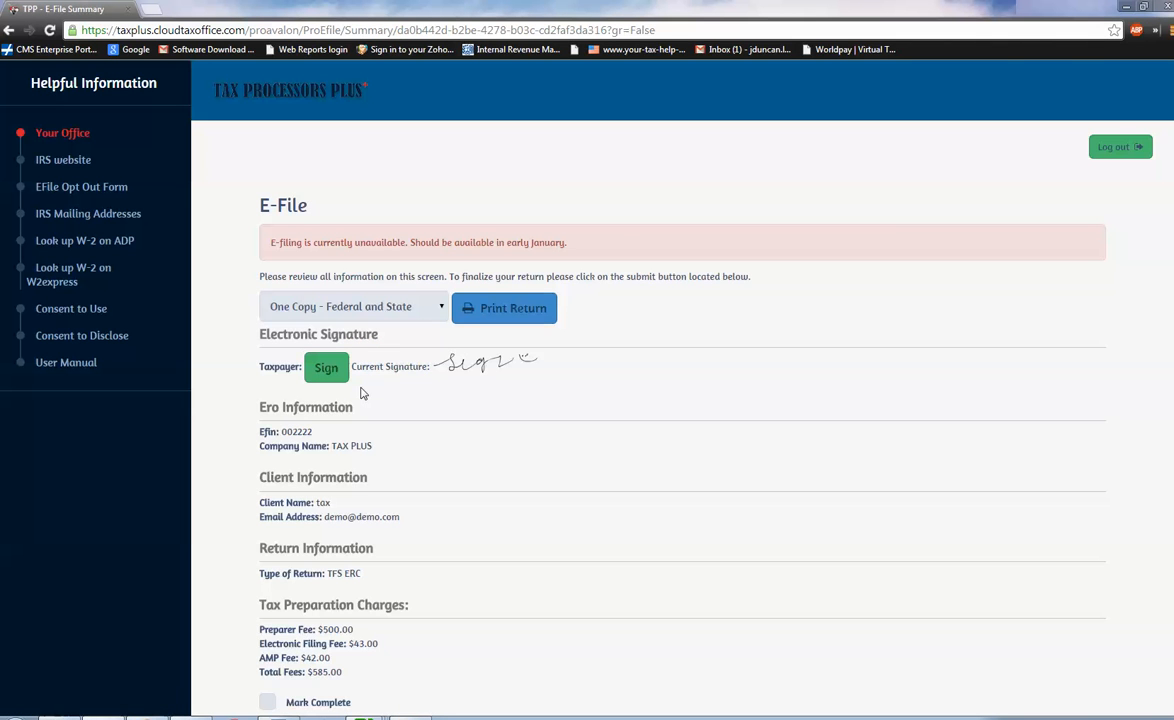
- Check Mark Complete and Ready For Review on the return, then use Save And Exit Return
click(355, 306)
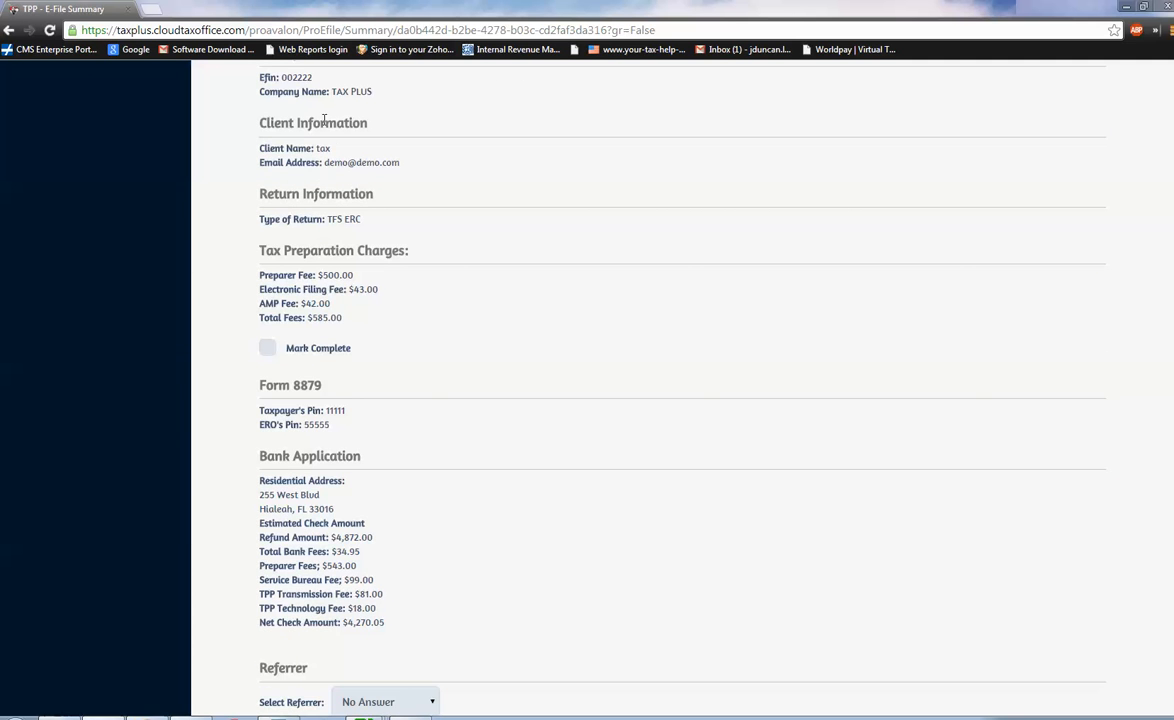
mouse_move(325, 663)
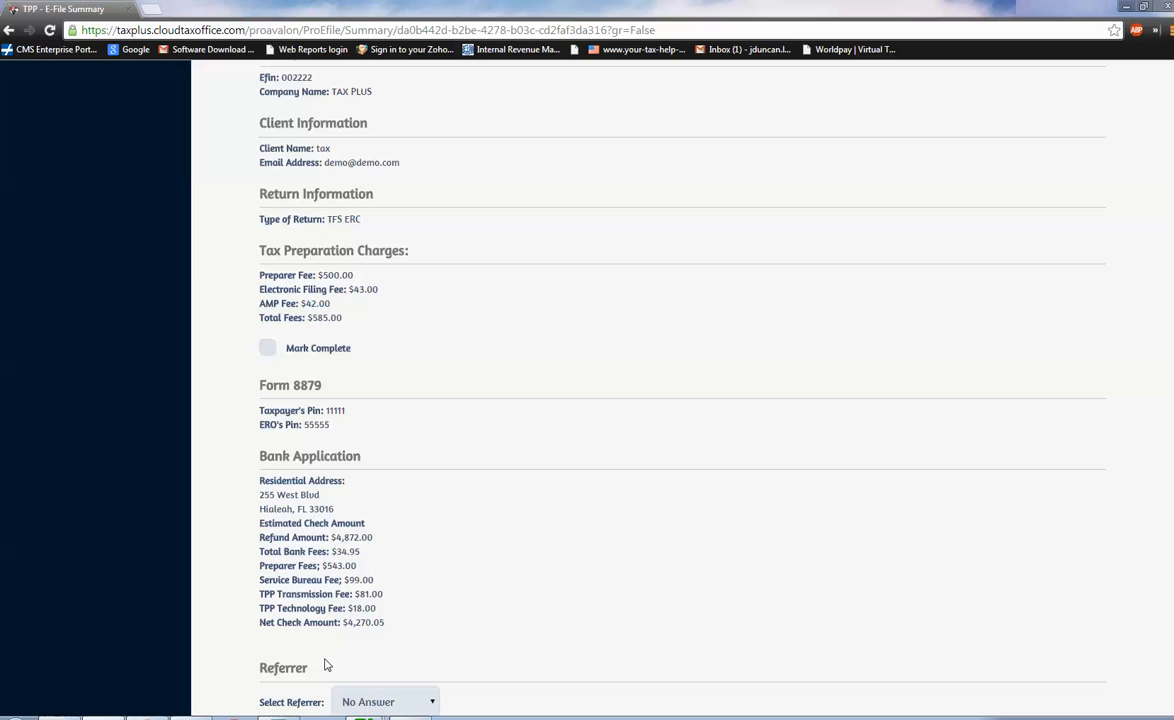
click(267, 347)
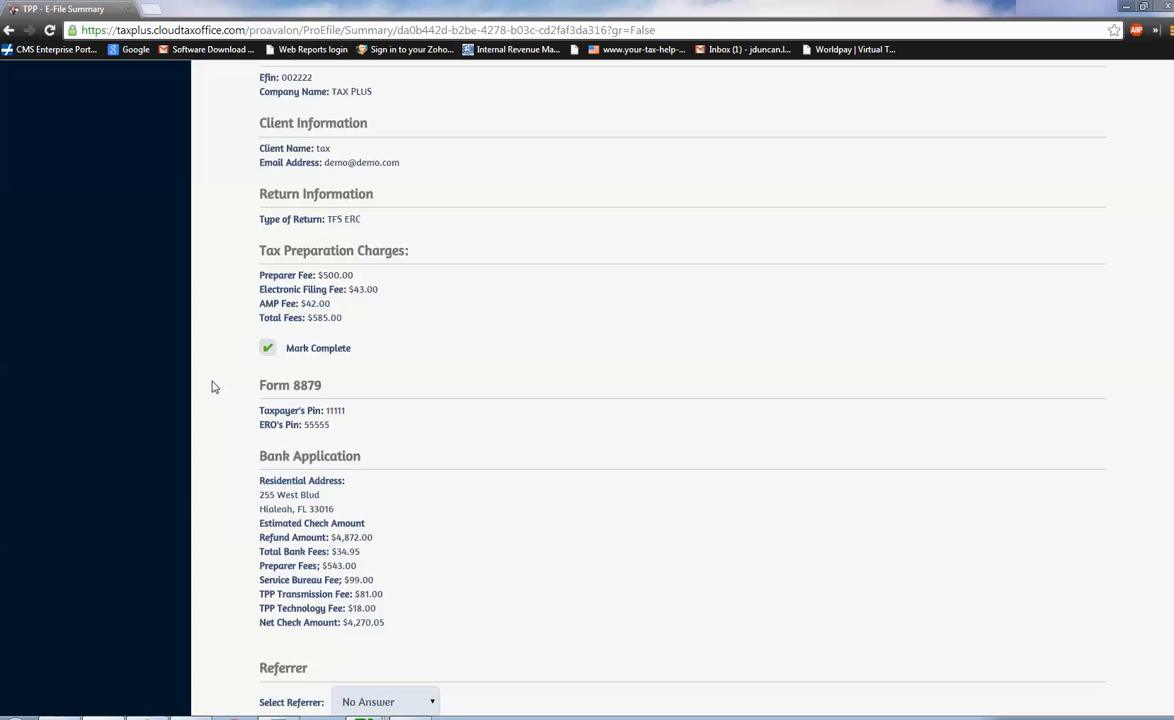
scroll(down, 3)
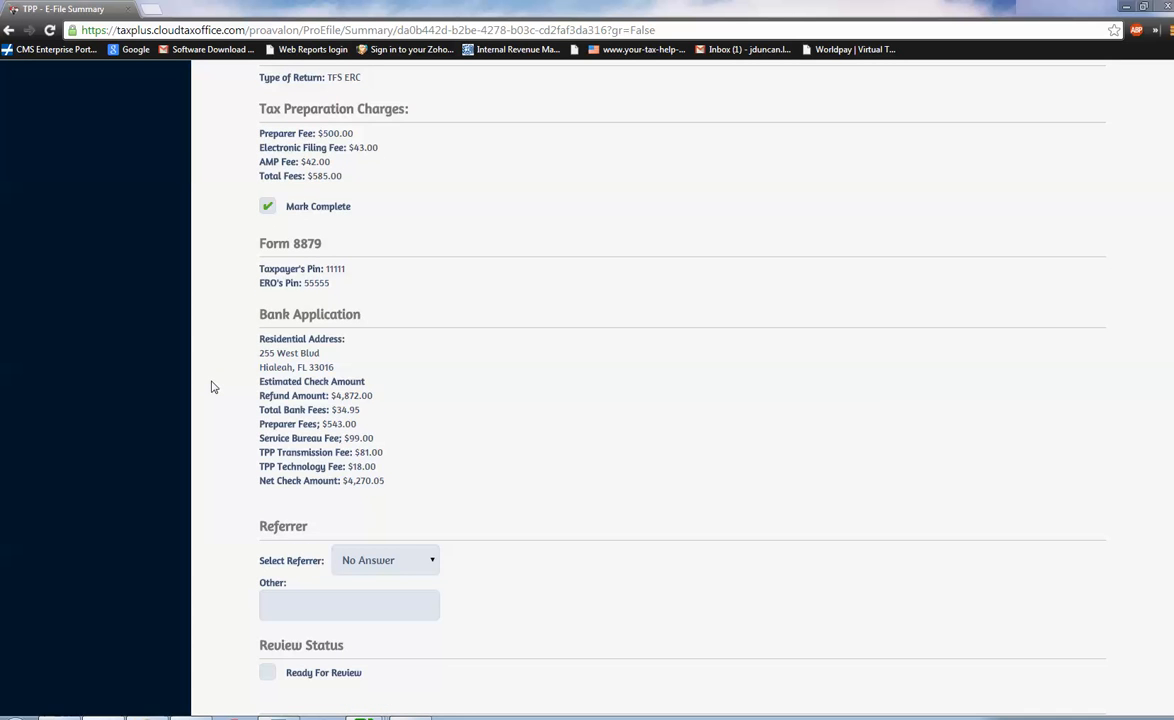
scroll(down, 3)
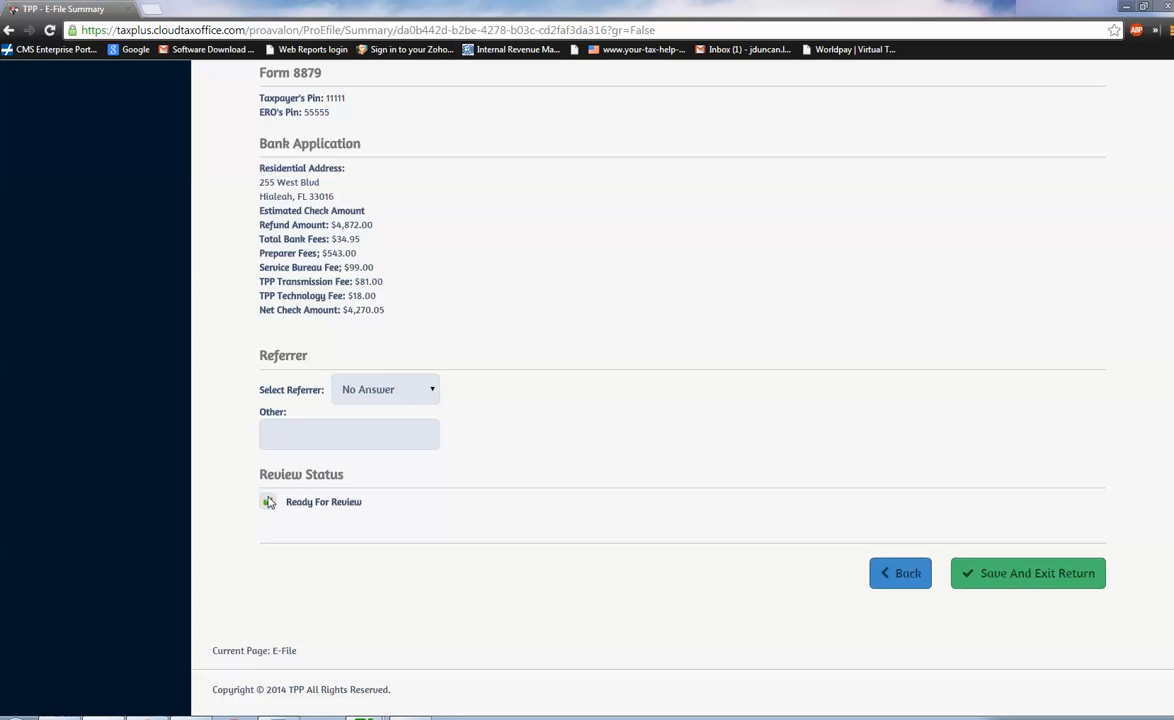
click(267, 502)
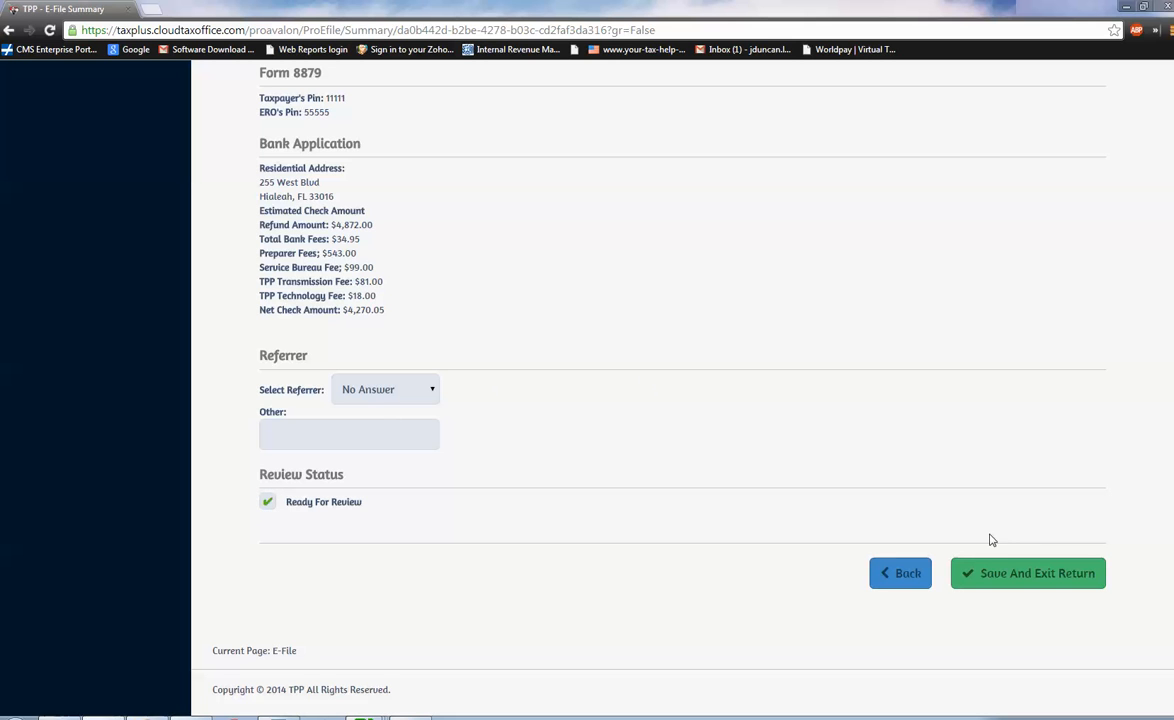
mouse_move(1060, 585)
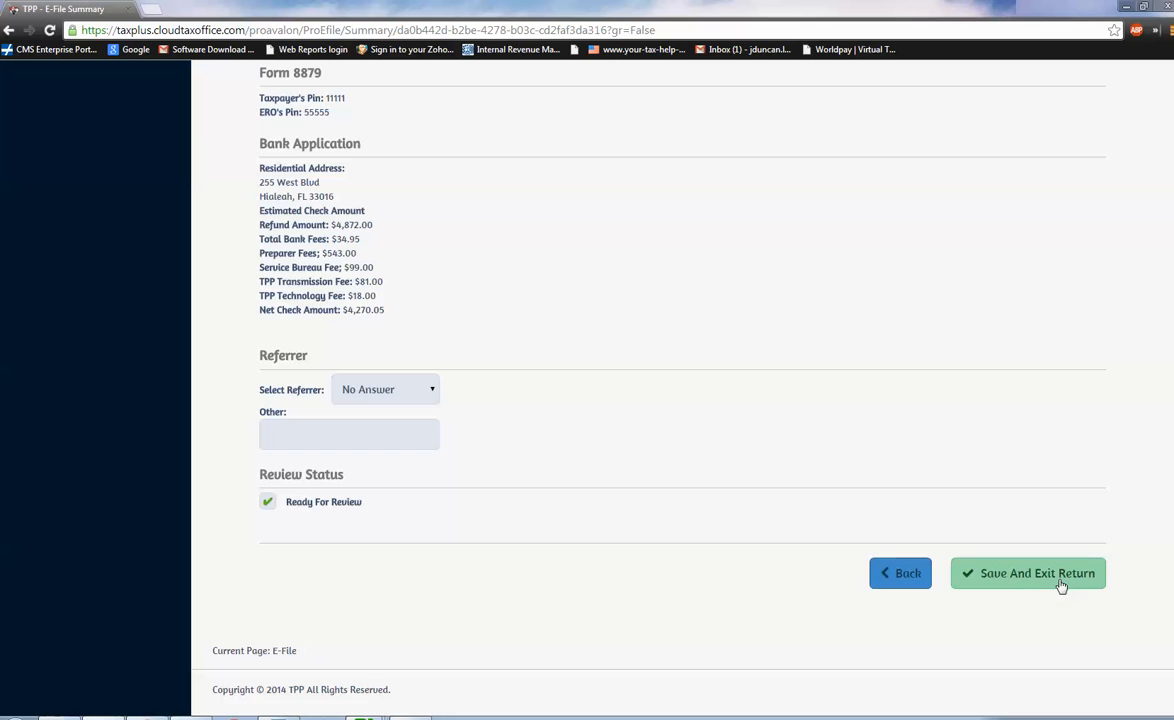
mouse_move(1073, 585)
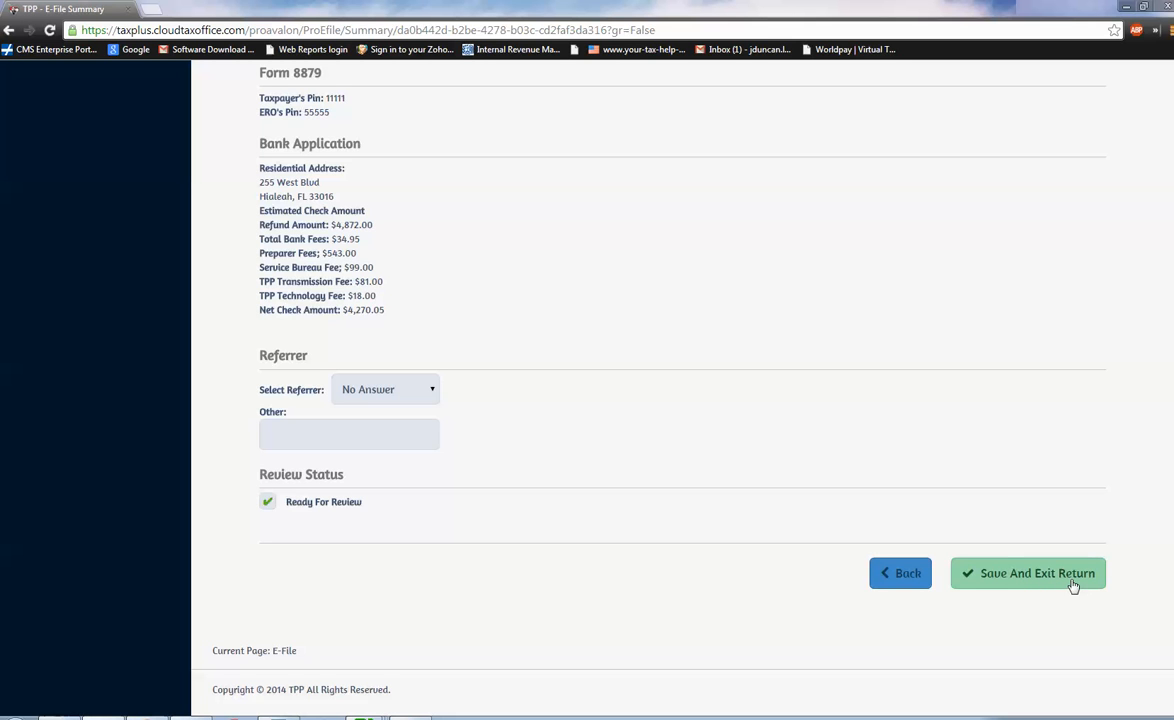
mouse_move(1065, 583)
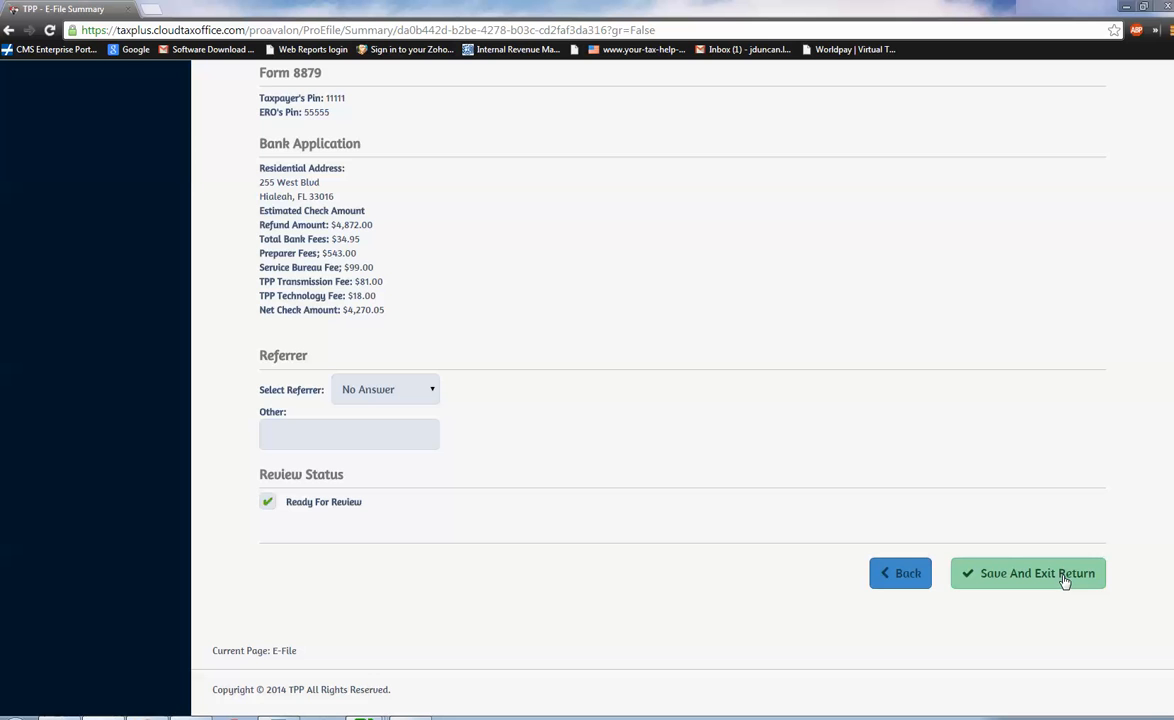
click(1027, 573)
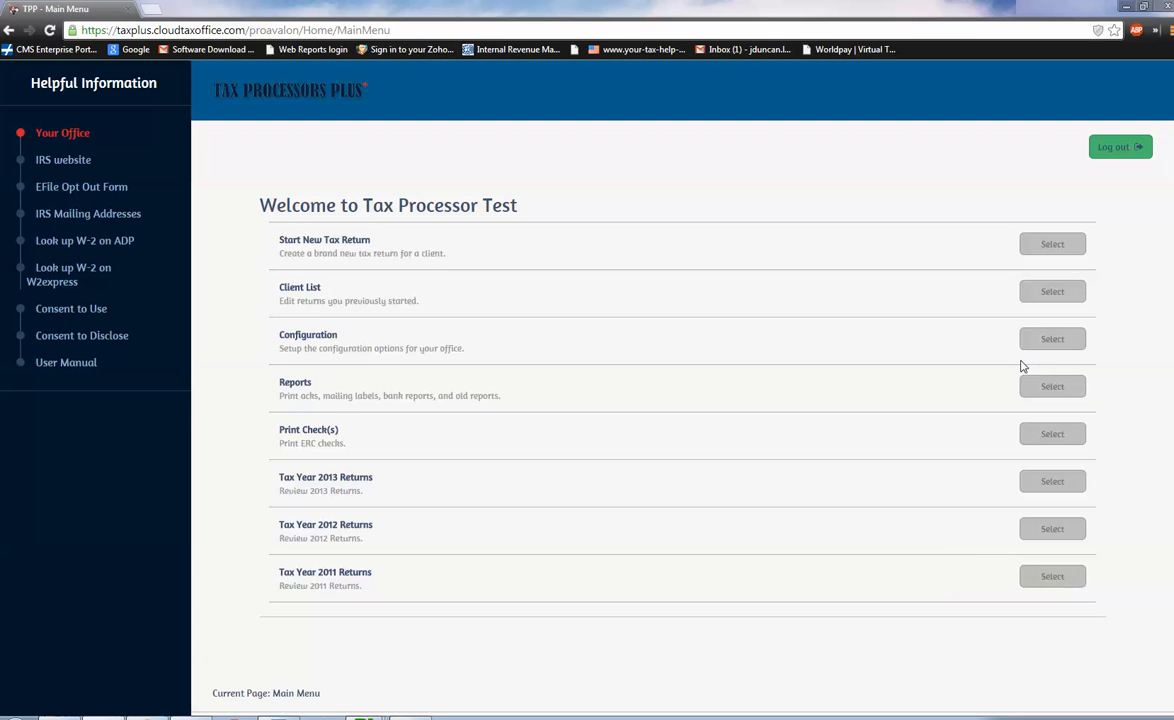
- Browse the 2014 Client List statuses, search '410-', reopen the list, then return to Your Office
click(1052, 291)
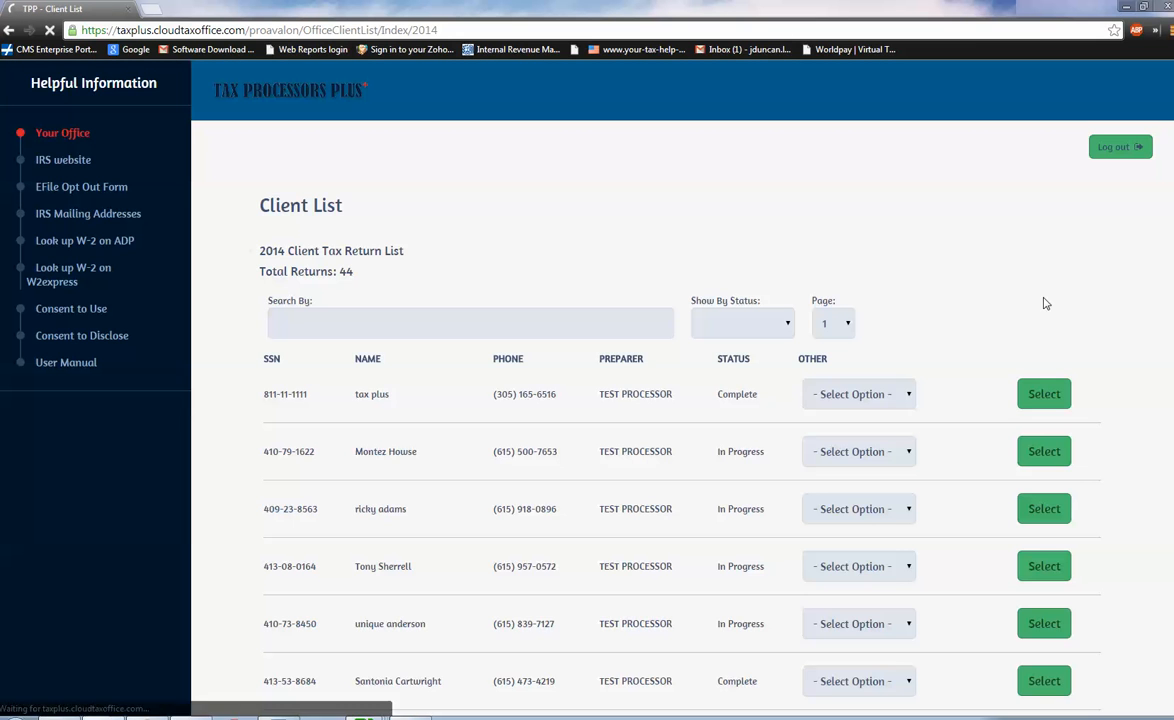
scroll(down, 3)
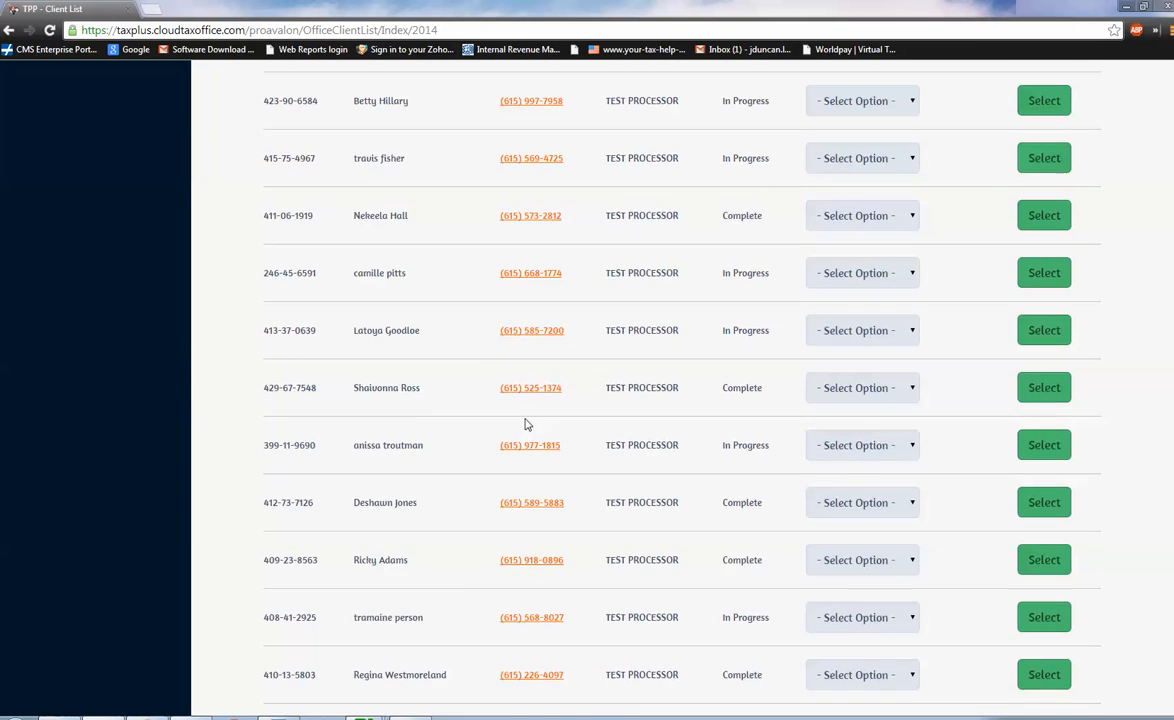
scroll(down, 3)
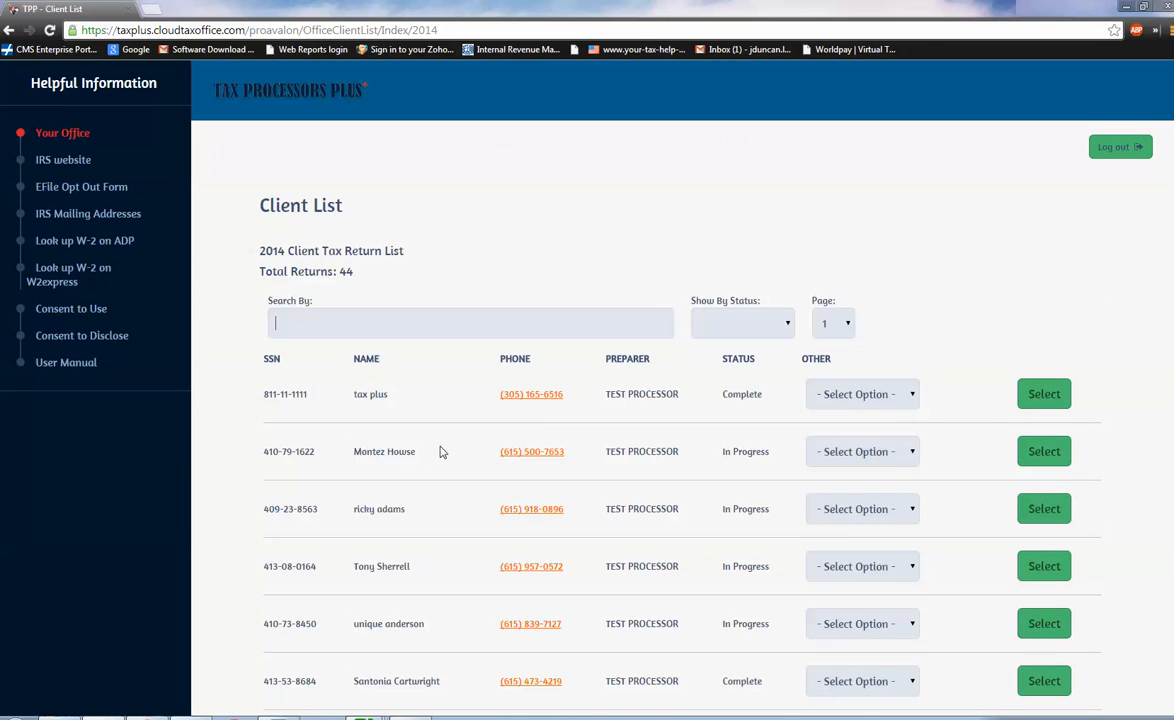
mouse_move(314, 418)
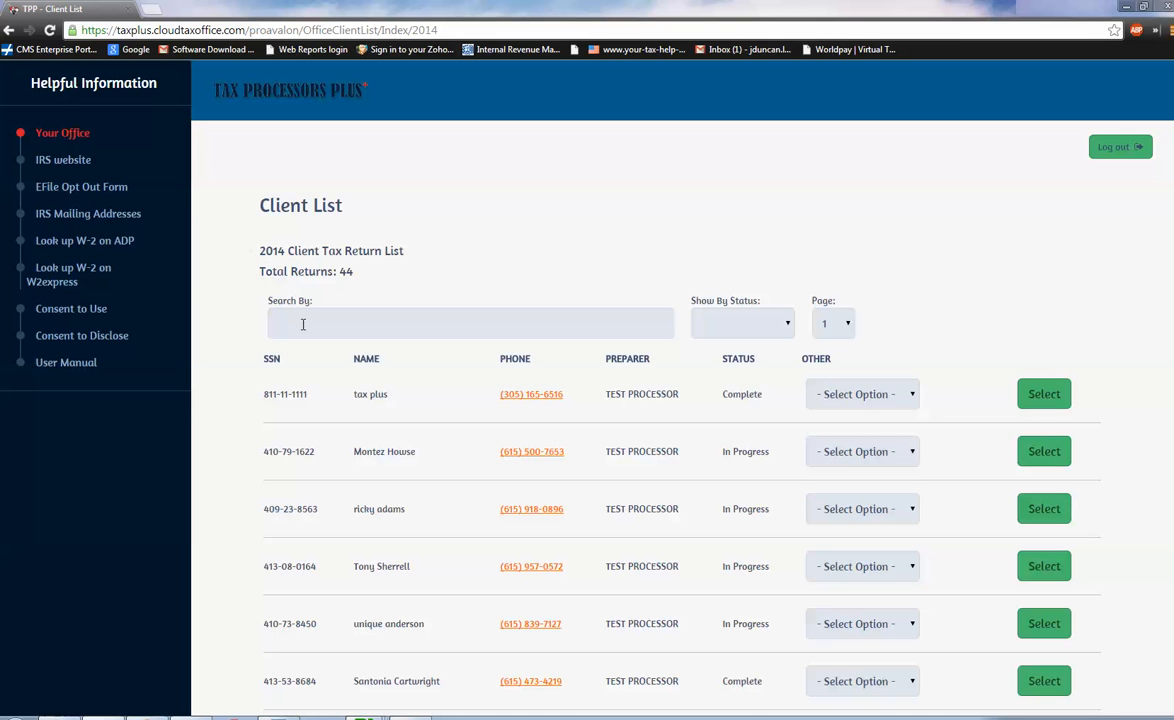
text(410-)
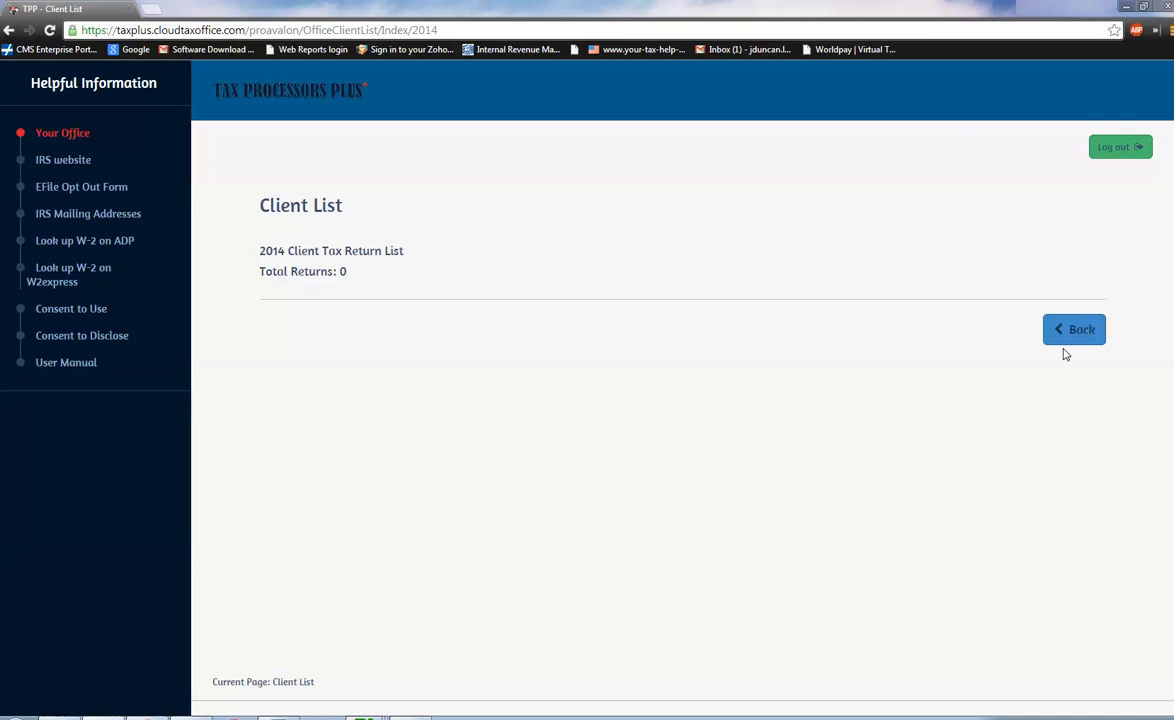
click(1074, 329)
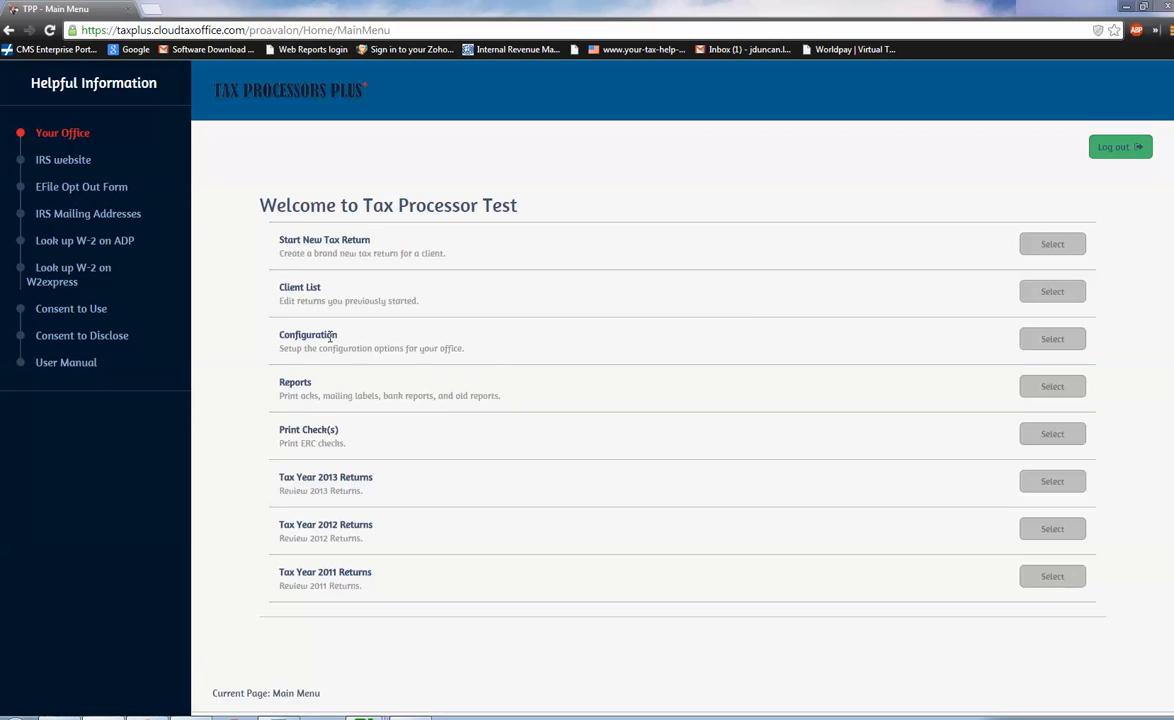
click(1052, 291)
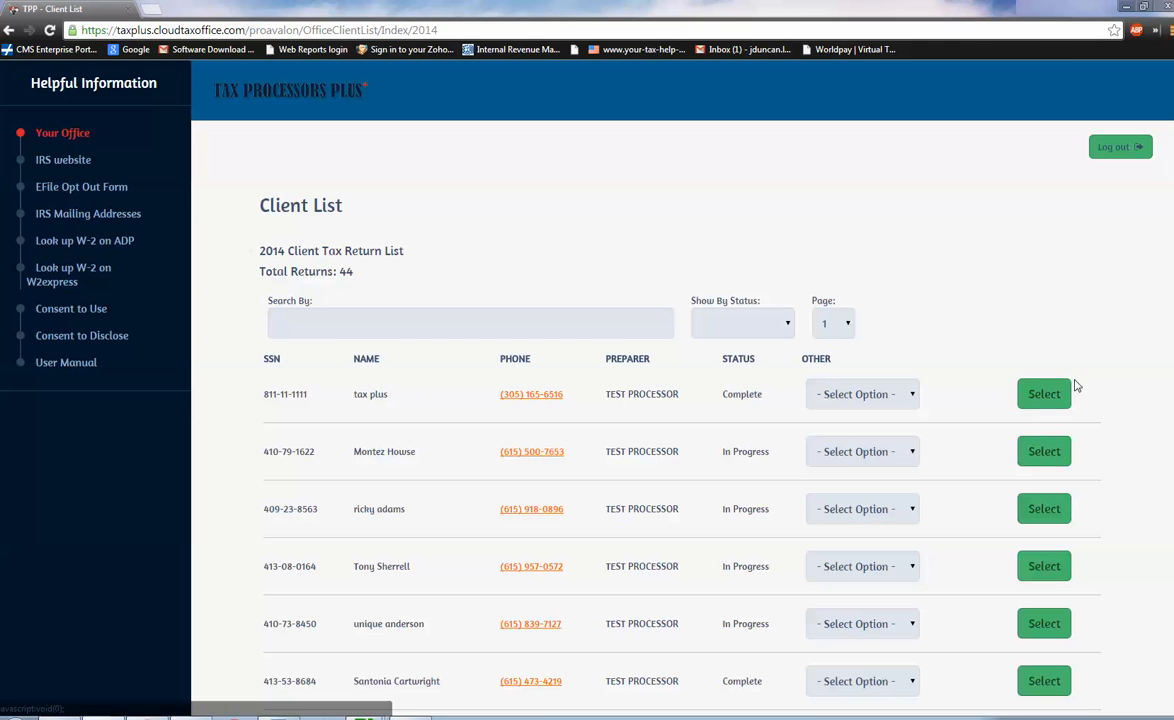
mouse_move(989, 413)
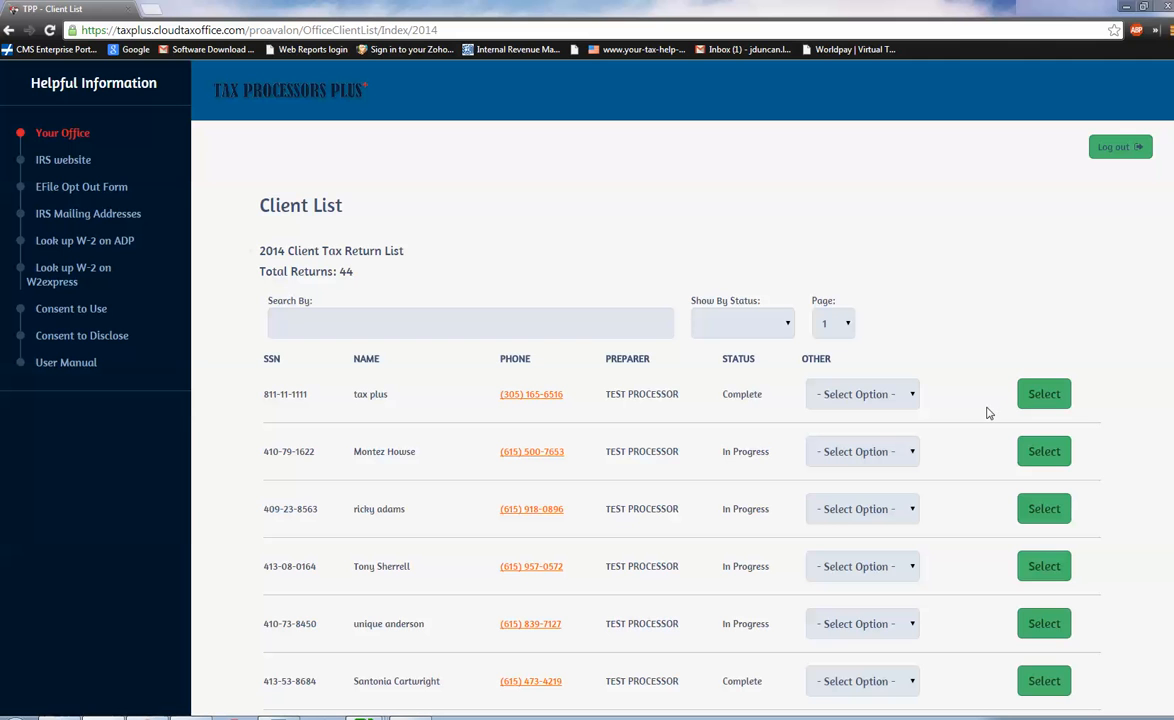
mouse_move(133, 148)
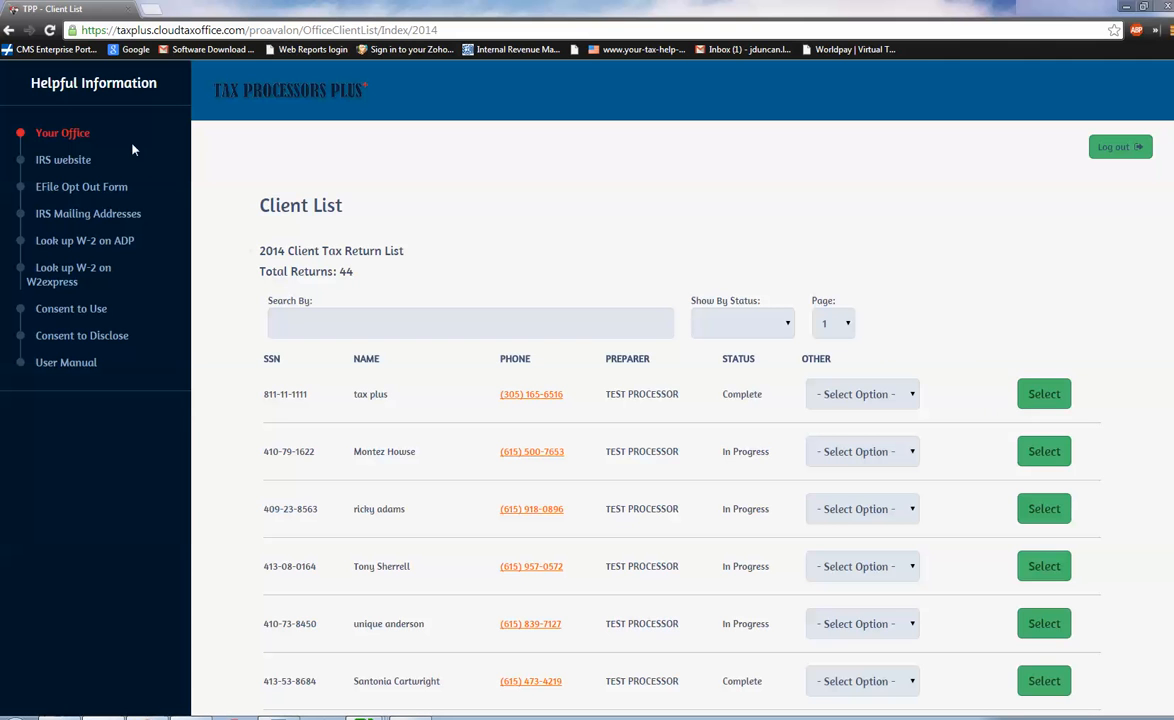
click(62, 132)
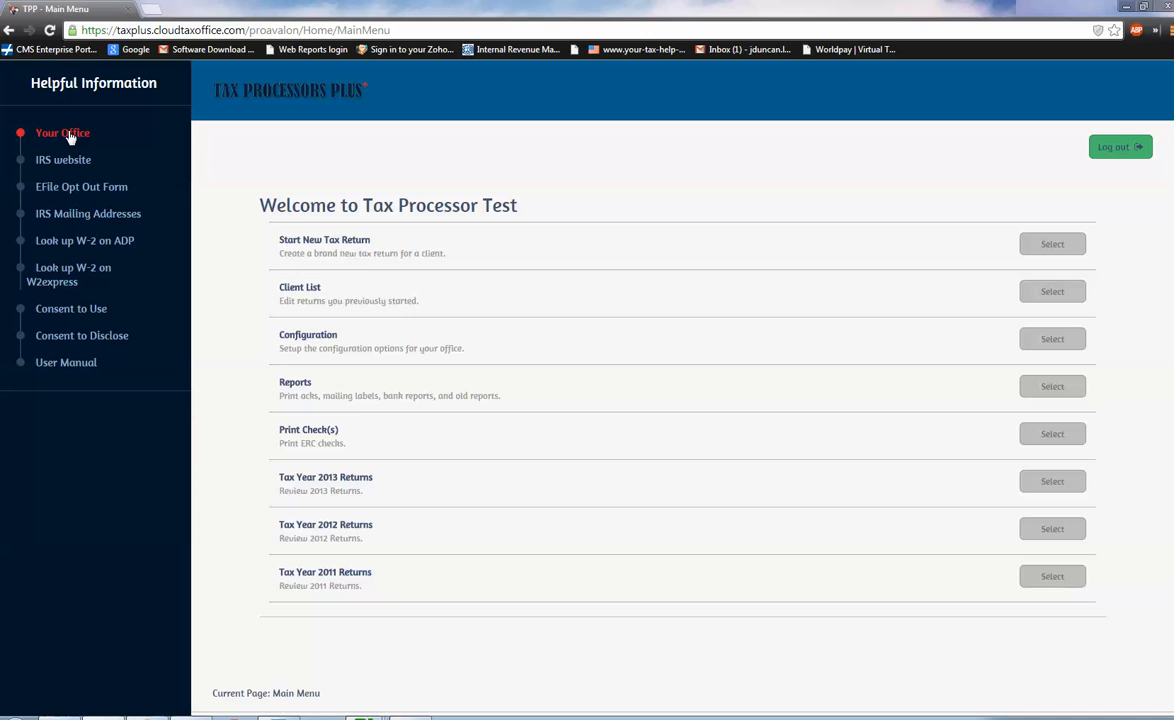
mouse_move(637, 175)
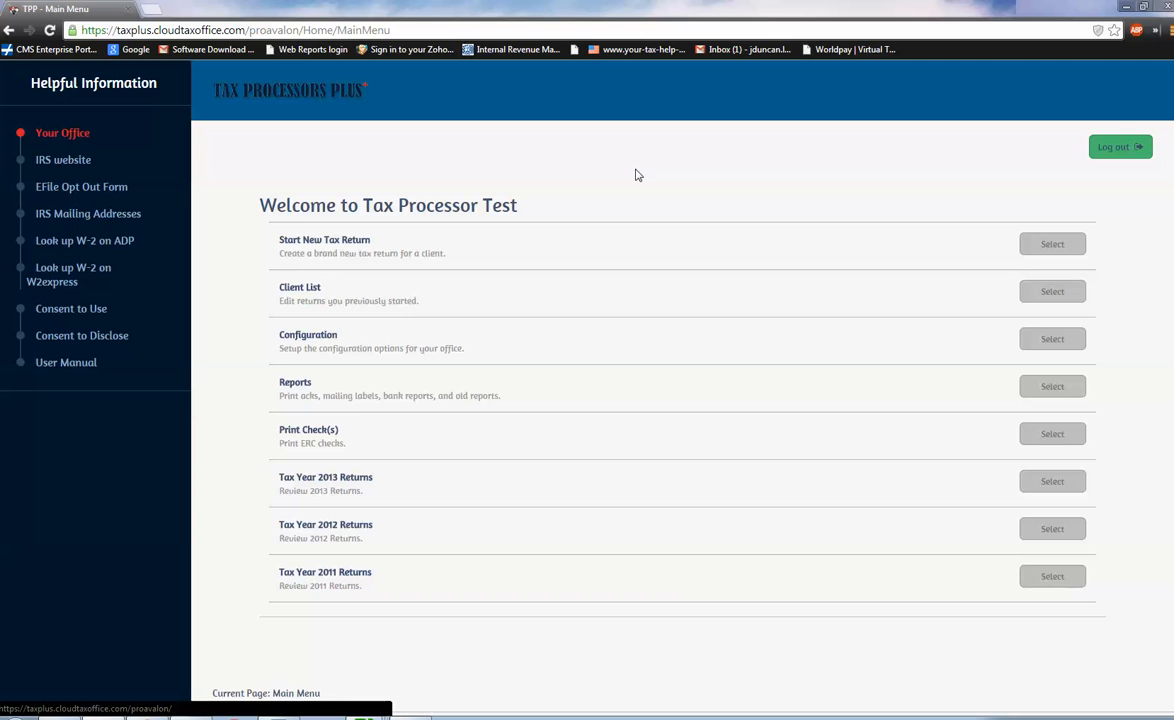
mouse_move(1072, 703)
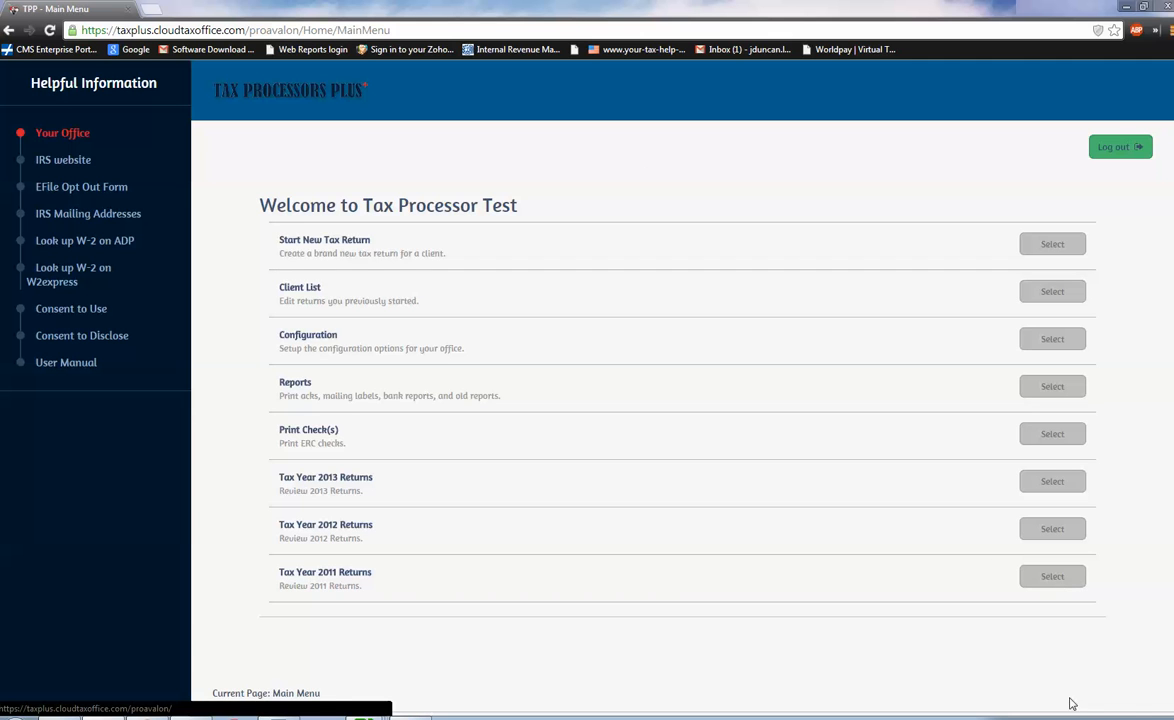